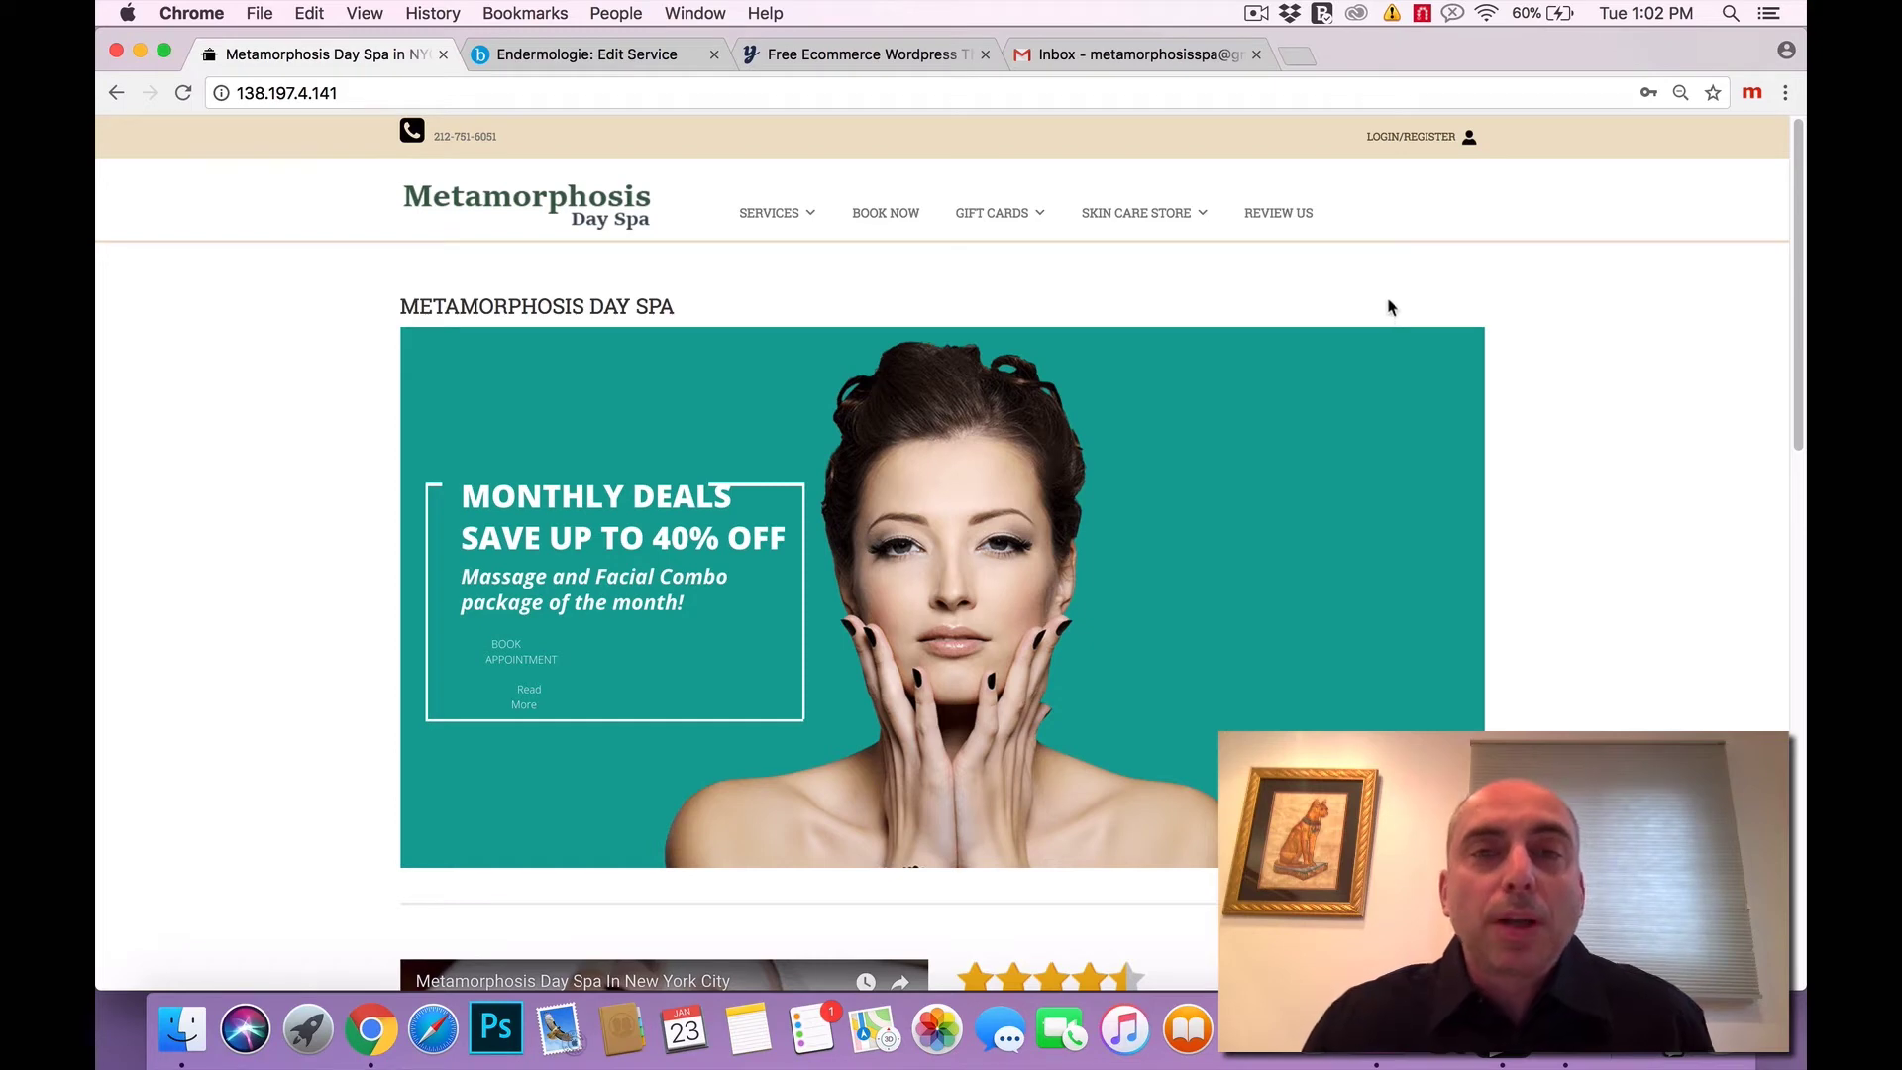
pyautogui.moveTo(1431, 313)
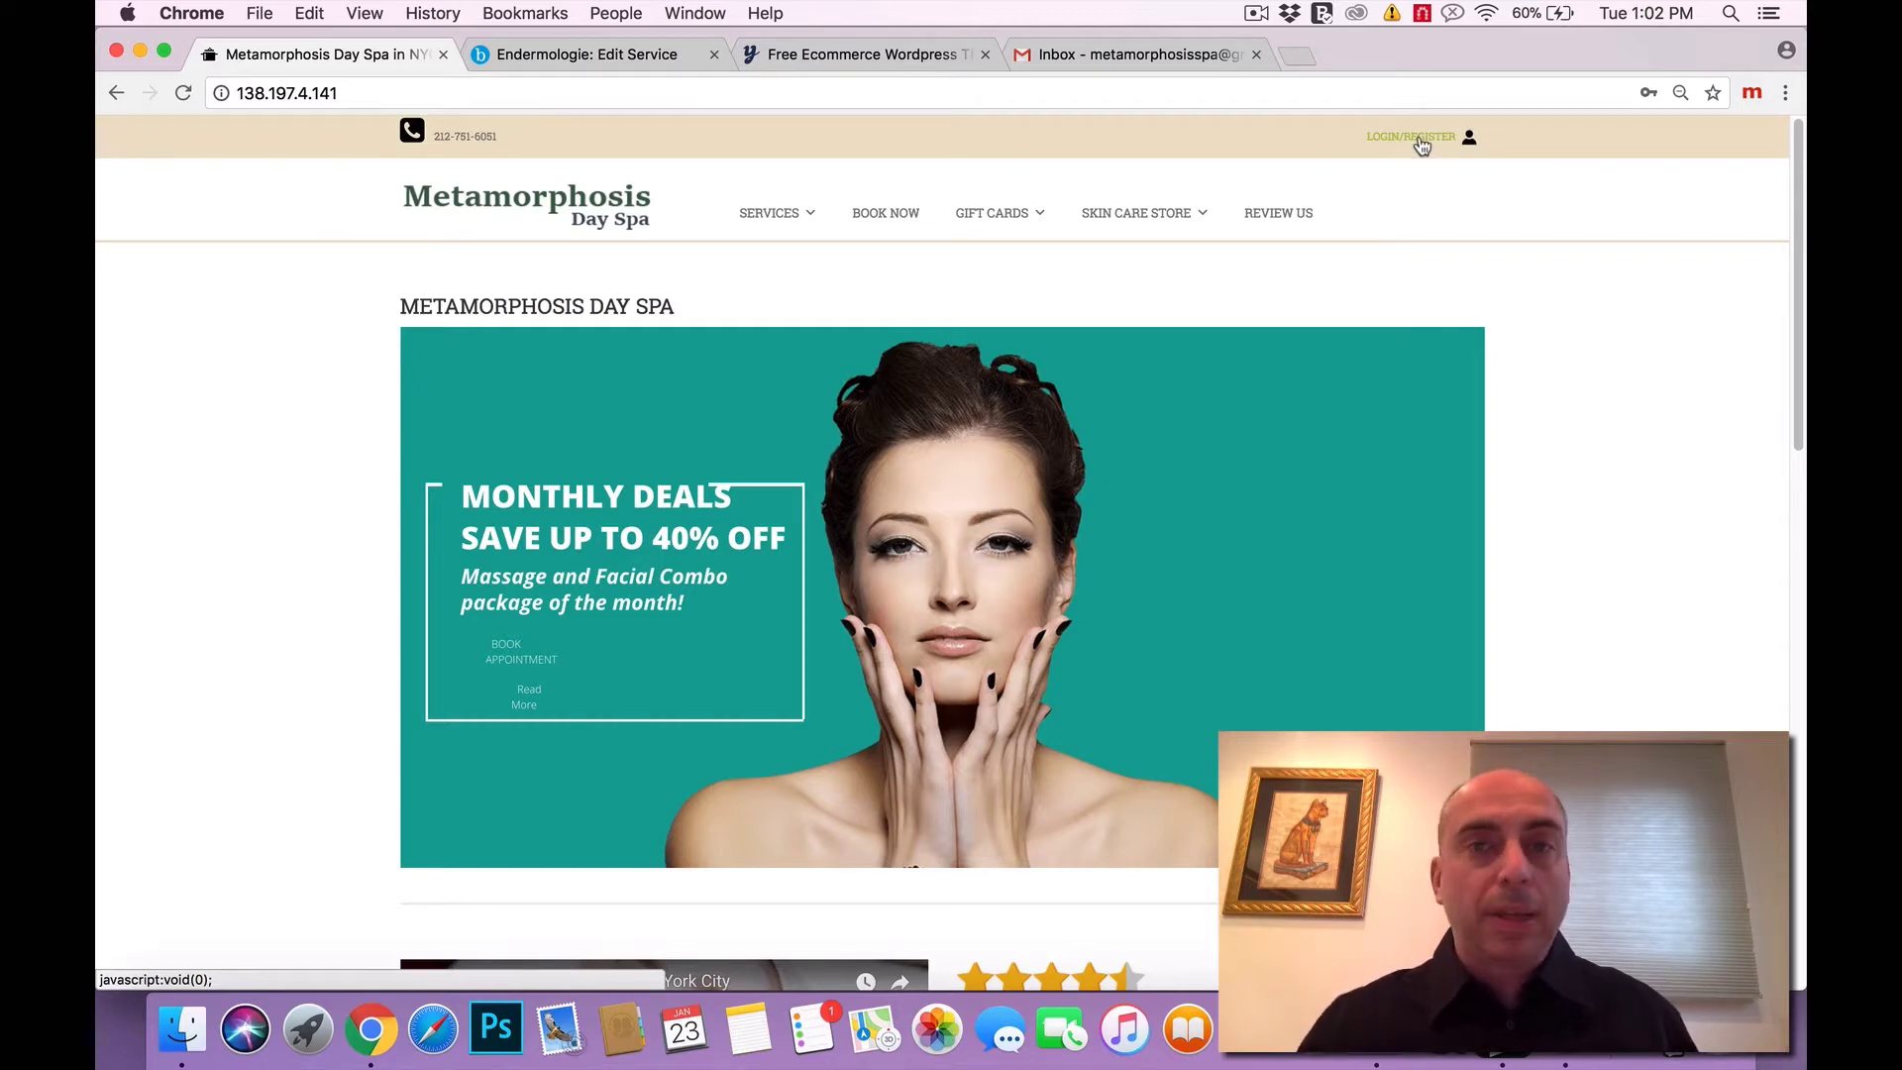
# Sign in via LOGIN/REGISTER with the saved credentials, landing on the user page's booking form.
pyautogui.click(1409, 137)
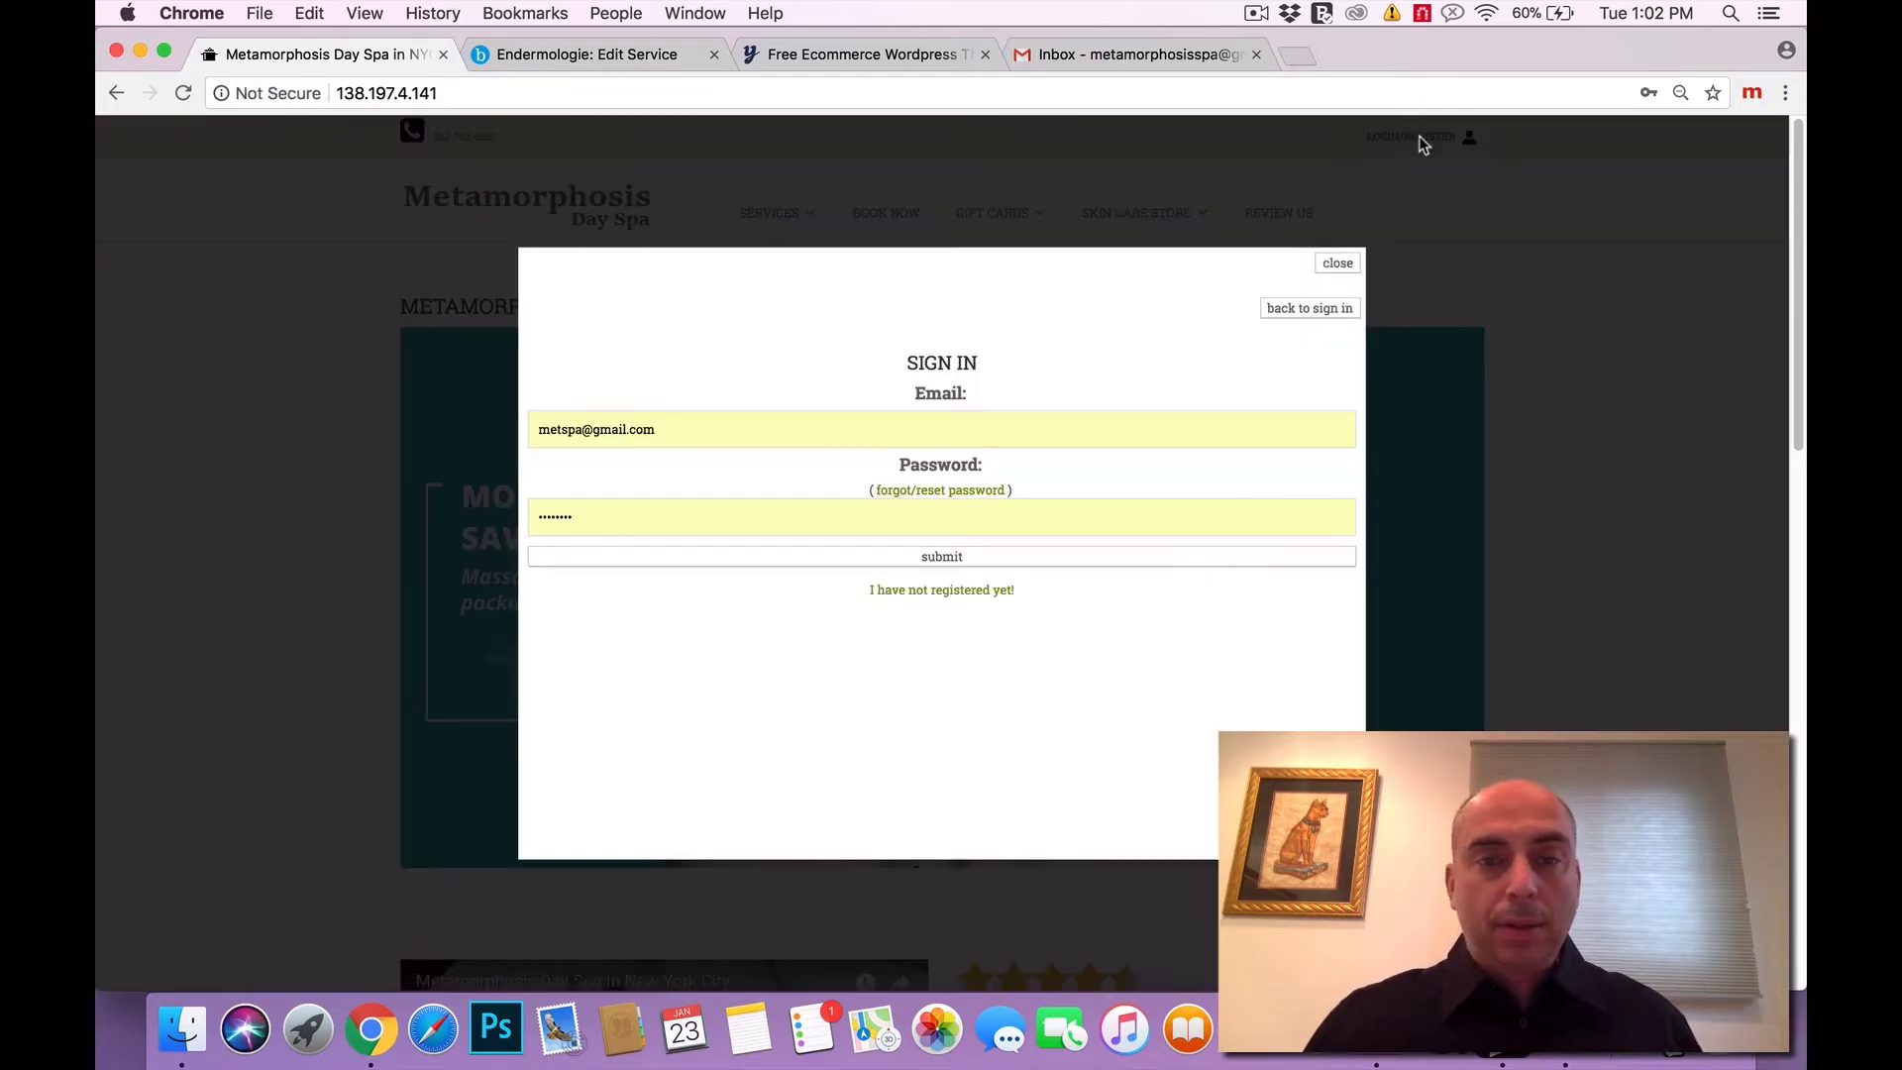
pyautogui.moveTo(1006, 376)
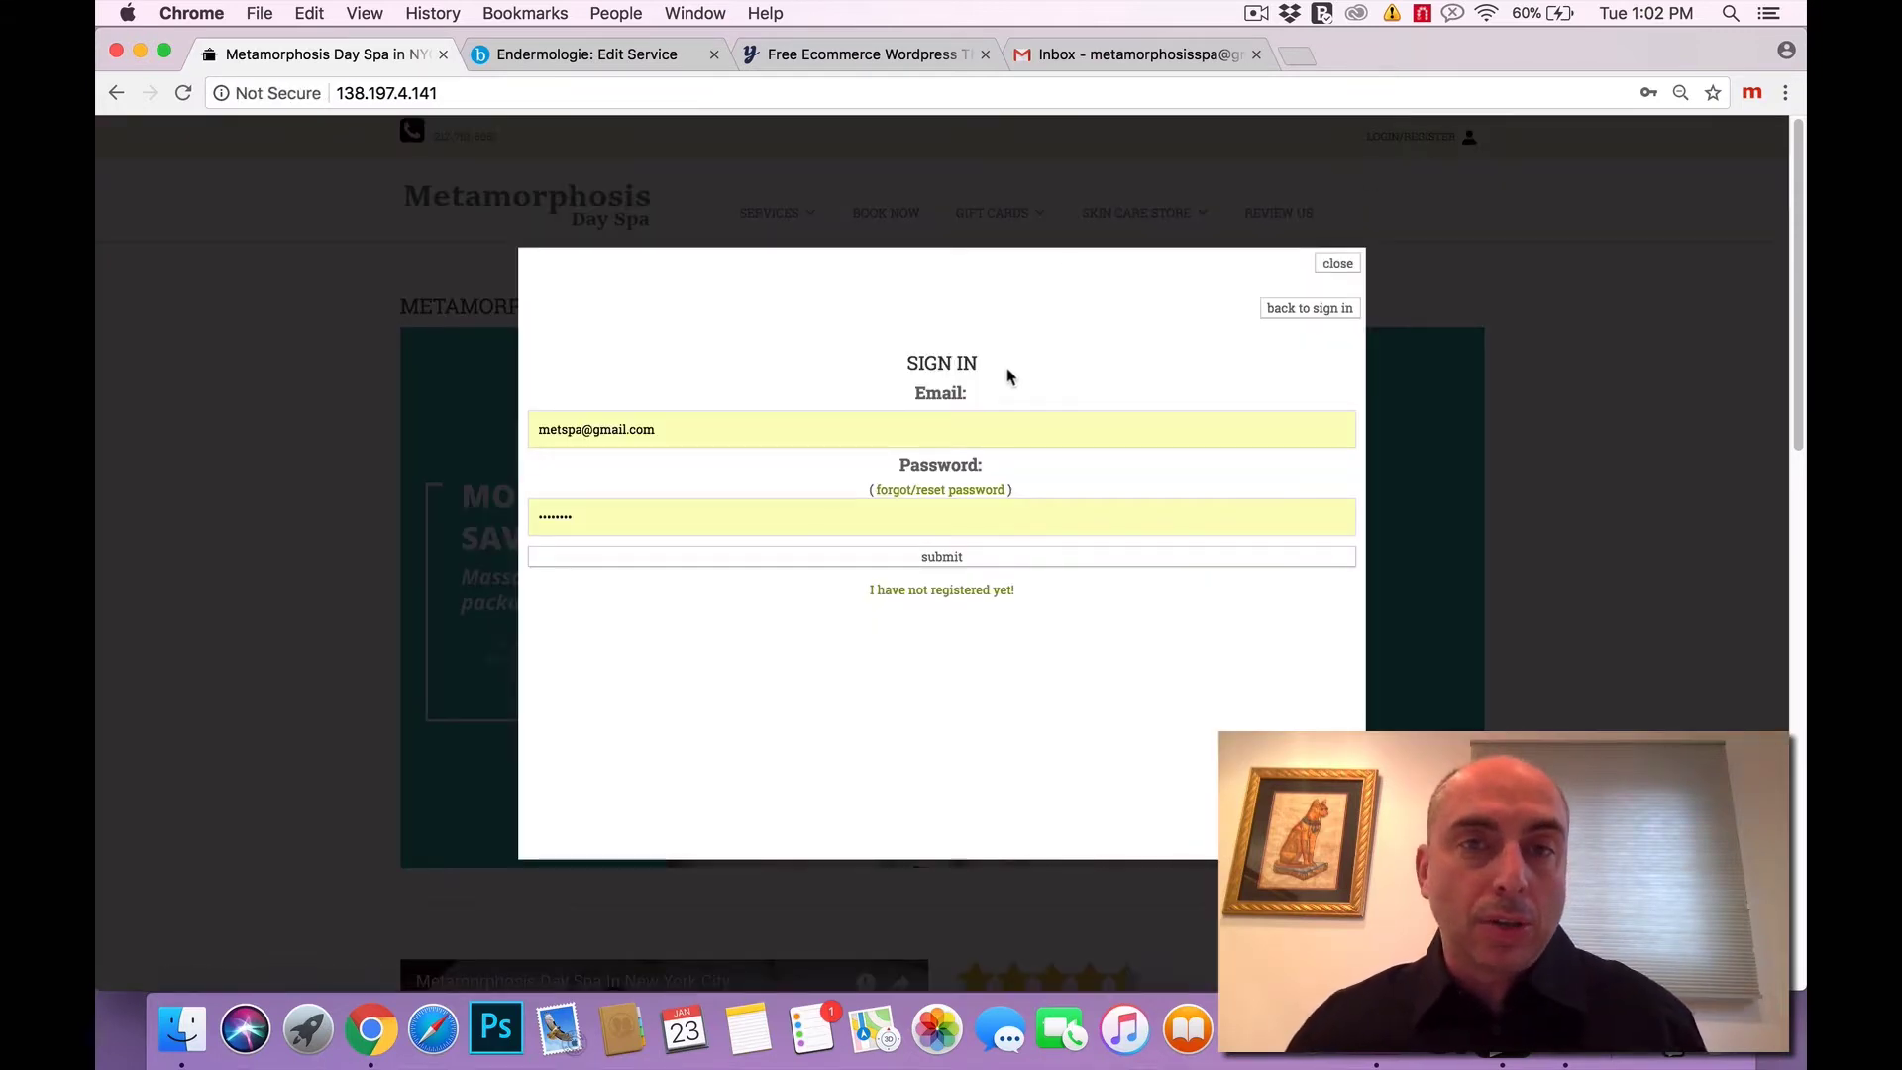
pyautogui.moveTo(1012, 382)
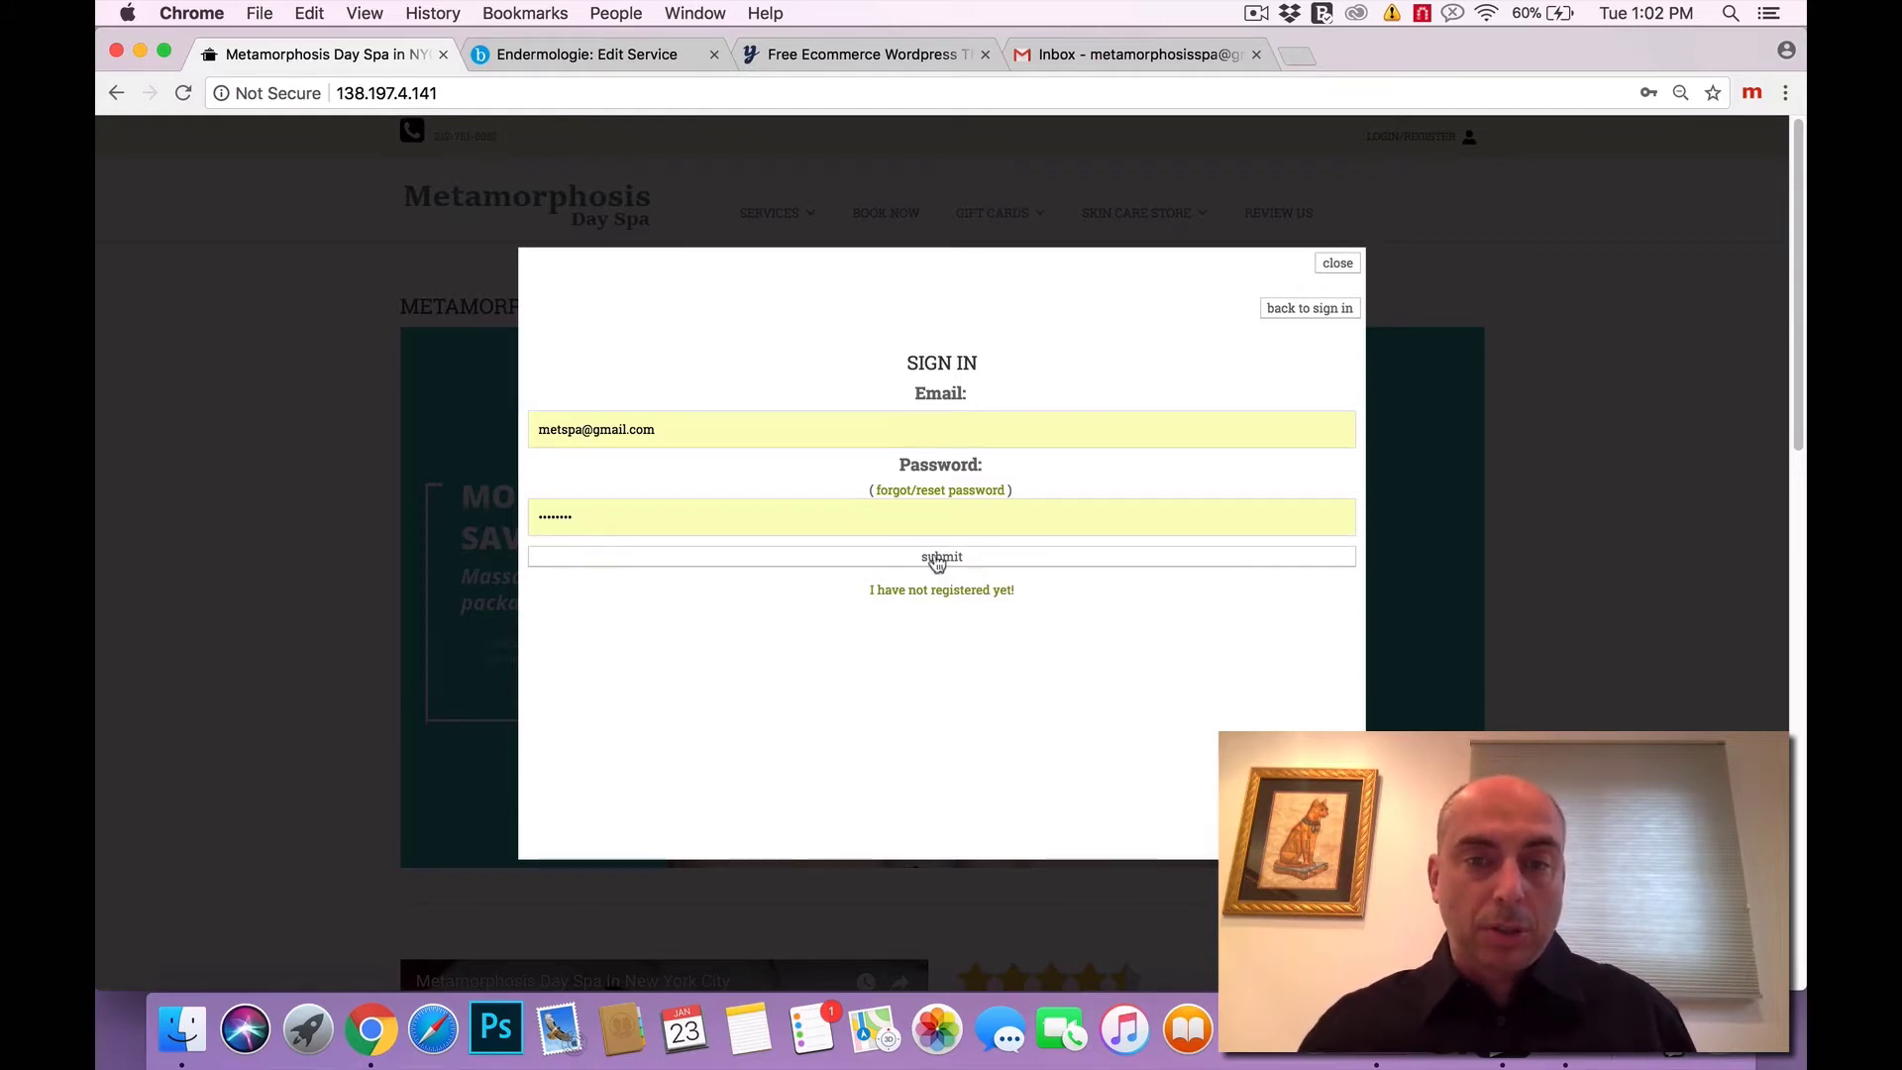
pyautogui.click(941, 555)
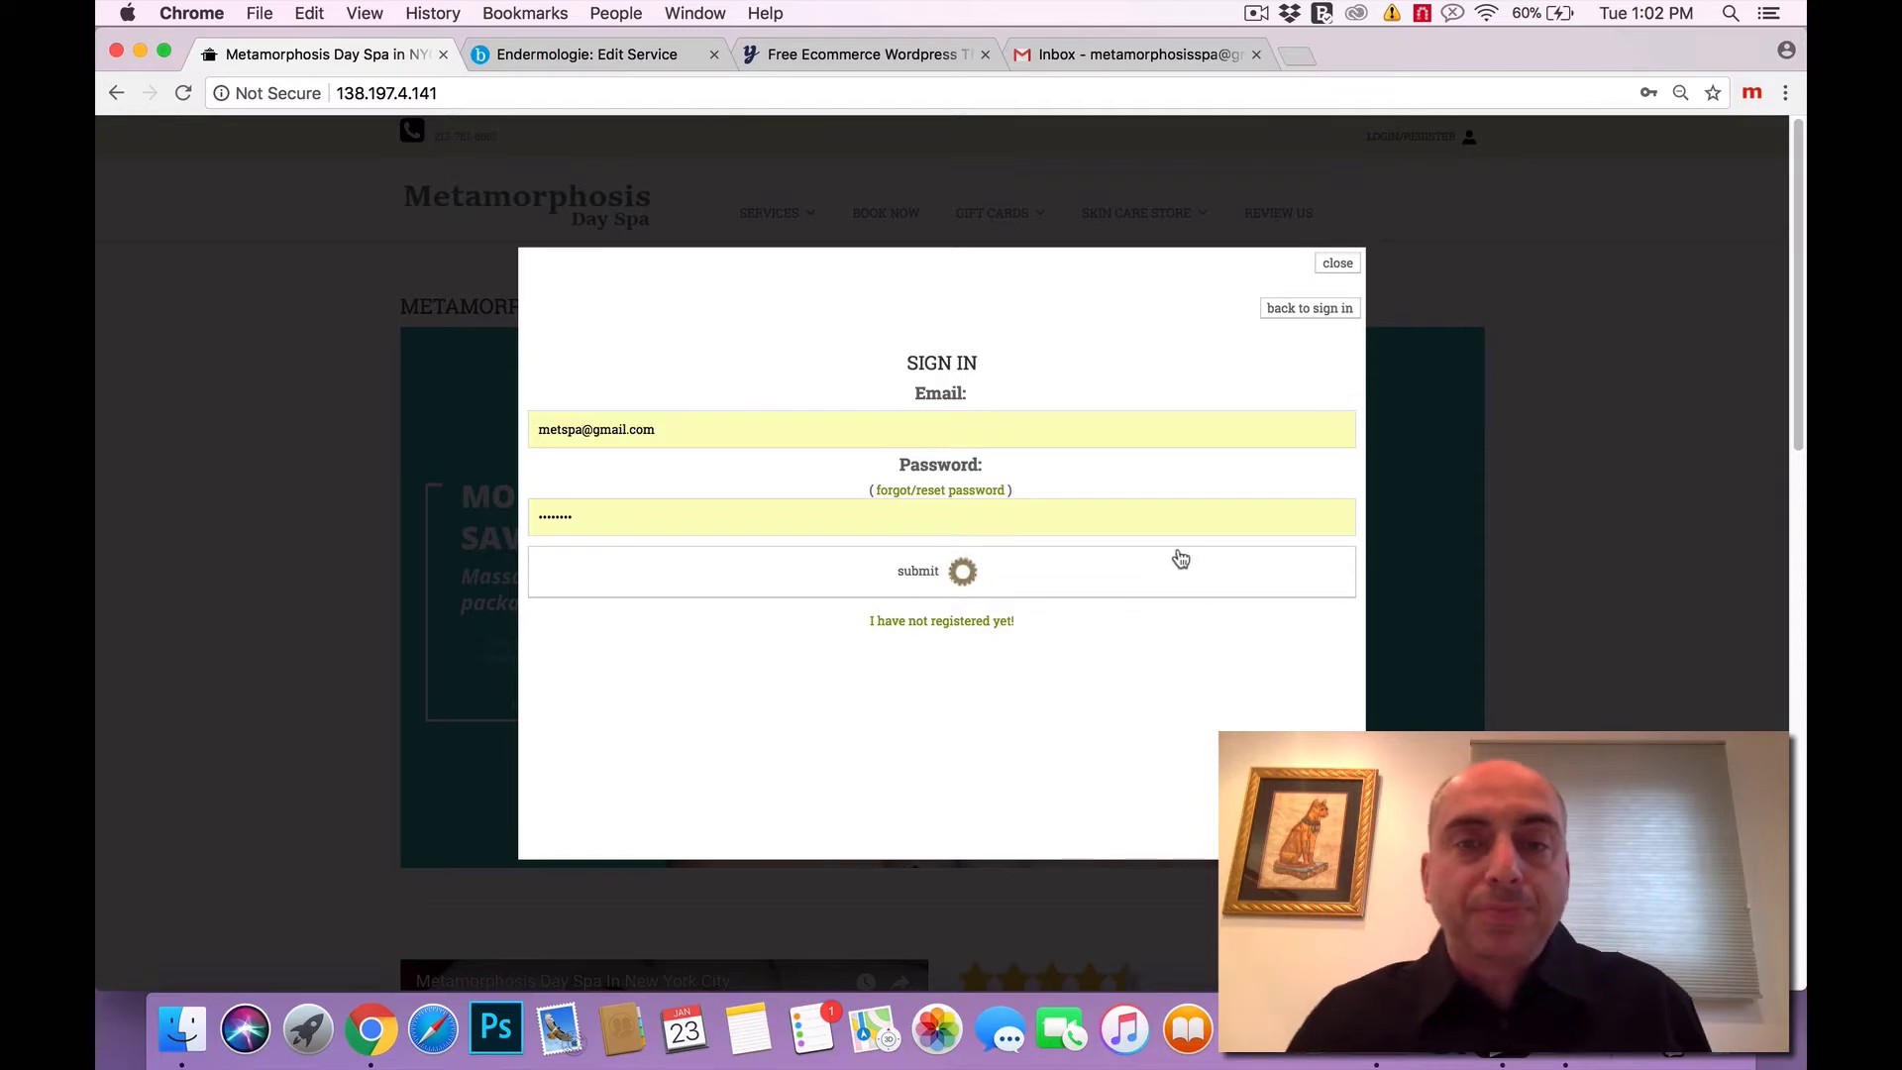
pyautogui.click(917, 570)
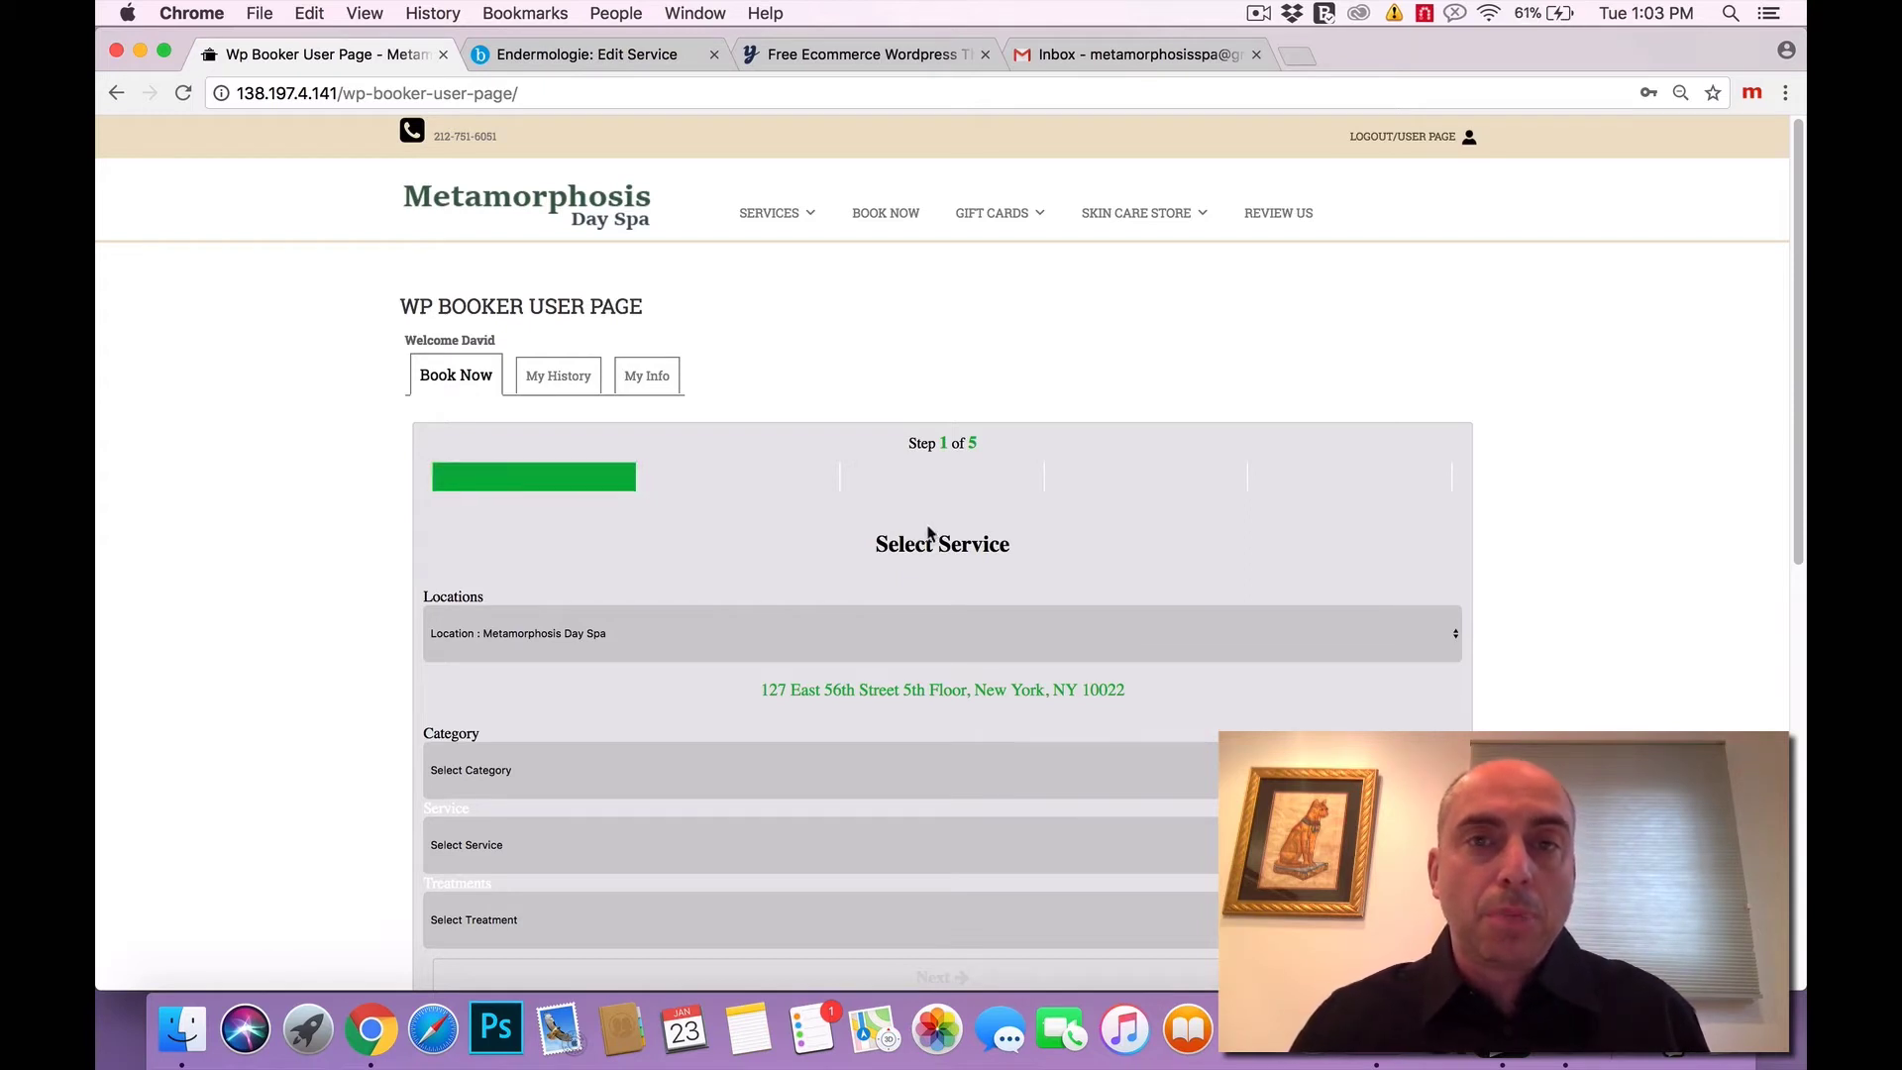
# Review My History and reach the Deep Tissue Massage booking (25 minutes, 70 USD).
pyautogui.click(553, 374)
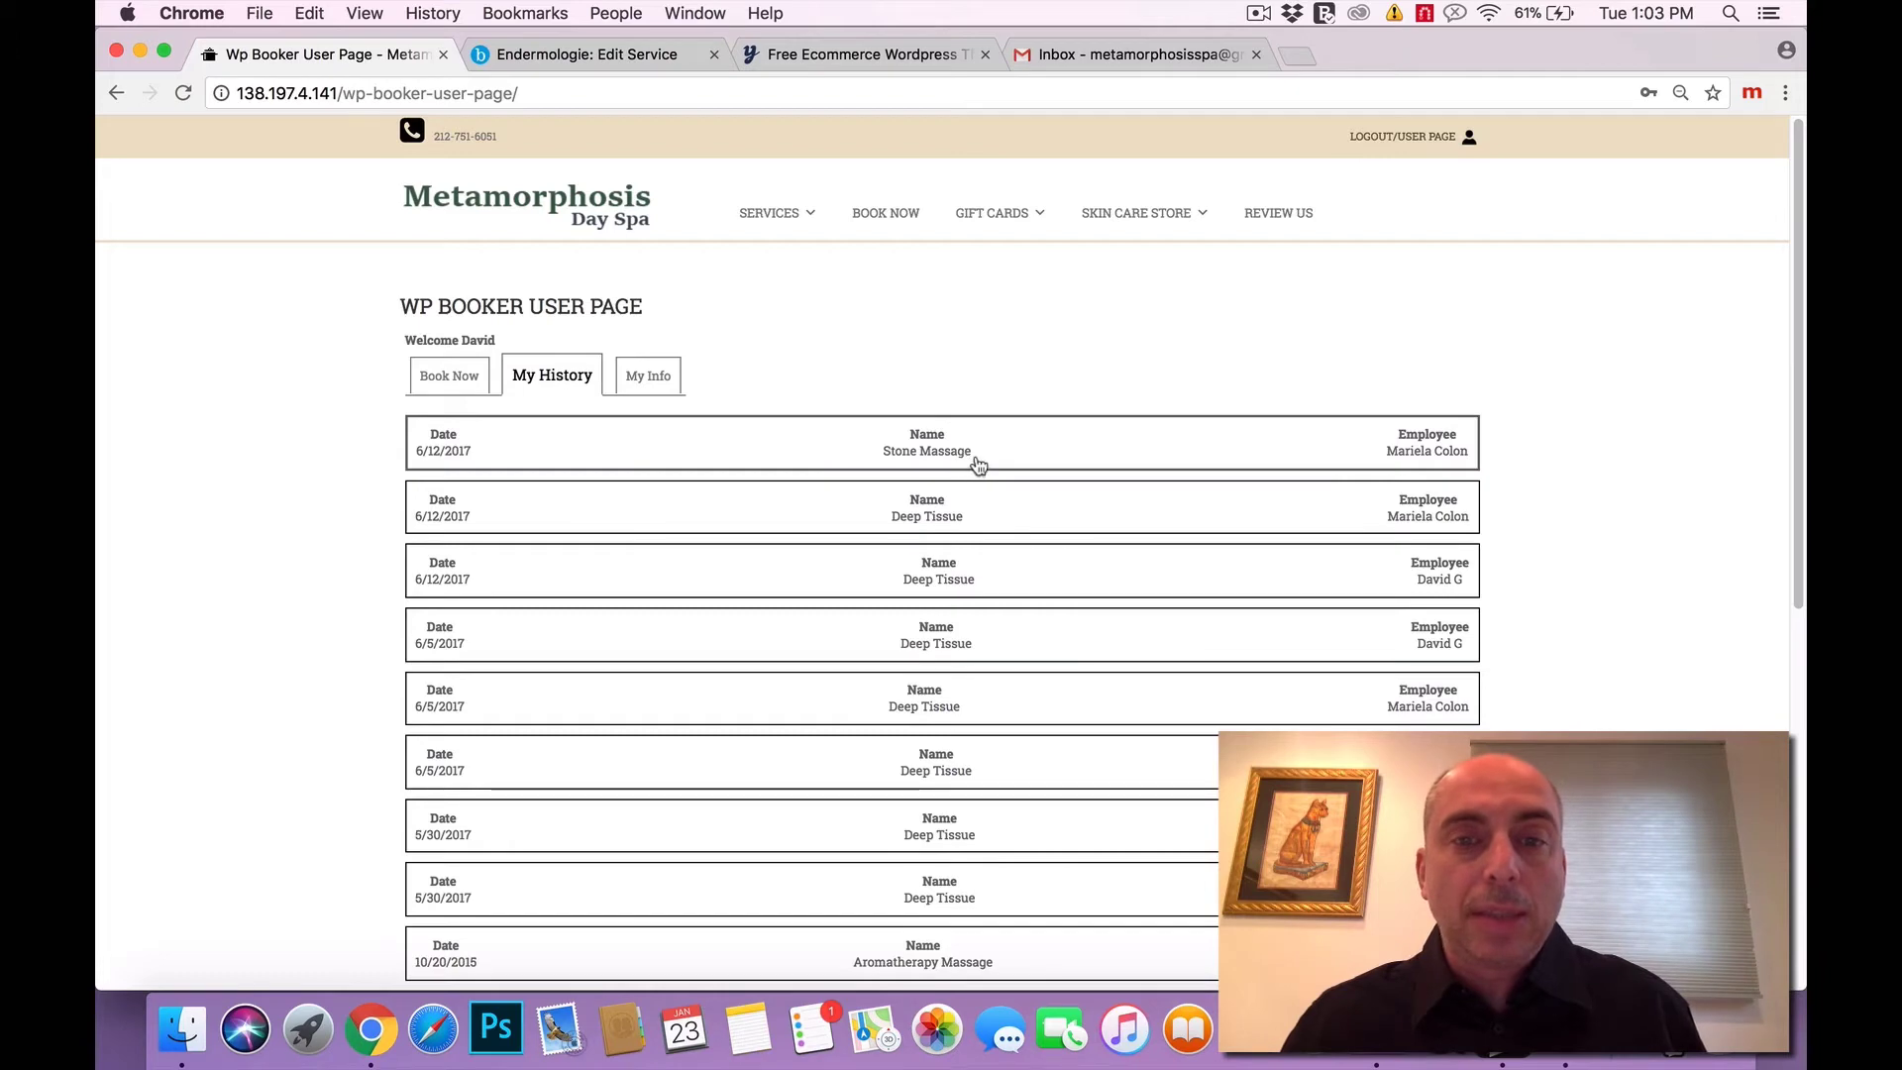
pyautogui.moveTo(1040, 465)
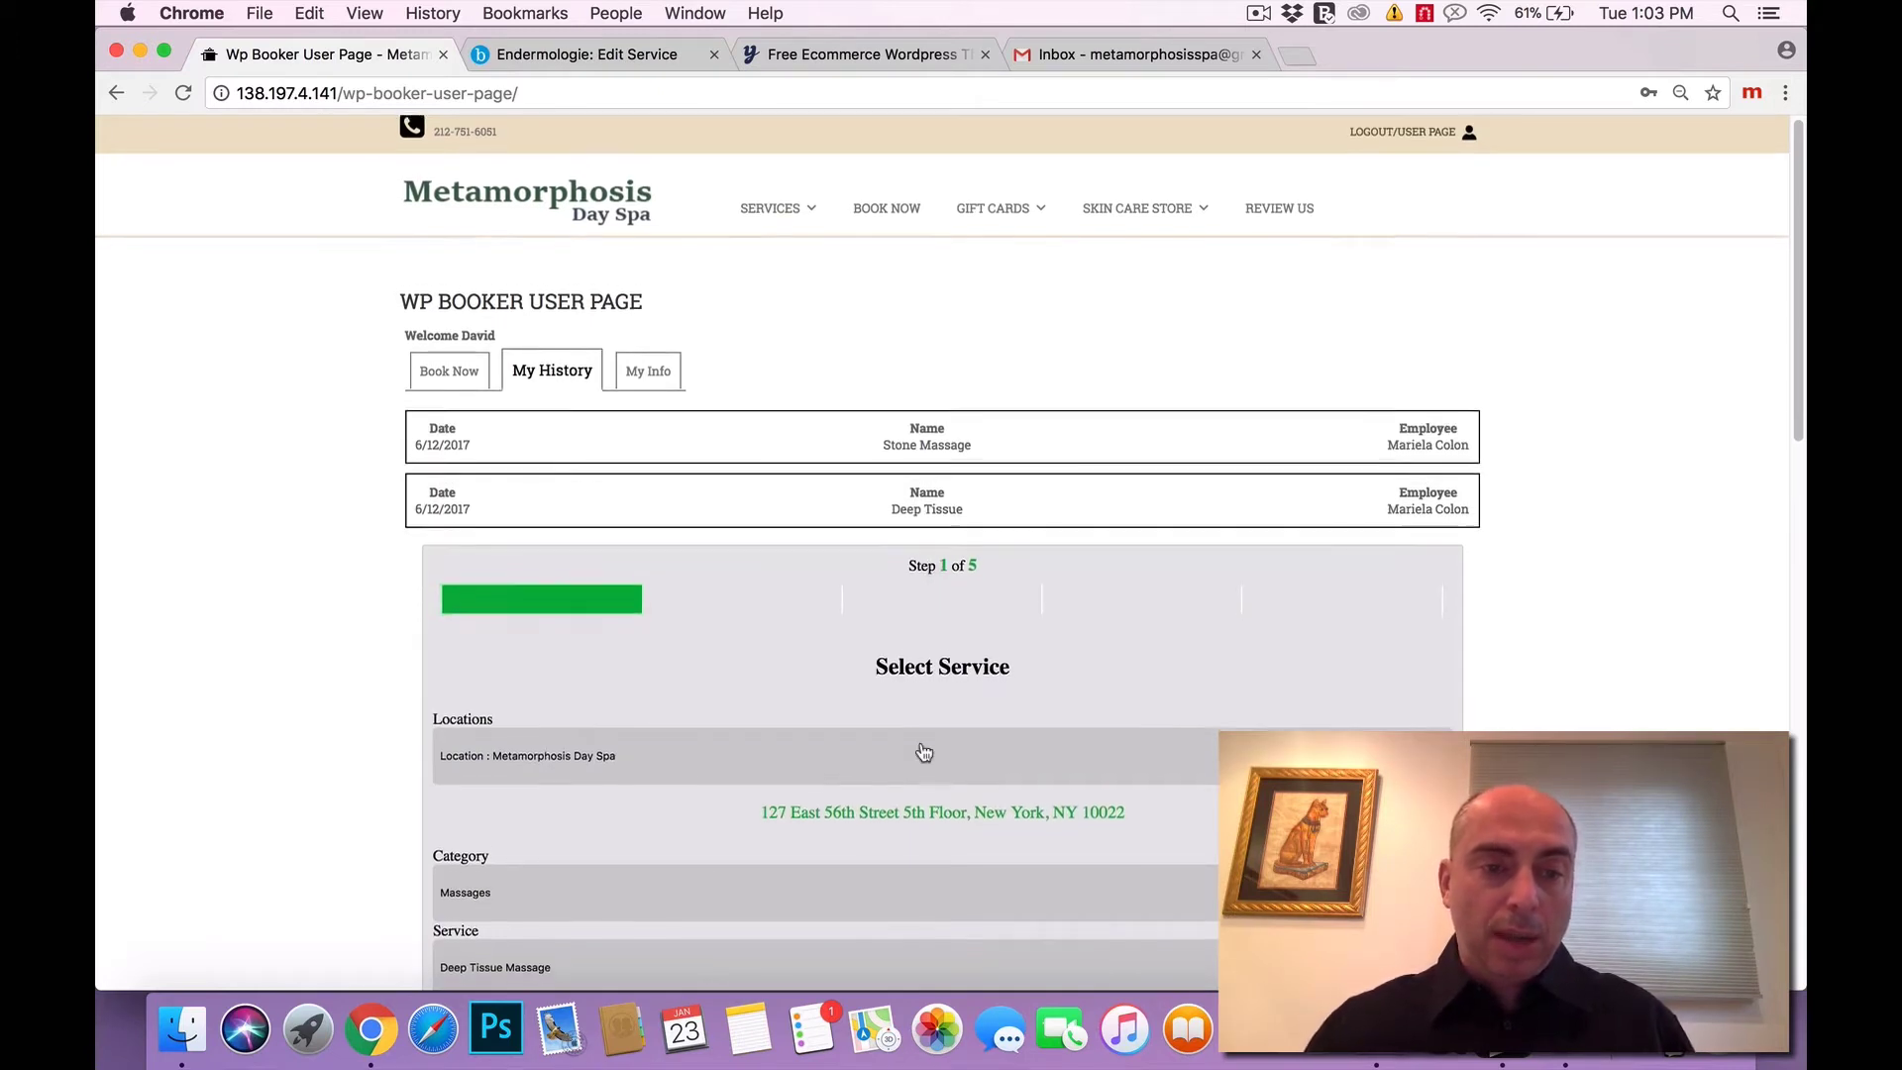
pyautogui.scroll(-3)
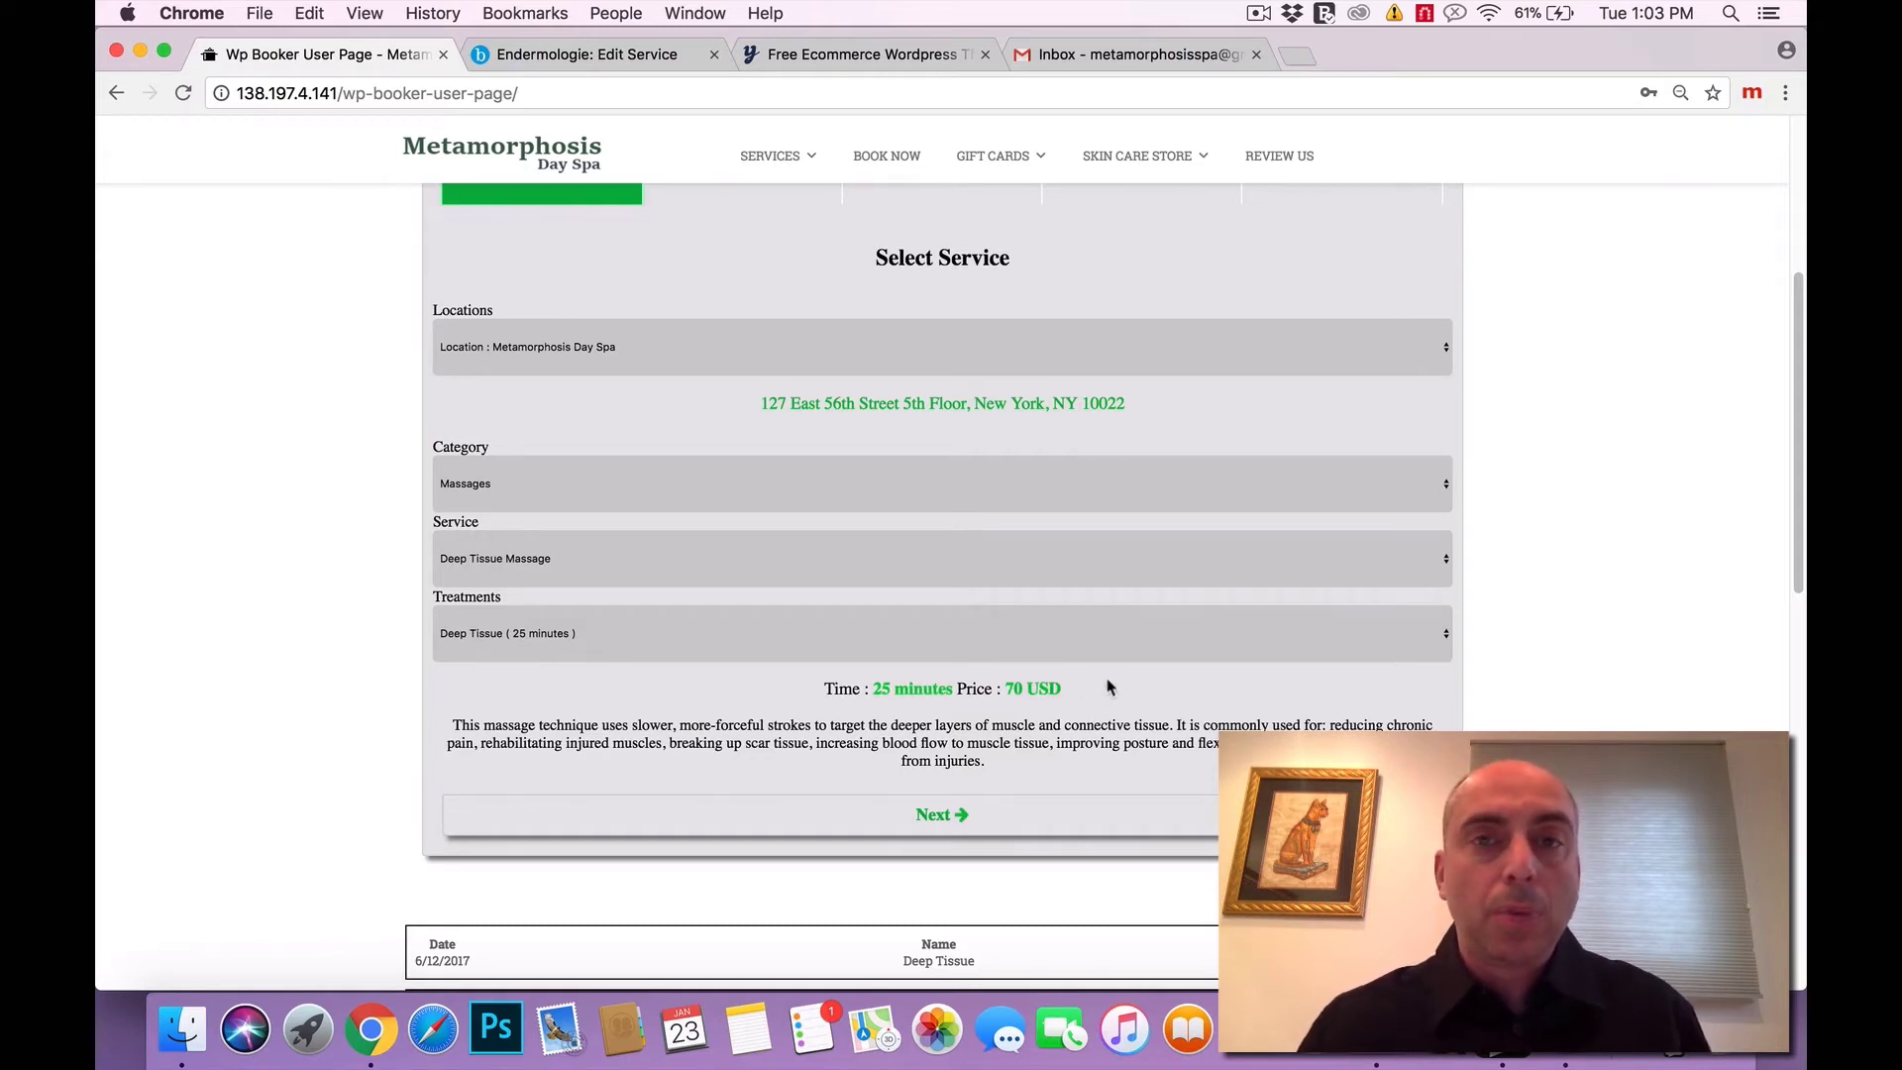
pyautogui.moveTo(1104, 674)
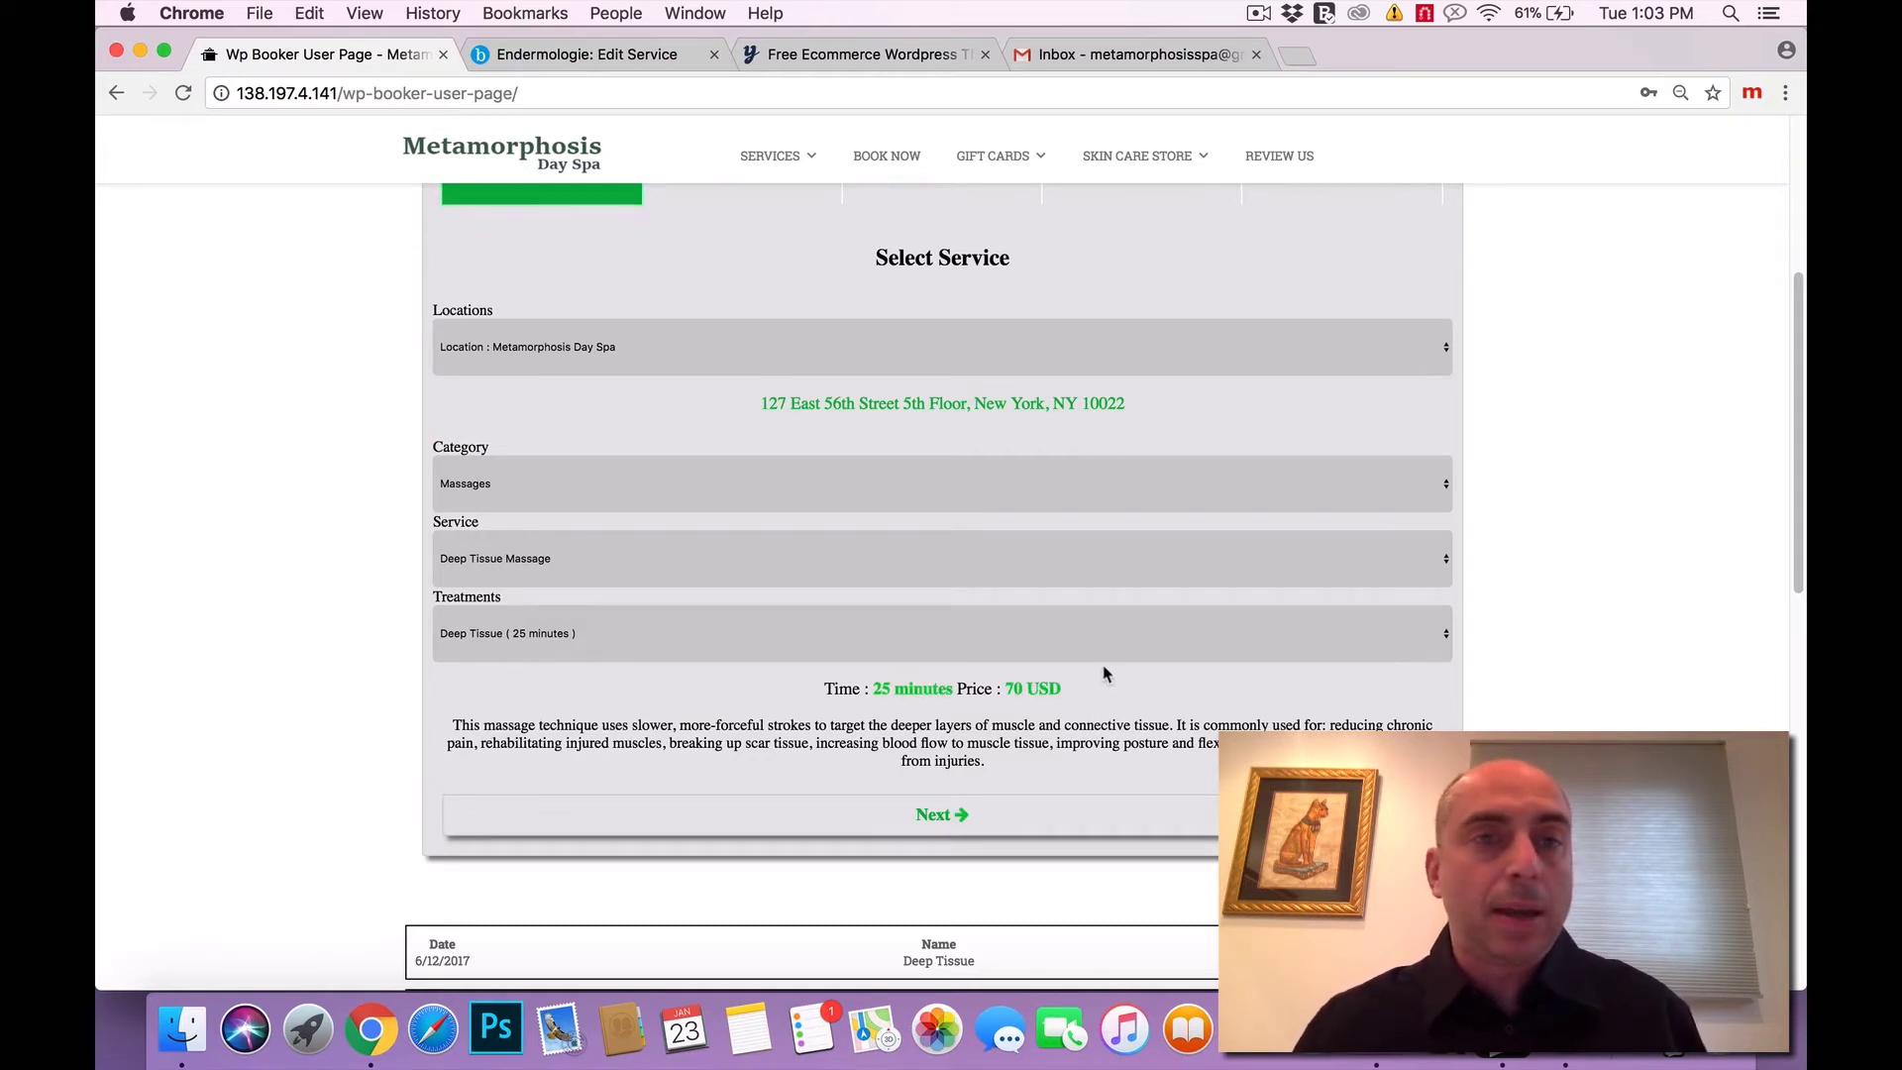
pyautogui.moveTo(997, 465)
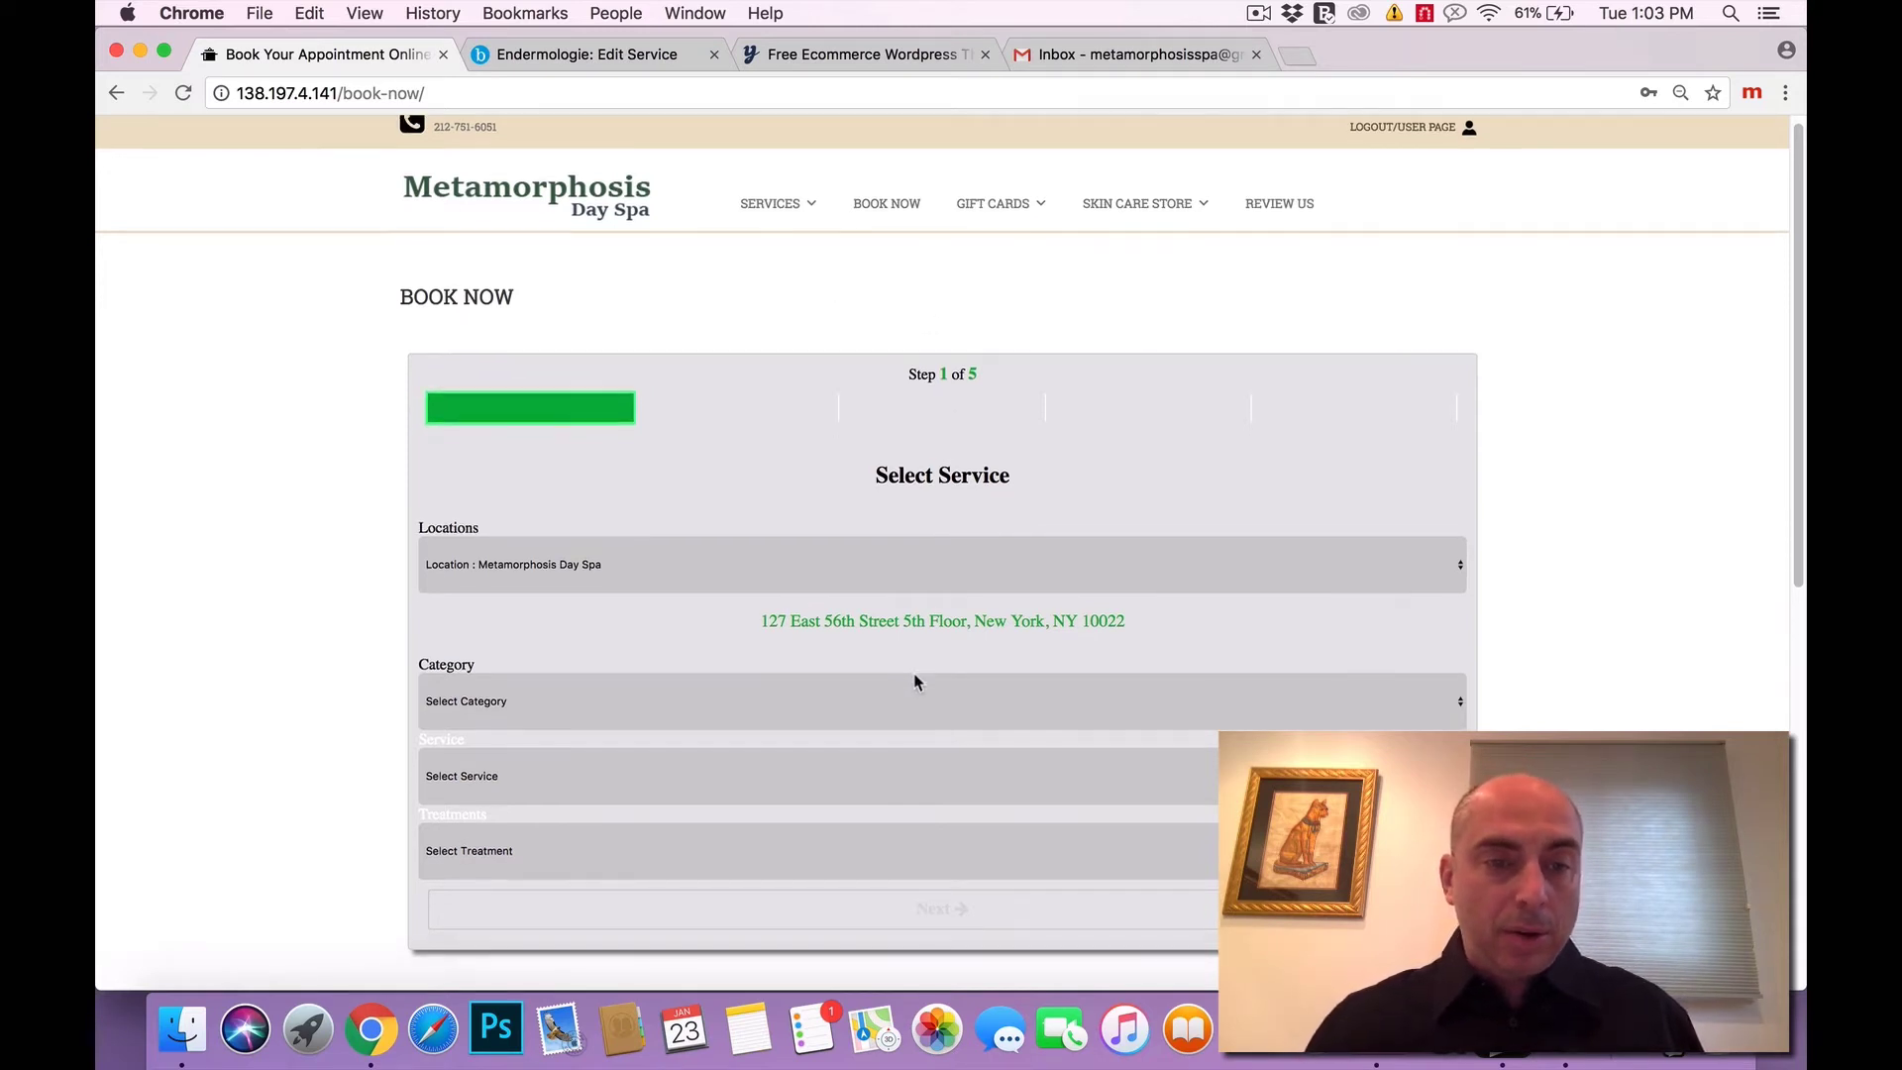
# Select Body Services Endermologie (35 minutes, 120 USD) and switch to its Booker Edit Service tab.
pyautogui.click(943, 699)
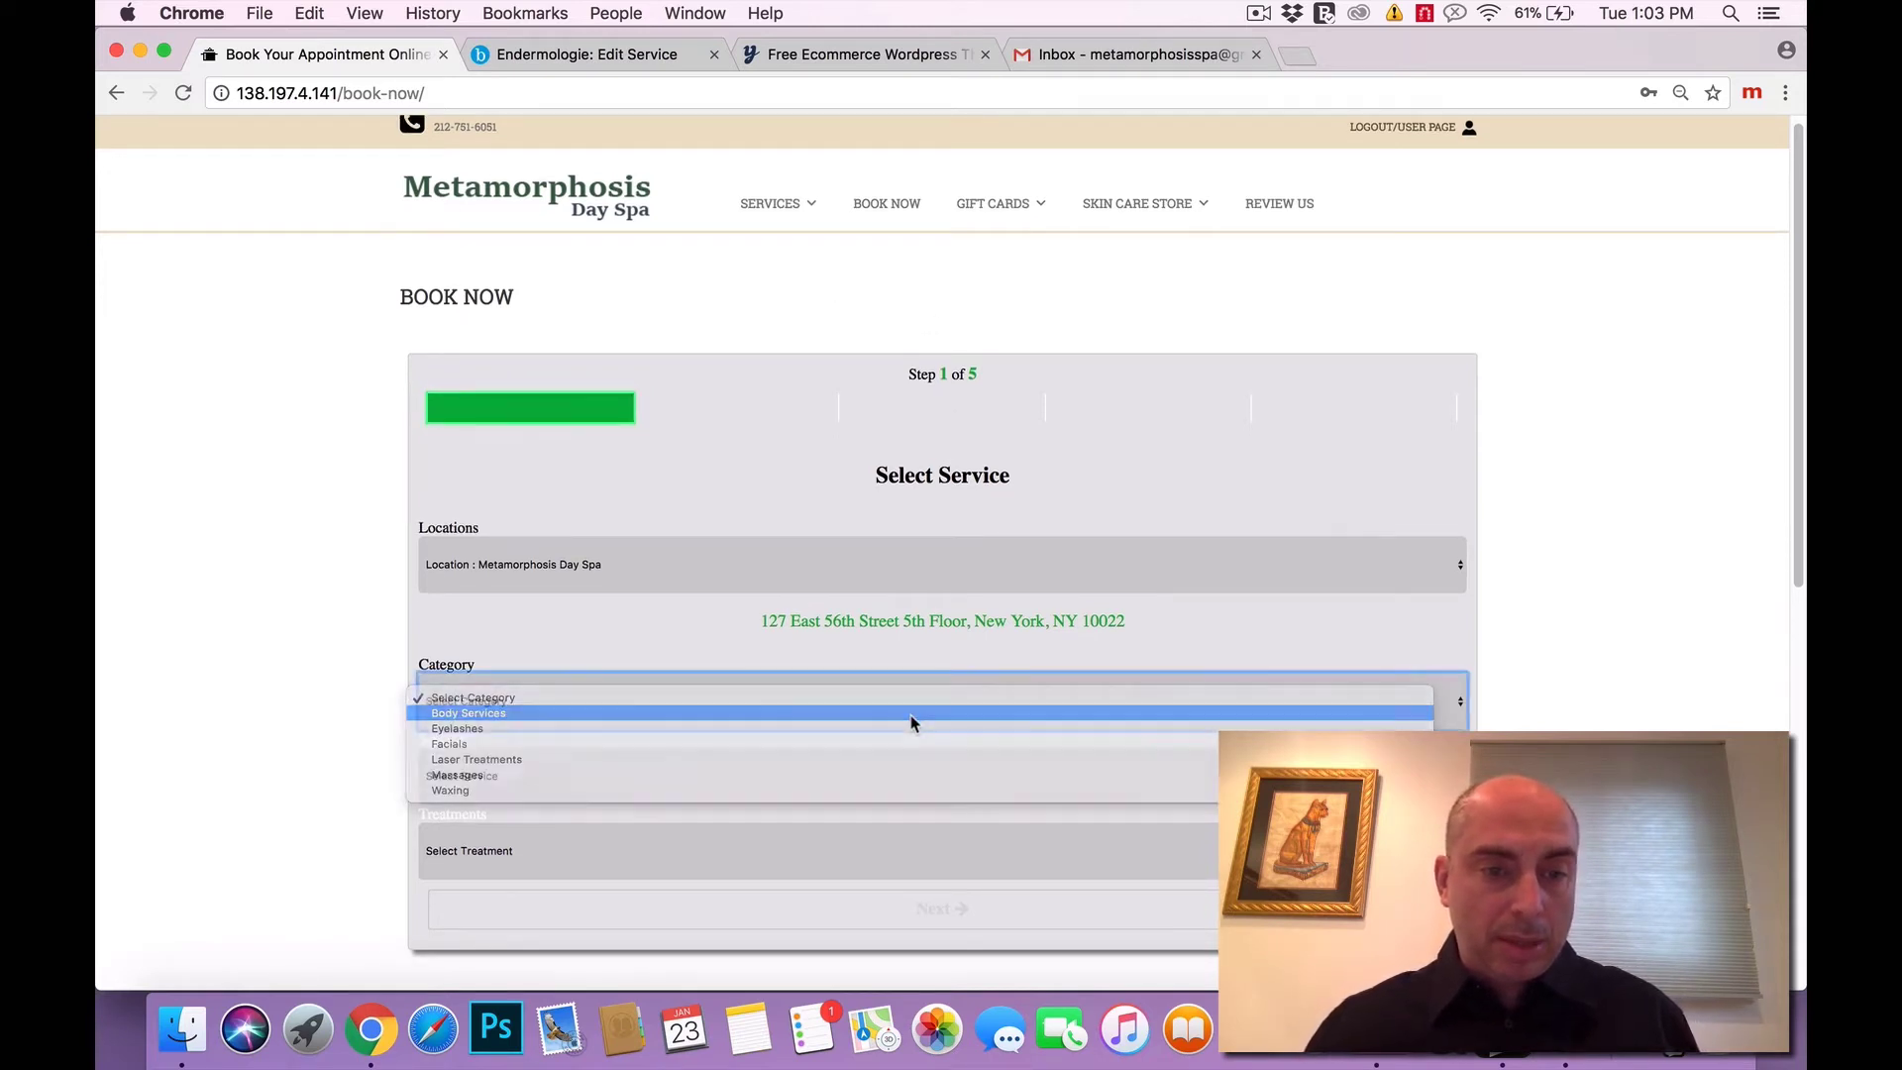
pyautogui.click(469, 713)
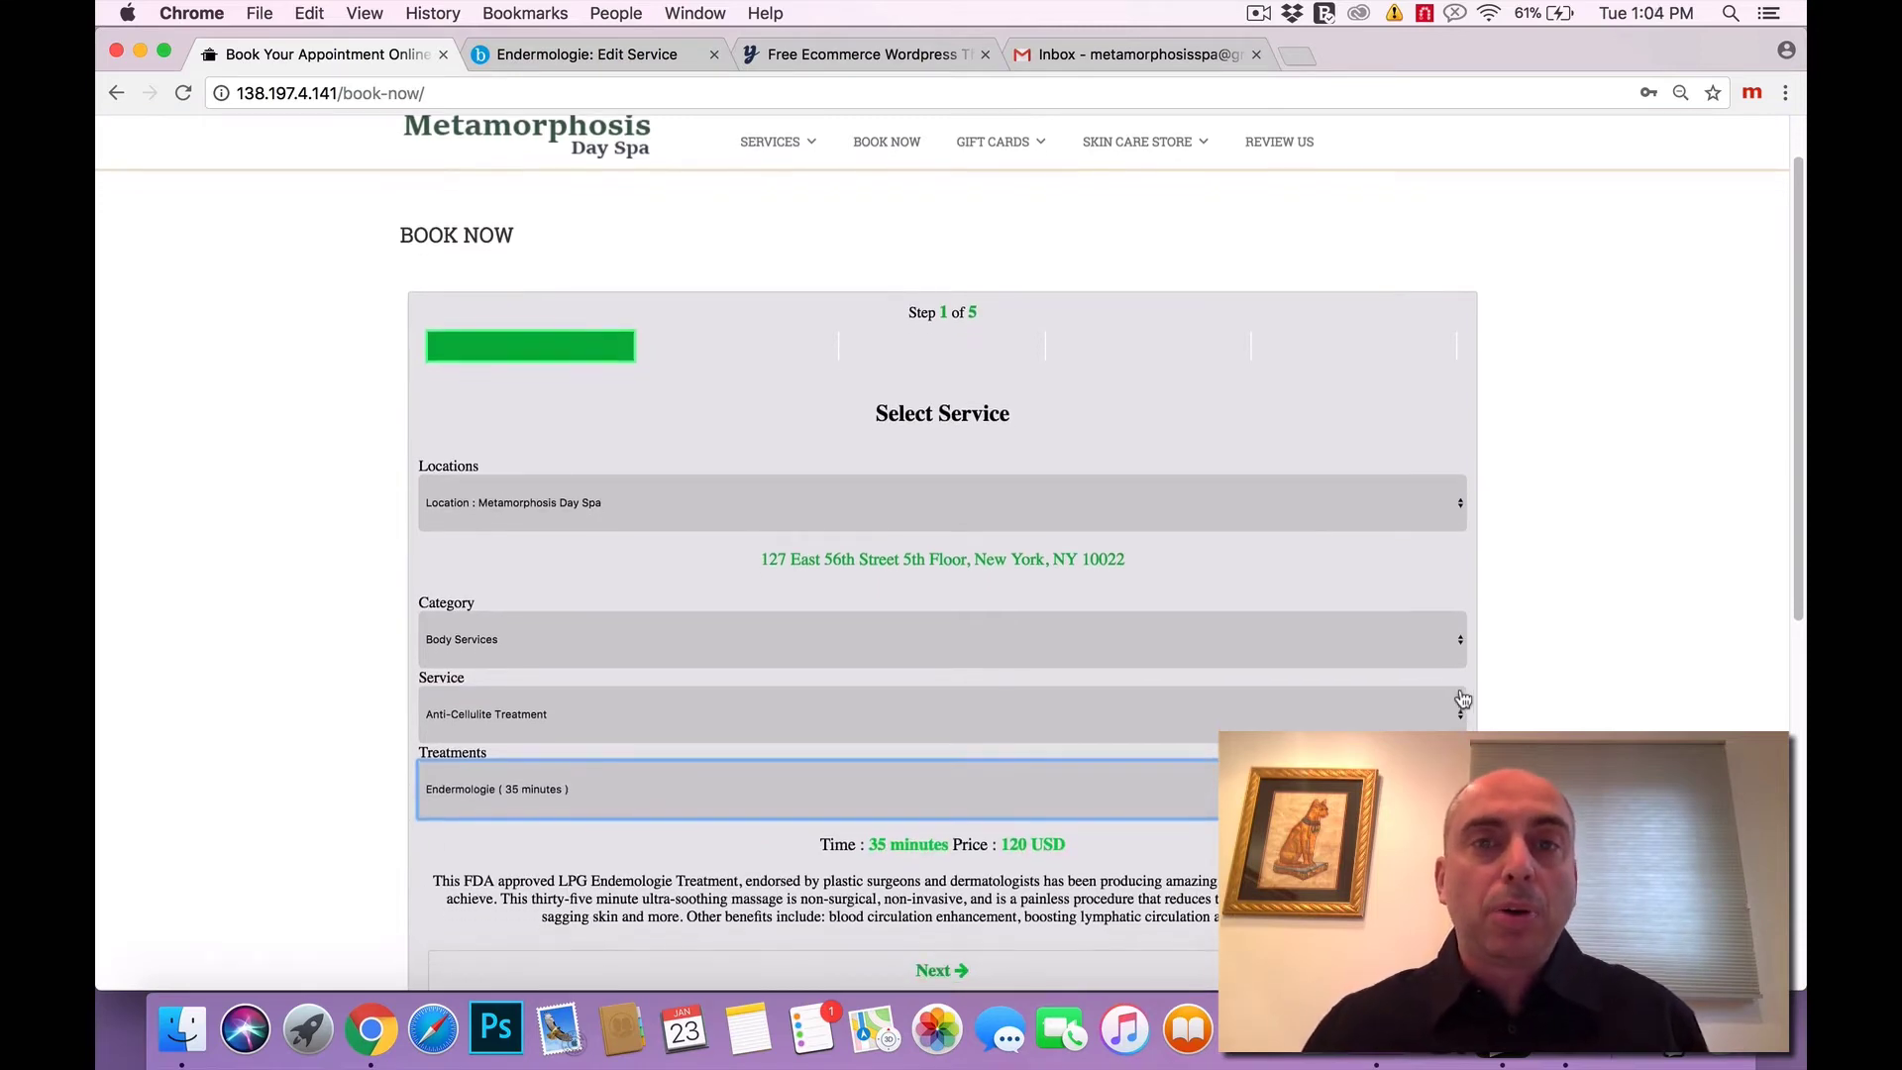
pyautogui.click(587, 54)
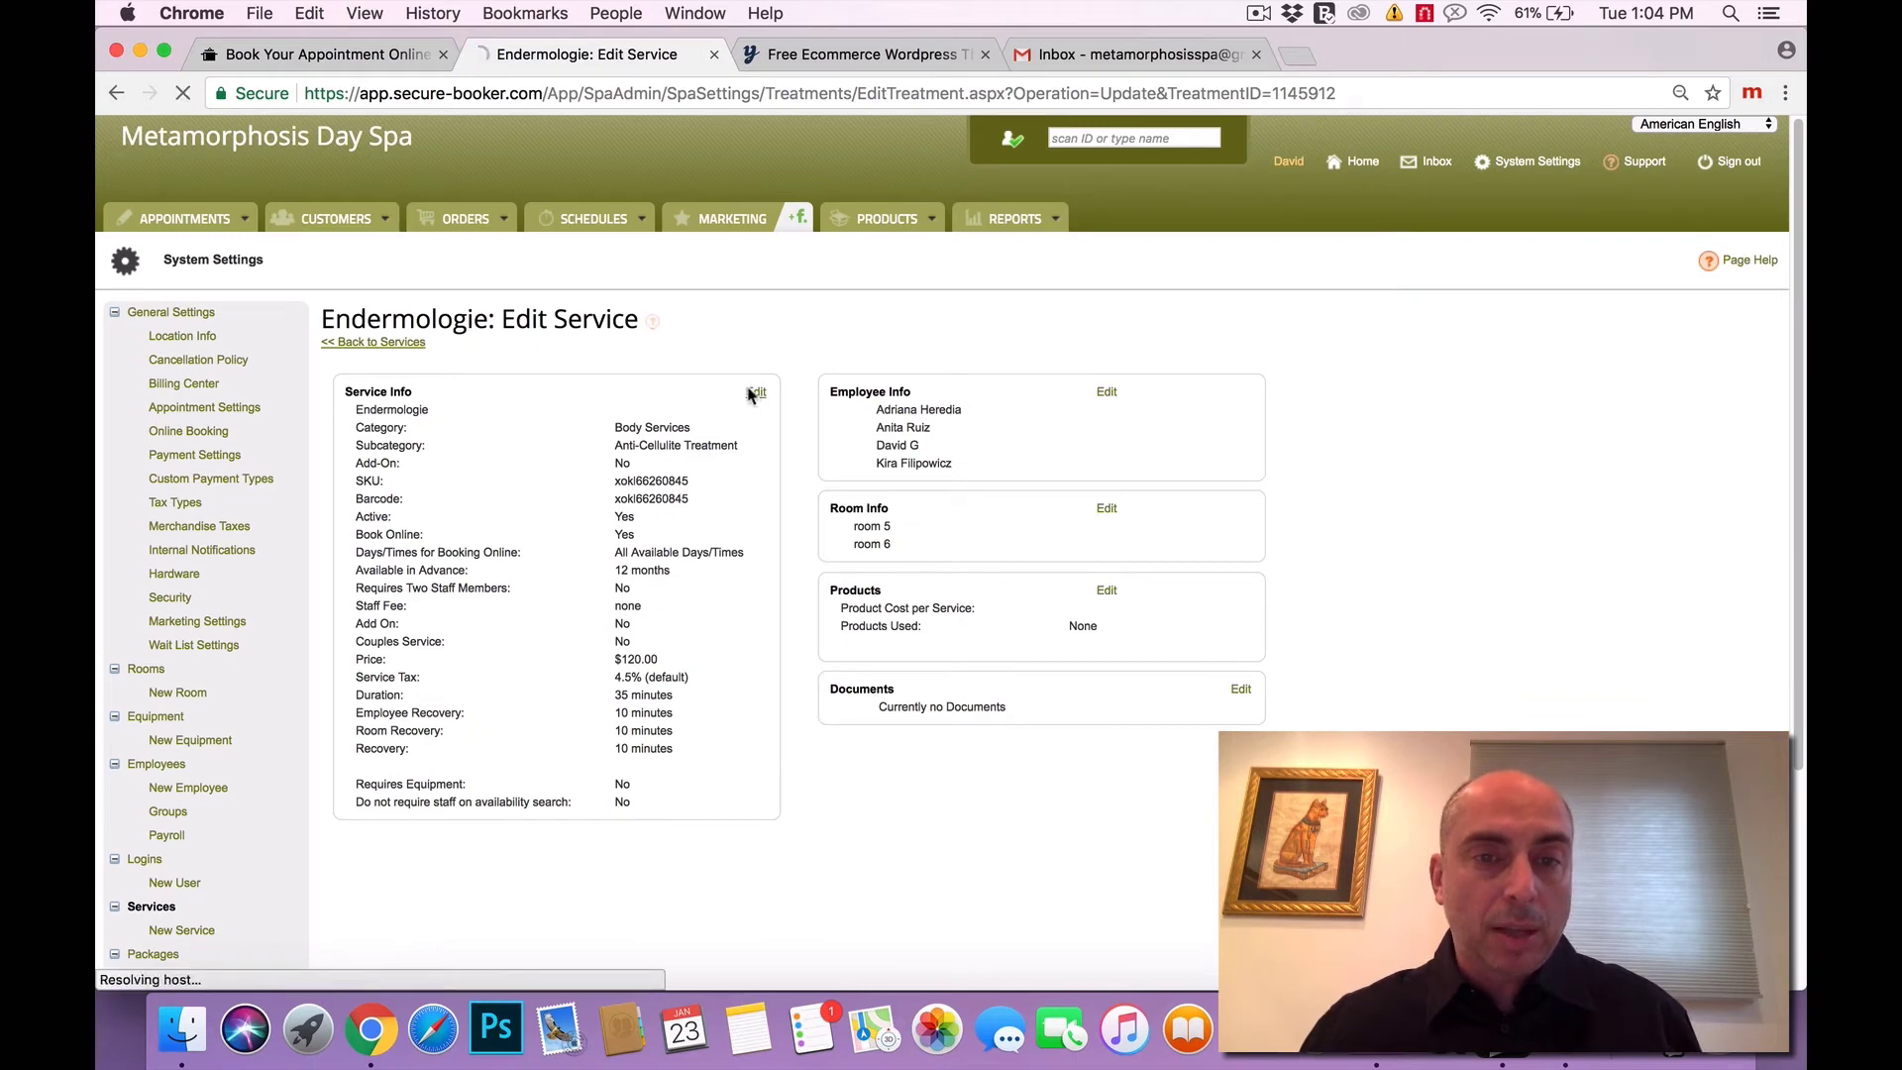
# View Endermologie's editable Service Info (35 minutes, $120) and return to the spa booking page.
pyautogui.click(755, 392)
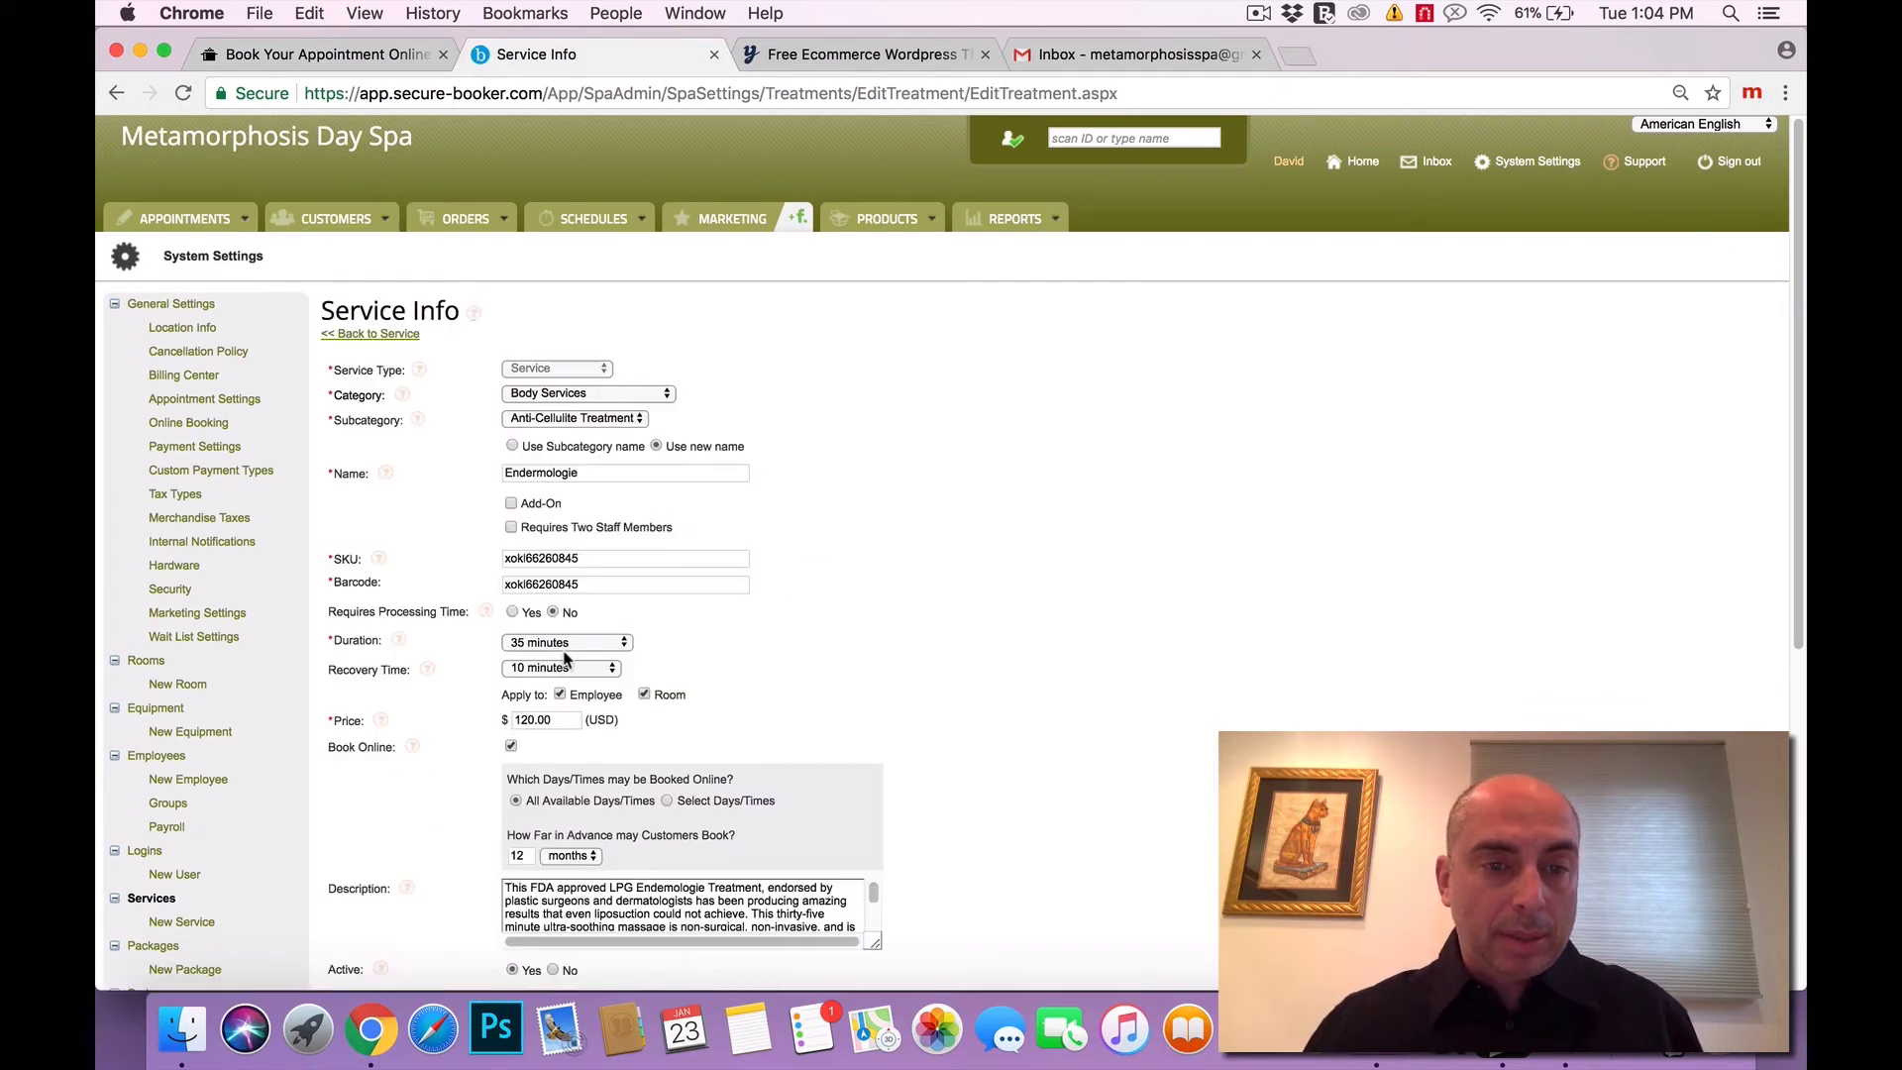
pyautogui.moveTo(594, 773)
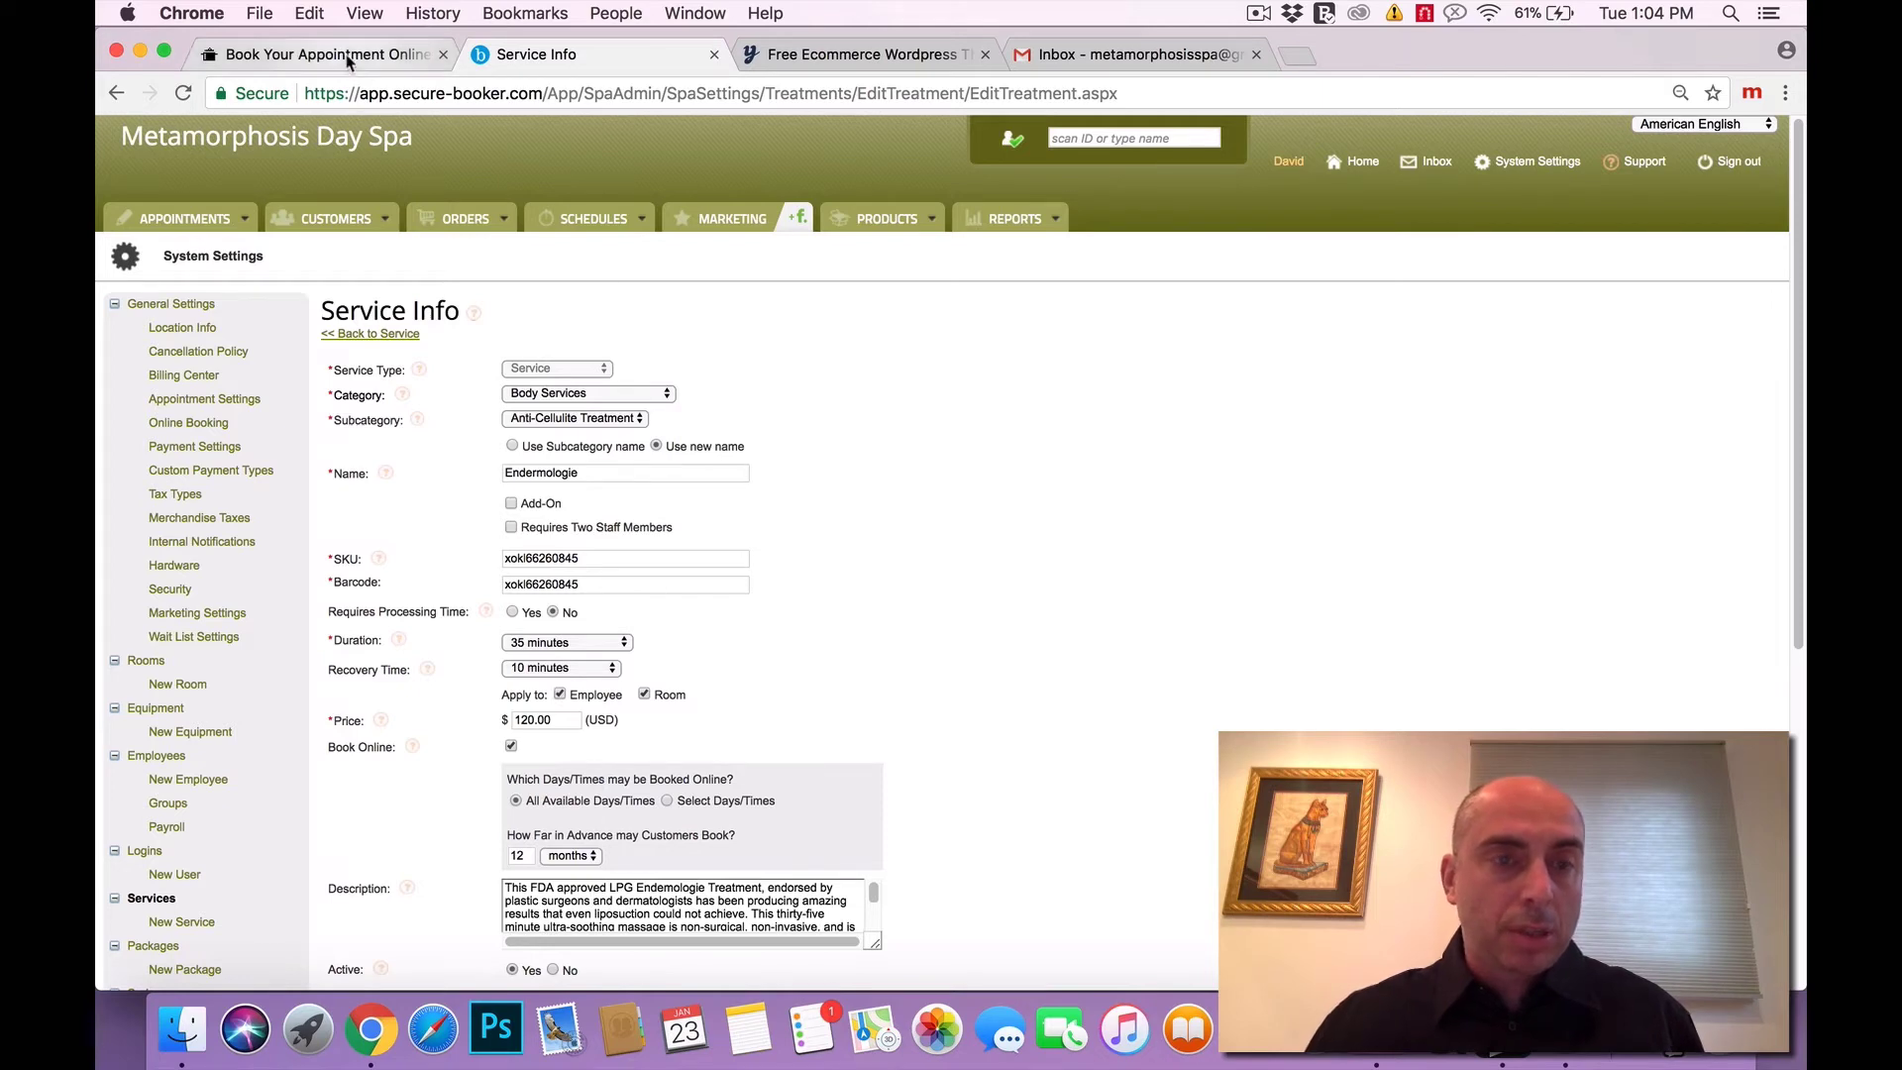
pyautogui.click(323, 54)
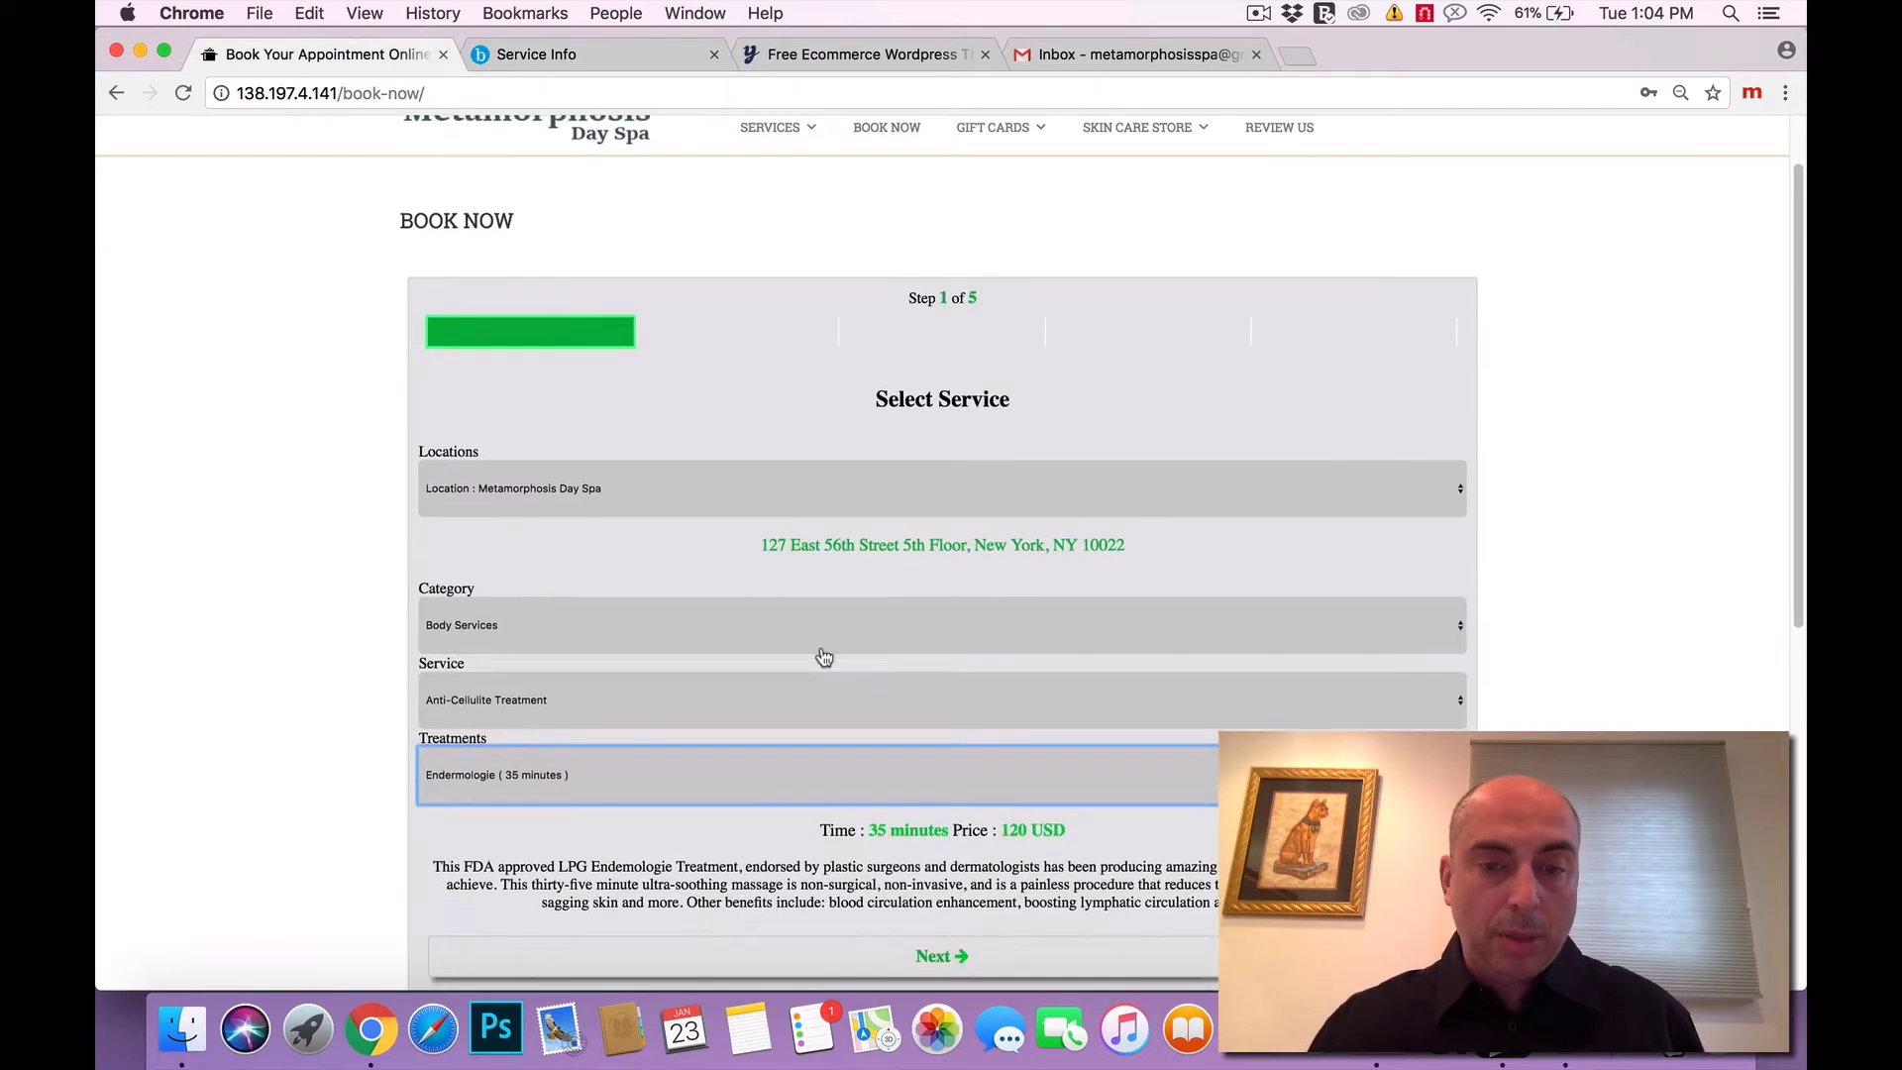
pyautogui.scroll(-3)
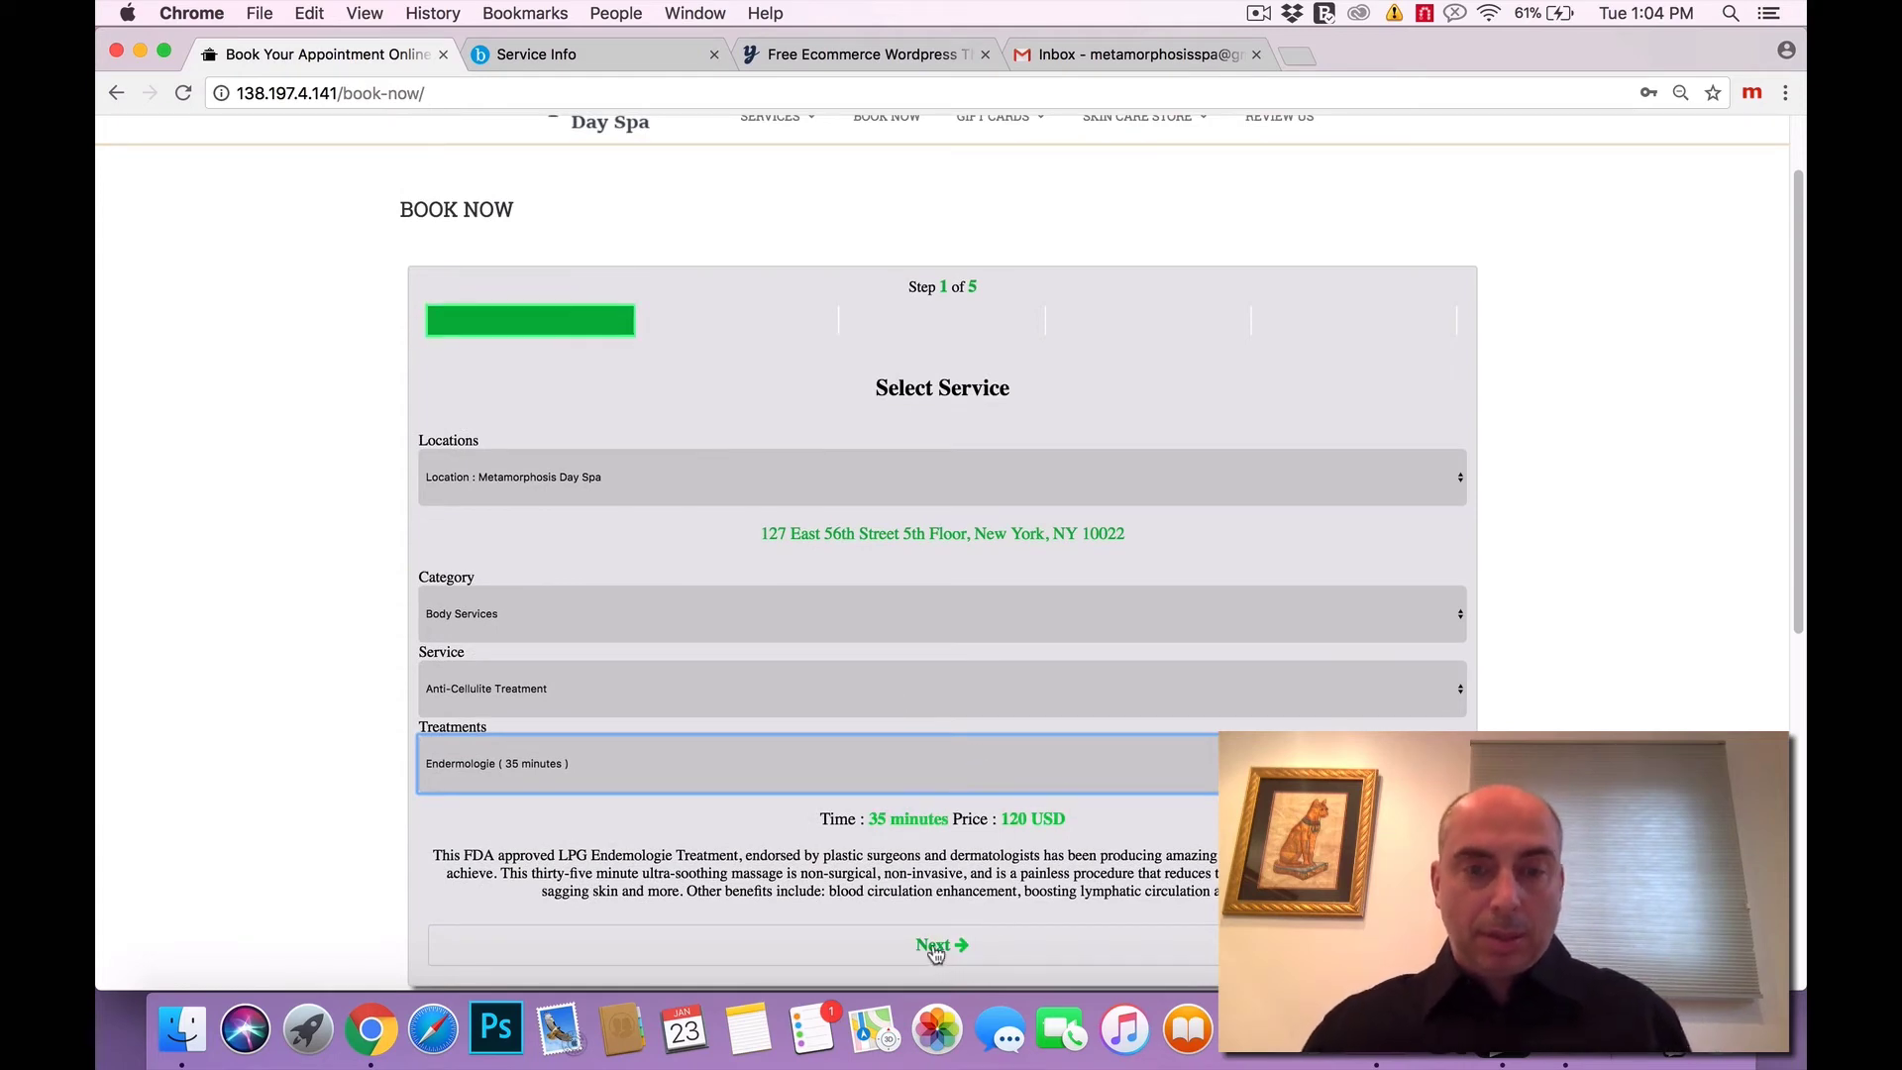
pyautogui.click(941, 947)
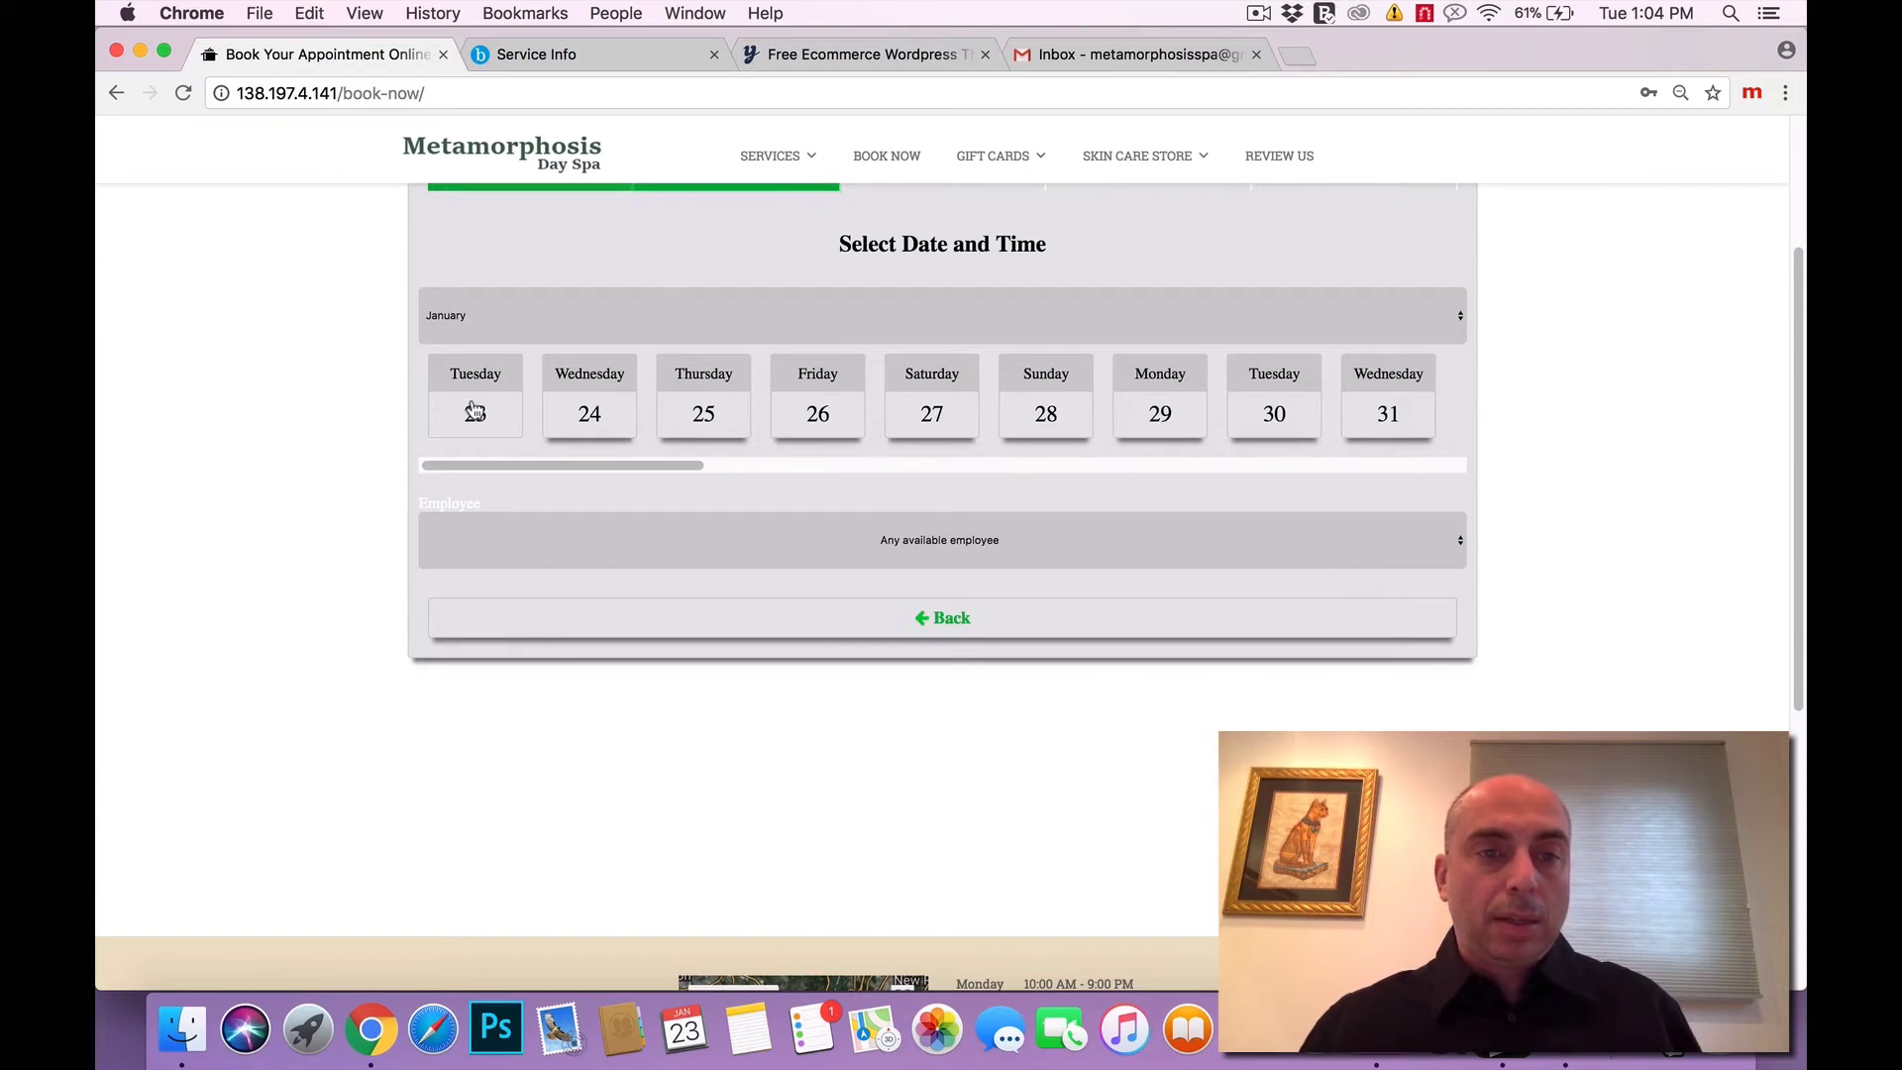
pyautogui.click(941, 315)
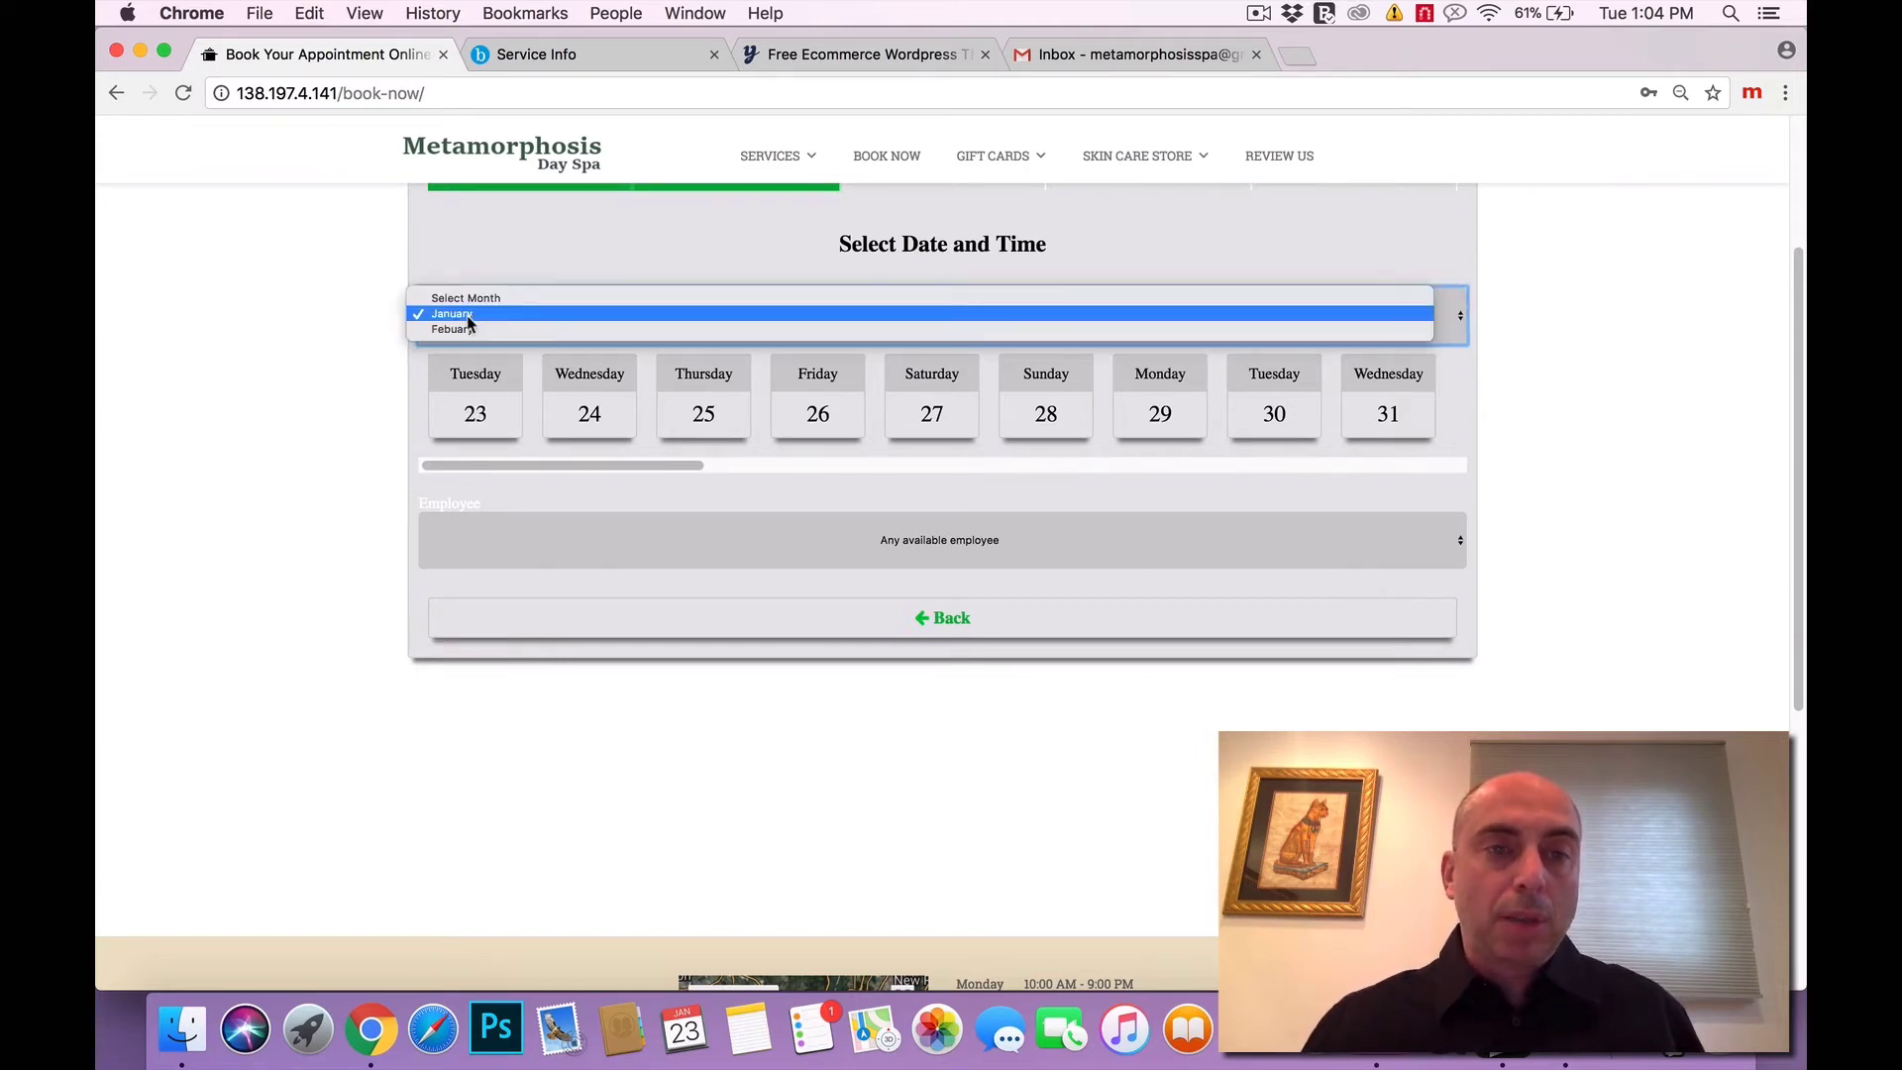
pyautogui.click(452, 315)
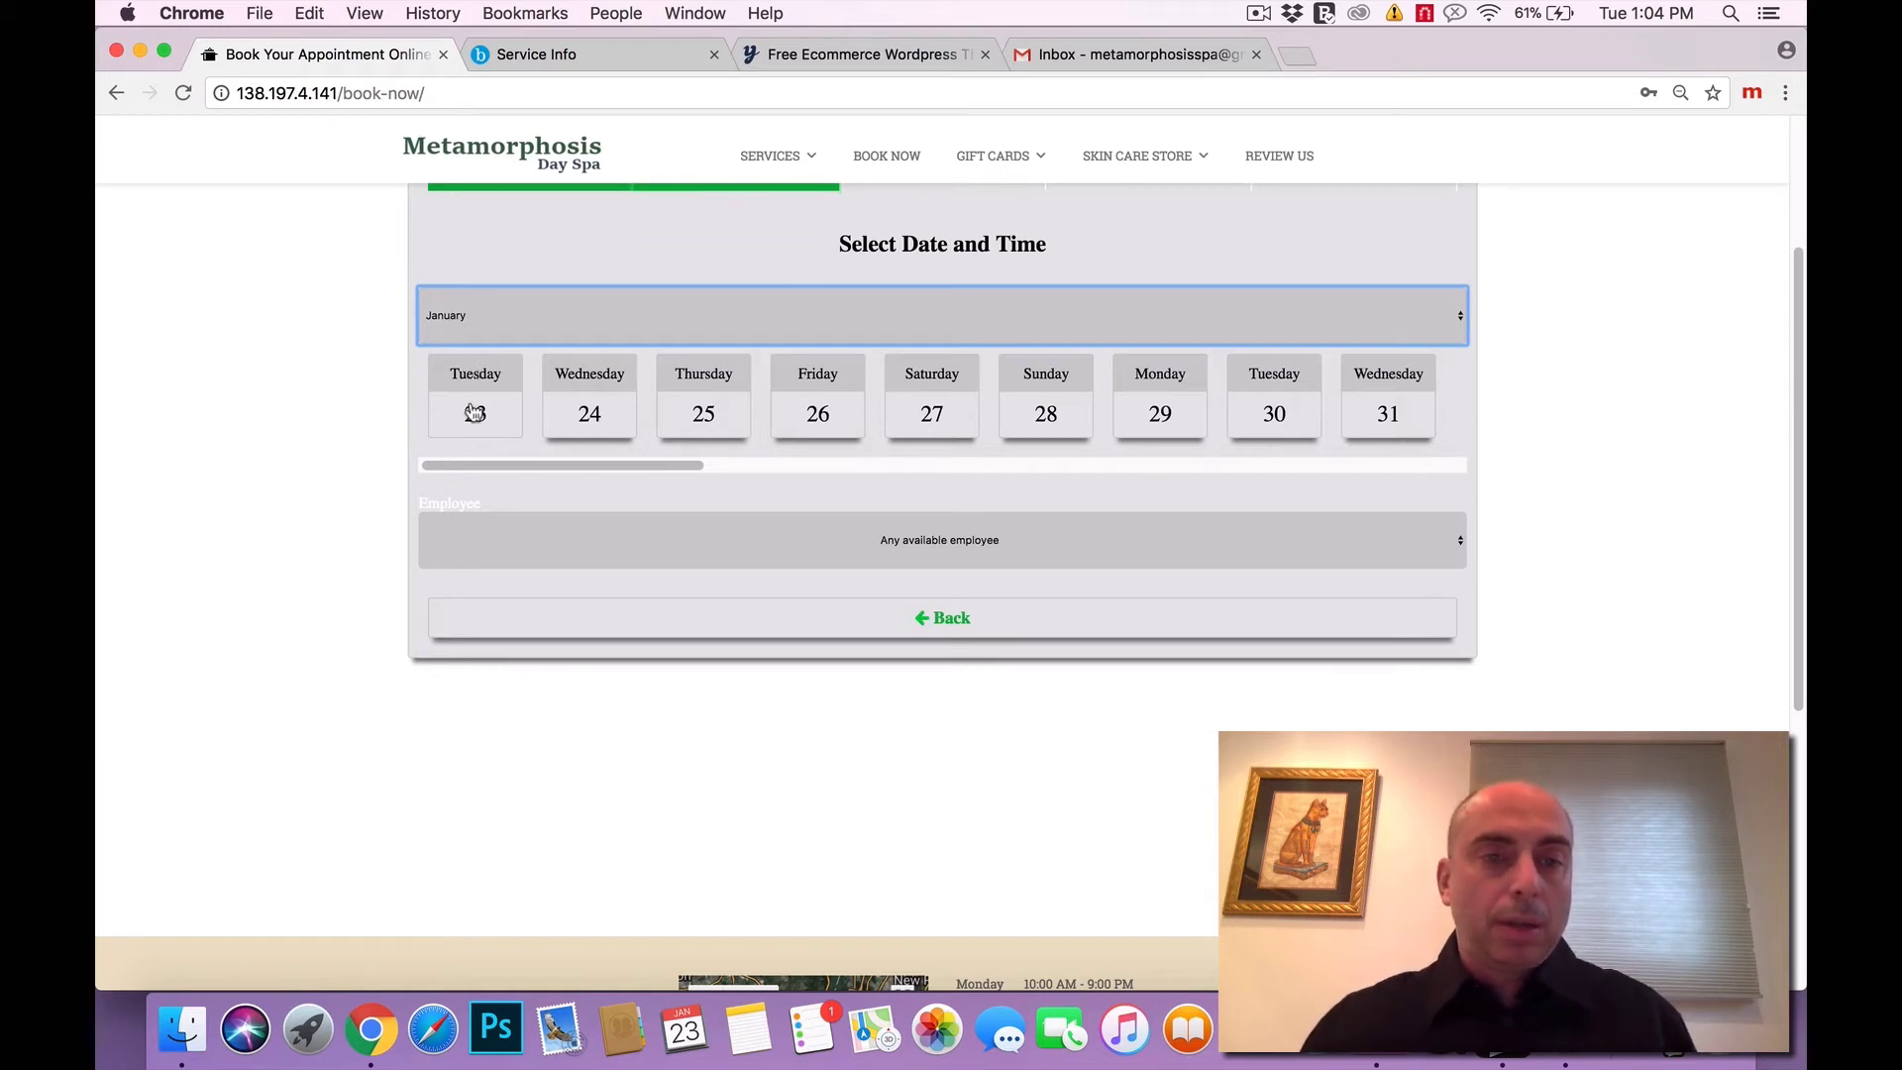
pyautogui.click(473, 412)
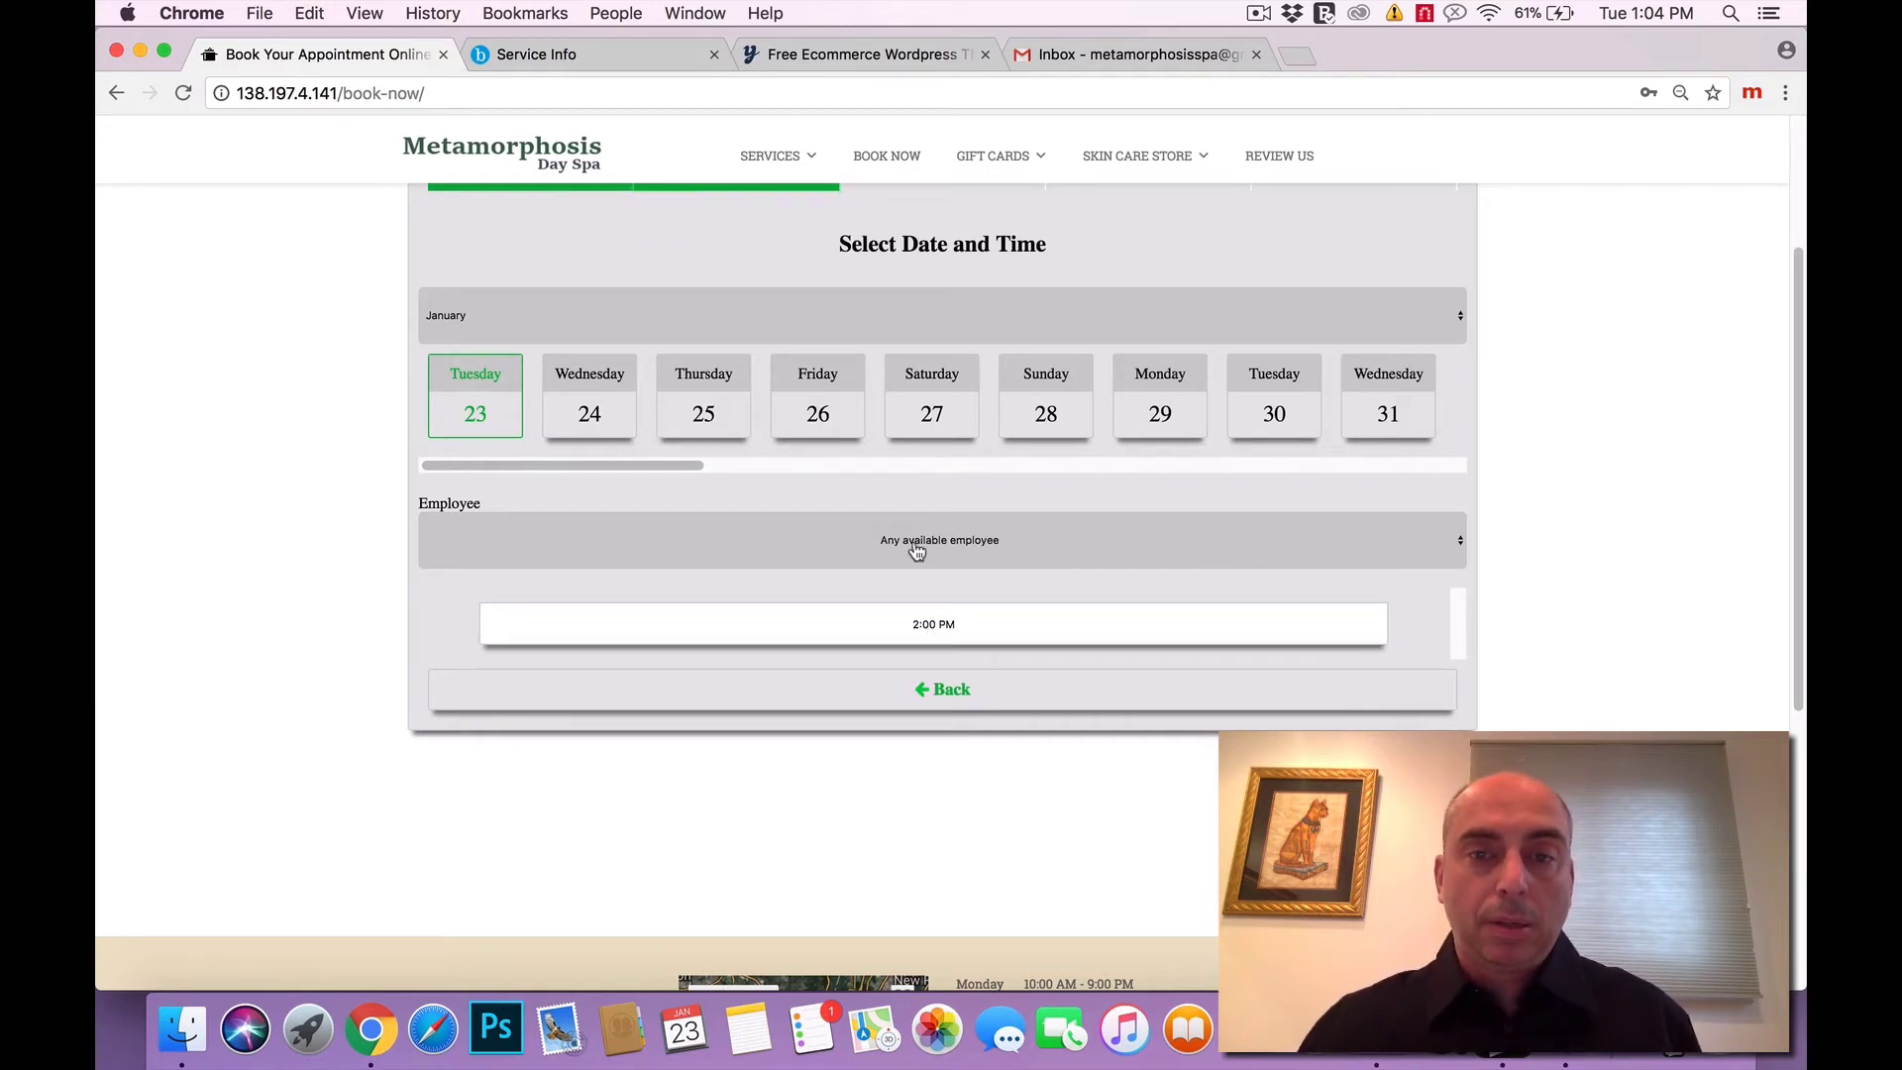
pyautogui.click(939, 539)
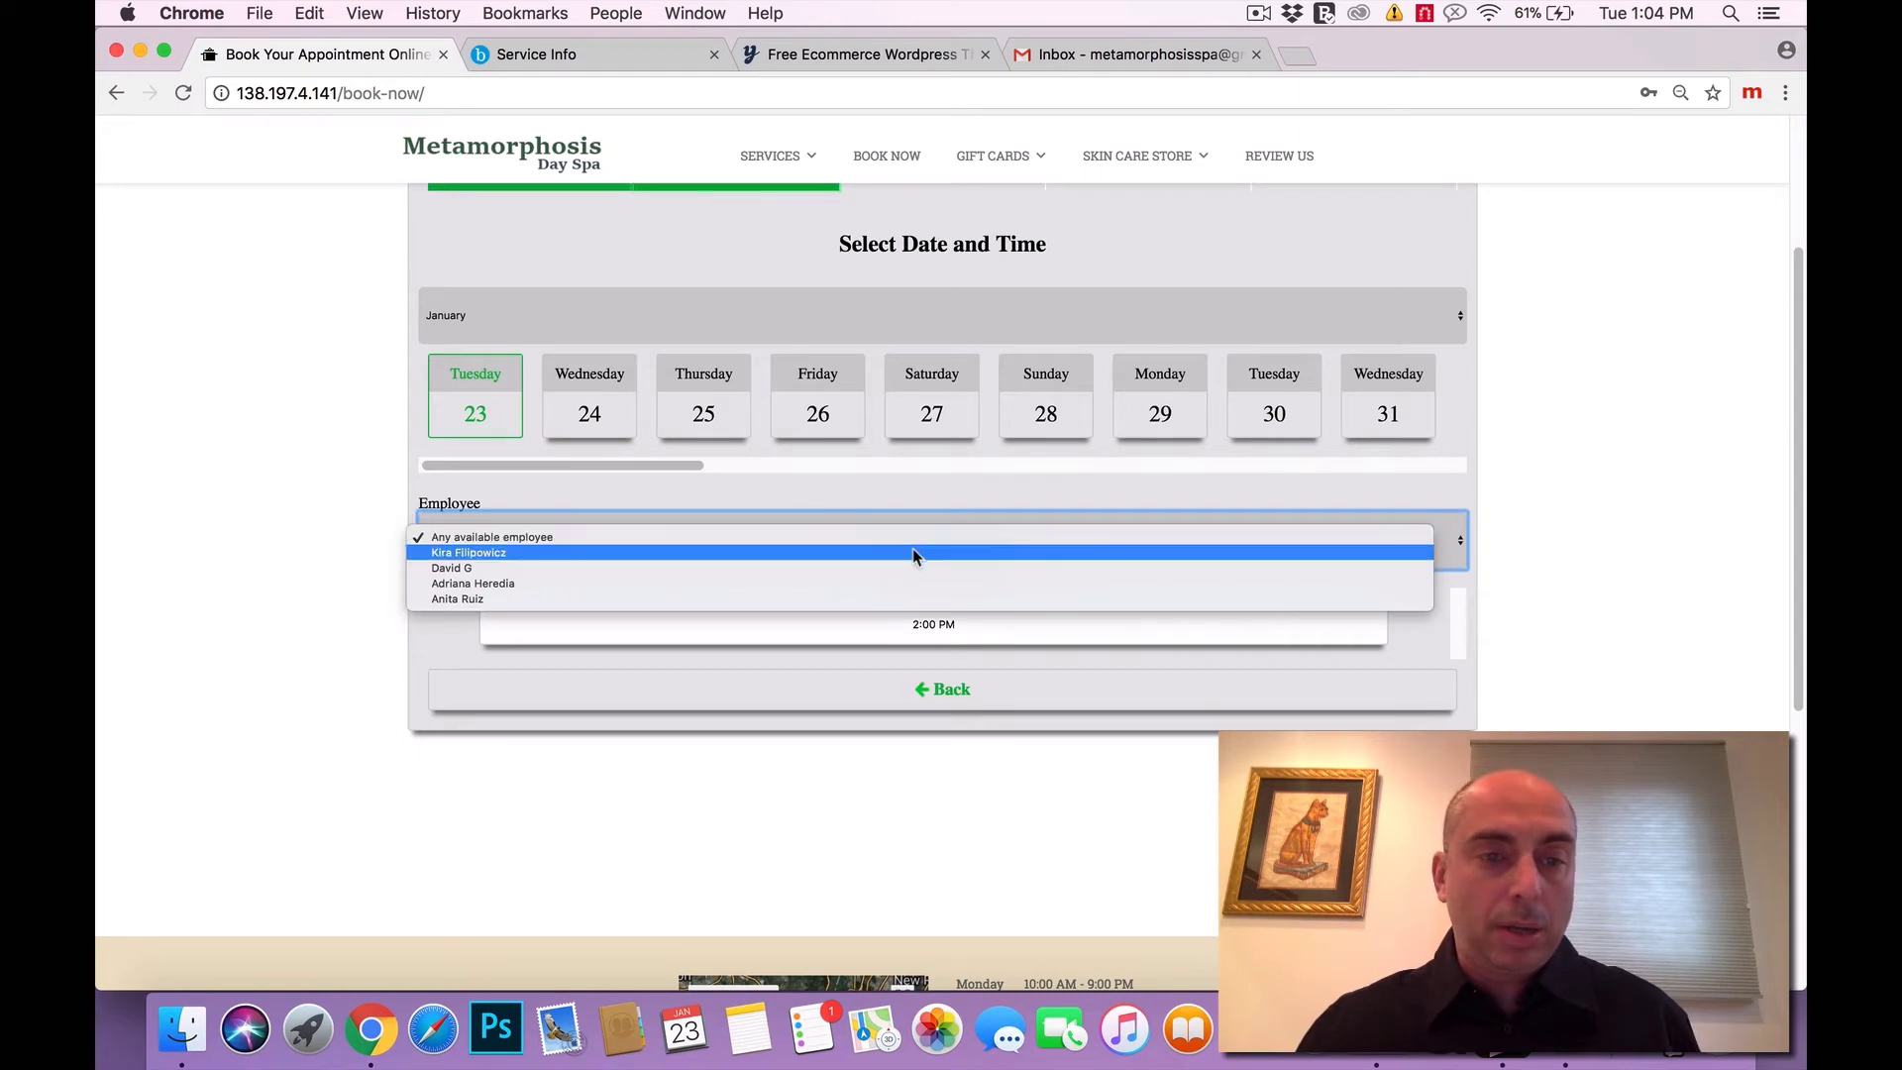
pyautogui.click(468, 553)
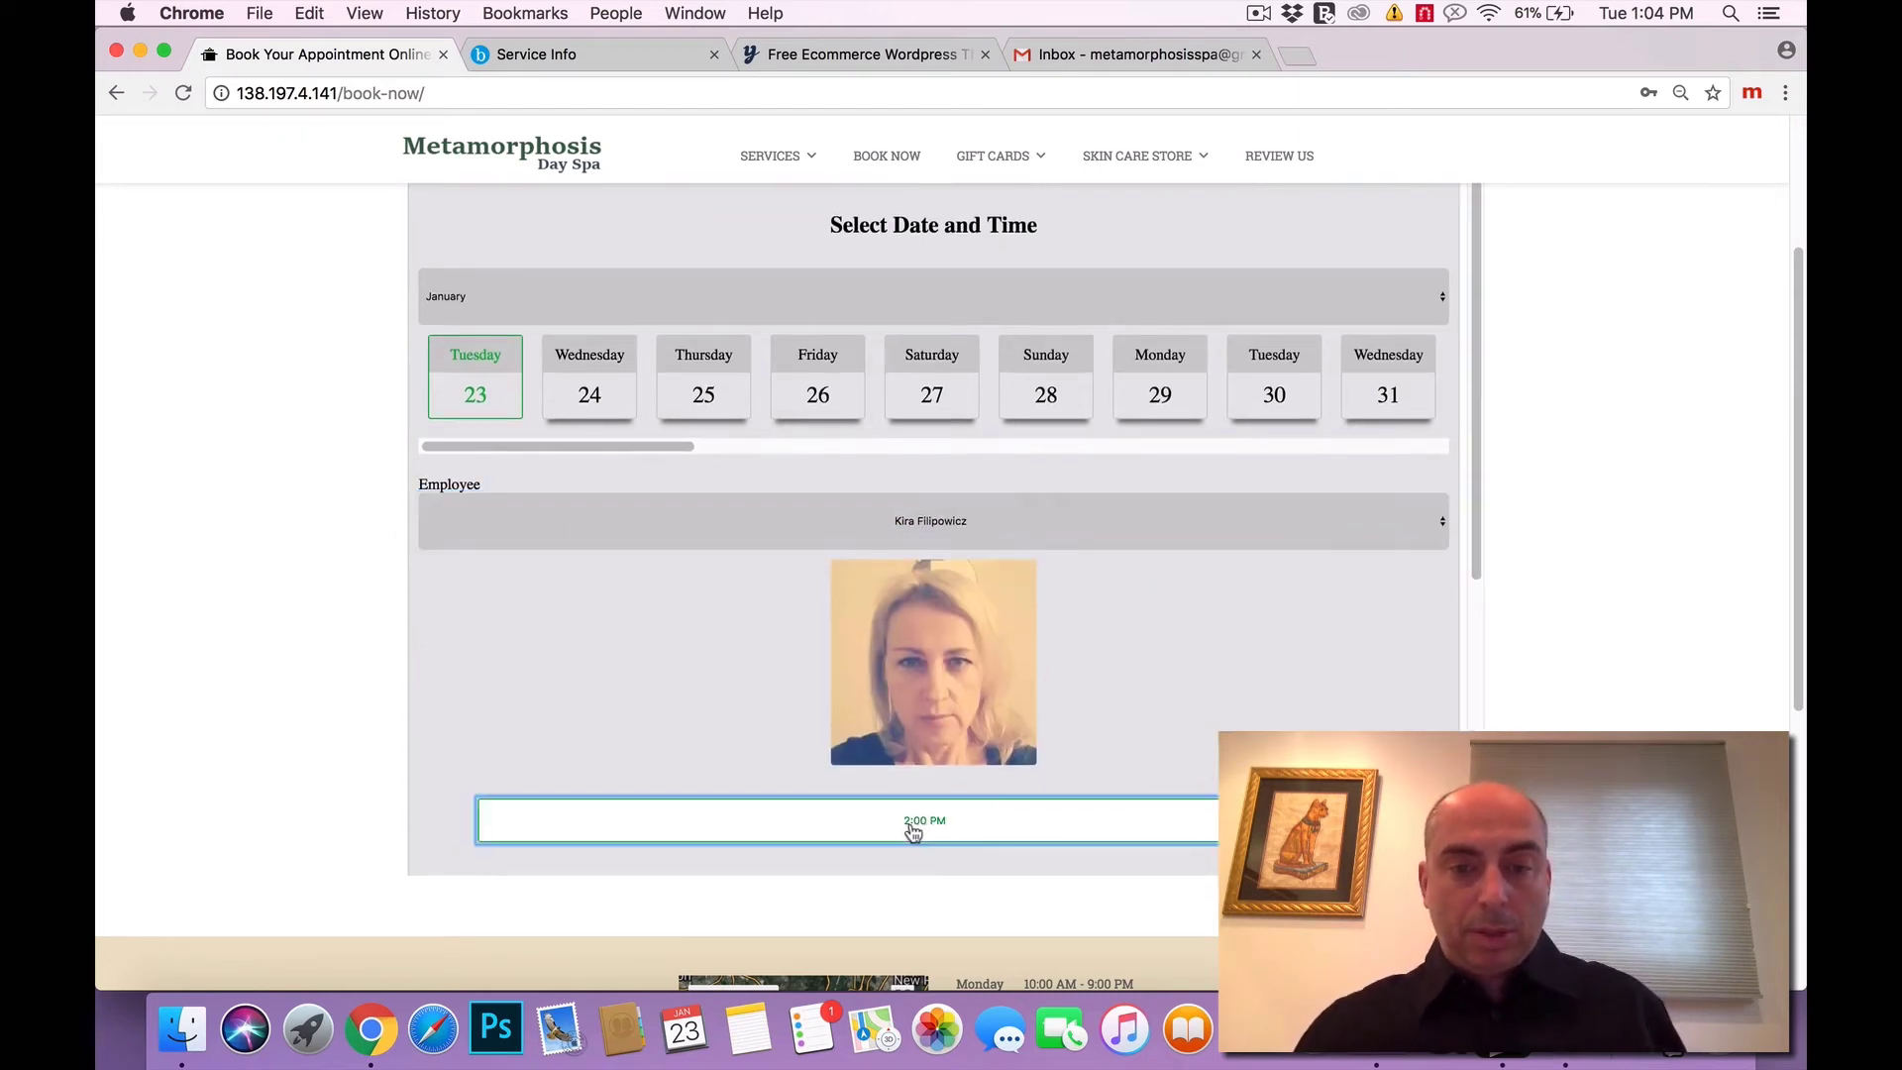
# Pick the 2:00 PM slot and add the special note 'Test'.
pyautogui.click(926, 820)
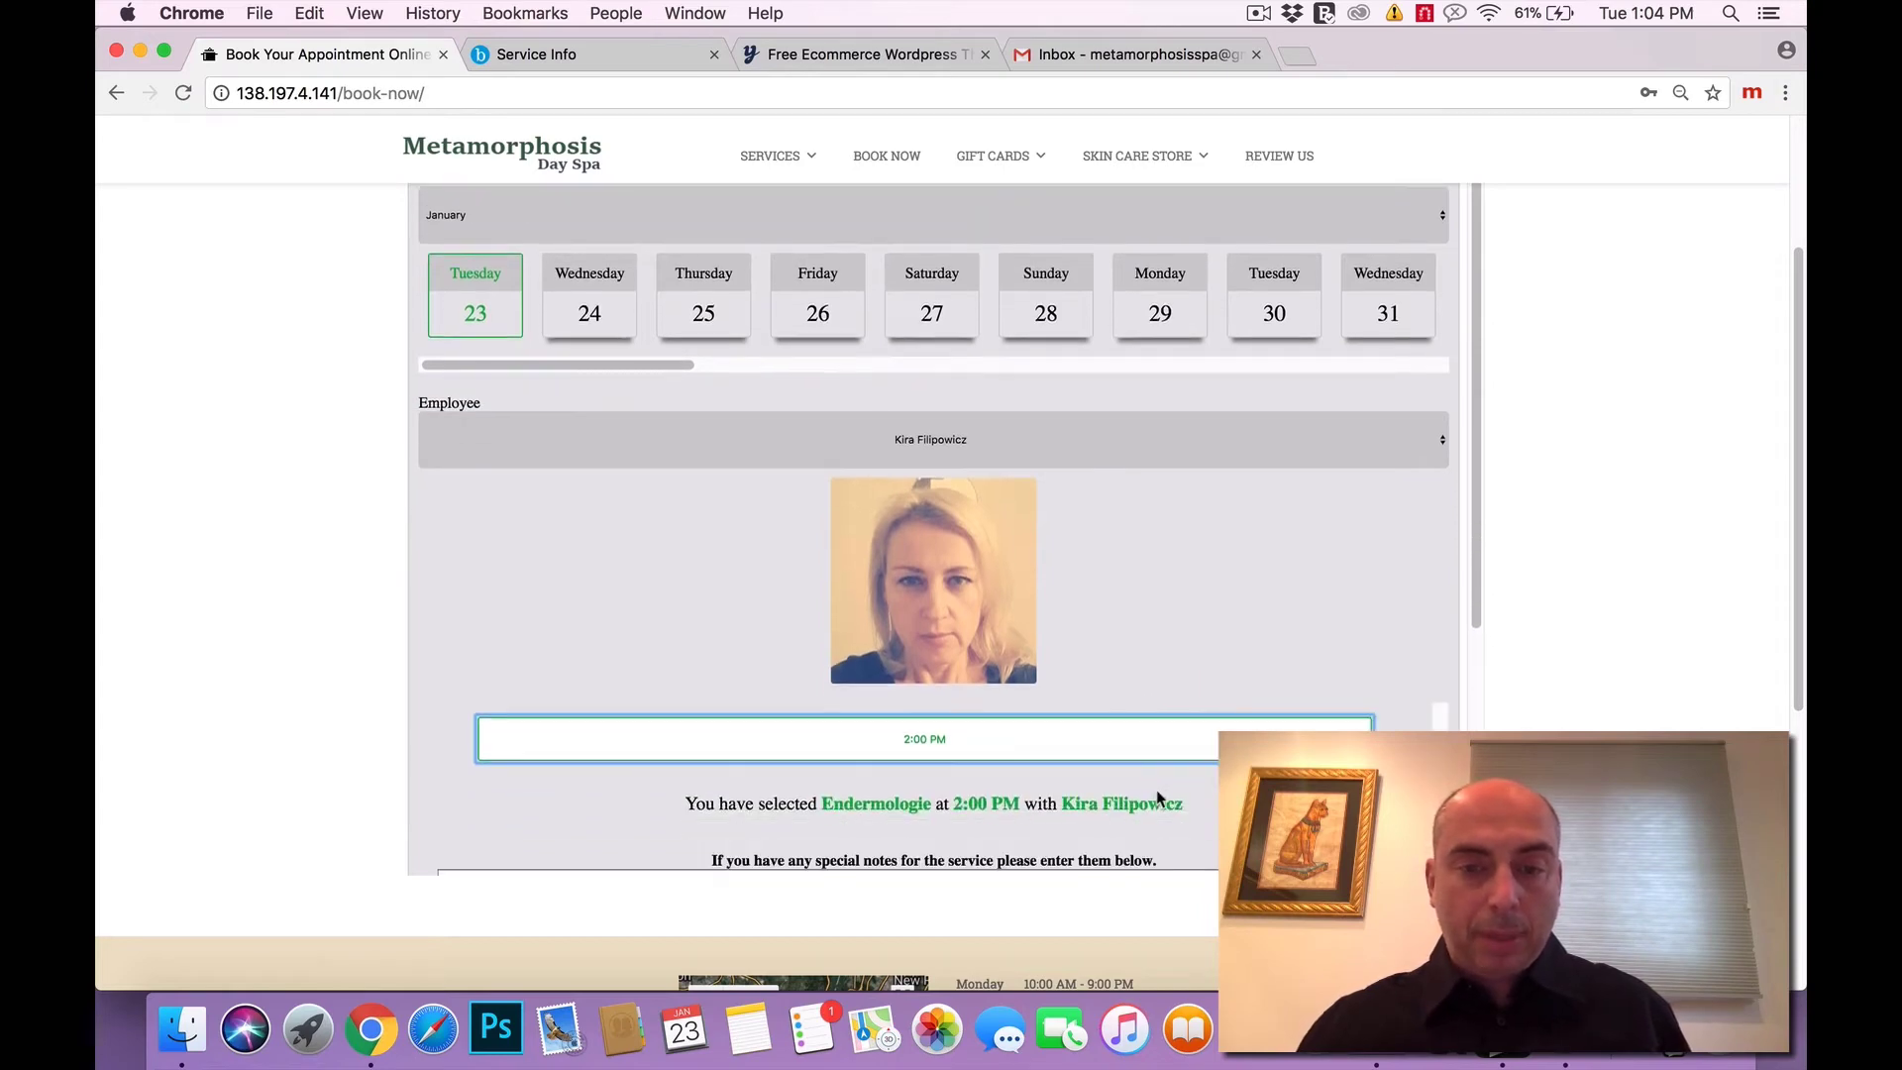
pyautogui.scroll(-3)
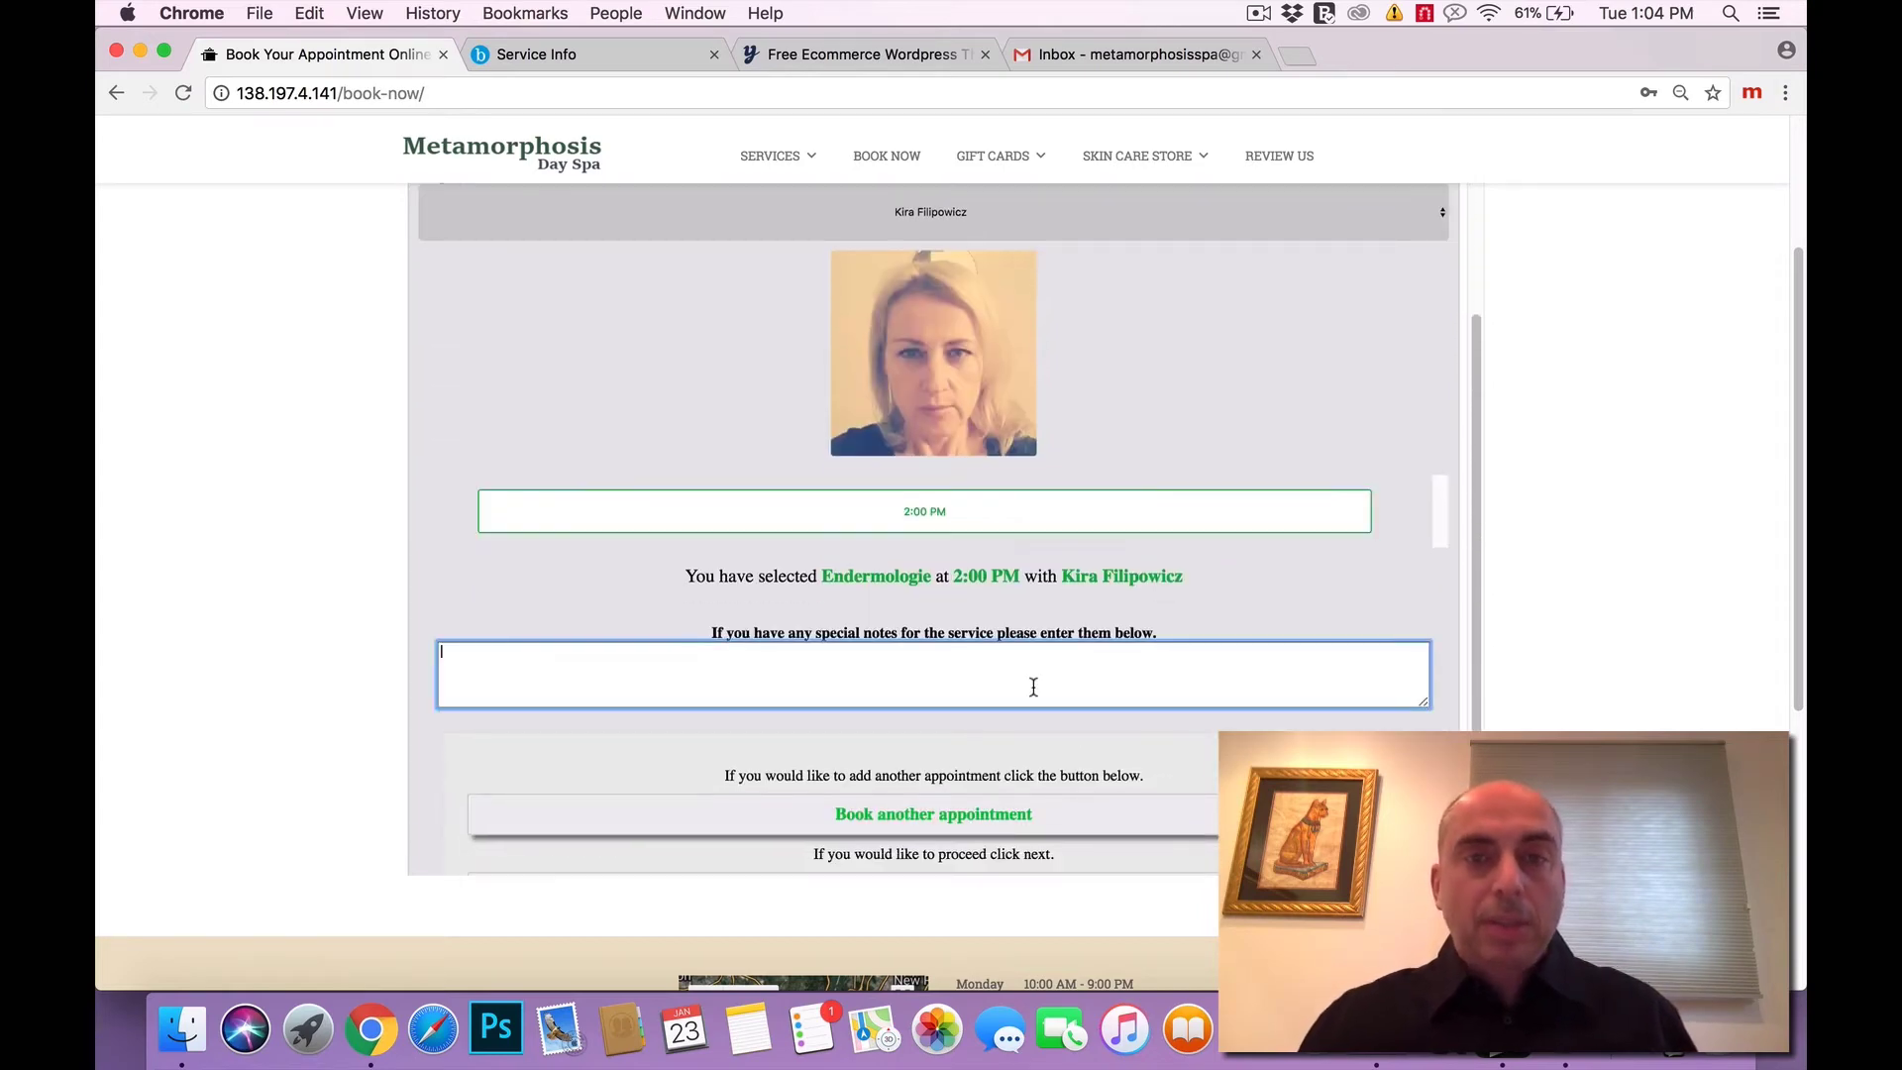
pyautogui.write('Test')
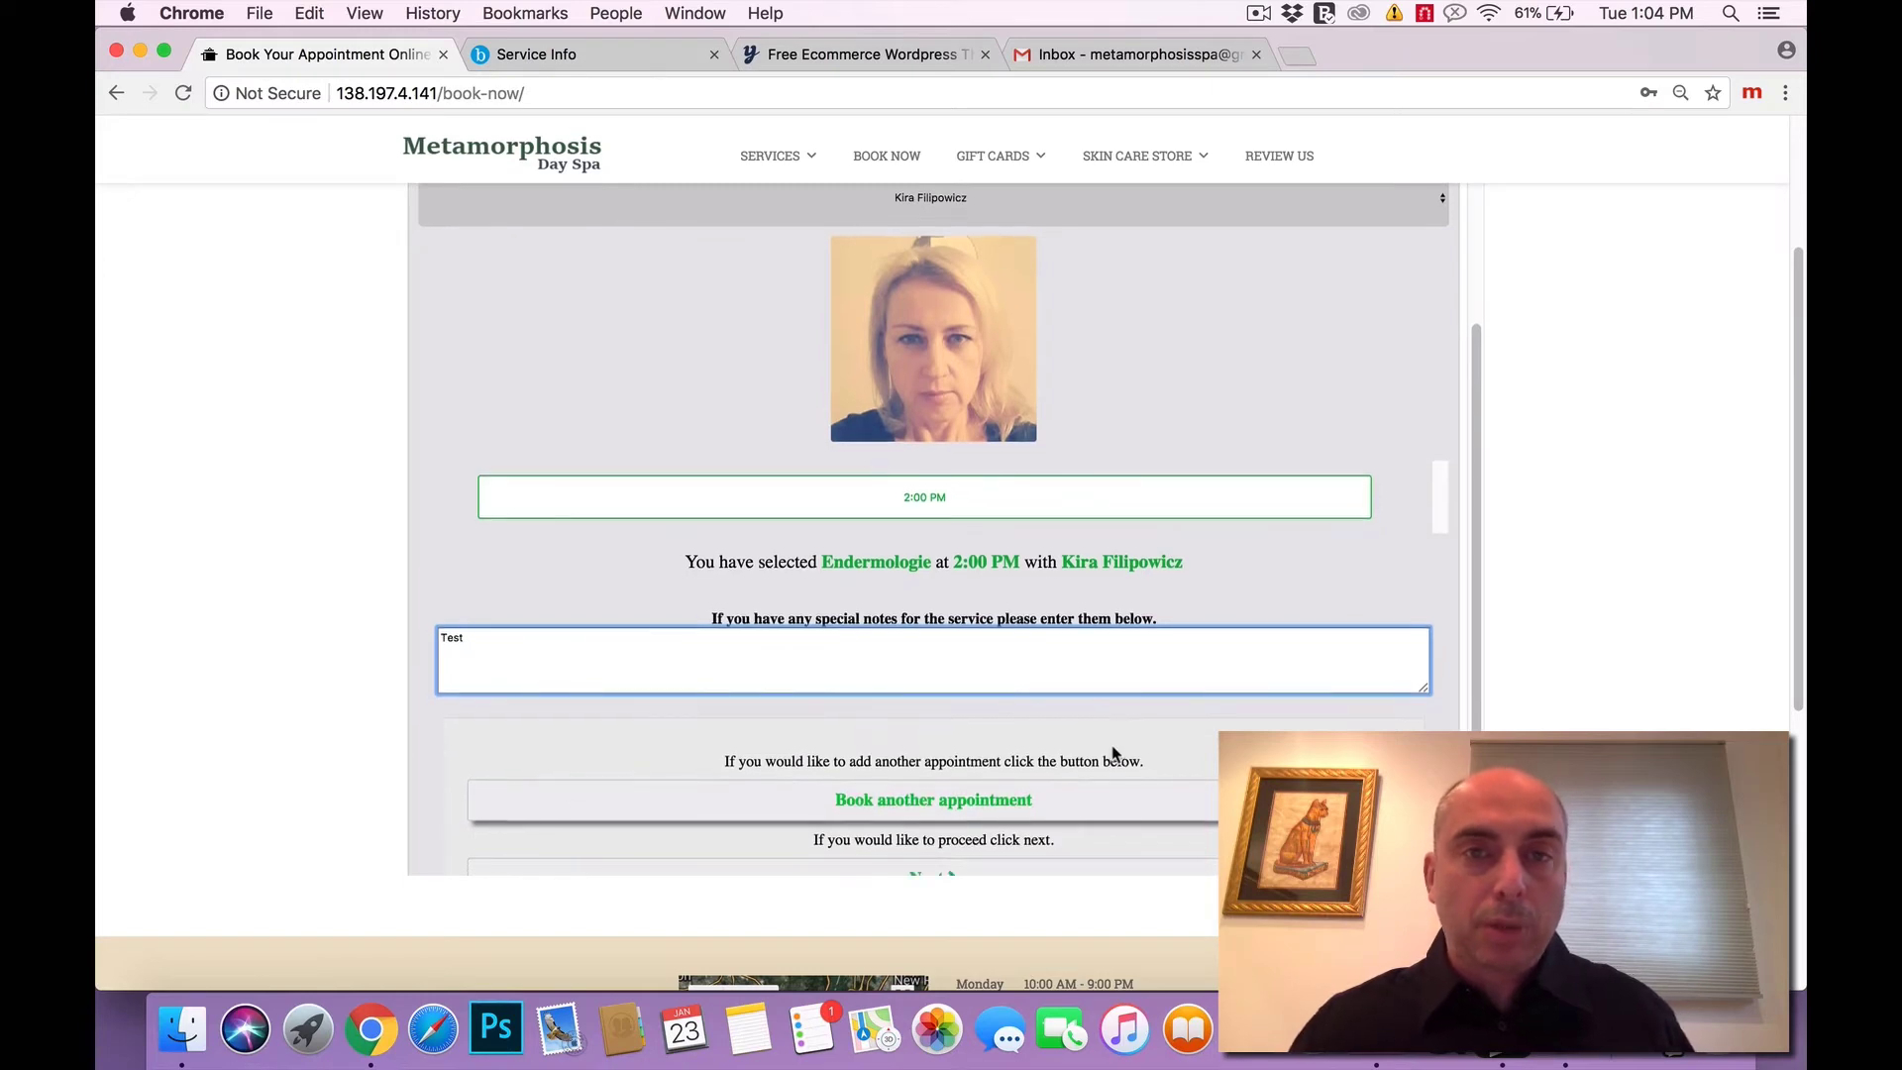
pyautogui.scroll(-3)
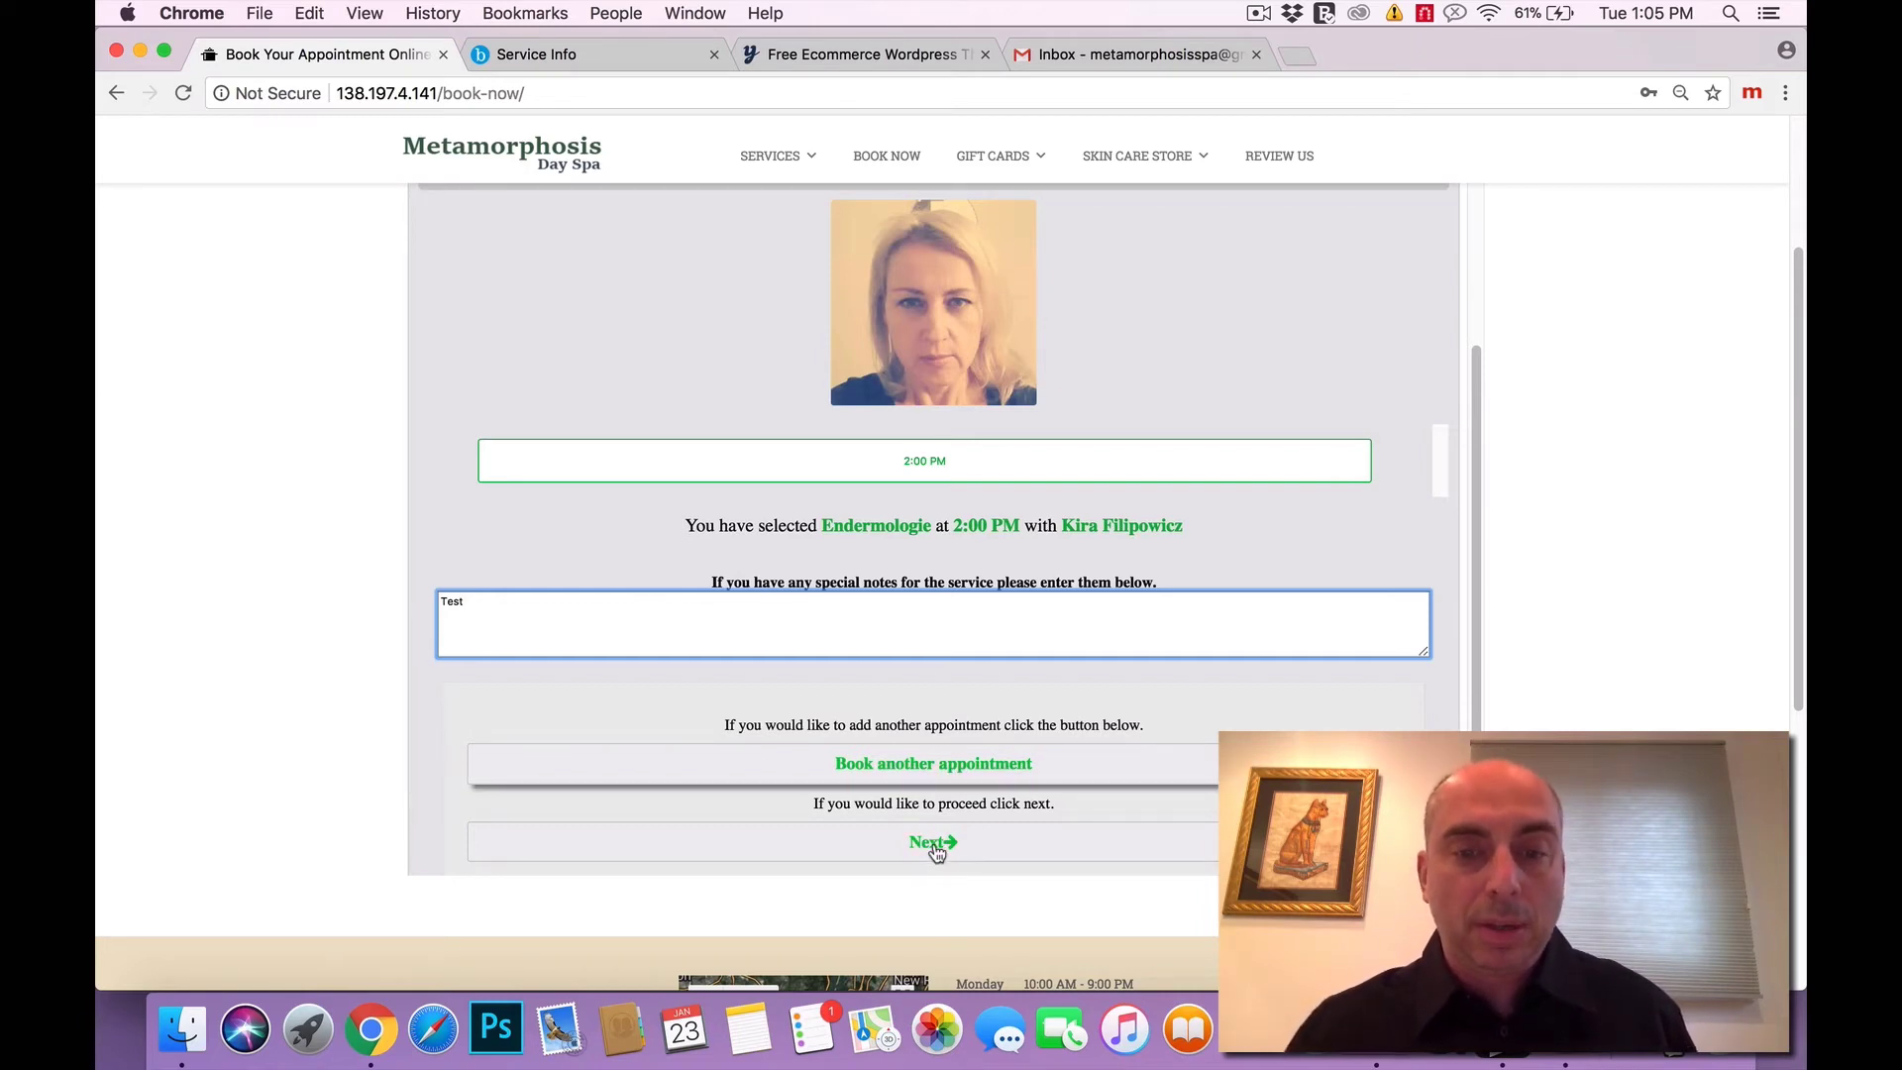
# Accept the personal details and choose the Mastercard ending 5050 at checkout.
pyautogui.click(933, 842)
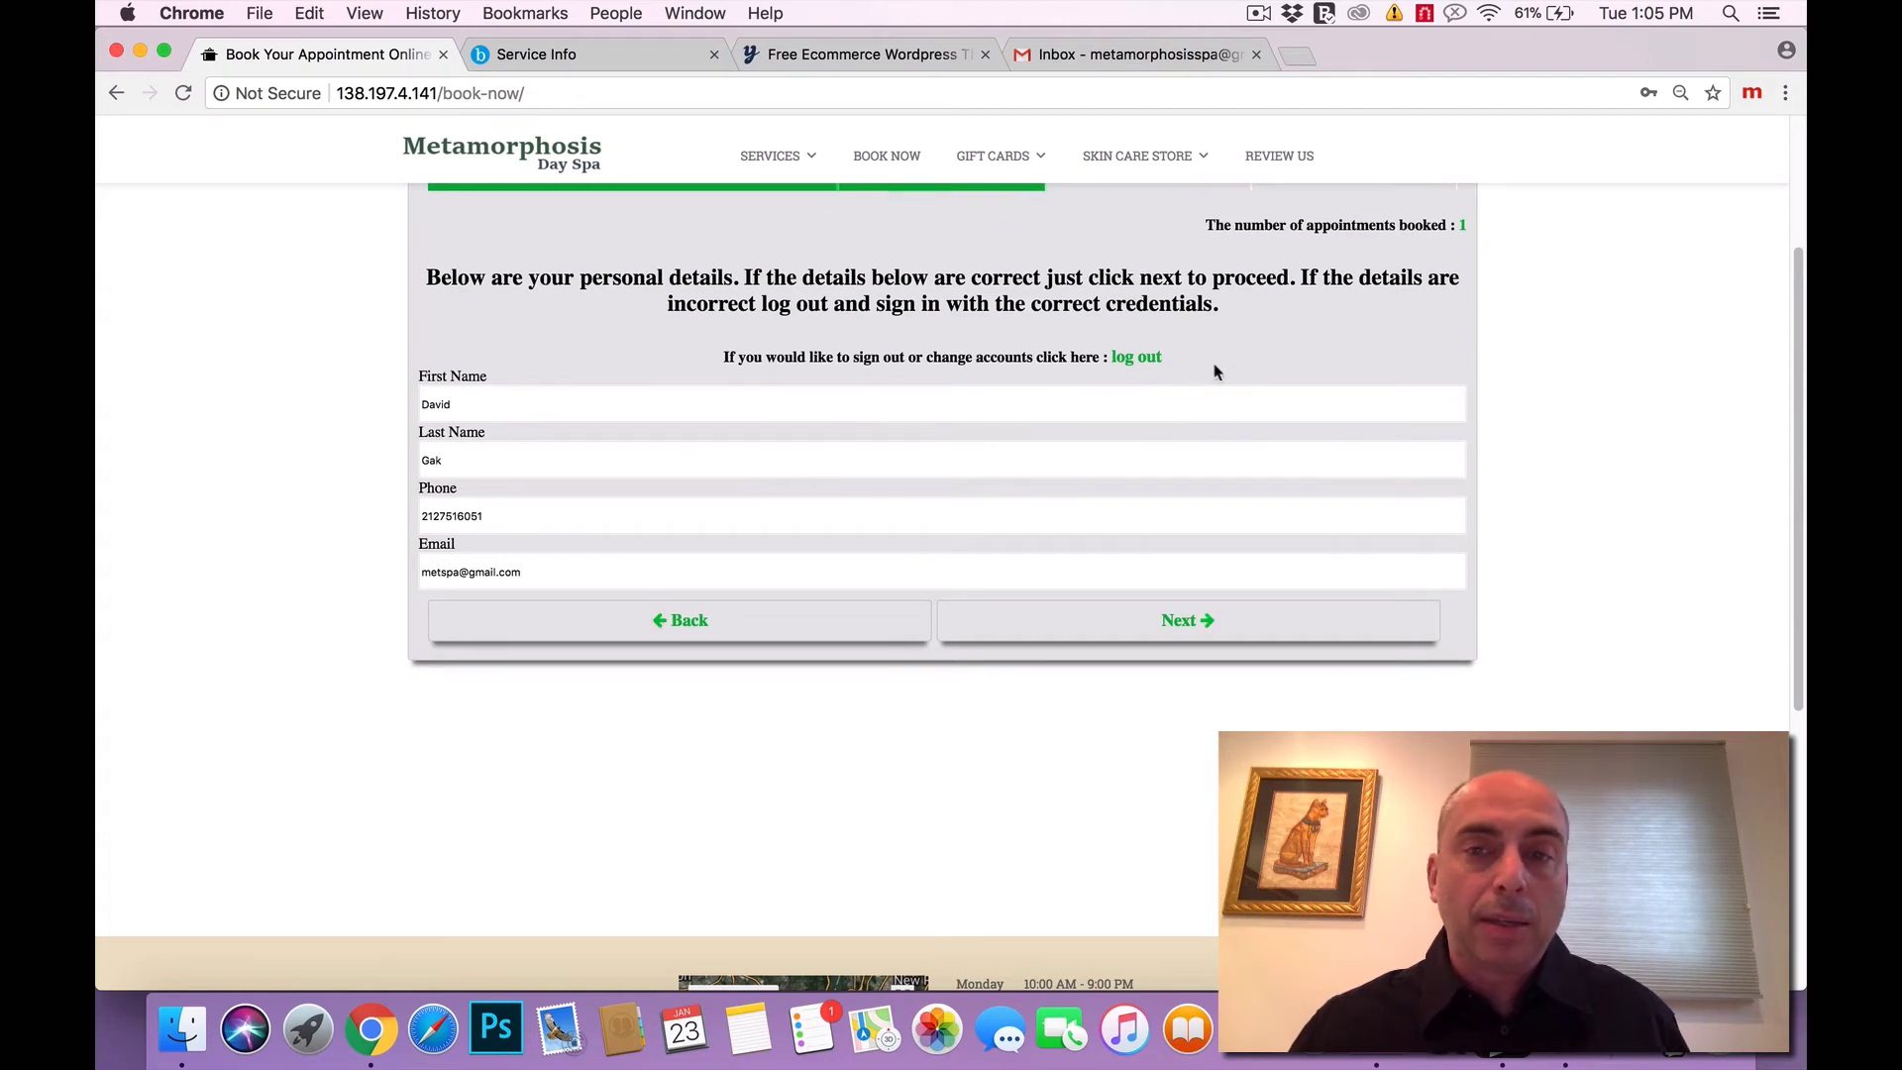
pyautogui.moveTo(1115, 305)
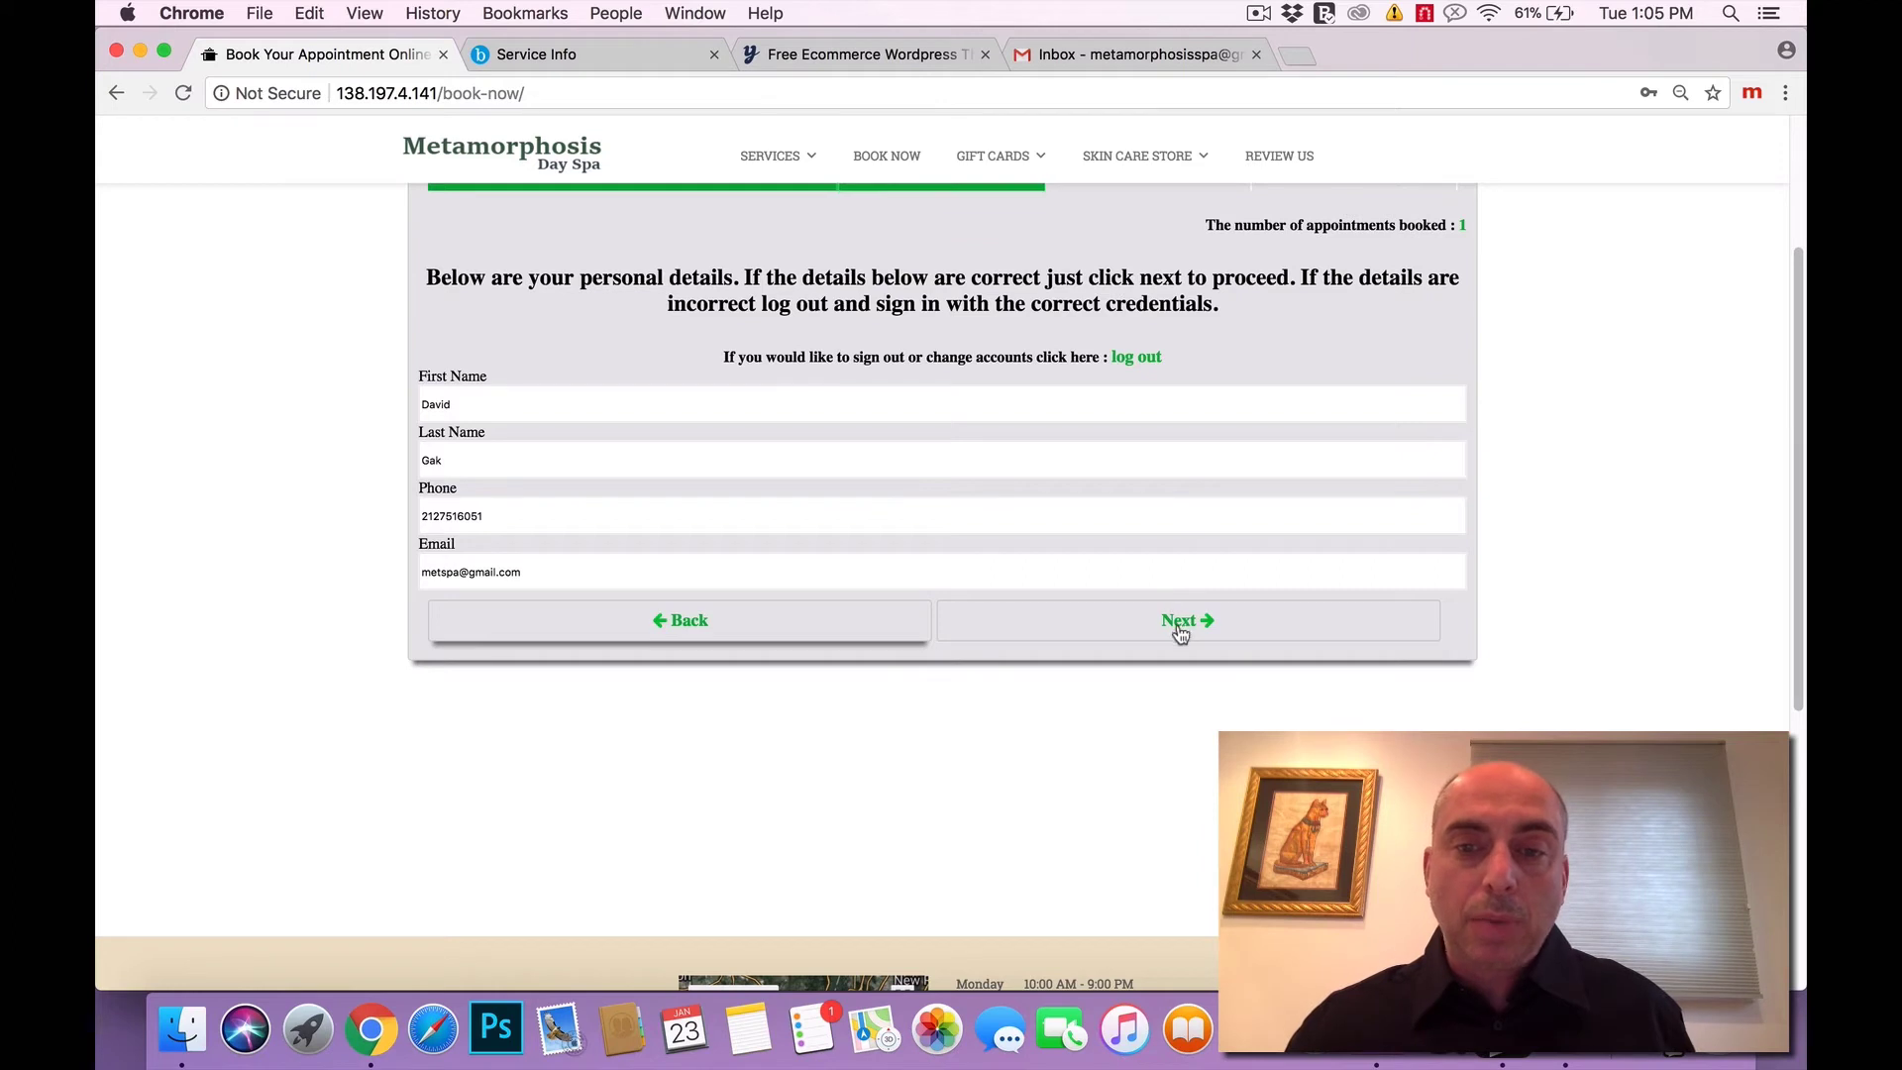
pyautogui.click(1186, 620)
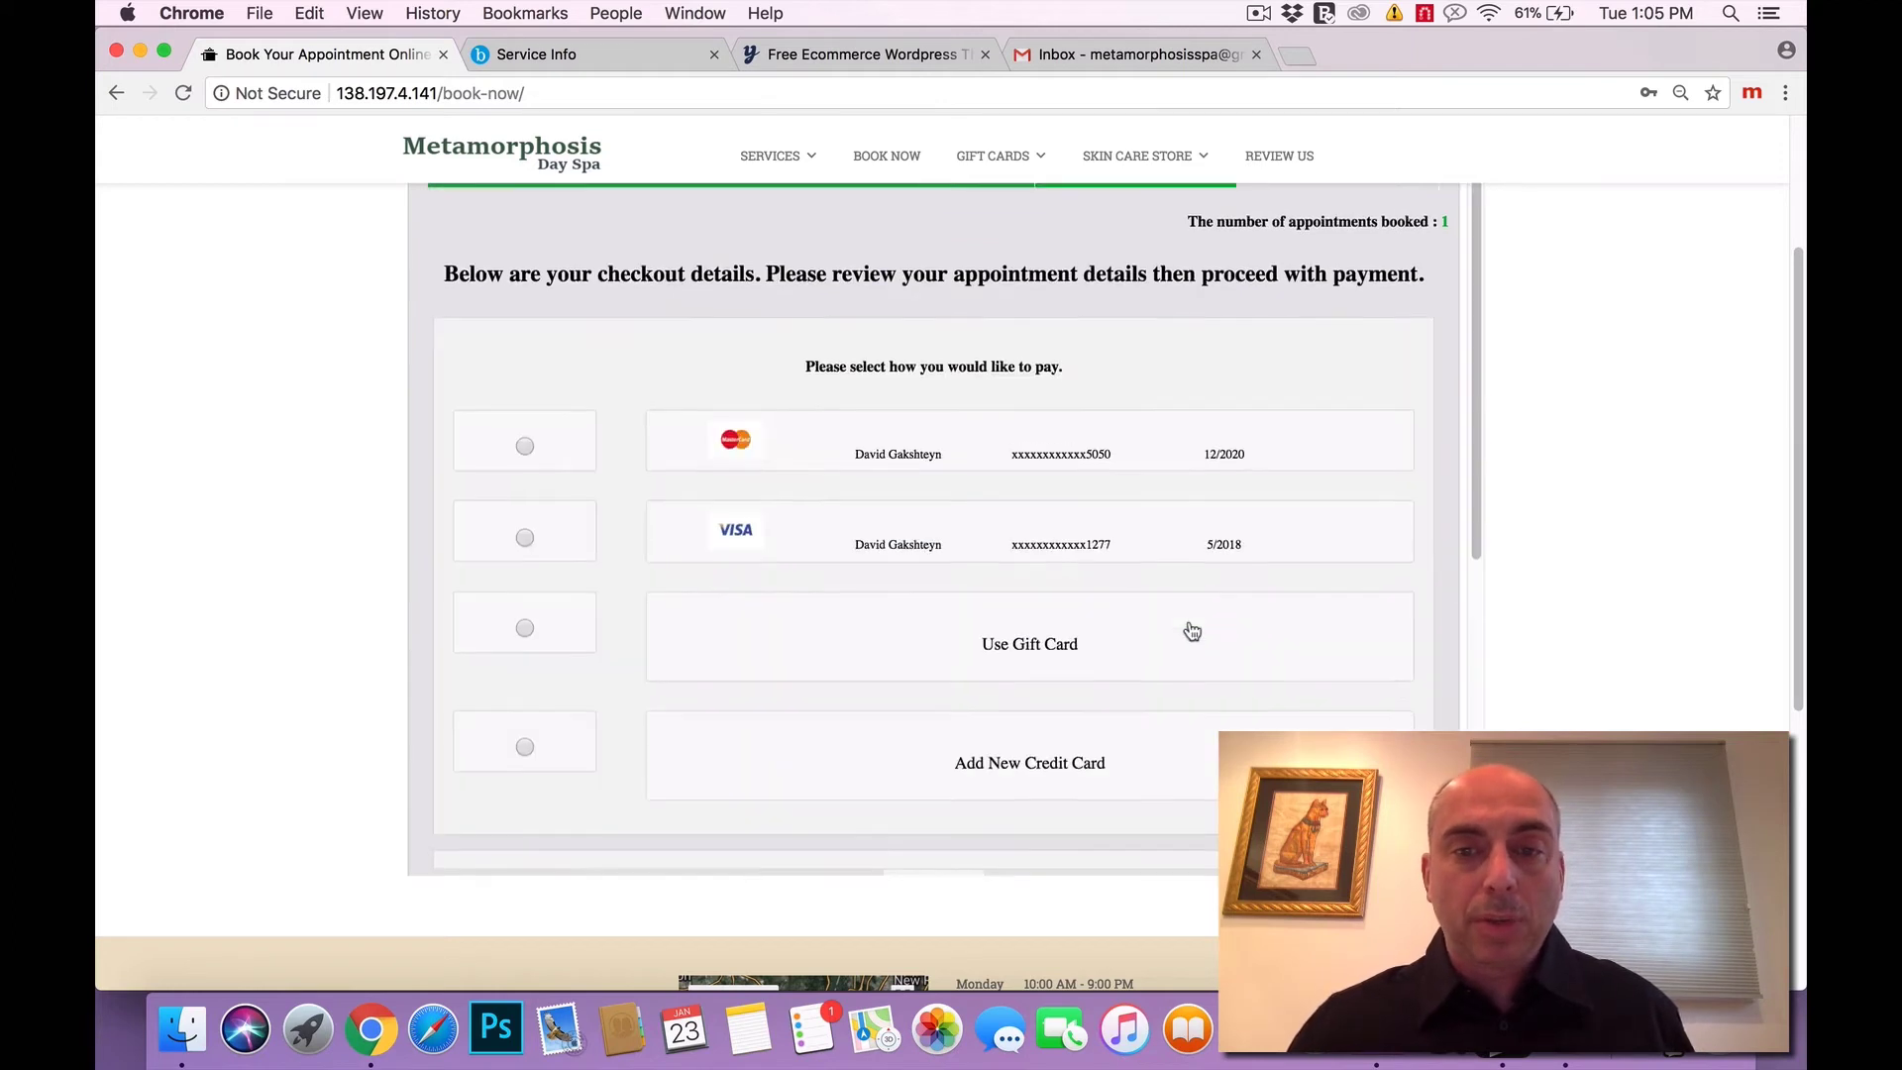
pyautogui.scroll(-3)
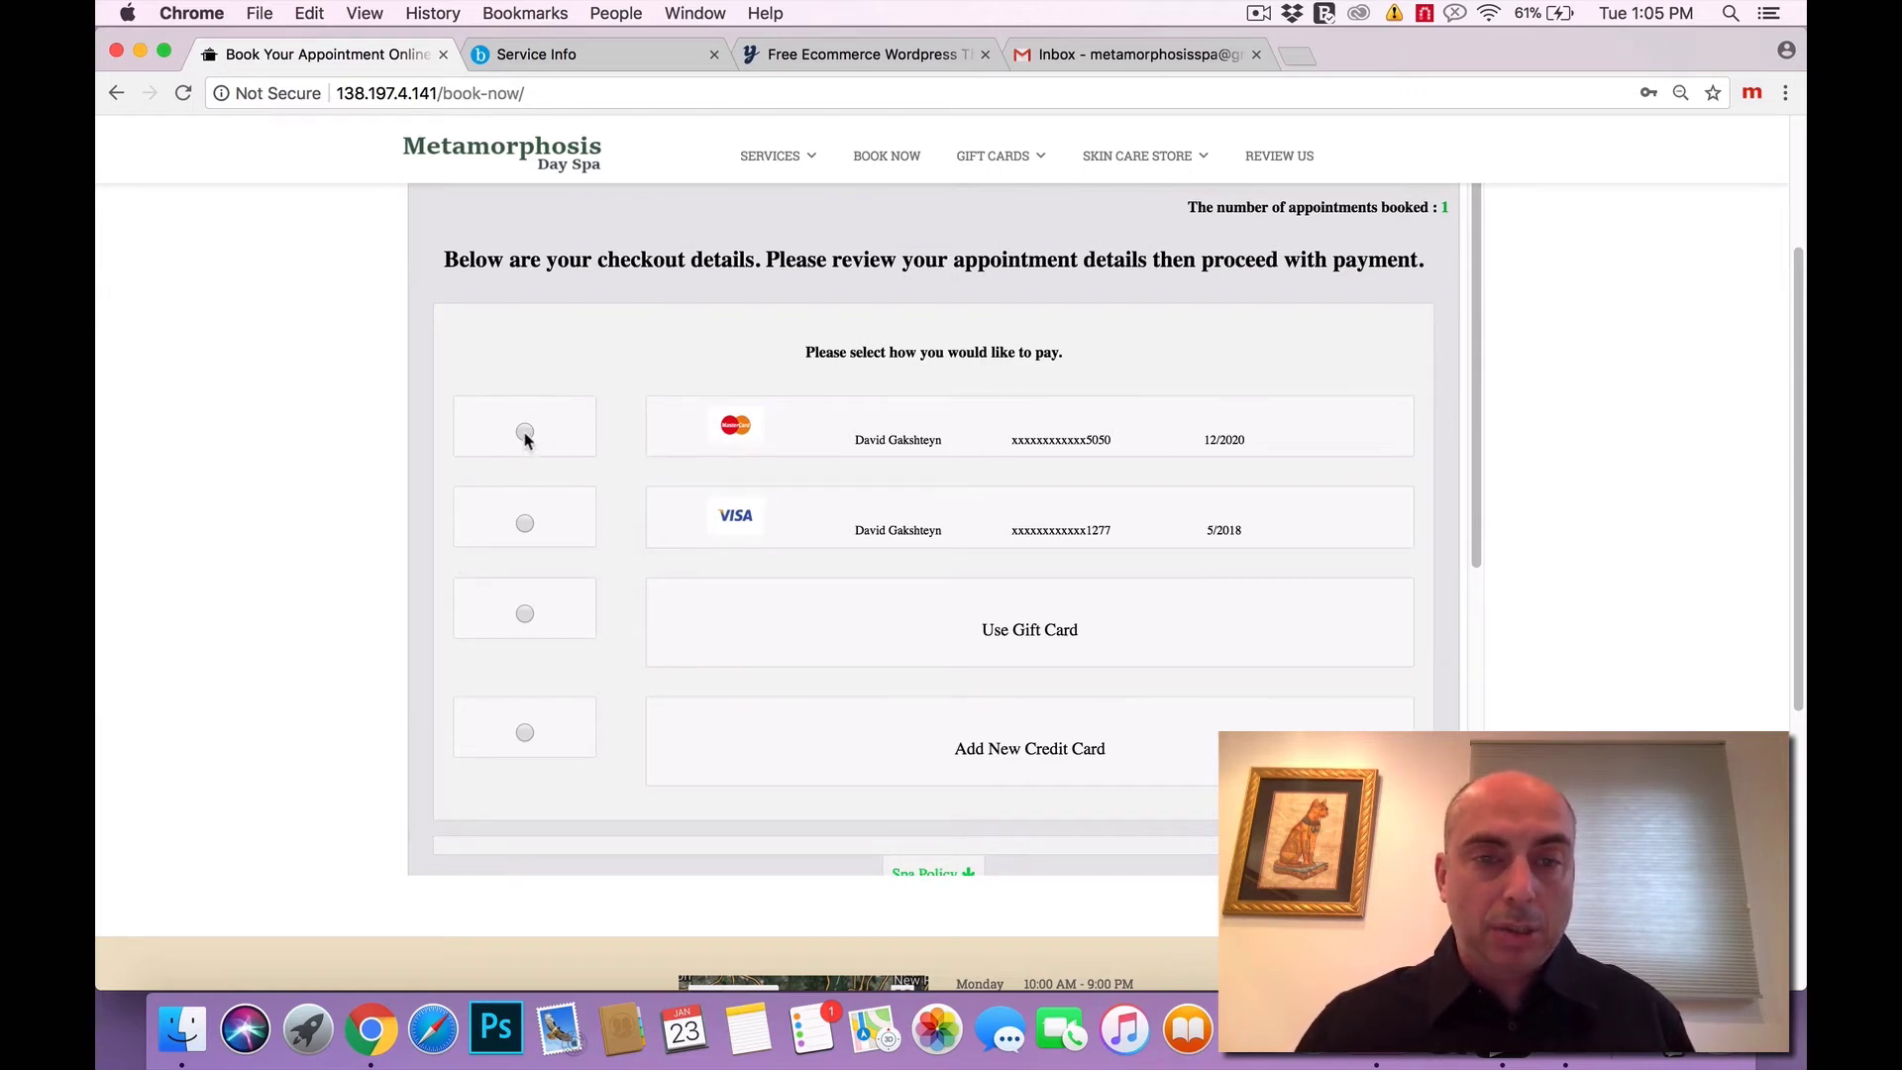
pyautogui.click(523, 430)
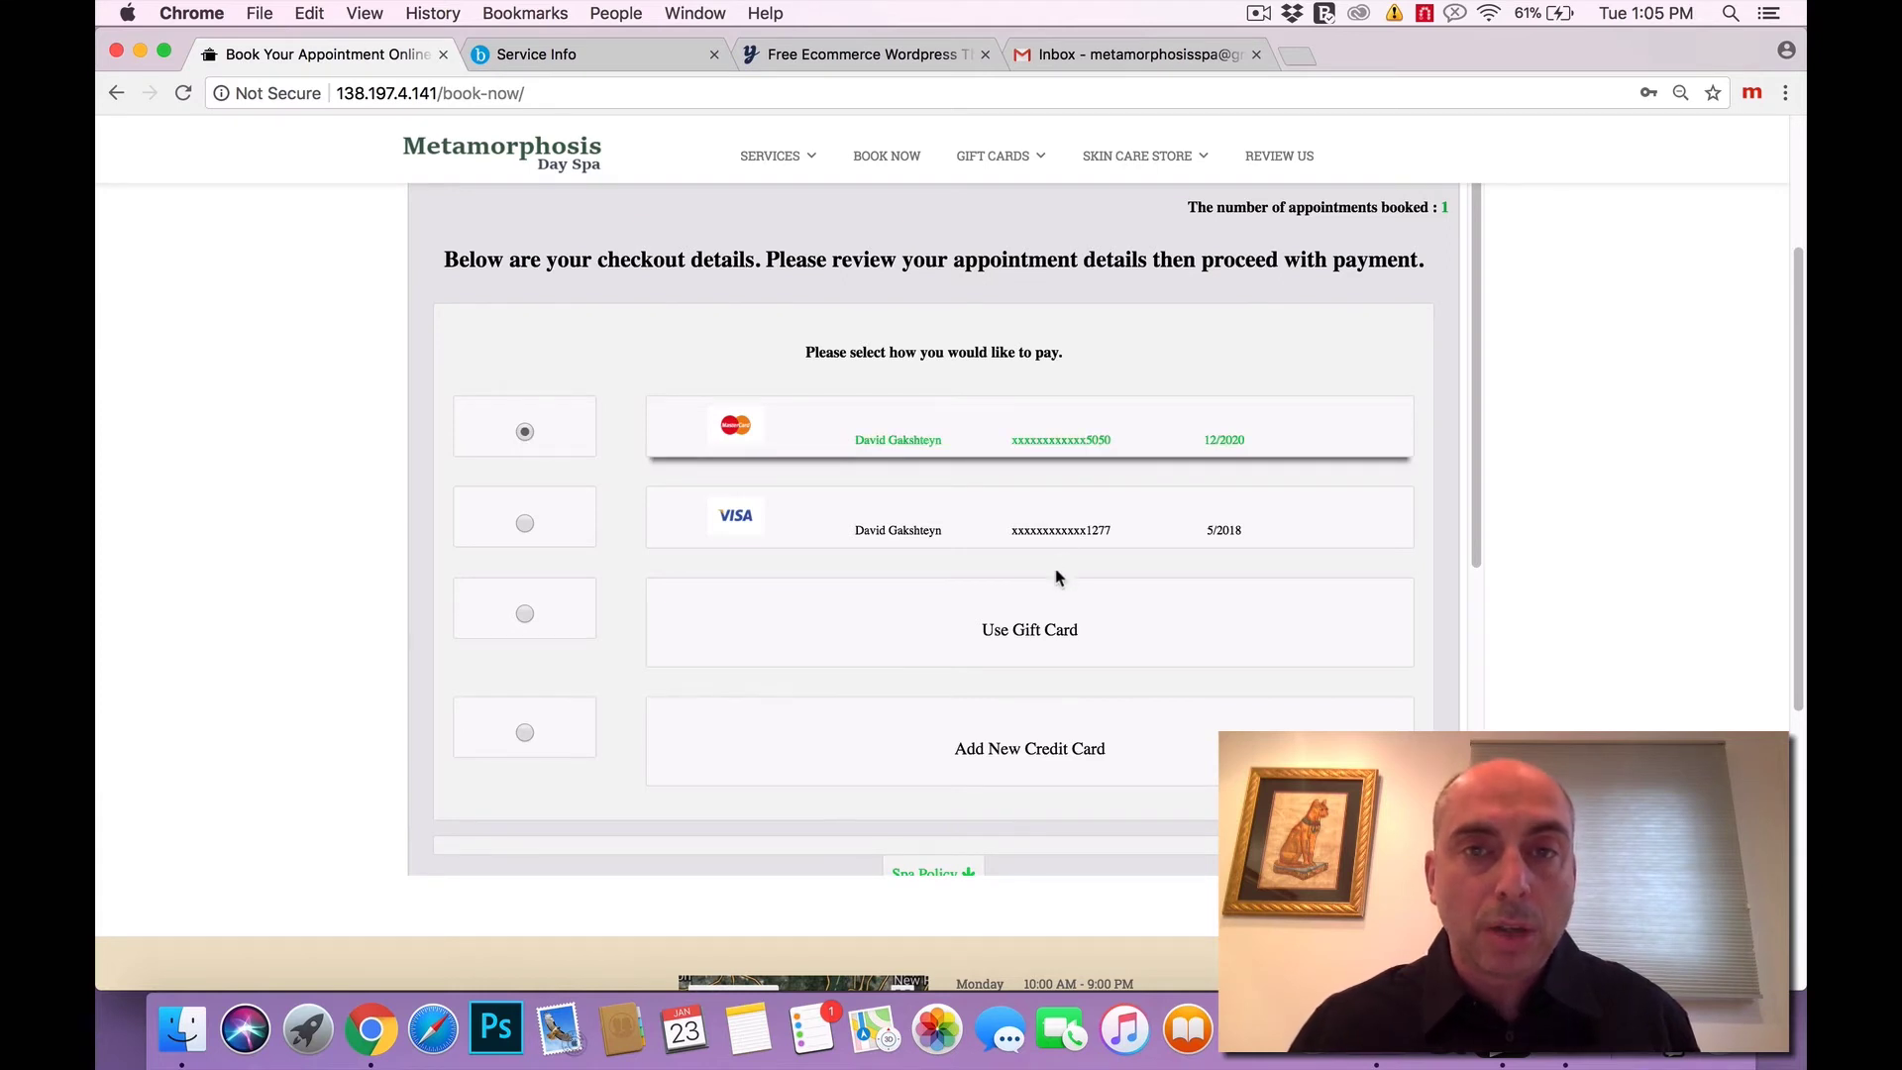
# Reach User Review and Confirmation (Endermologie, 120 USD) and tick the spa-policy confirm box.
pyautogui.scroll(-3)
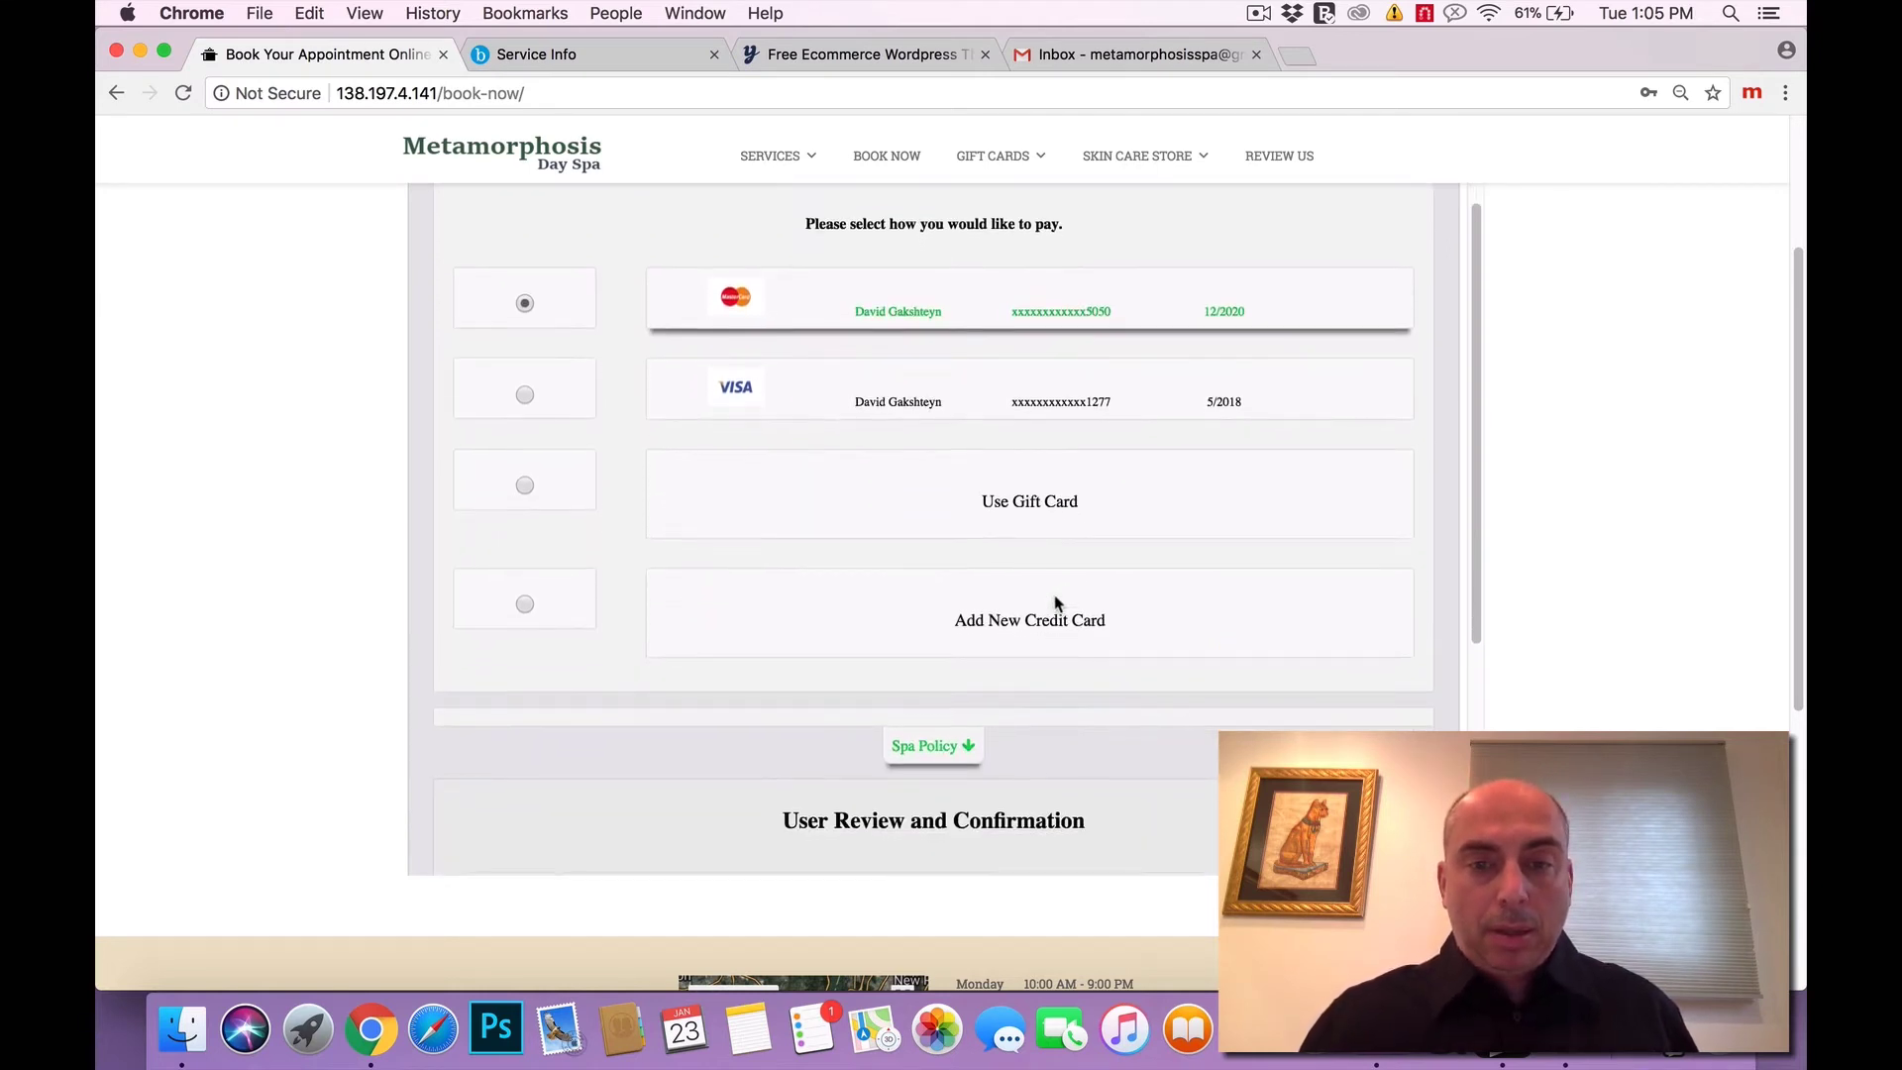
pyautogui.moveTo(1066, 640)
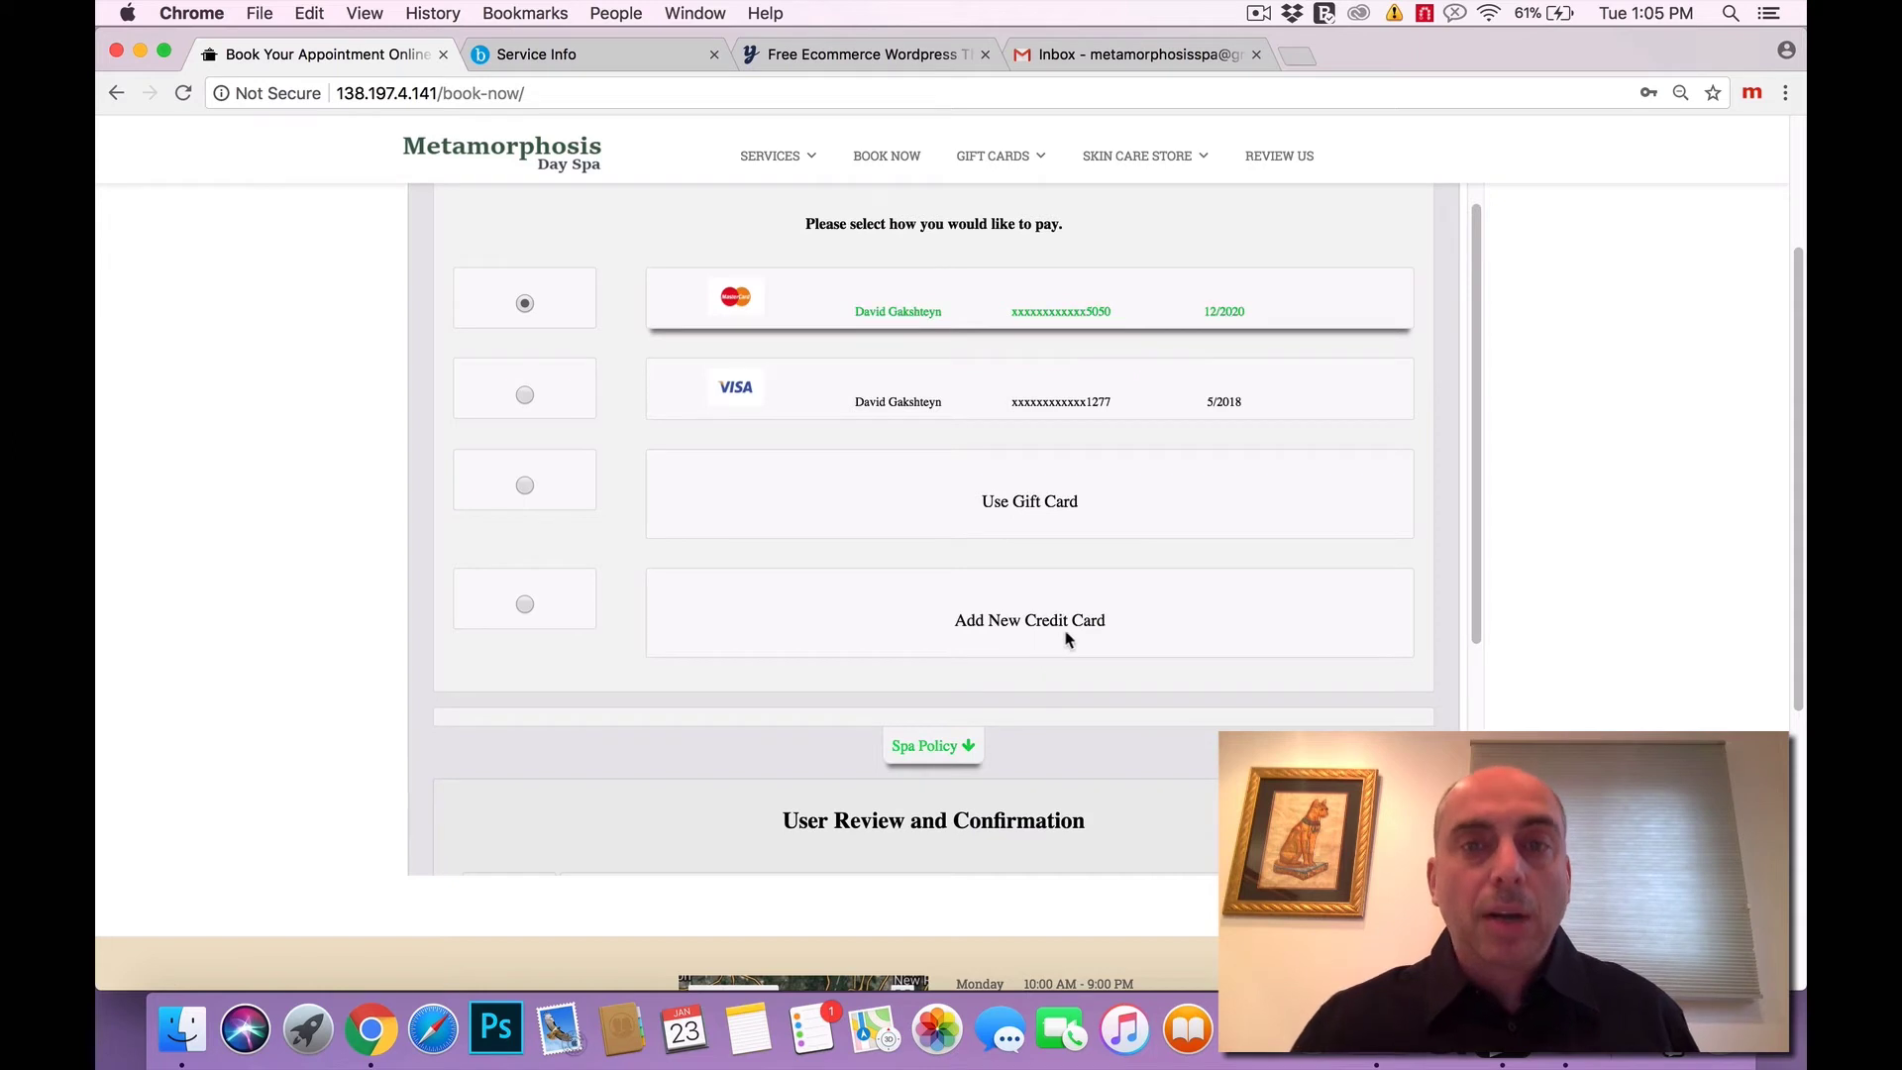
pyautogui.scroll(-3)
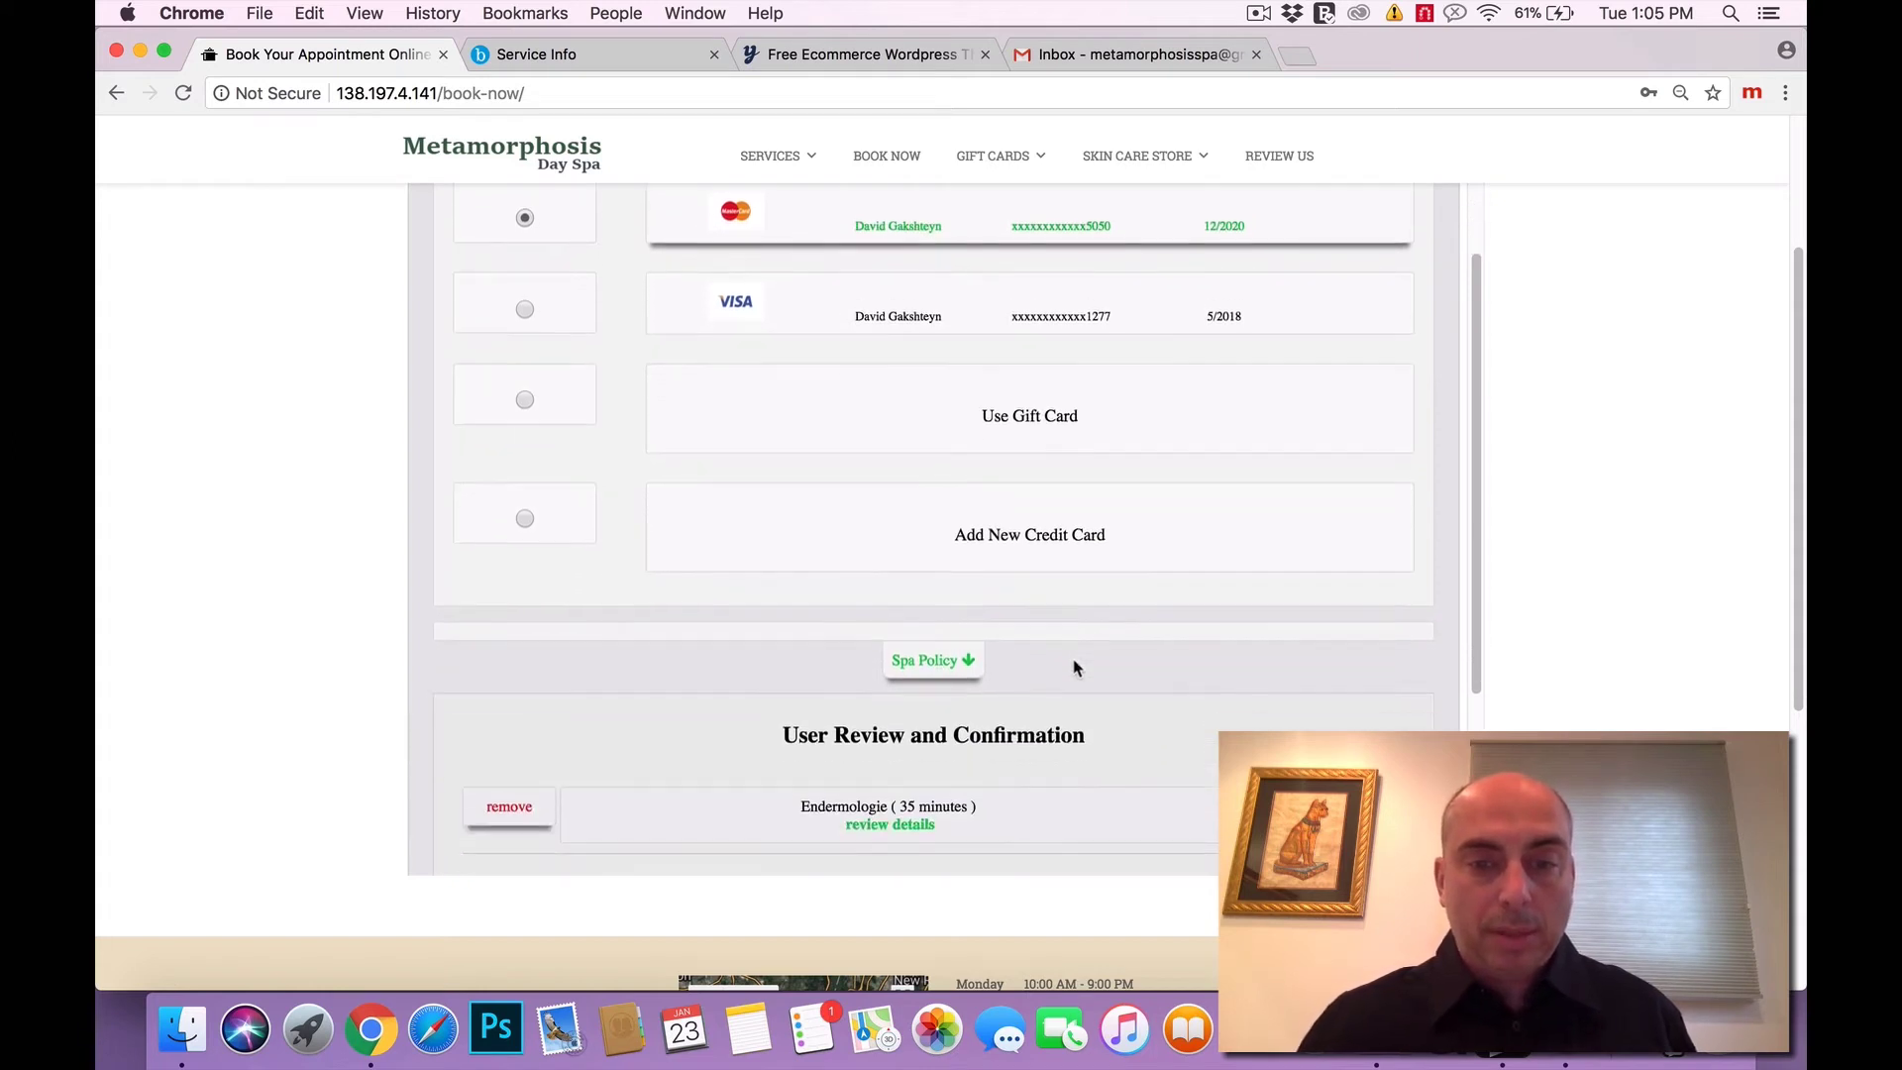
pyautogui.scroll(-3)
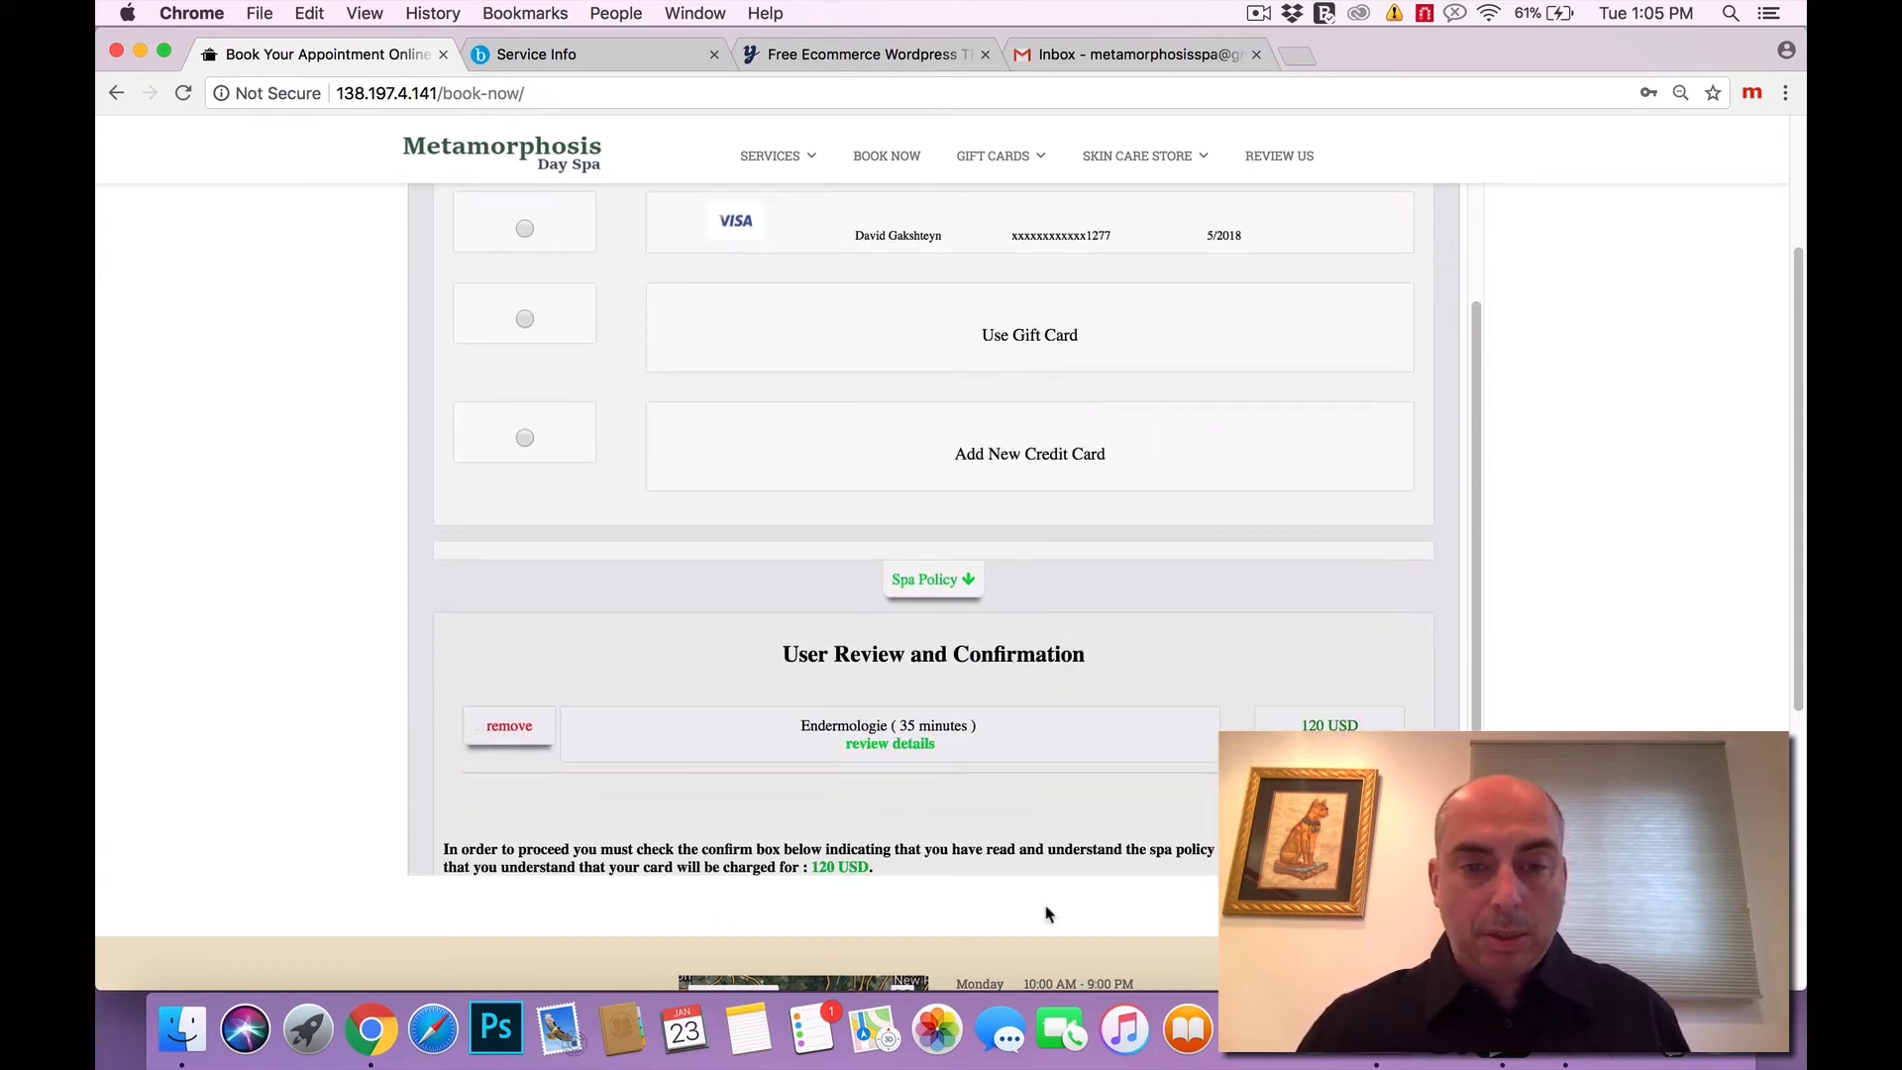
pyautogui.moveTo(1096, 747)
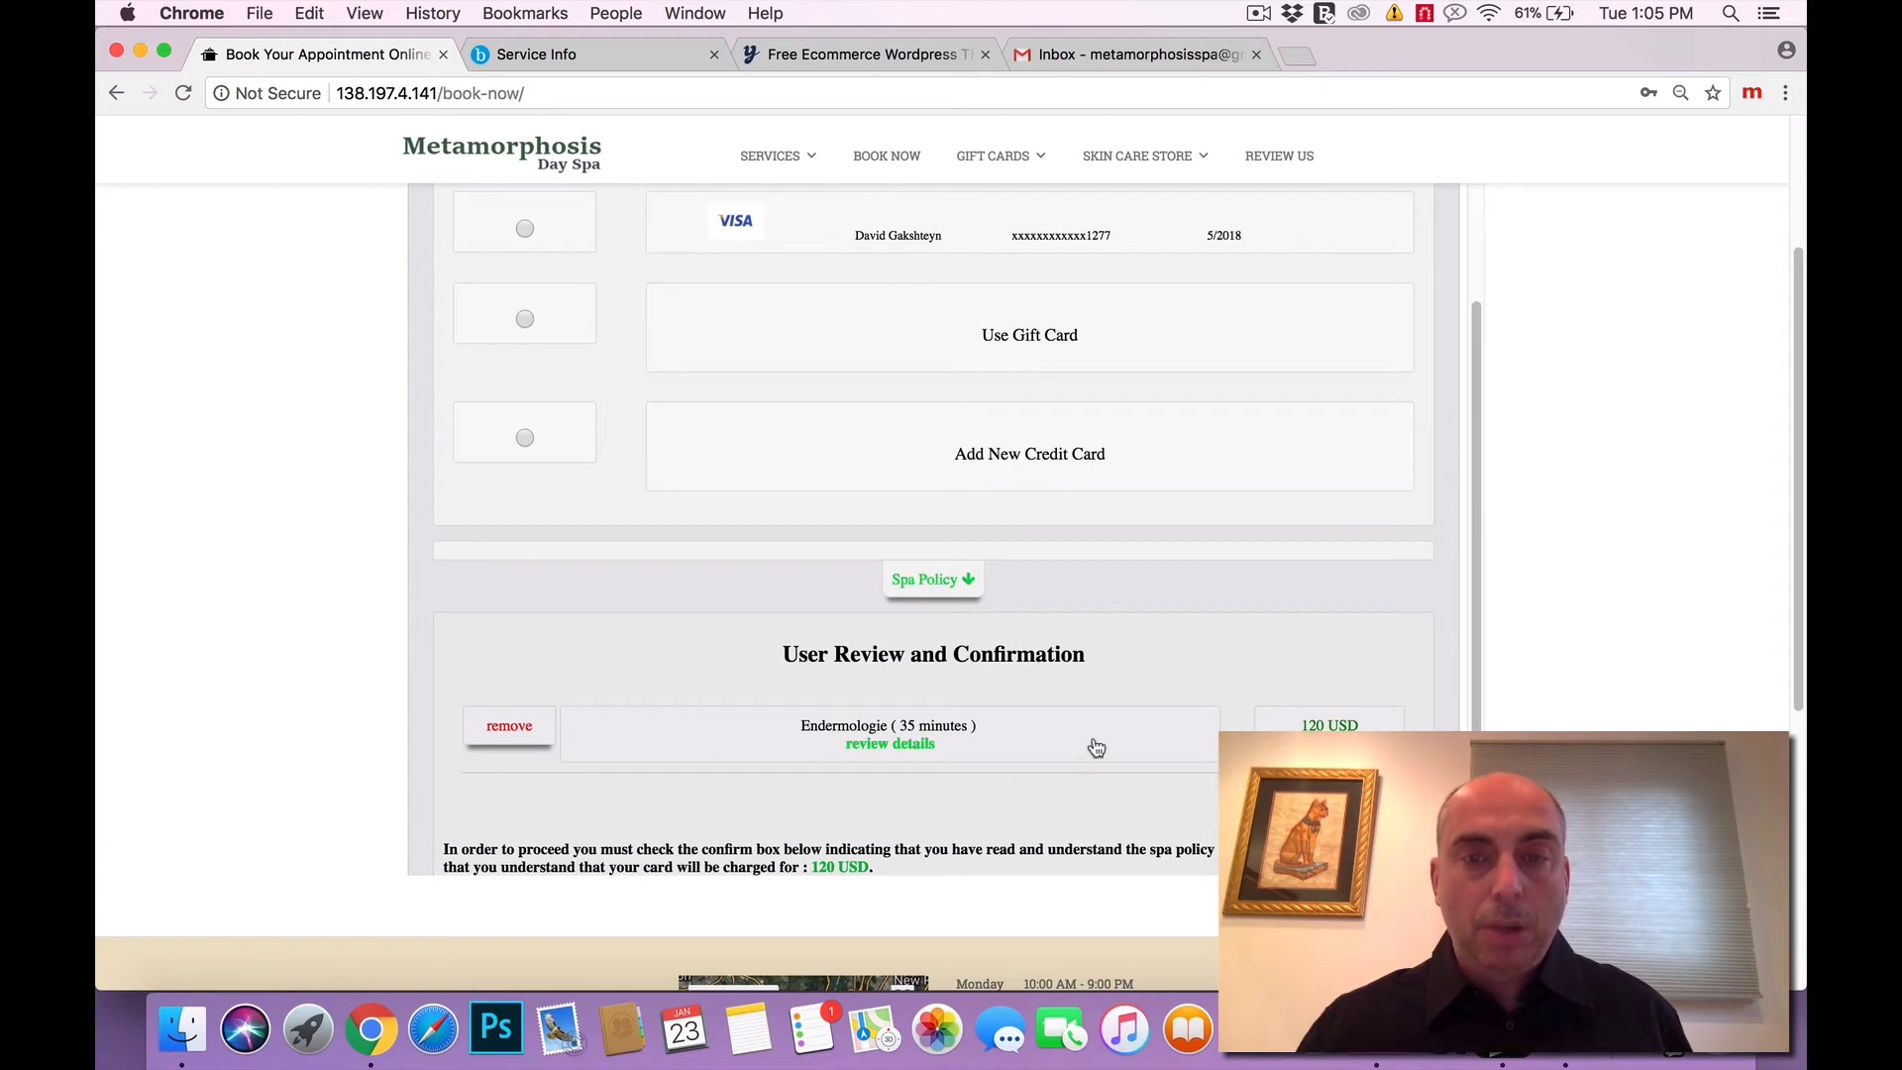
pyautogui.scroll(-3)
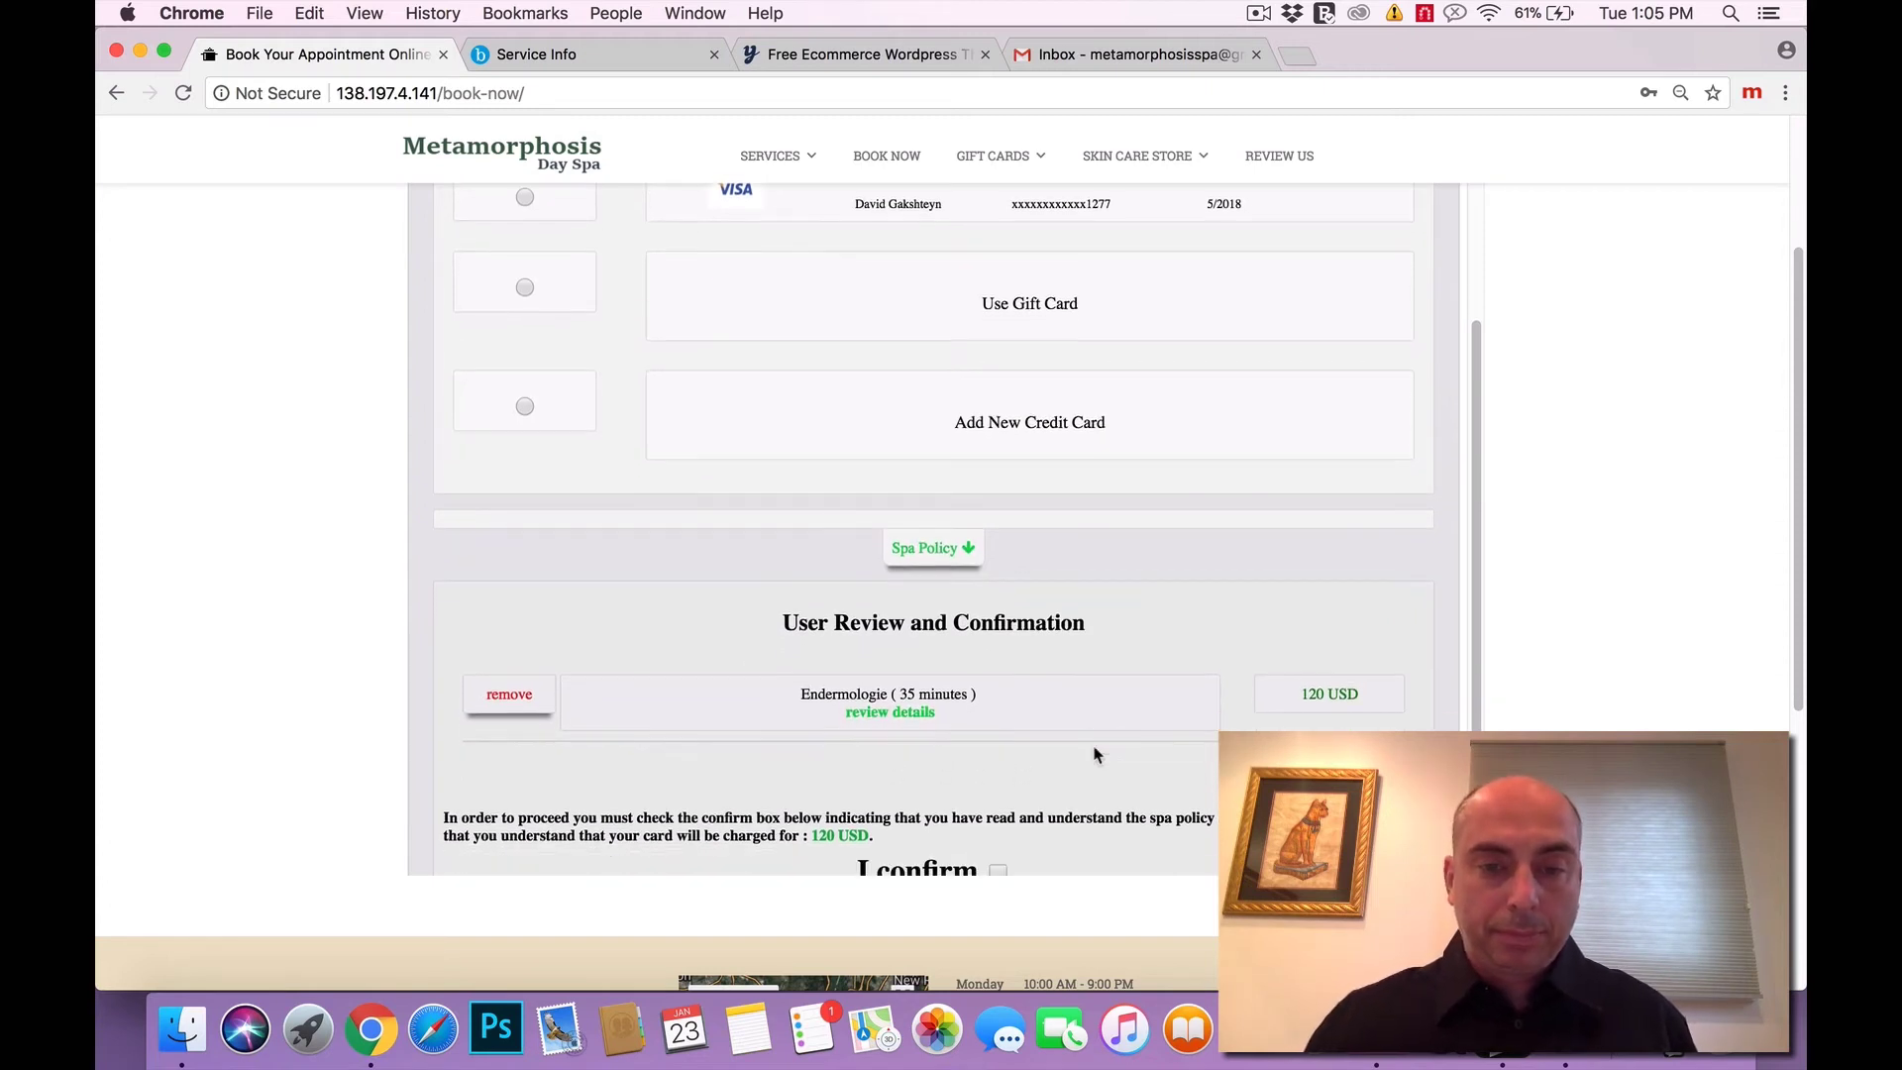
pyautogui.scroll(-3)
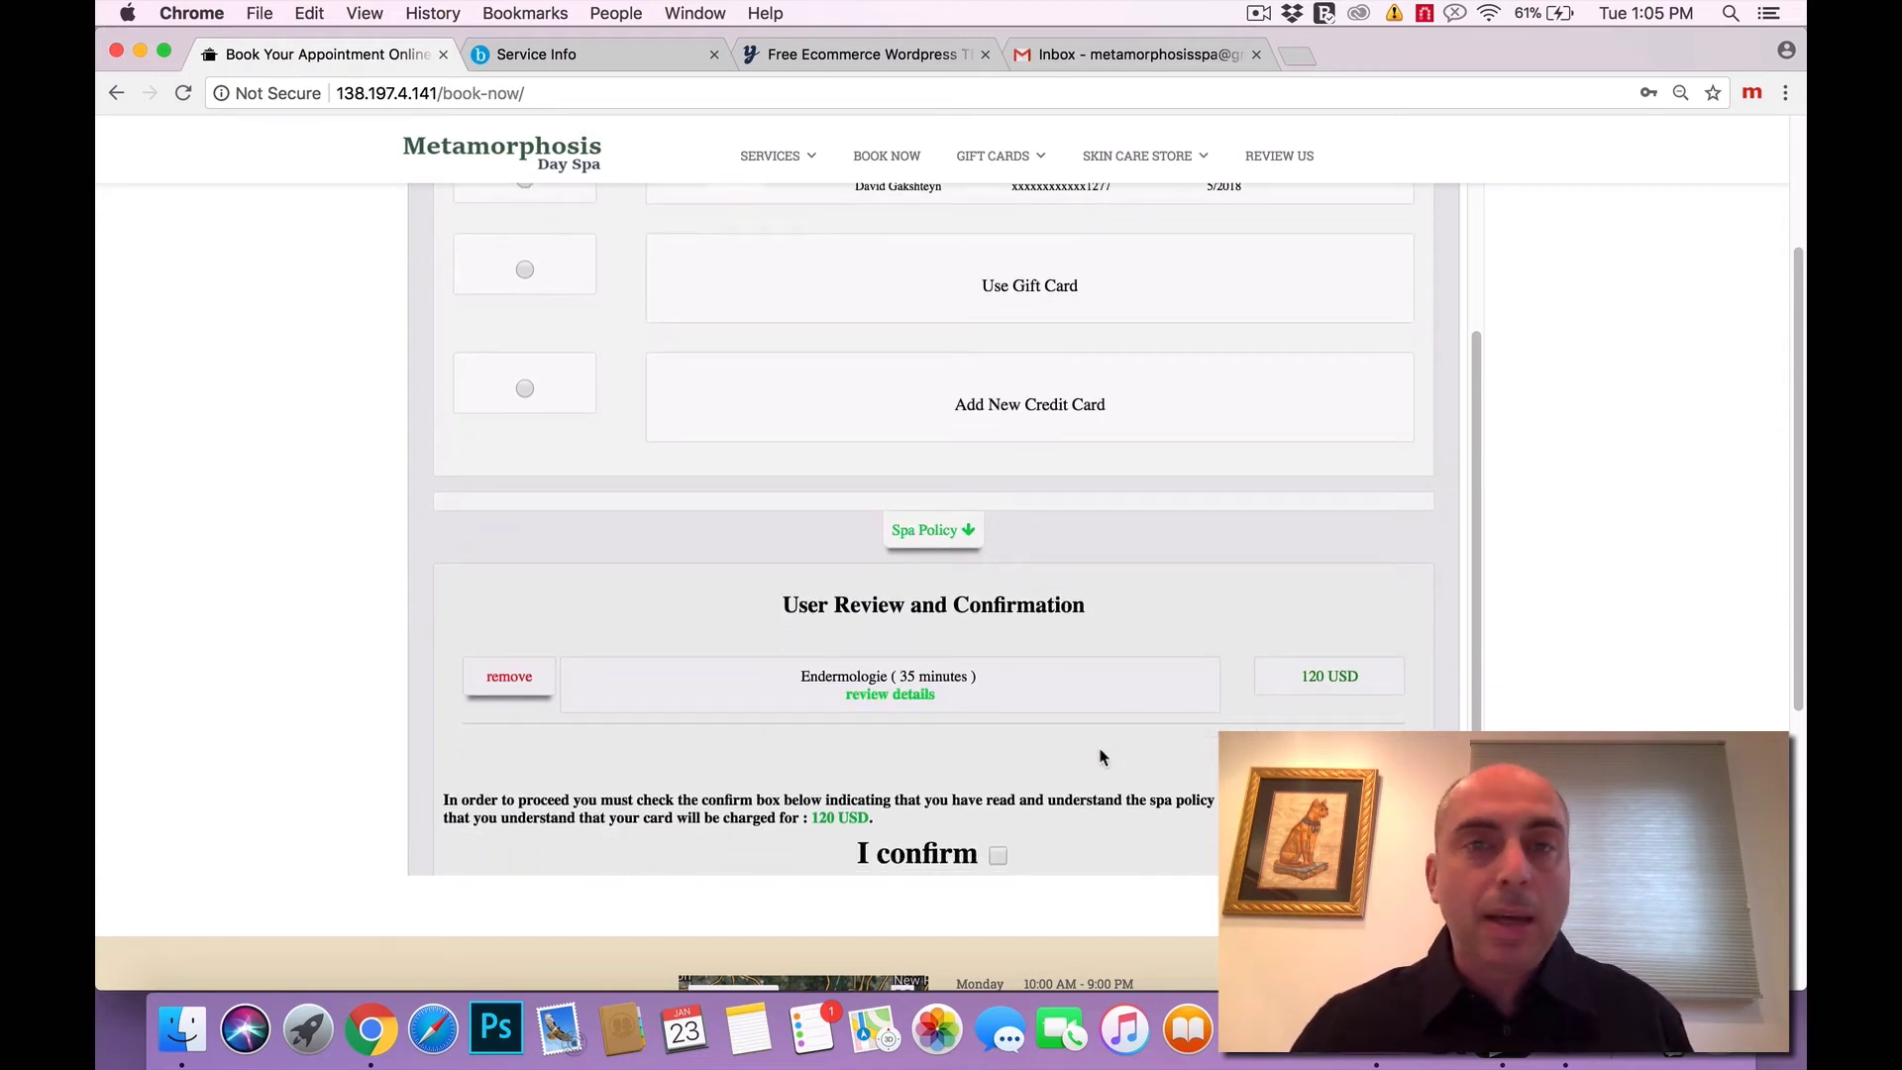
pyautogui.scroll(-3)
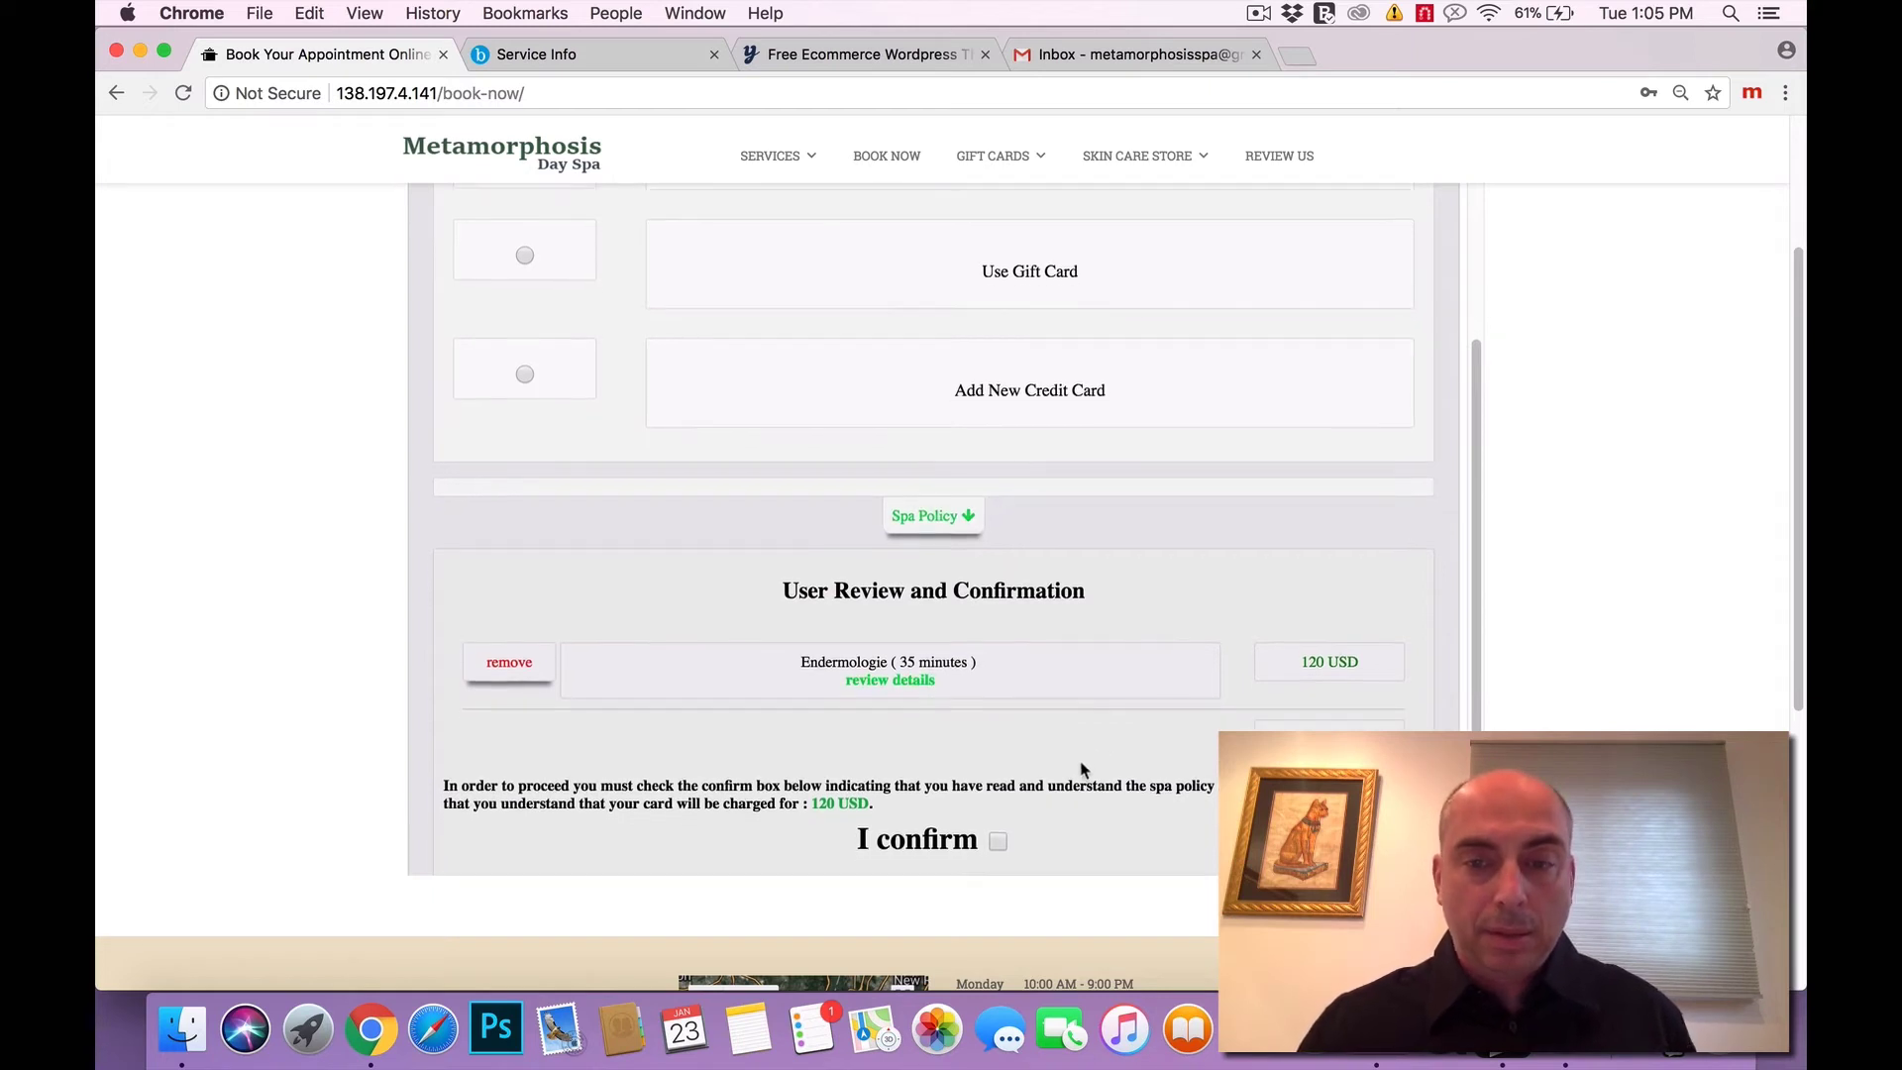
pyautogui.scroll(-3)
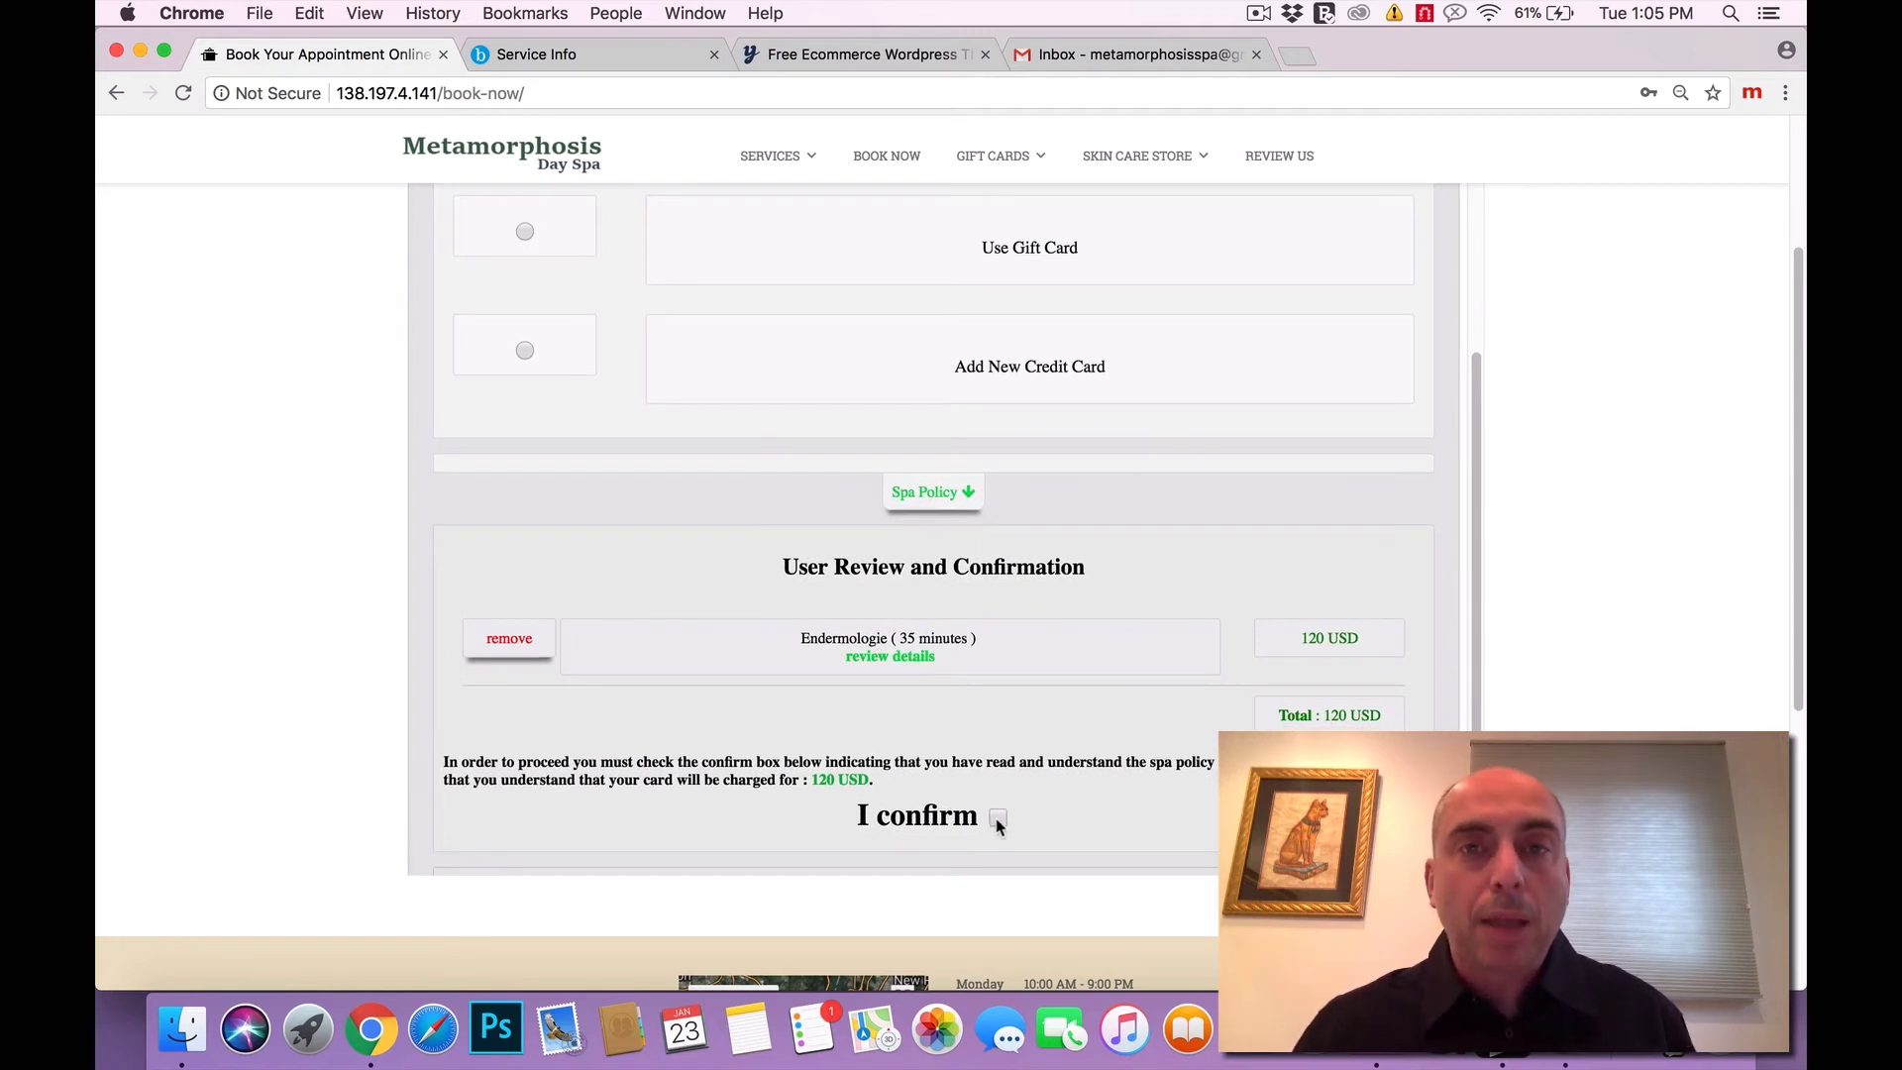
pyautogui.click(997, 816)
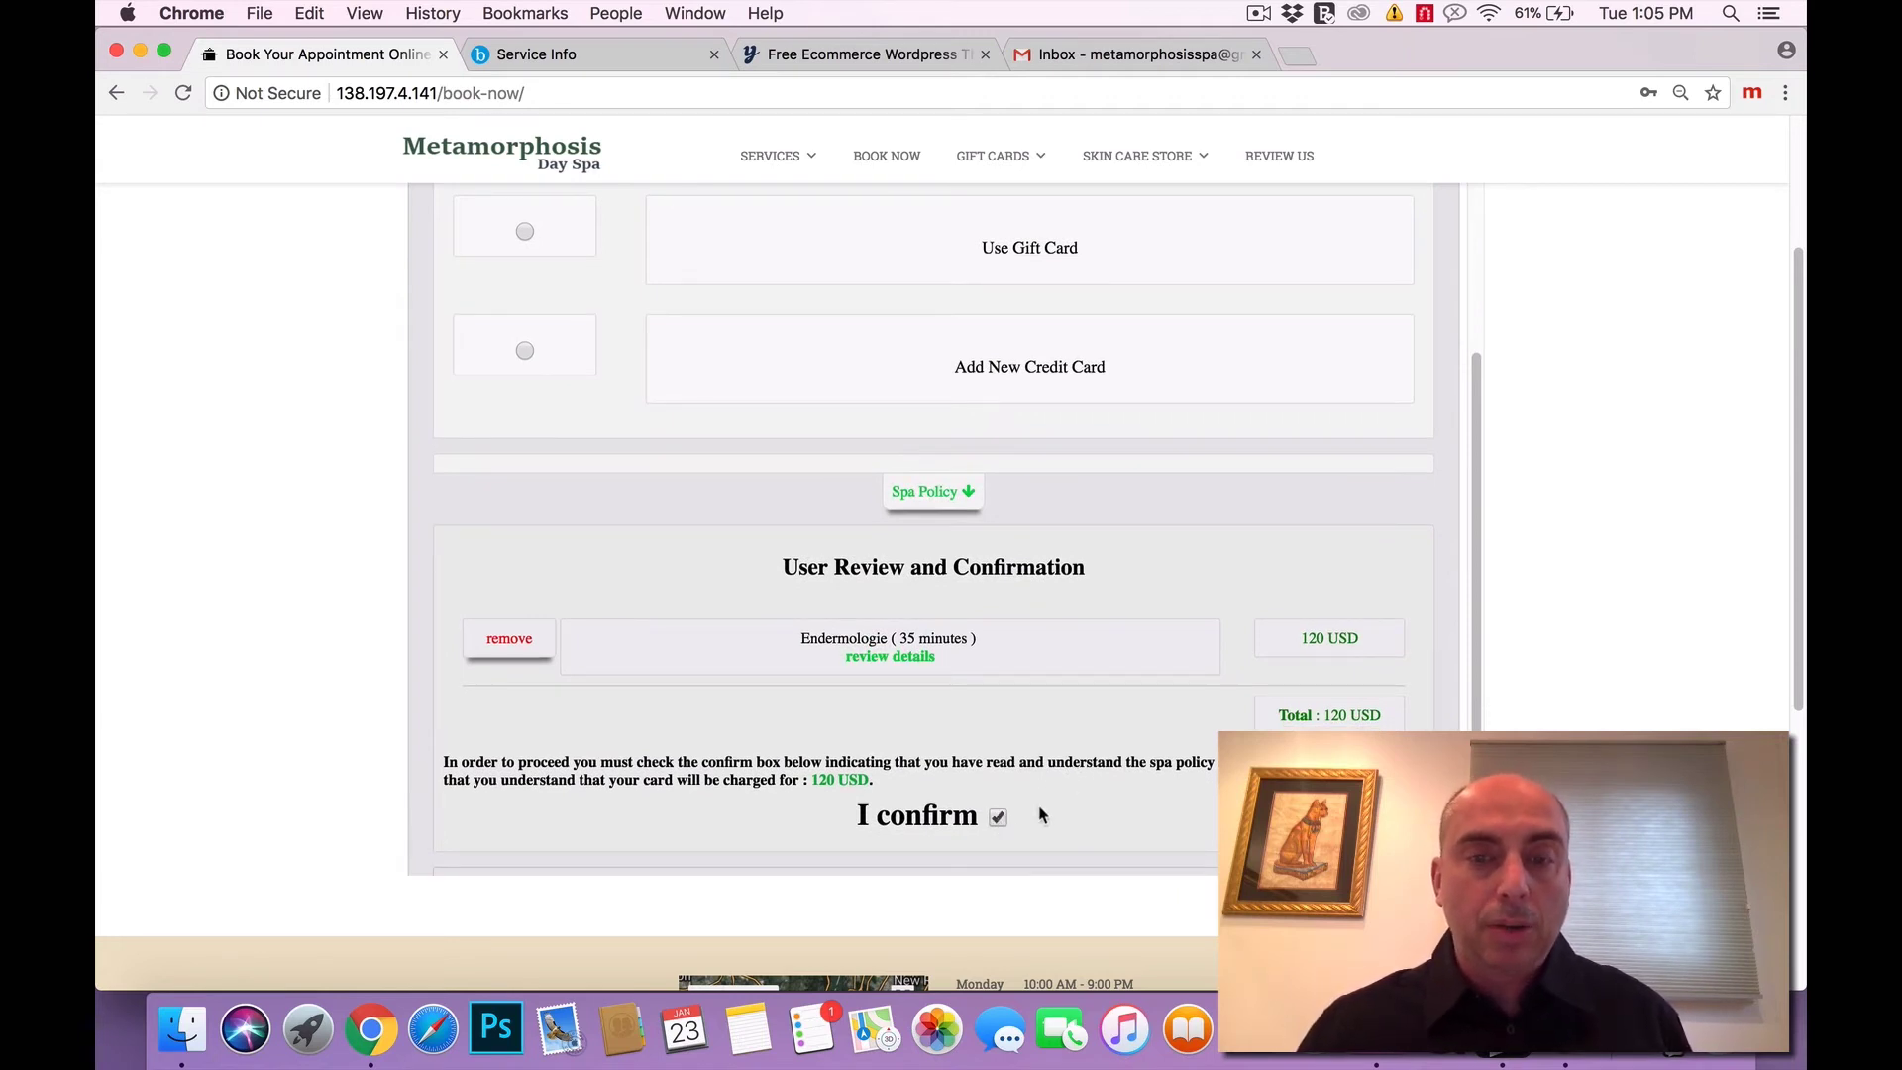
pyautogui.moveTo(1062, 791)
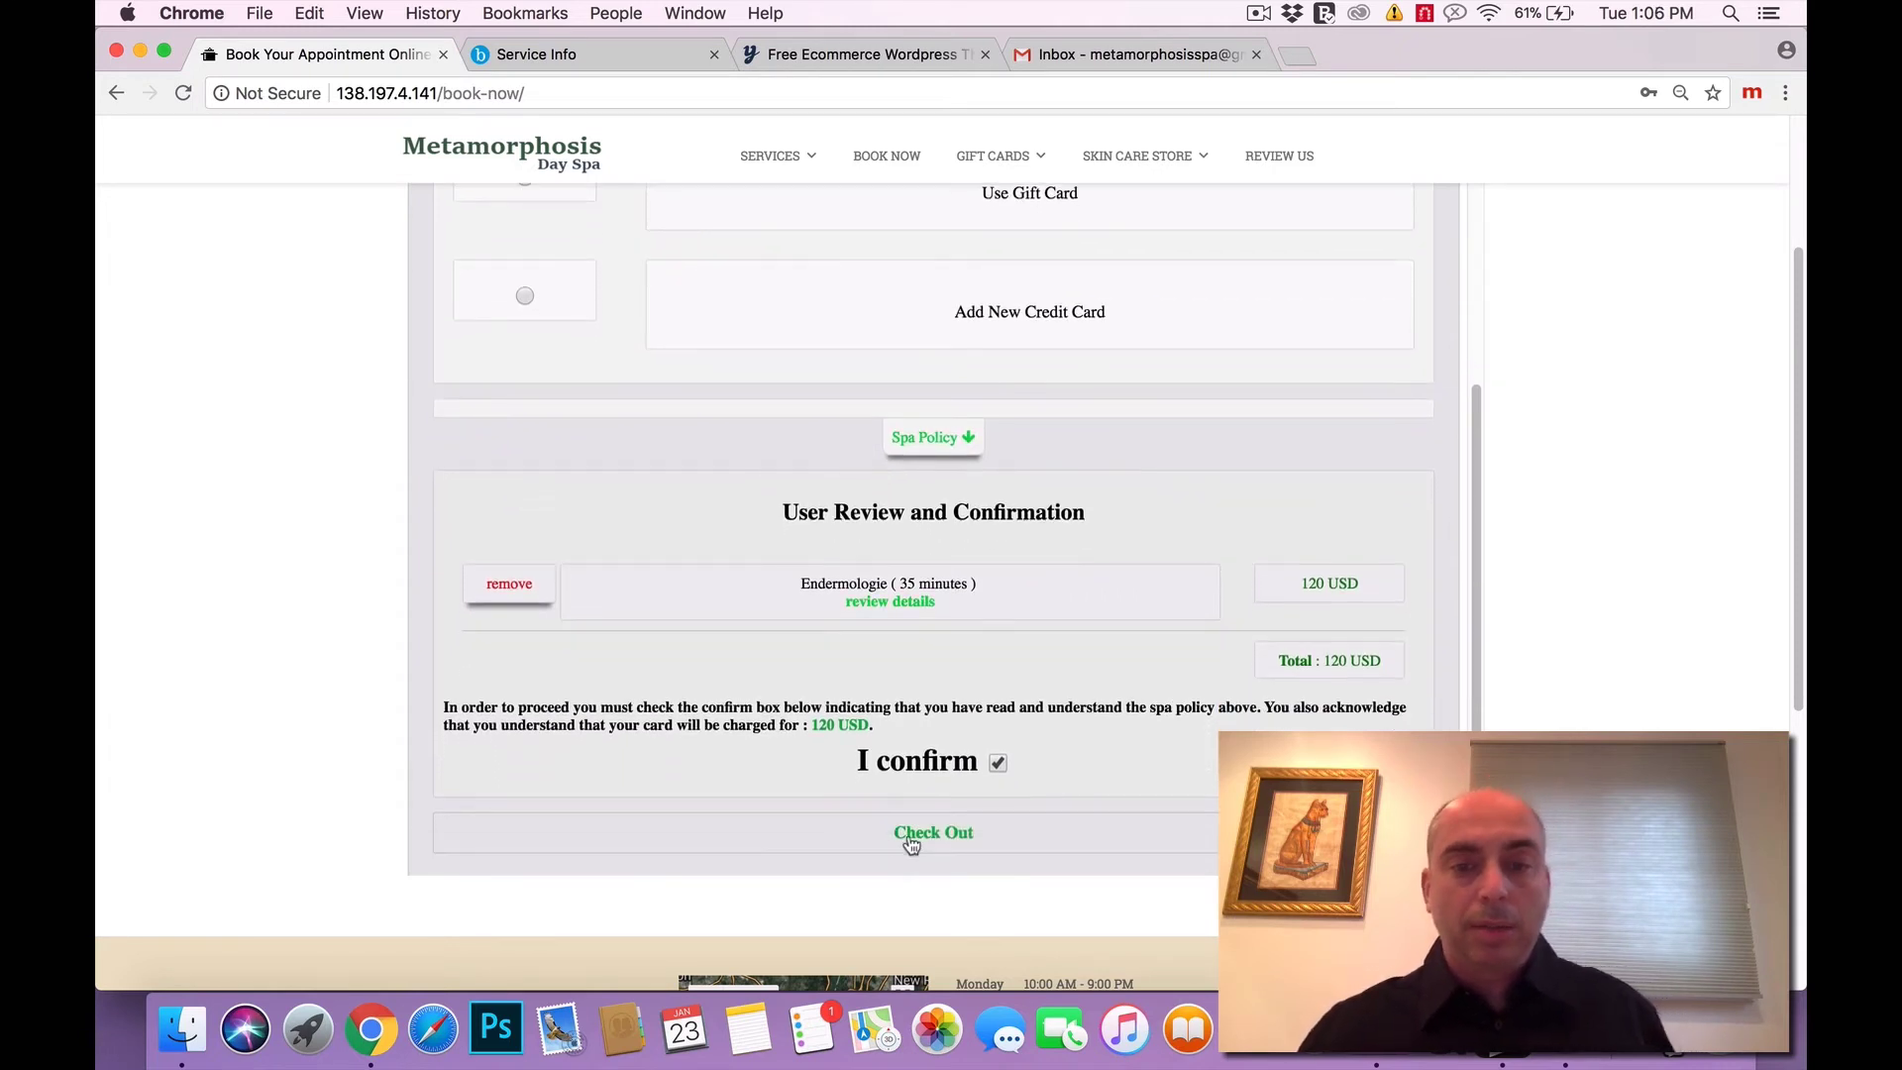
# Complete the reservation, mark the New Appointment email in Gmail, and switch to Booker's Service Info.
pyautogui.click(933, 832)
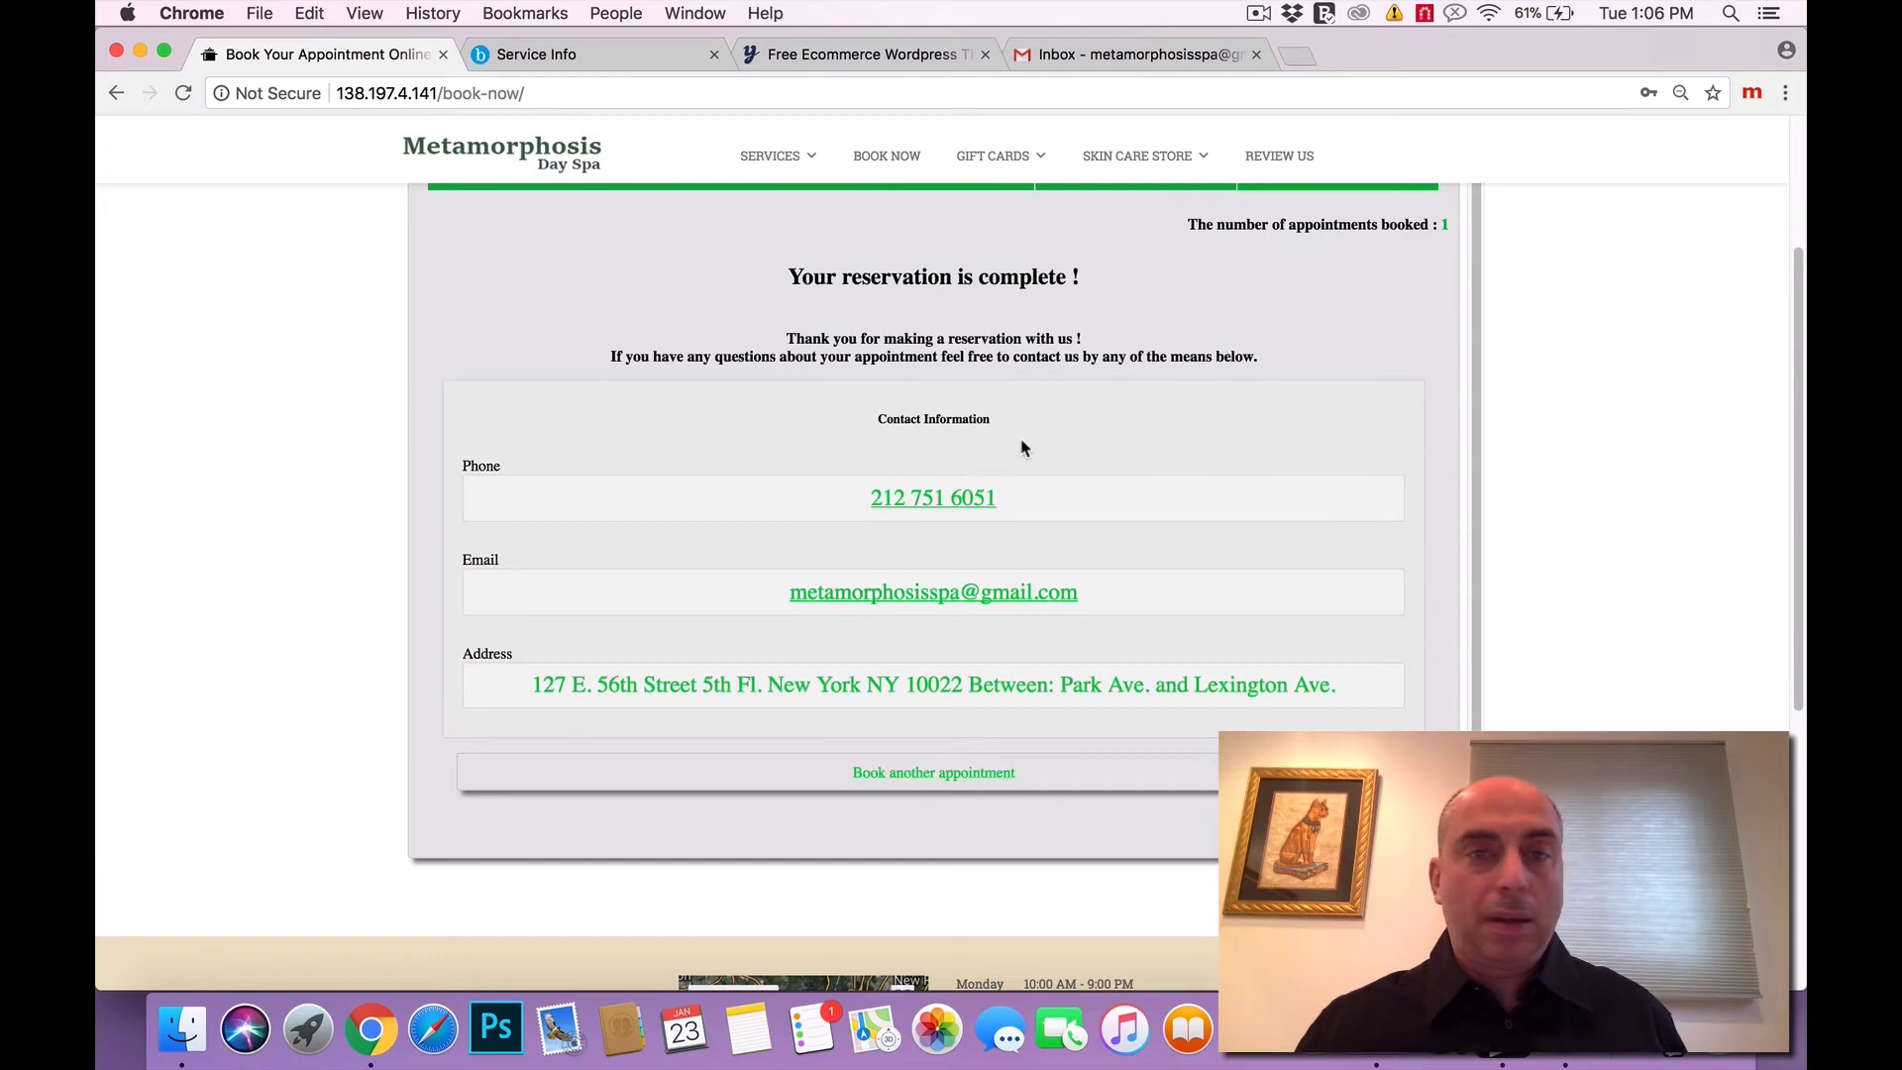
pyautogui.moveTo(1030, 438)
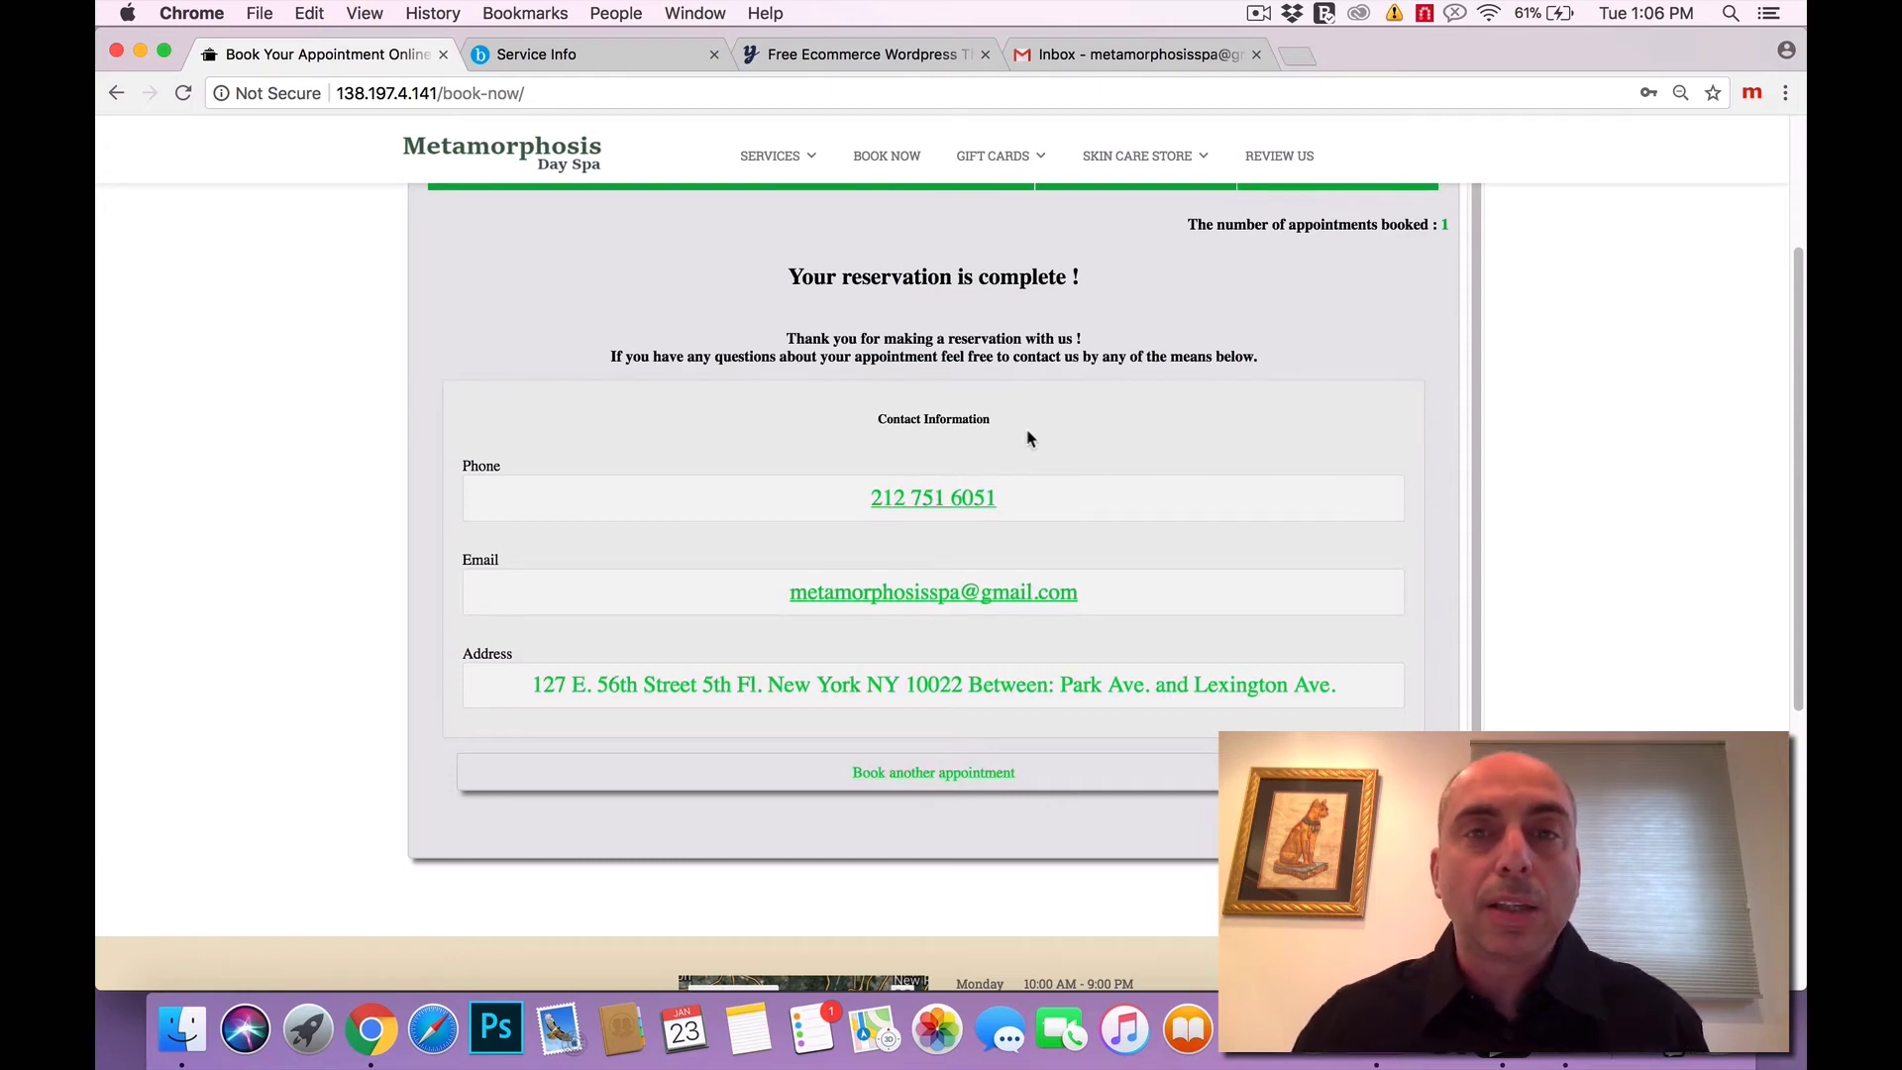
pyautogui.moveTo(1082, 345)
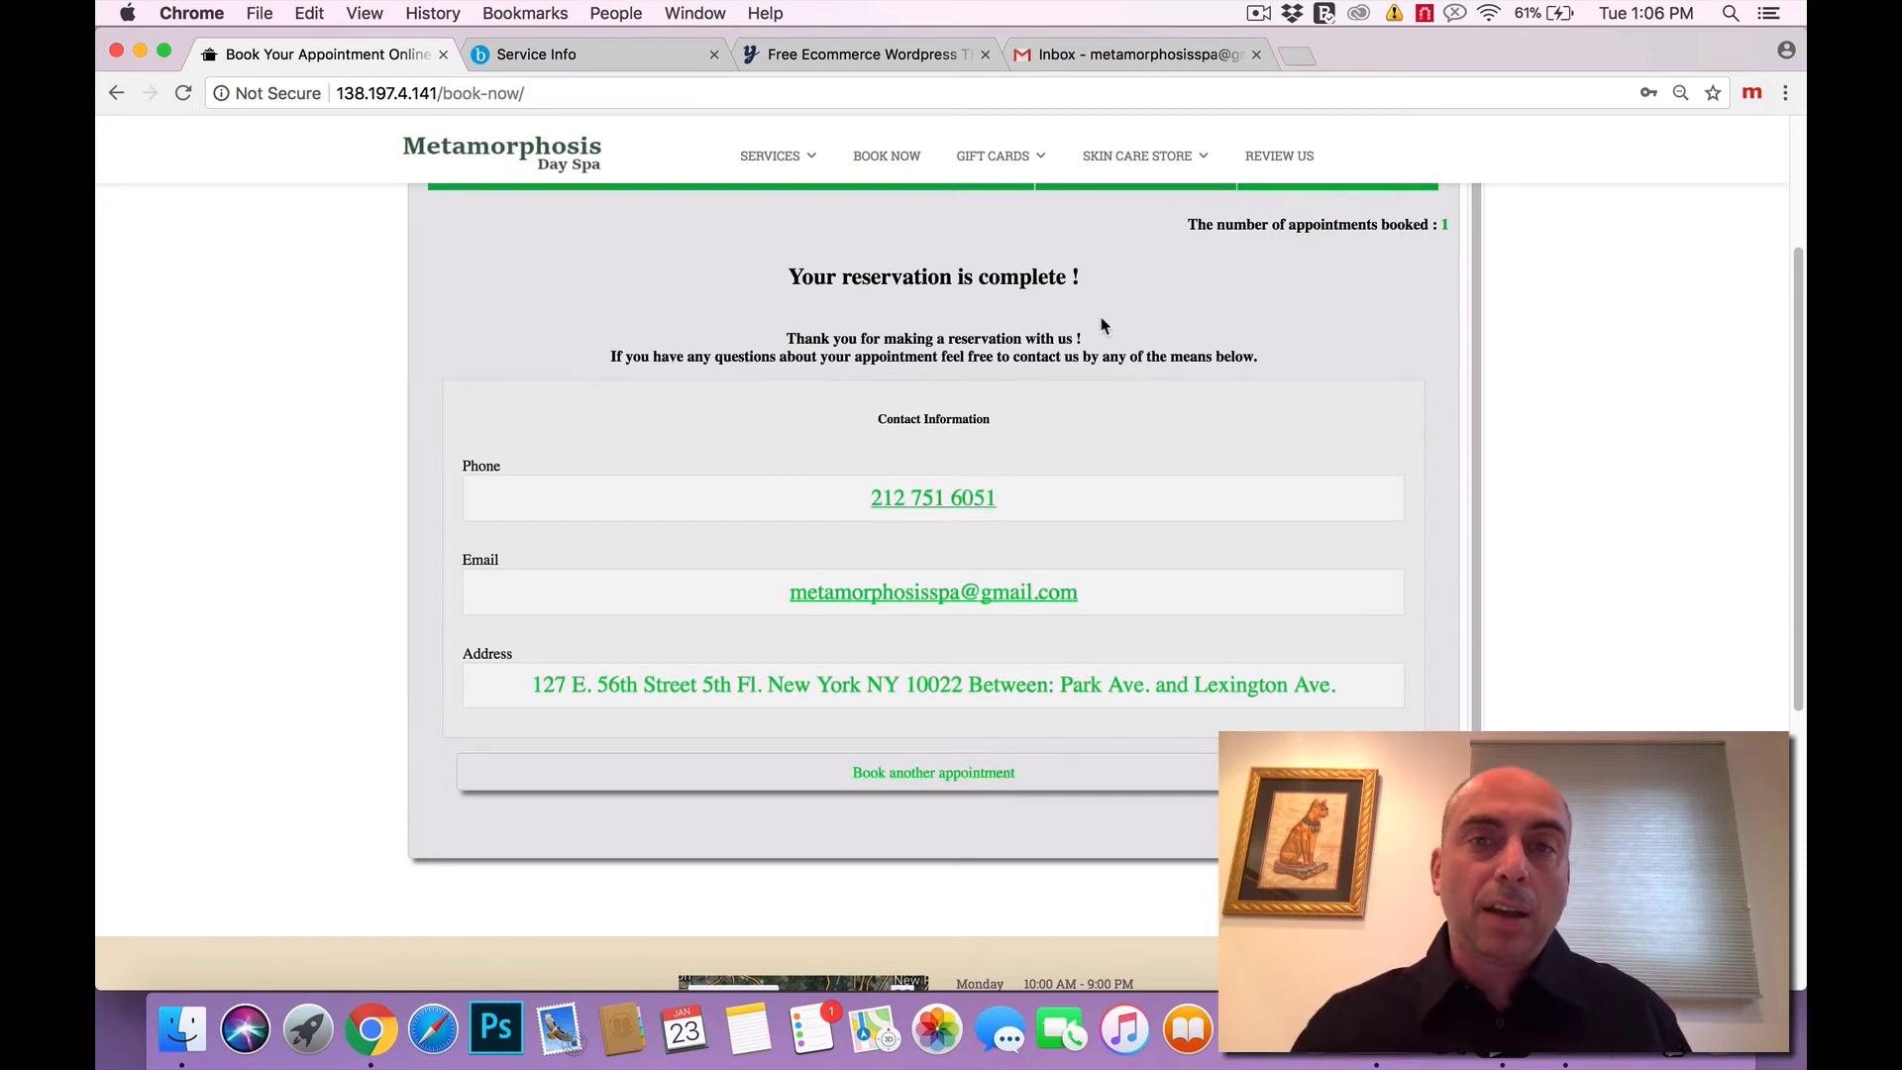
pyautogui.click(1127, 53)
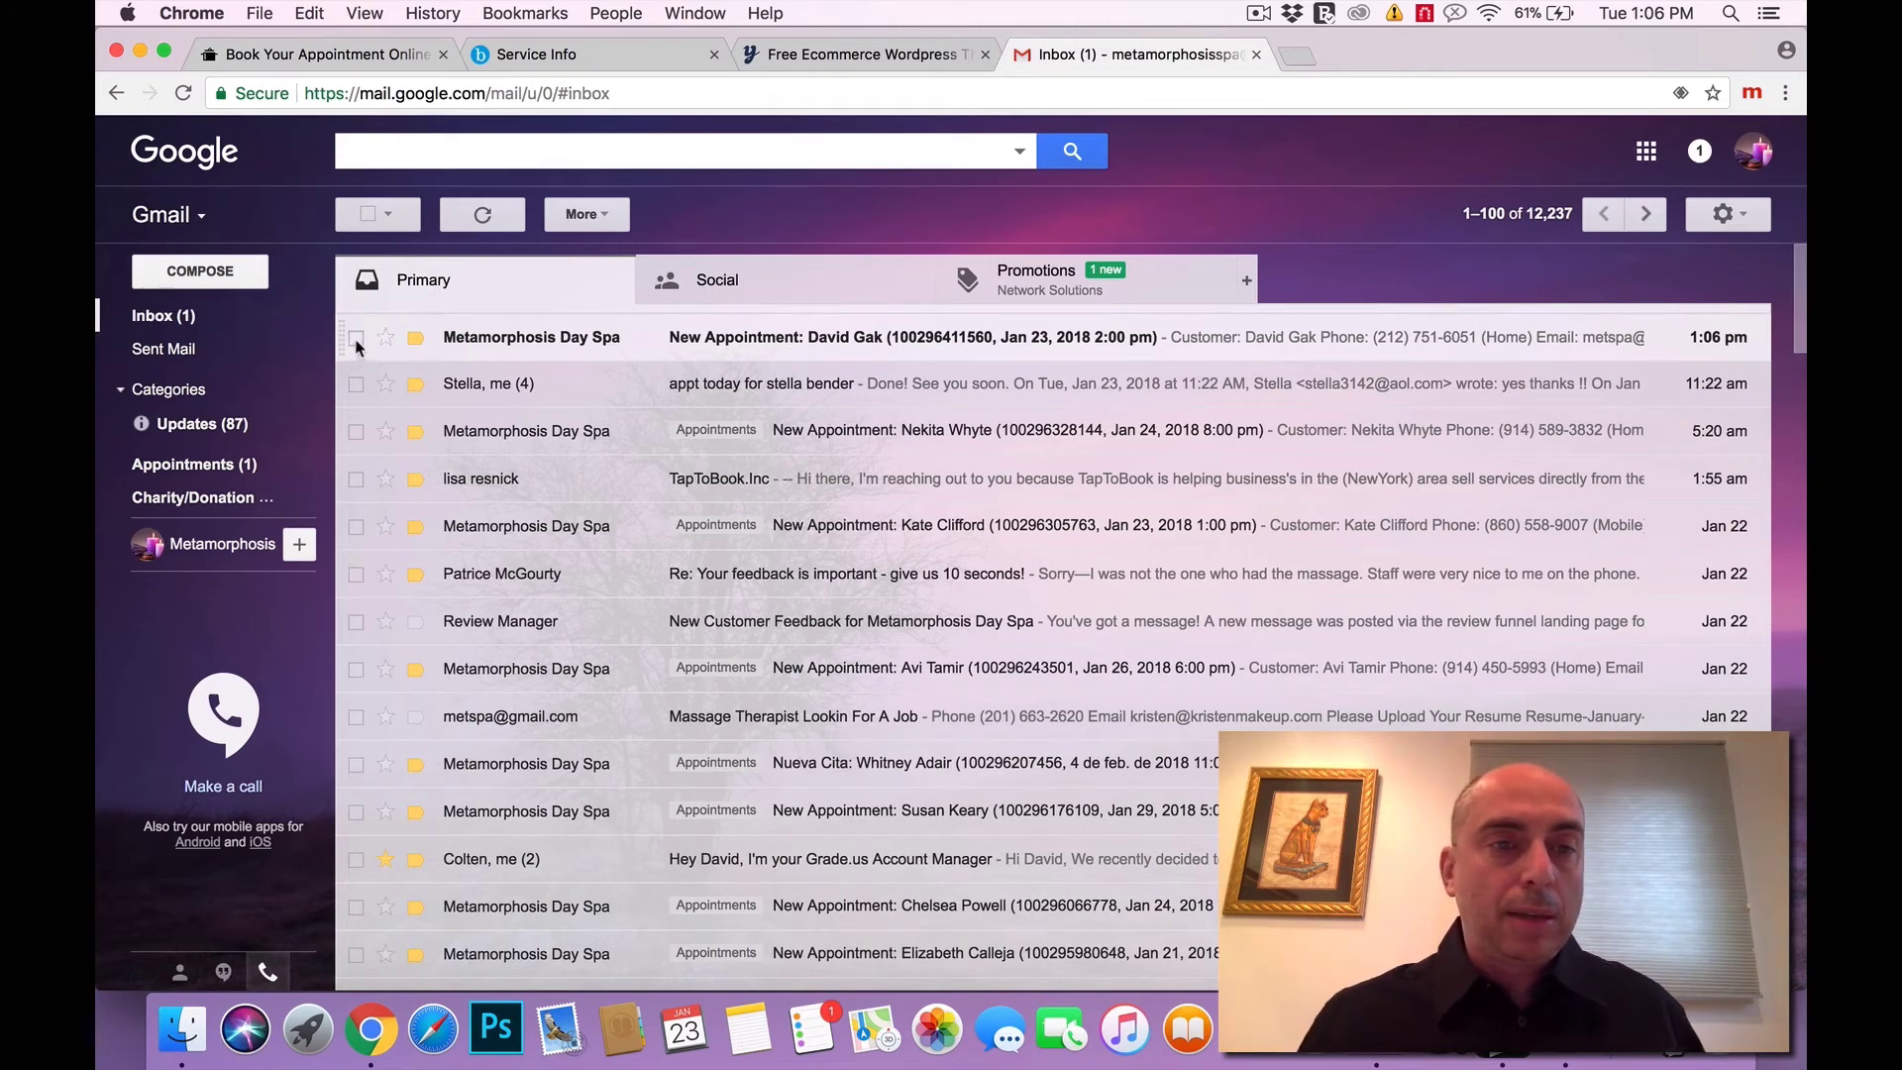
pyautogui.click(355, 337)
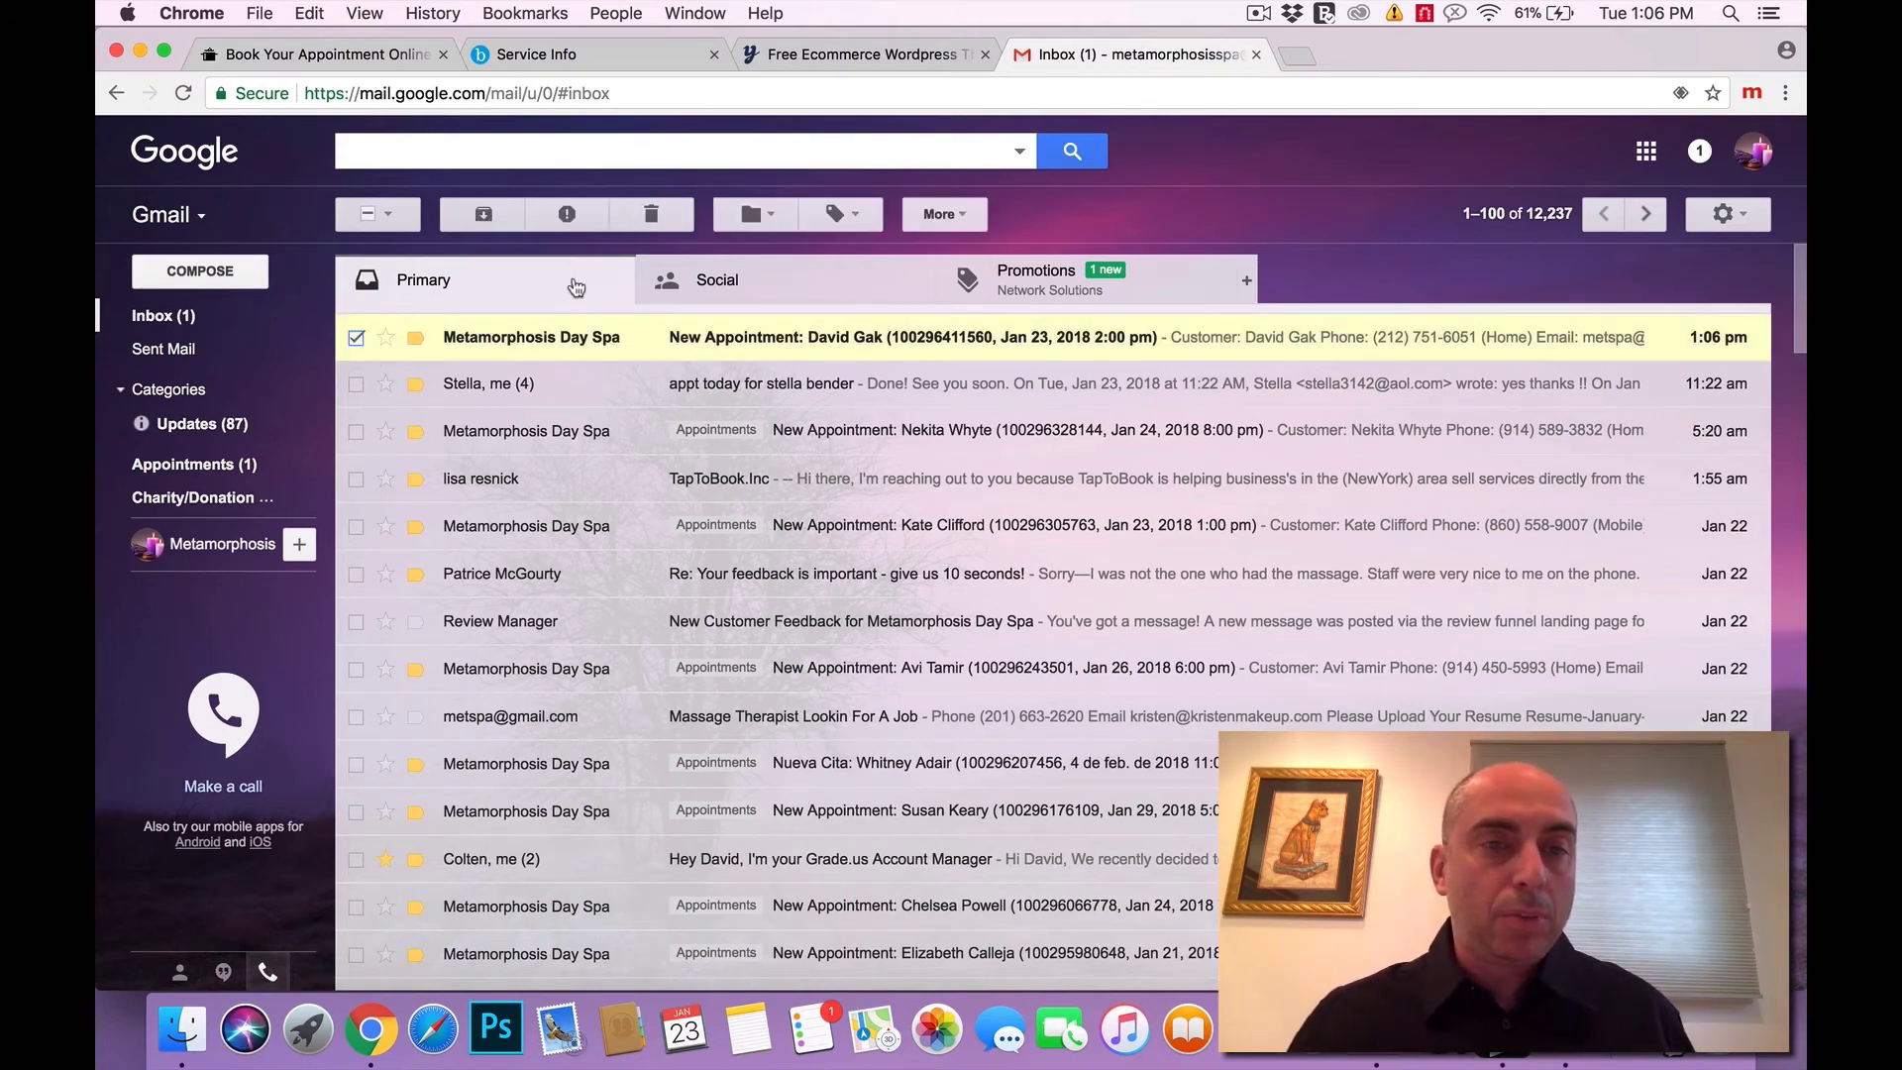
pyautogui.click(651, 214)
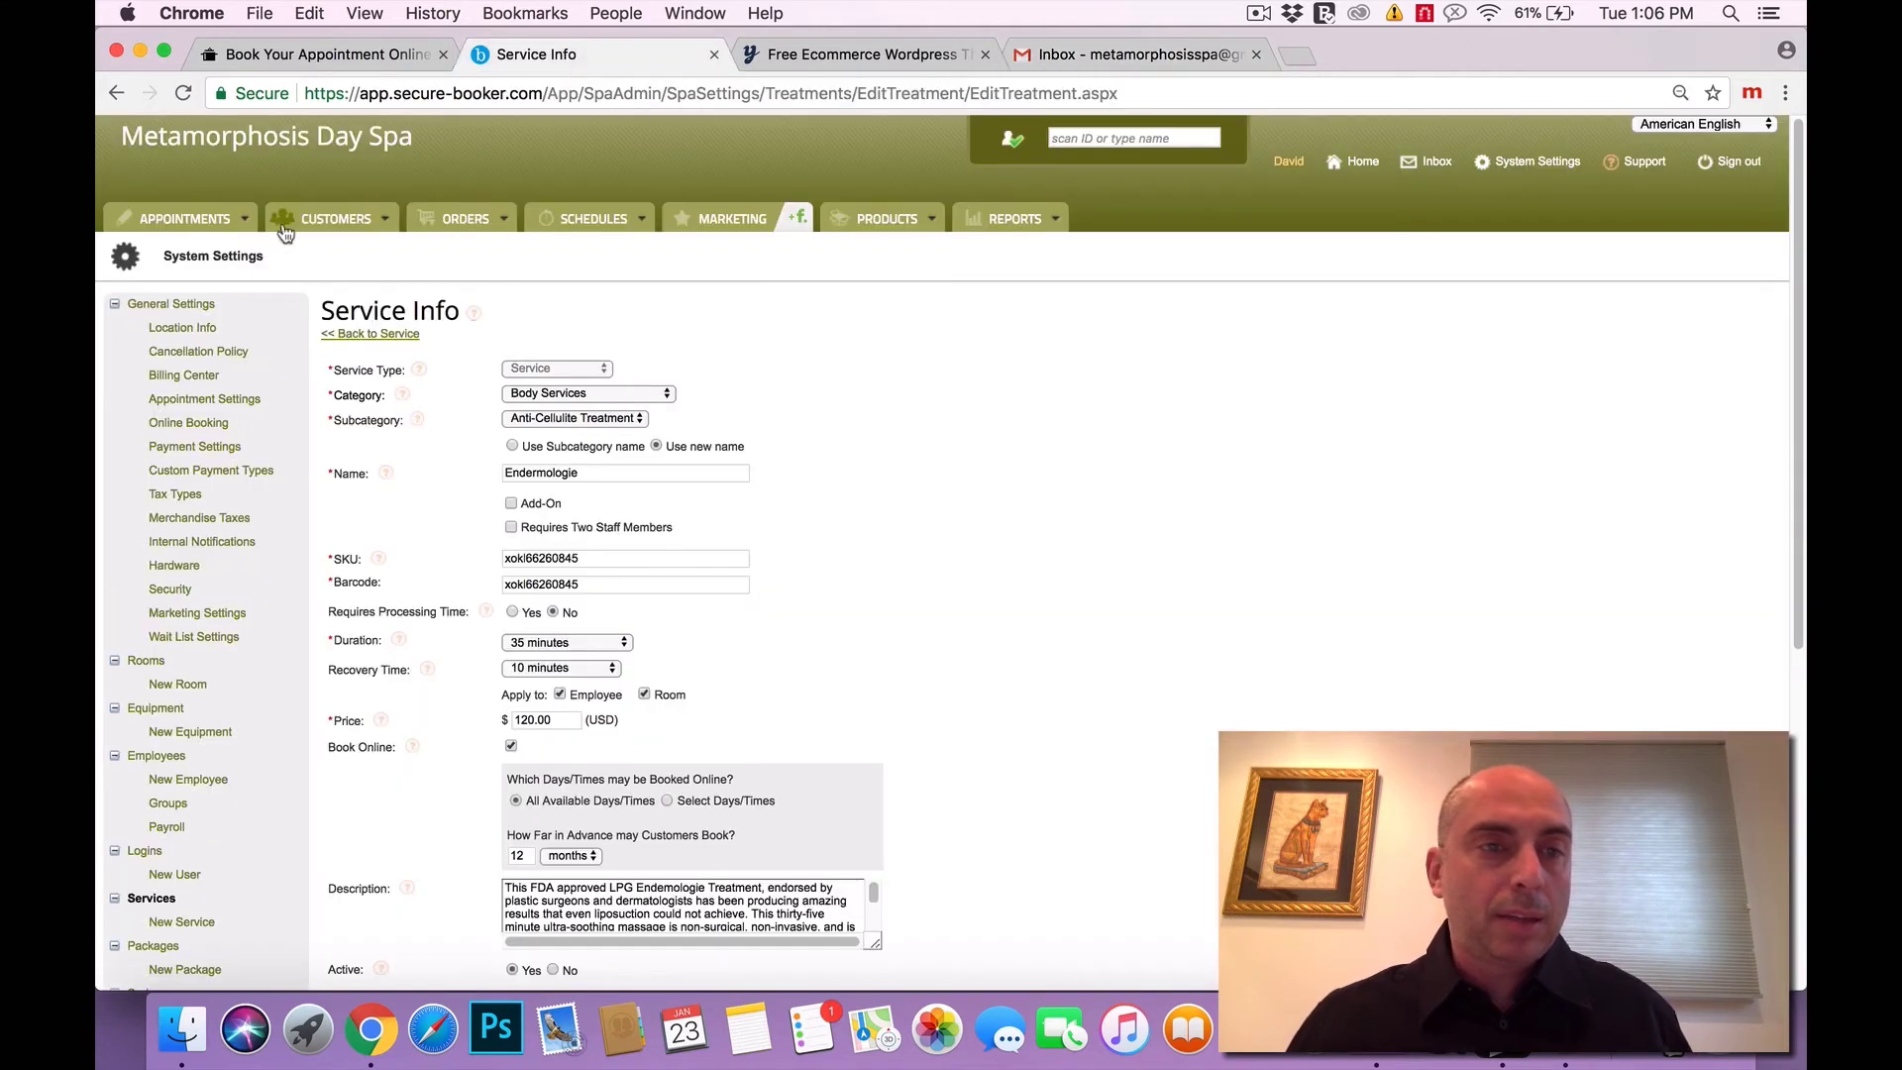
# View the 2:00 pm Endermologie booking on Booker's Appointments calendar, then return to the reservation-complete page.
pyautogui.click(184, 217)
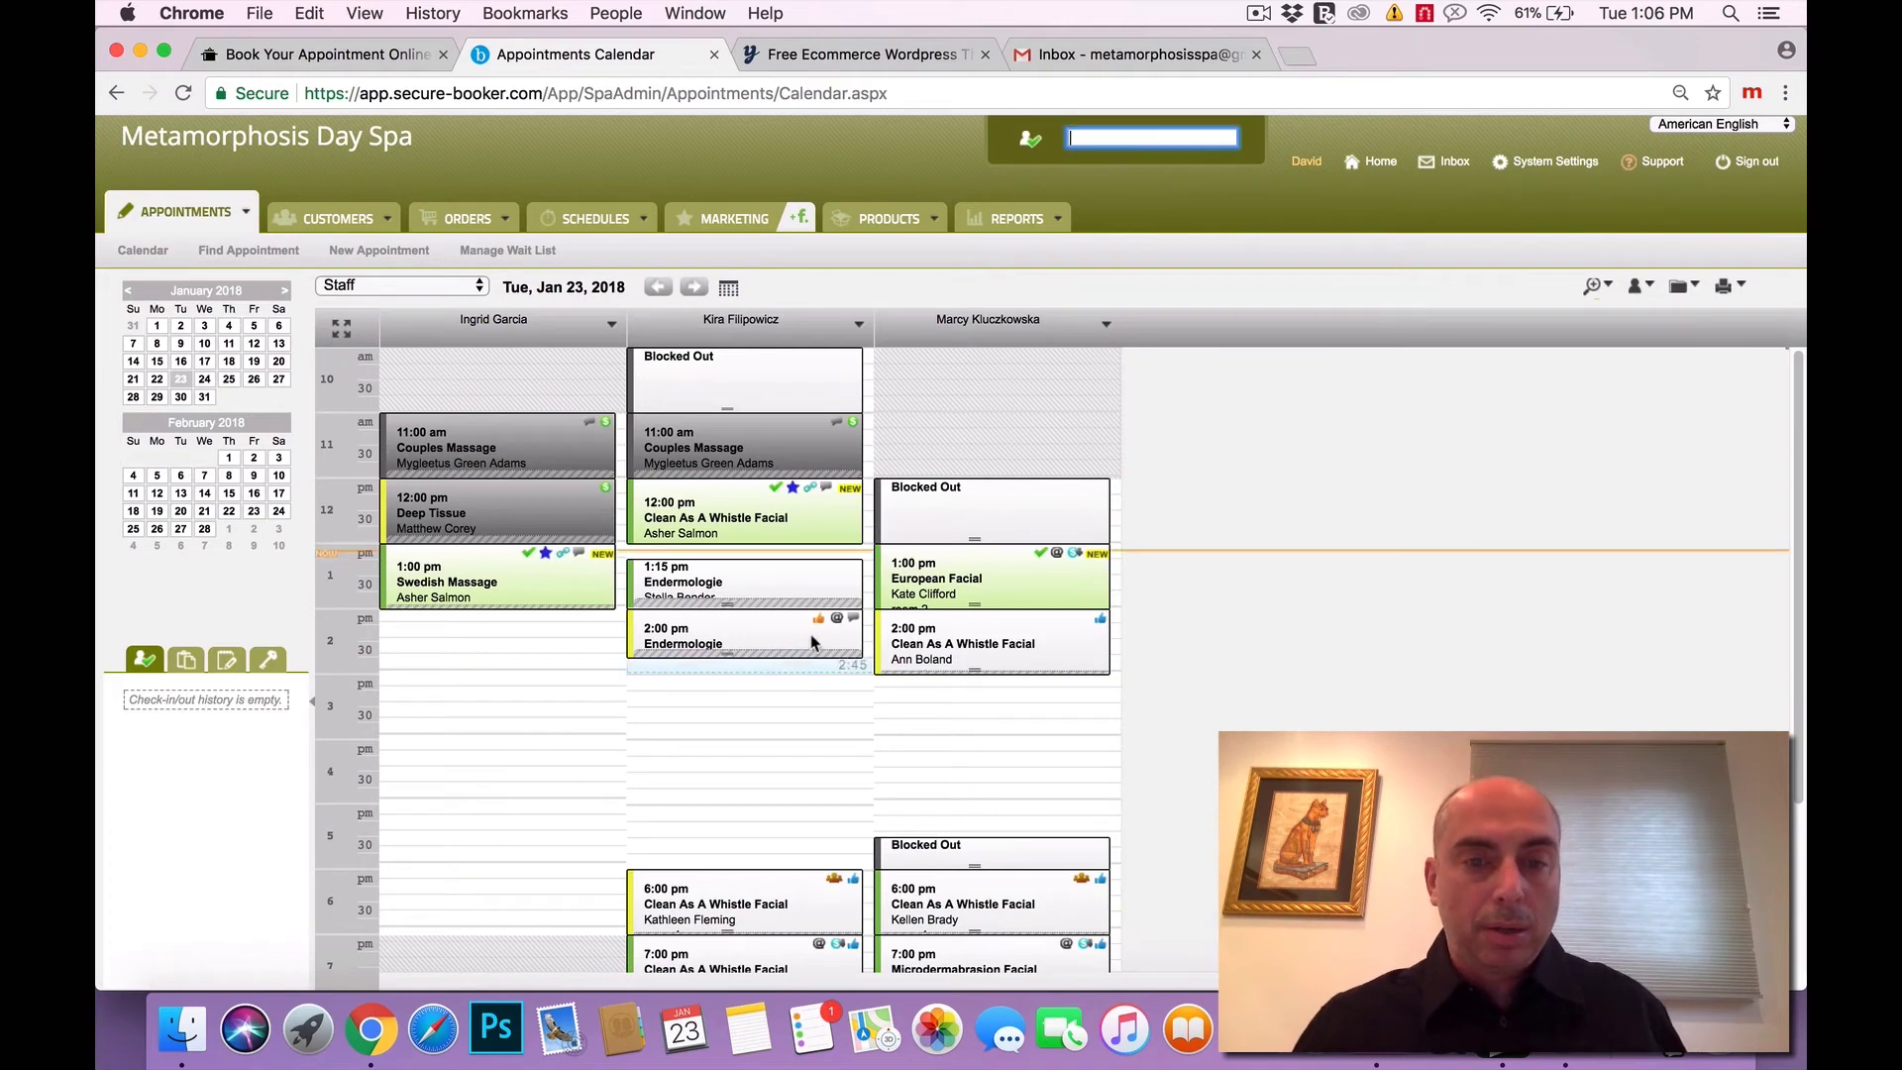
pyautogui.moveTo(820, 636)
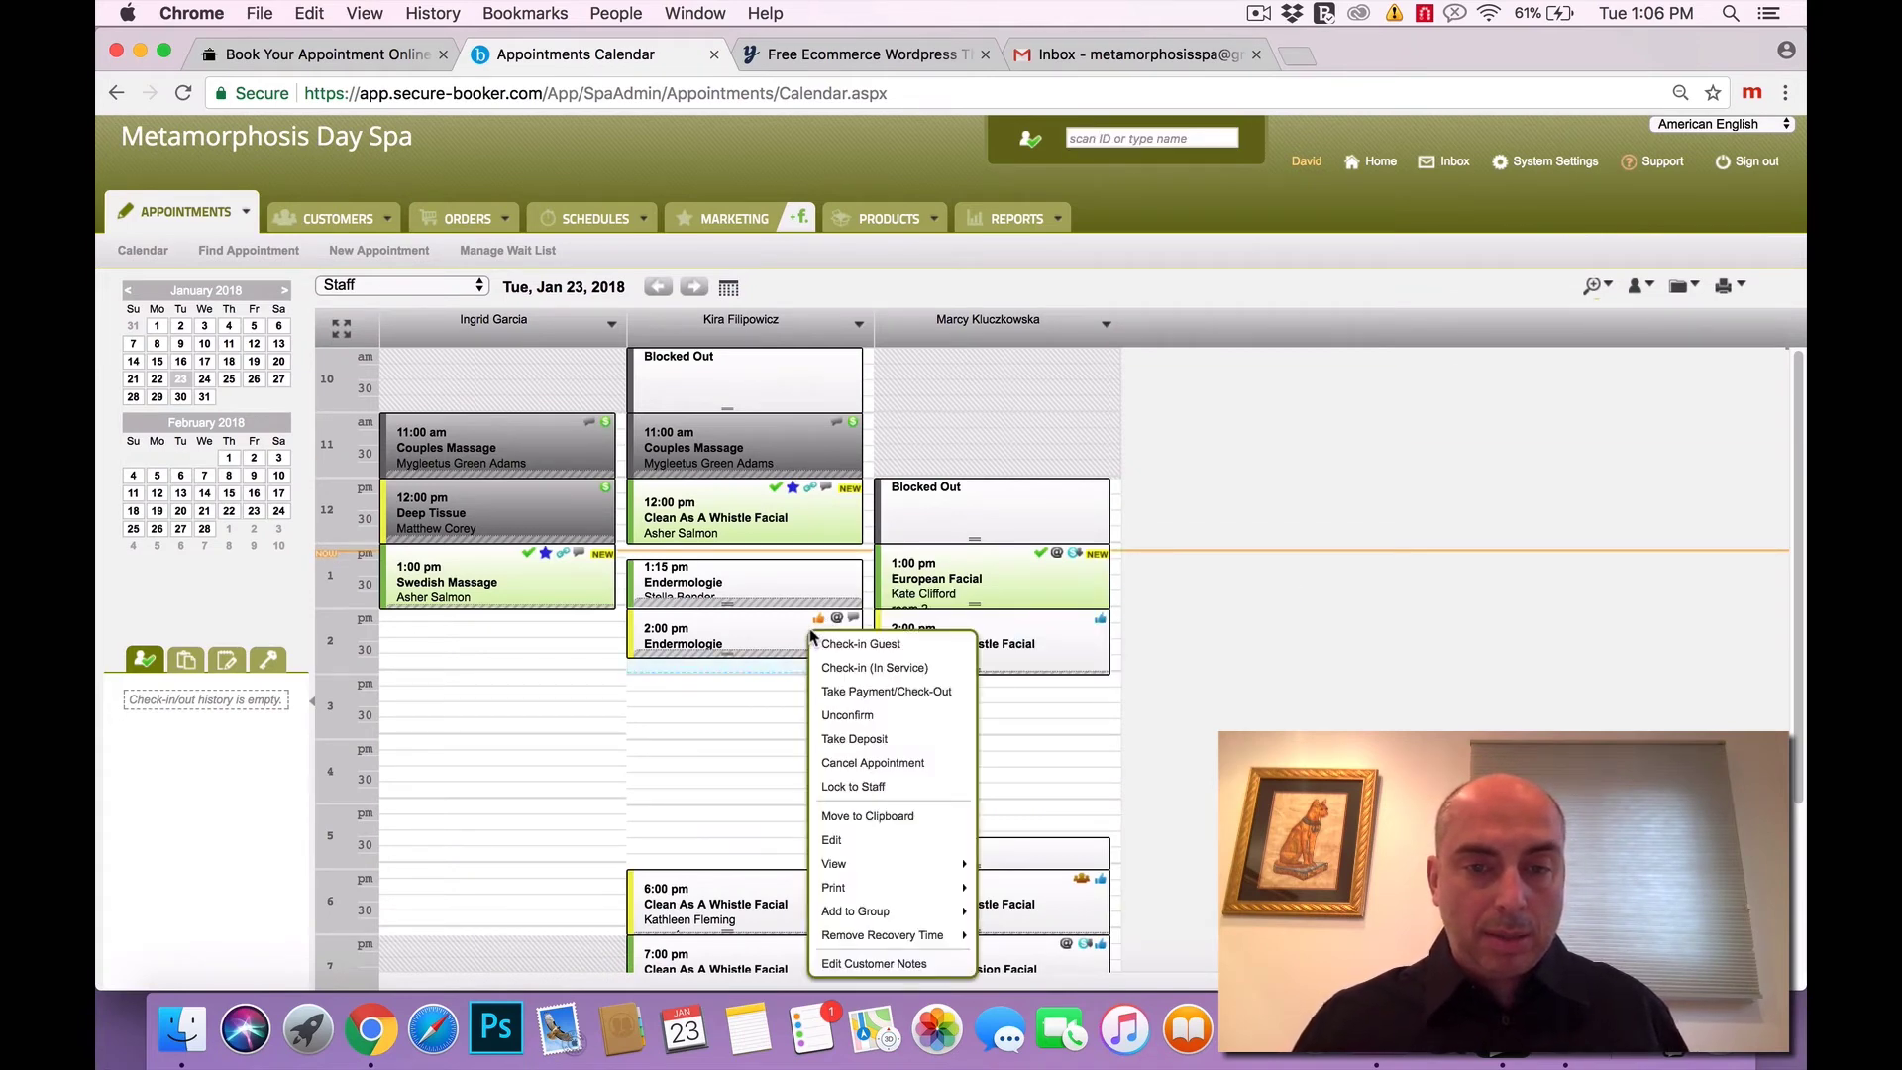
pyautogui.click(871, 760)
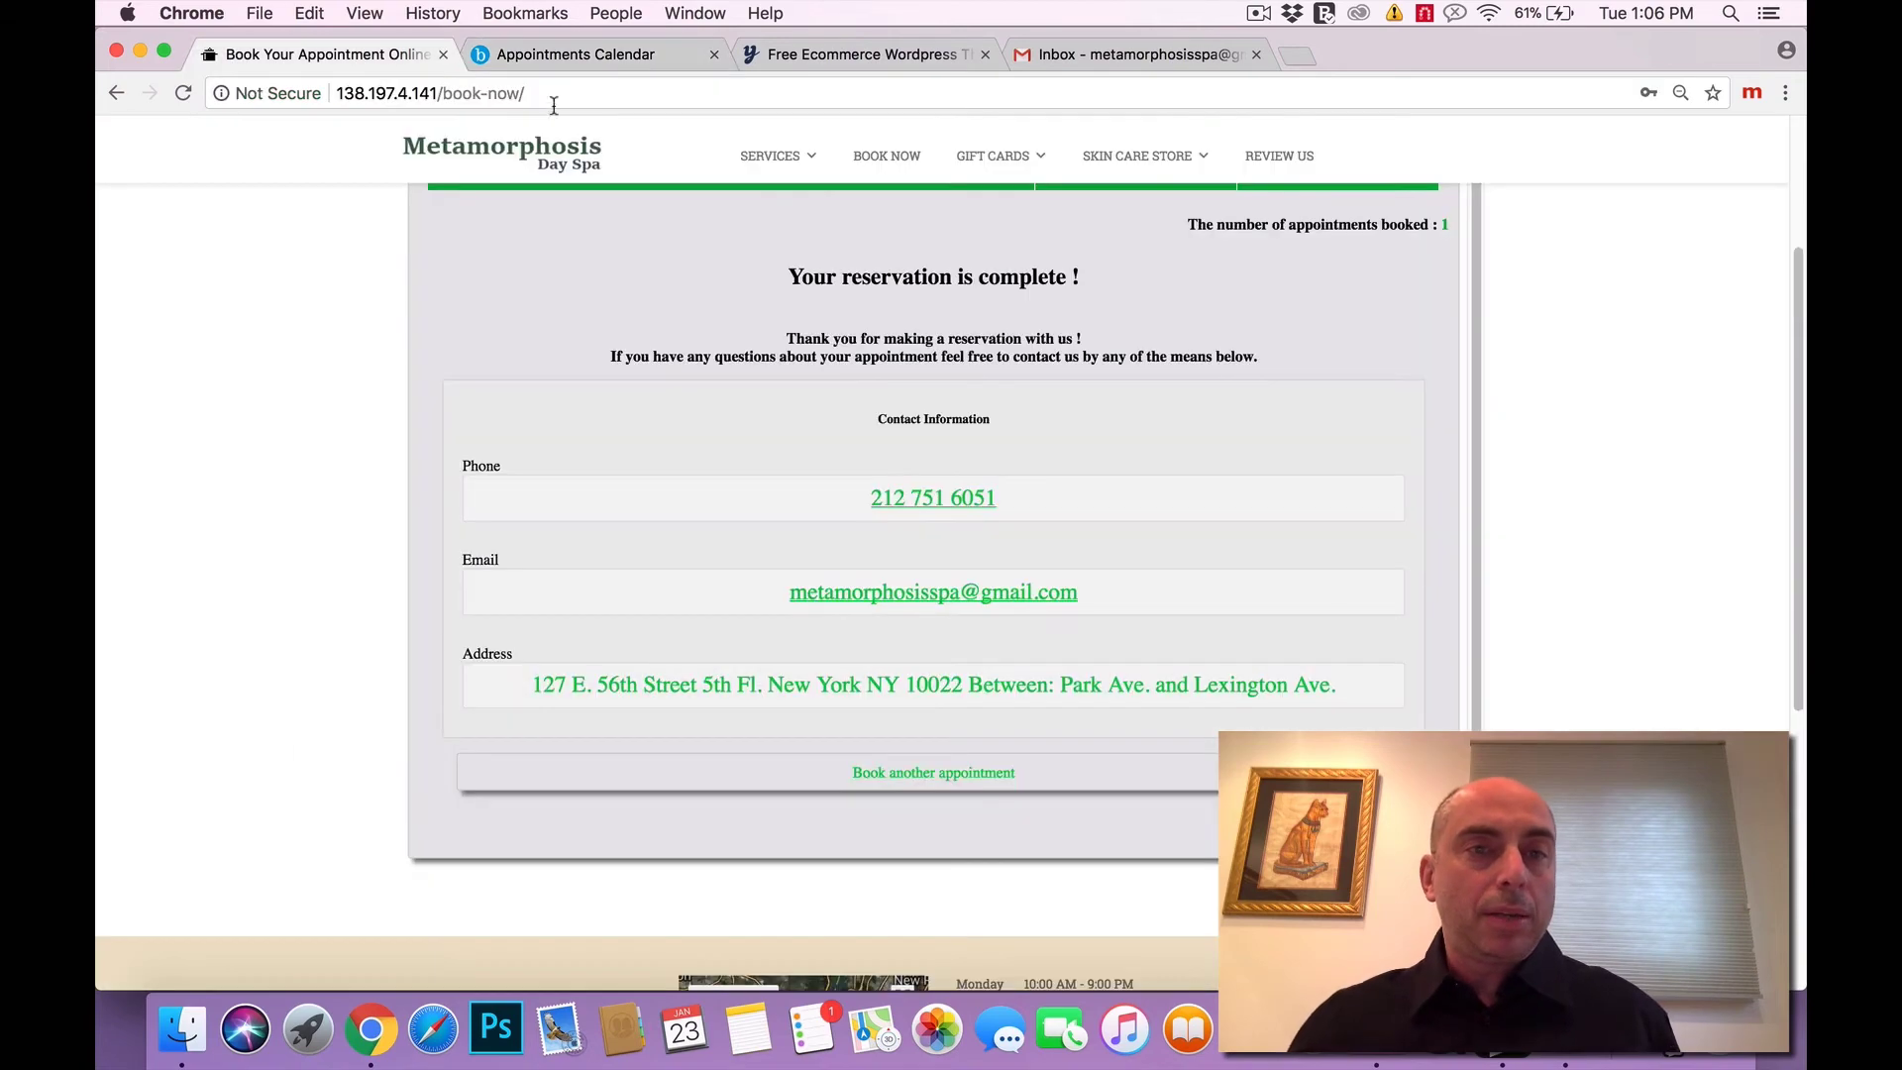
# Browse the YITH Themes catalog, view the Remy theme's details, and return to the spa home page.
pyautogui.click(864, 53)
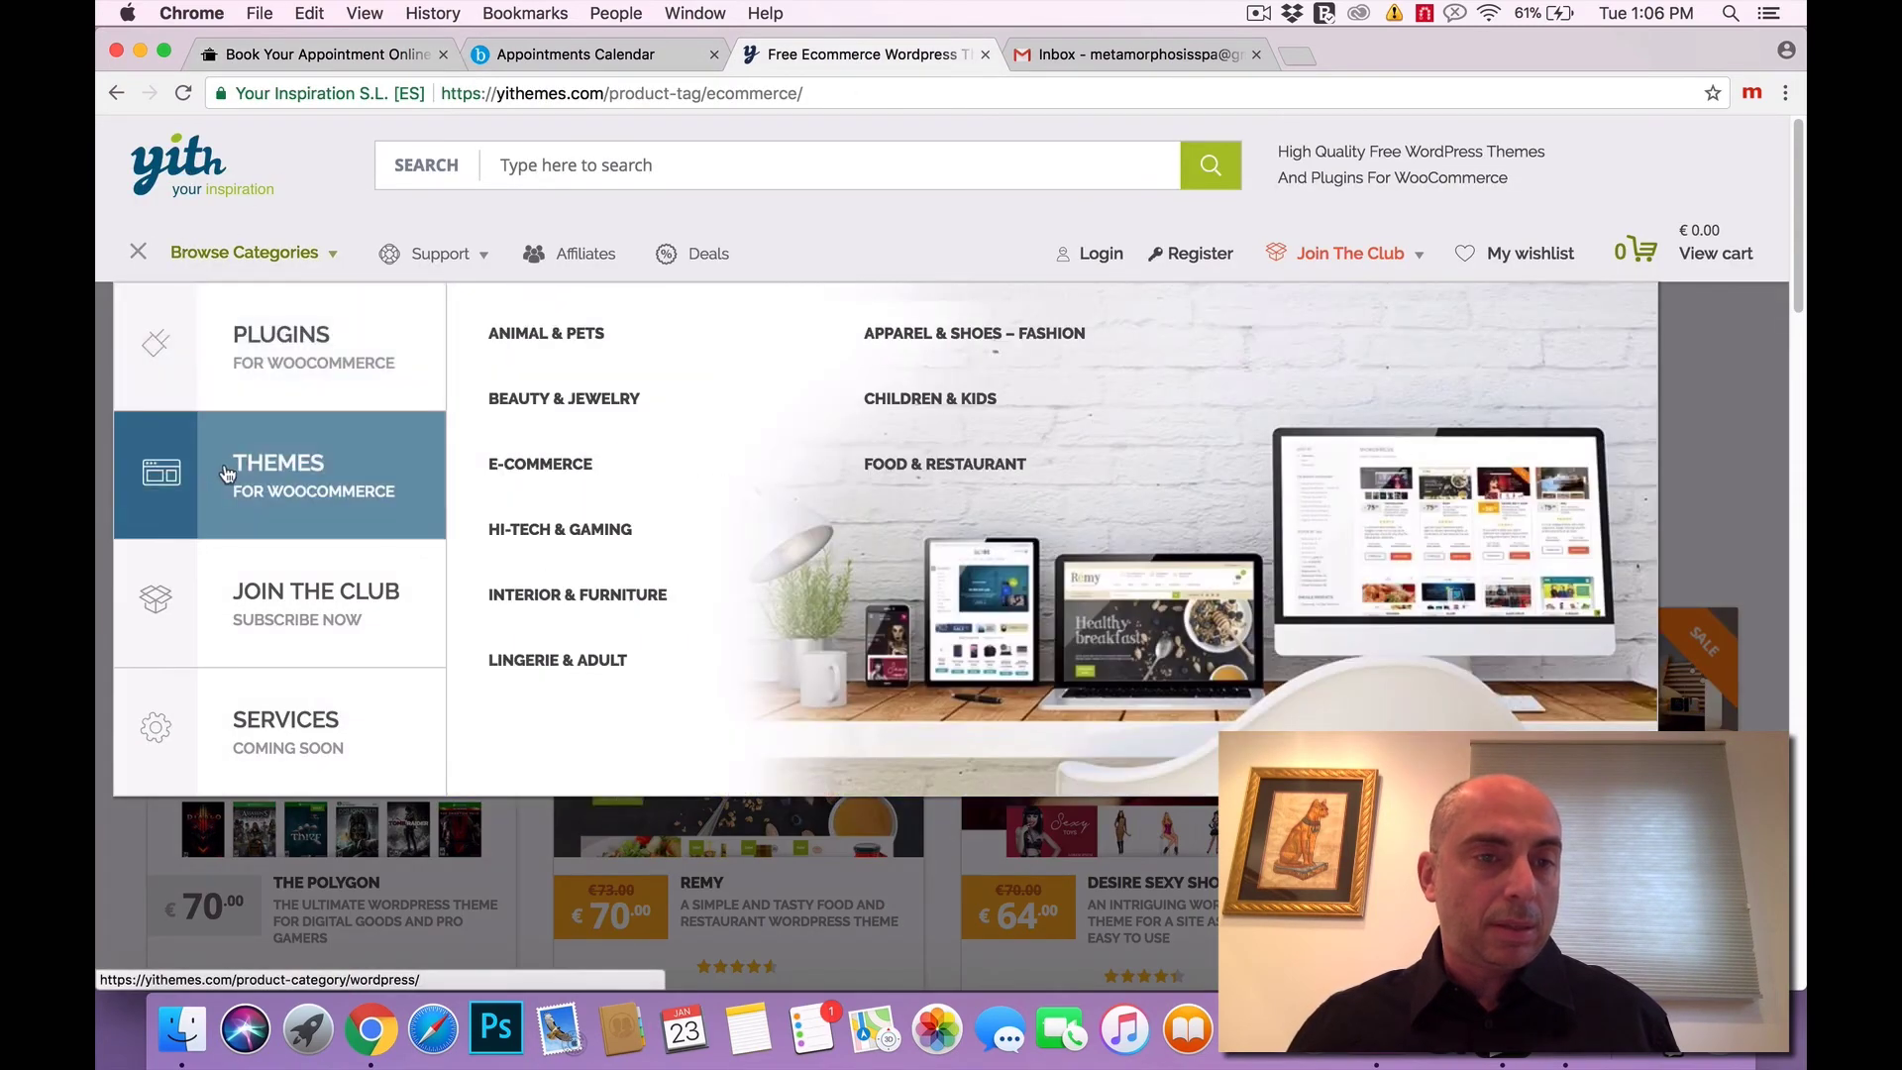
pyautogui.click(539, 464)
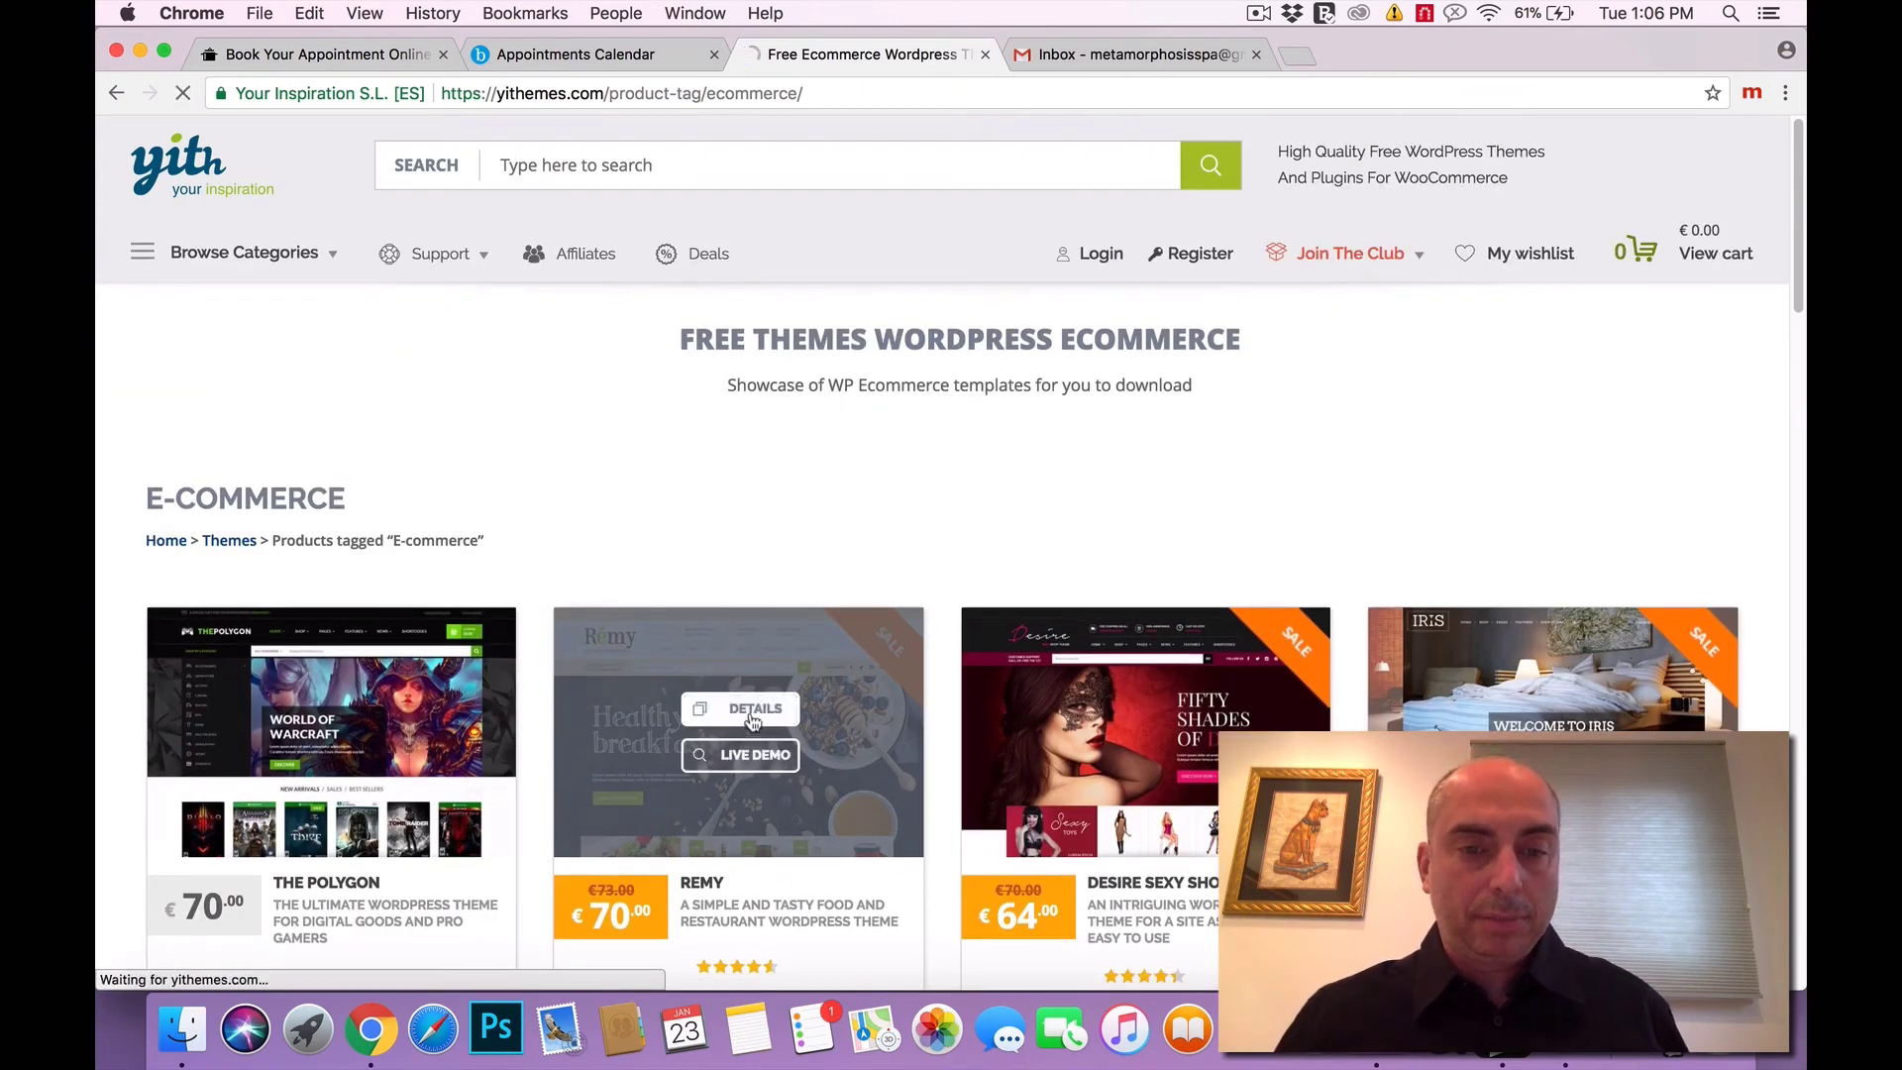
pyautogui.click(751, 709)
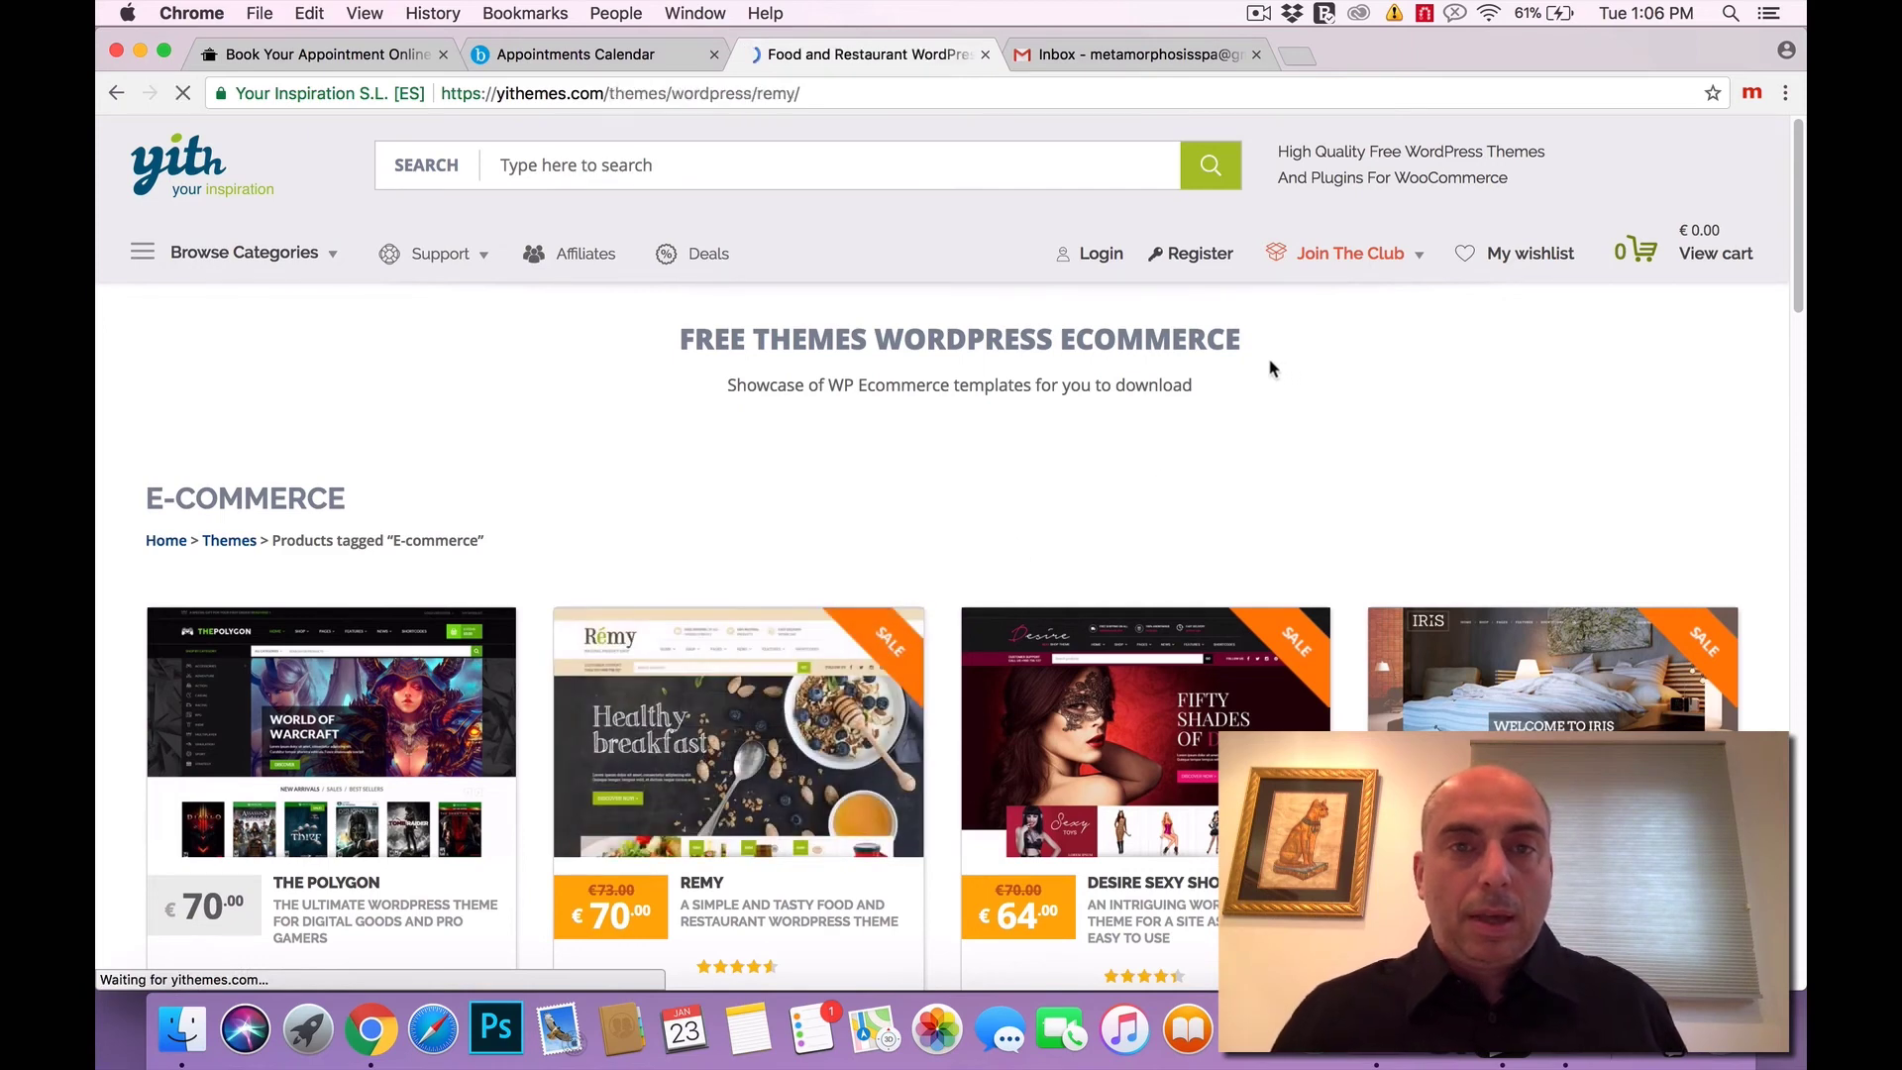
pyautogui.click(321, 54)
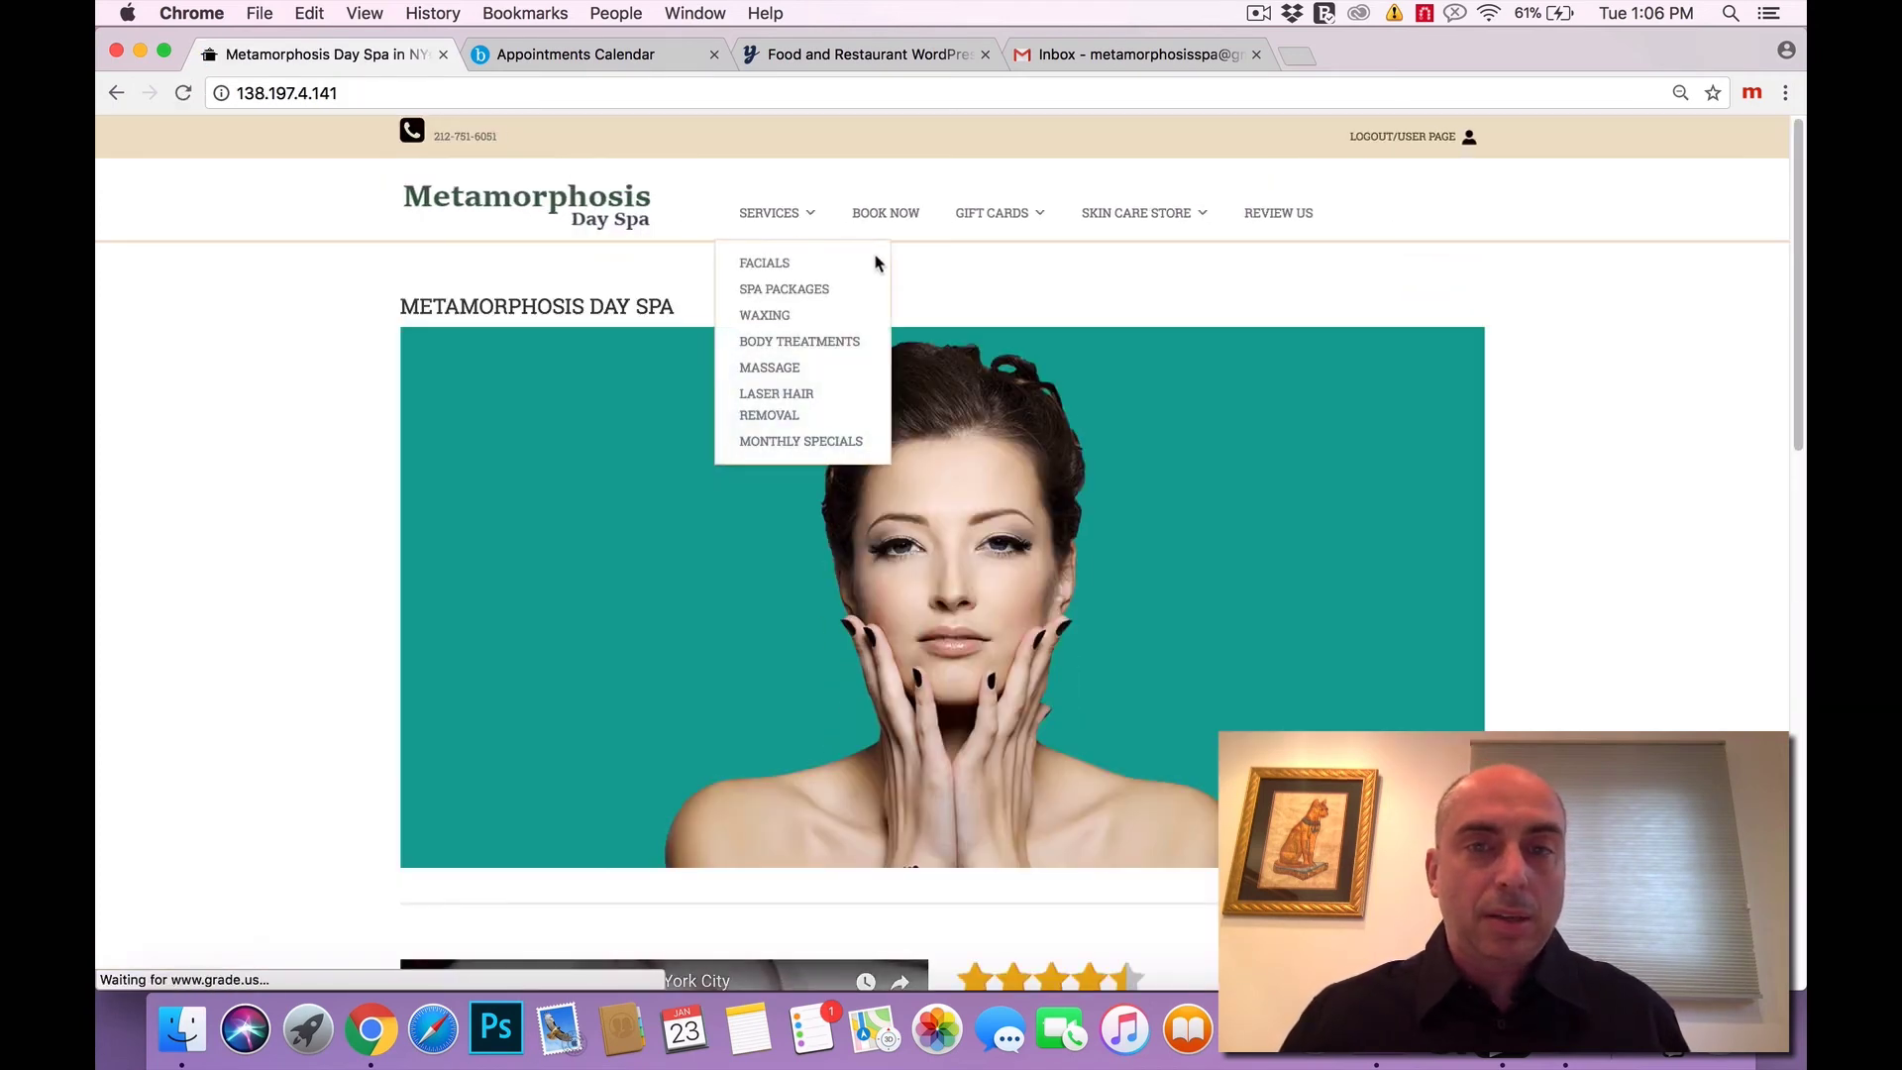
# Load the Book Now page at Select Service and show it in a phone-sized popup via the extension.
pyautogui.click(884, 212)
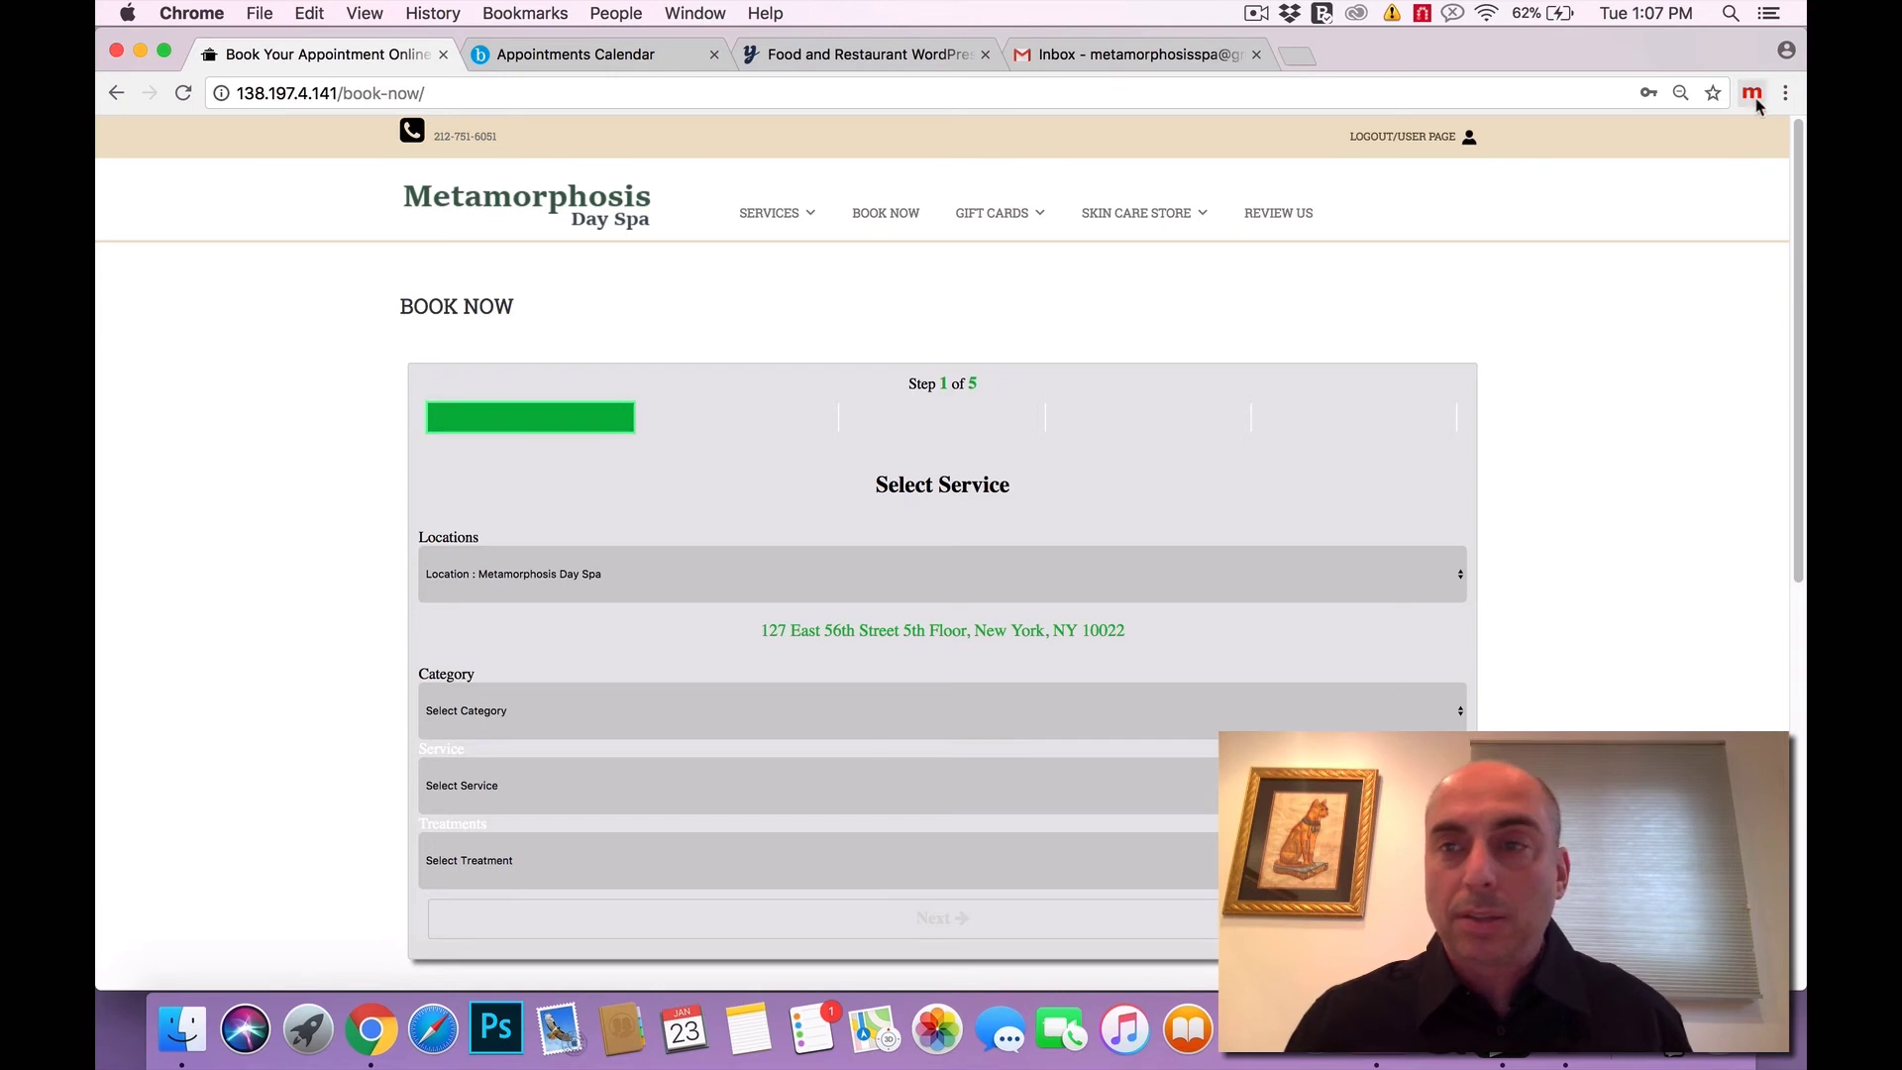
pyautogui.click(1749, 93)
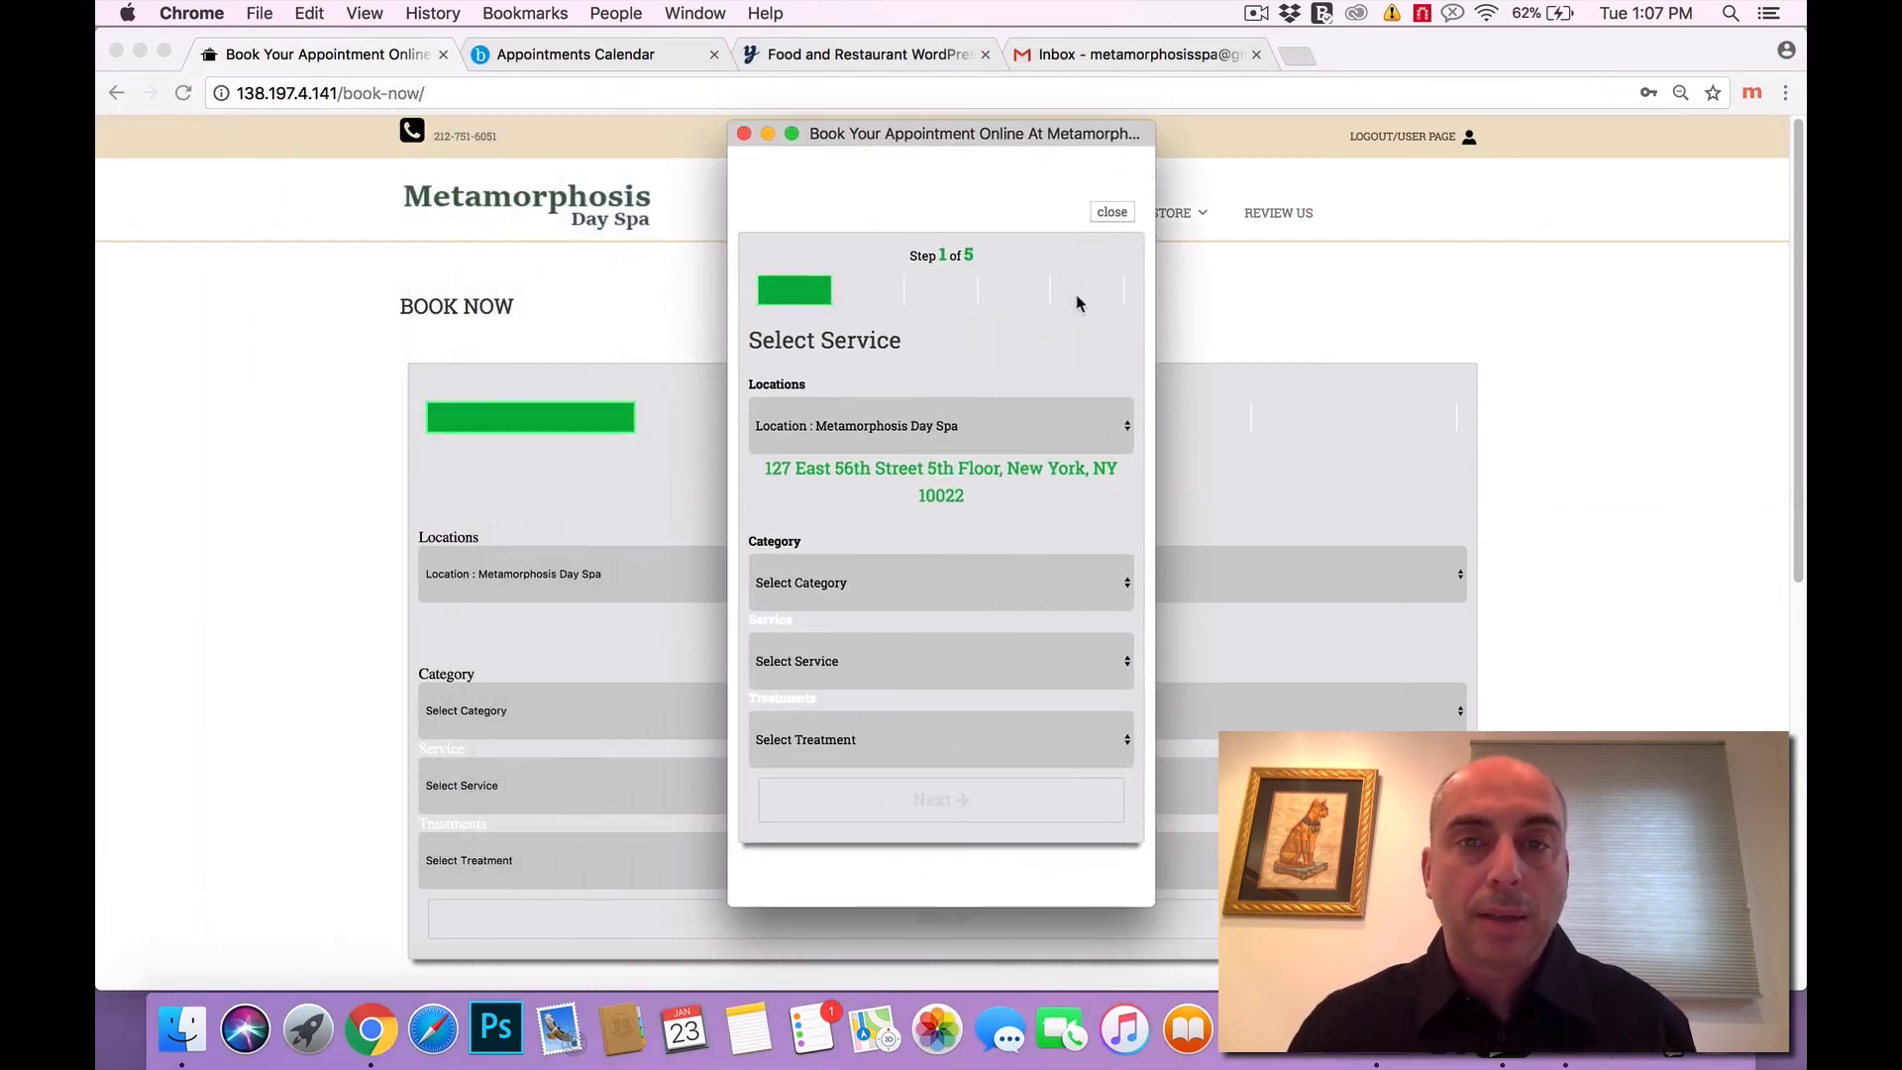
# Pick Facials › Anti-Aging › Ultimate Anti-Aging Facial (120 min, 300 USD) and continue to date selection.
pyautogui.click(939, 582)
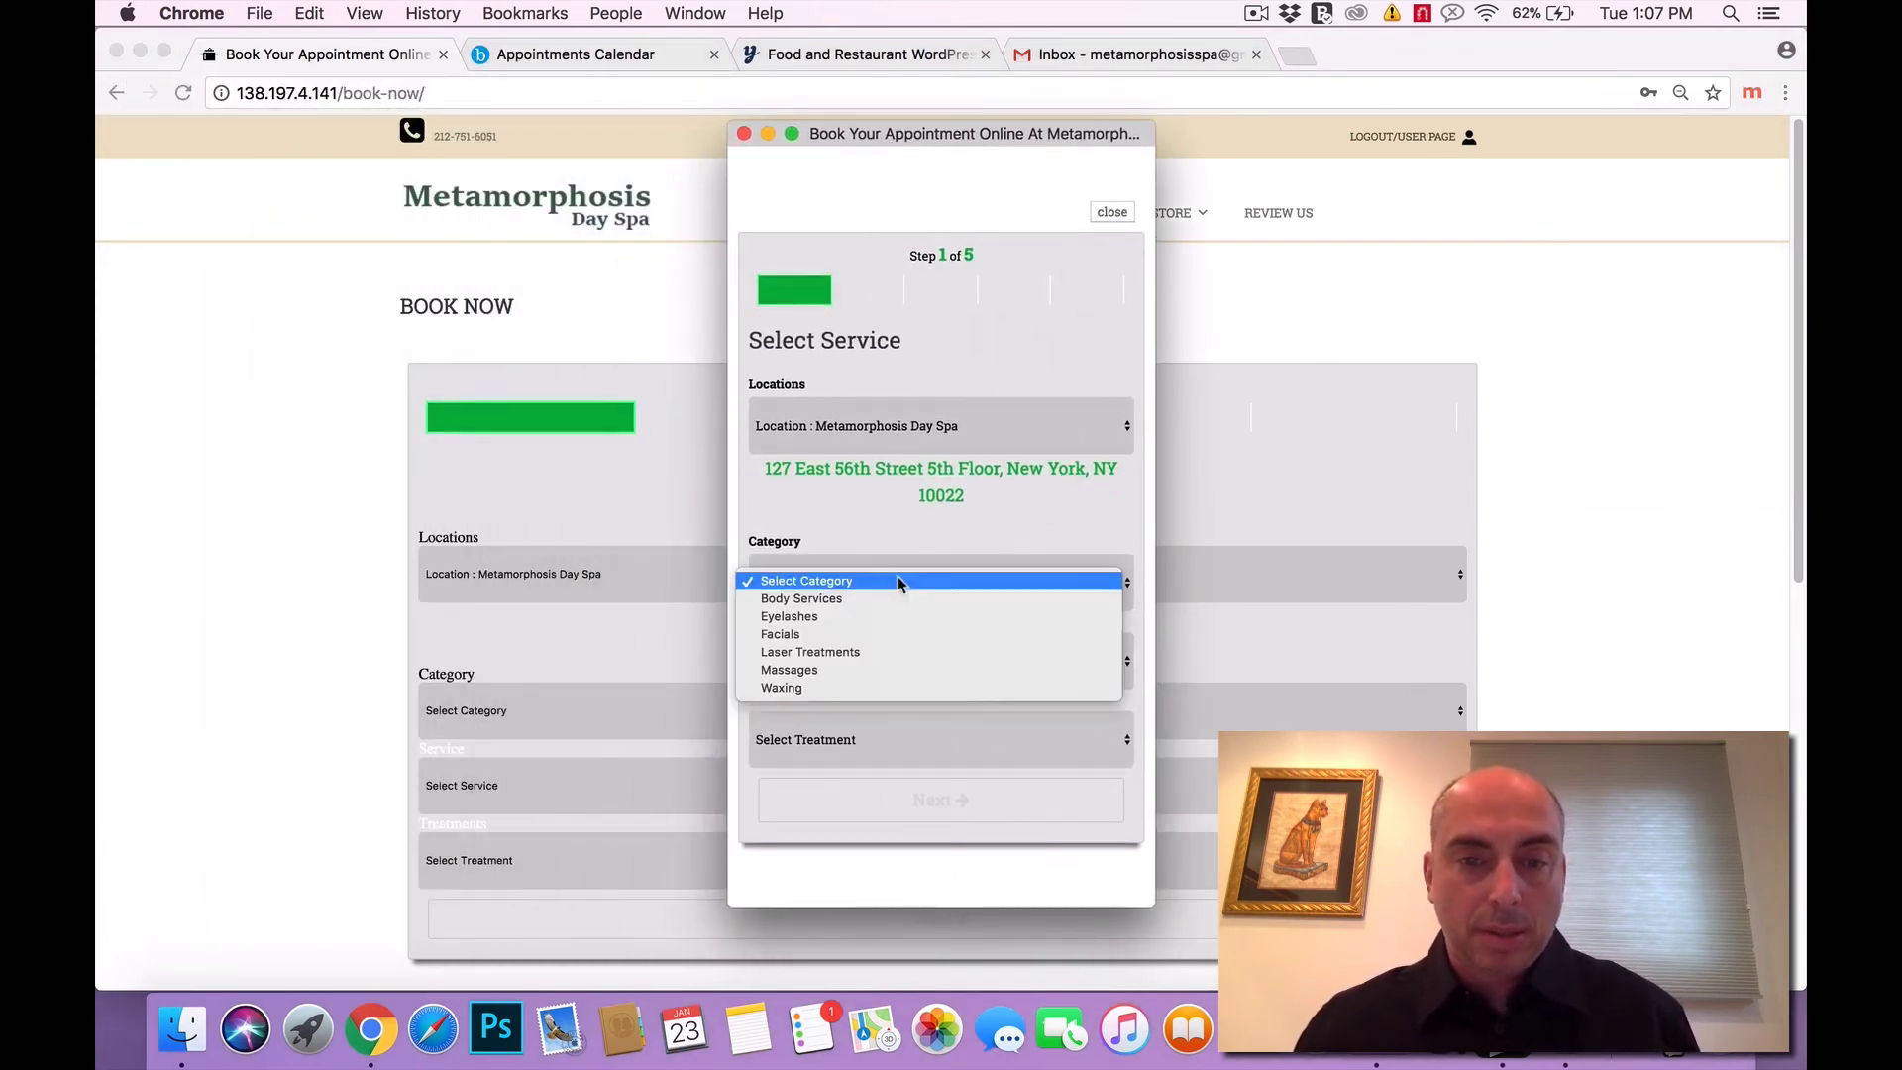
pyautogui.click(781, 633)
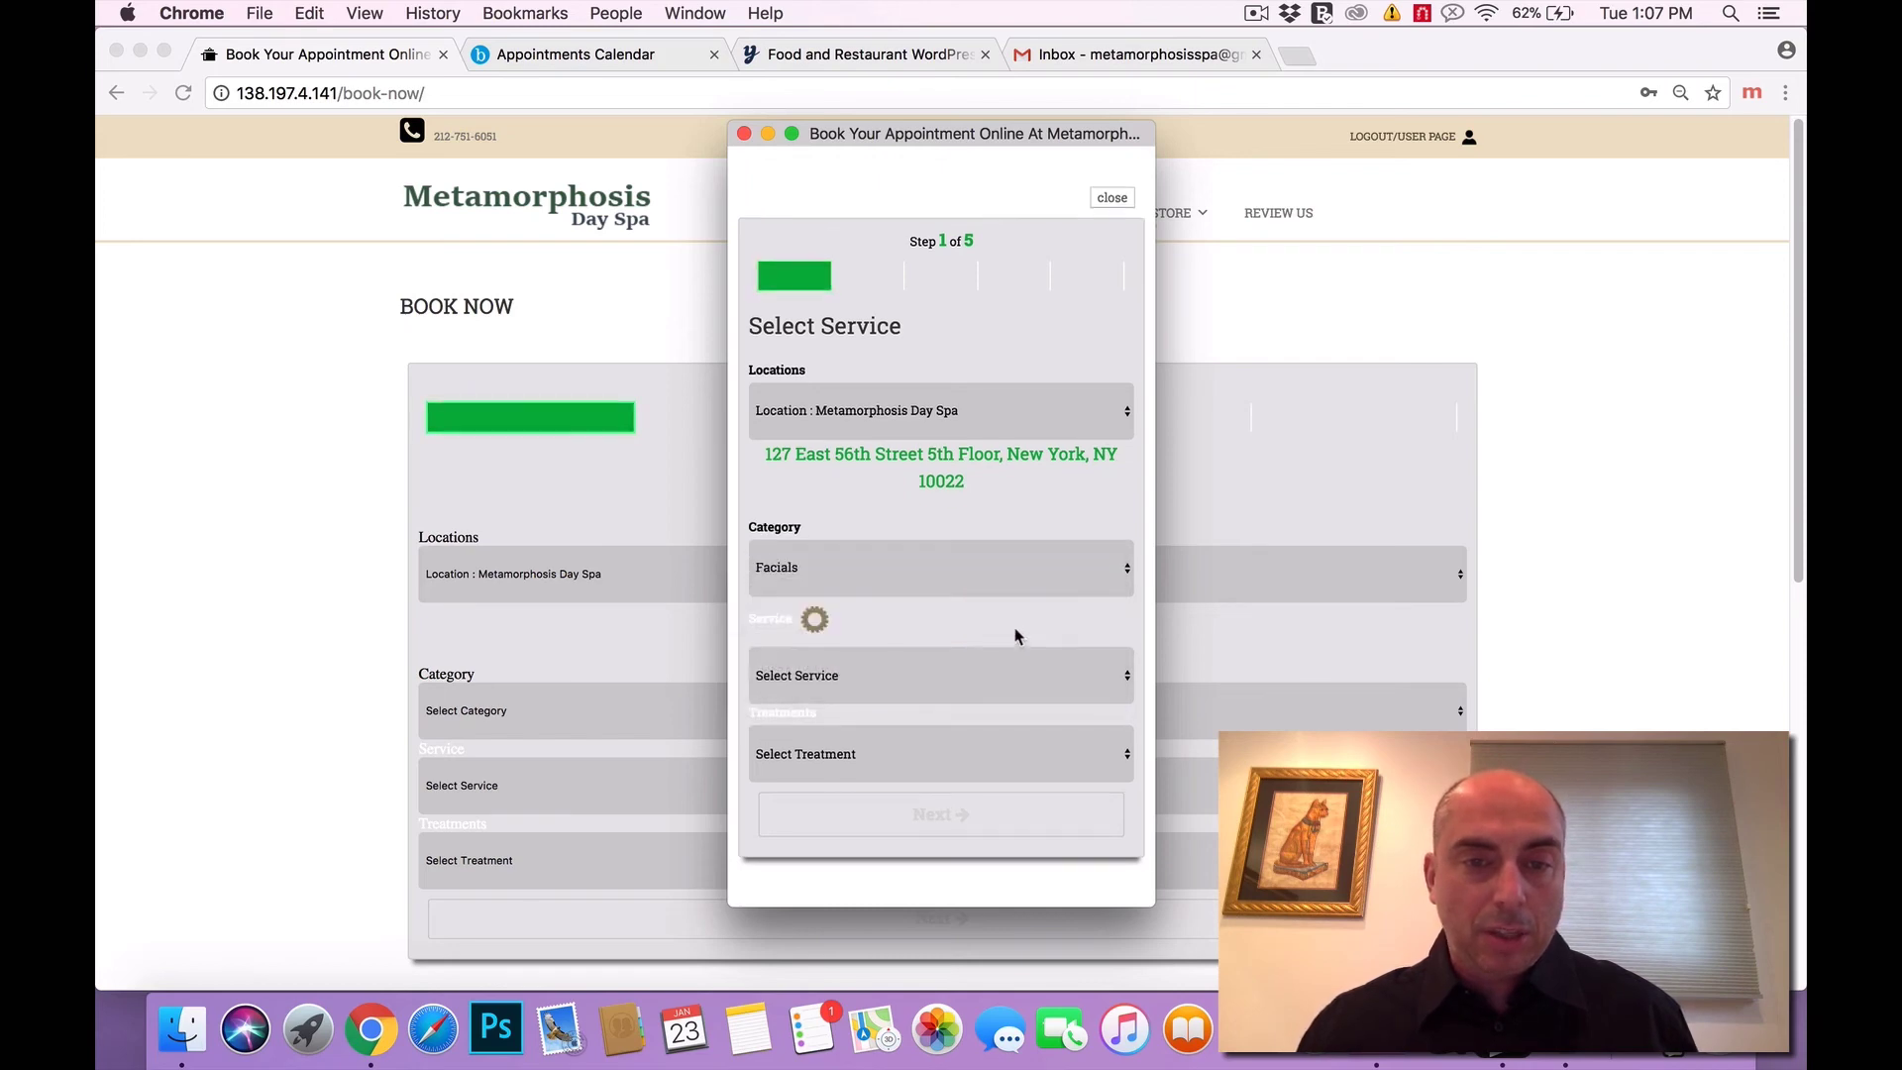
pyautogui.click(939, 673)
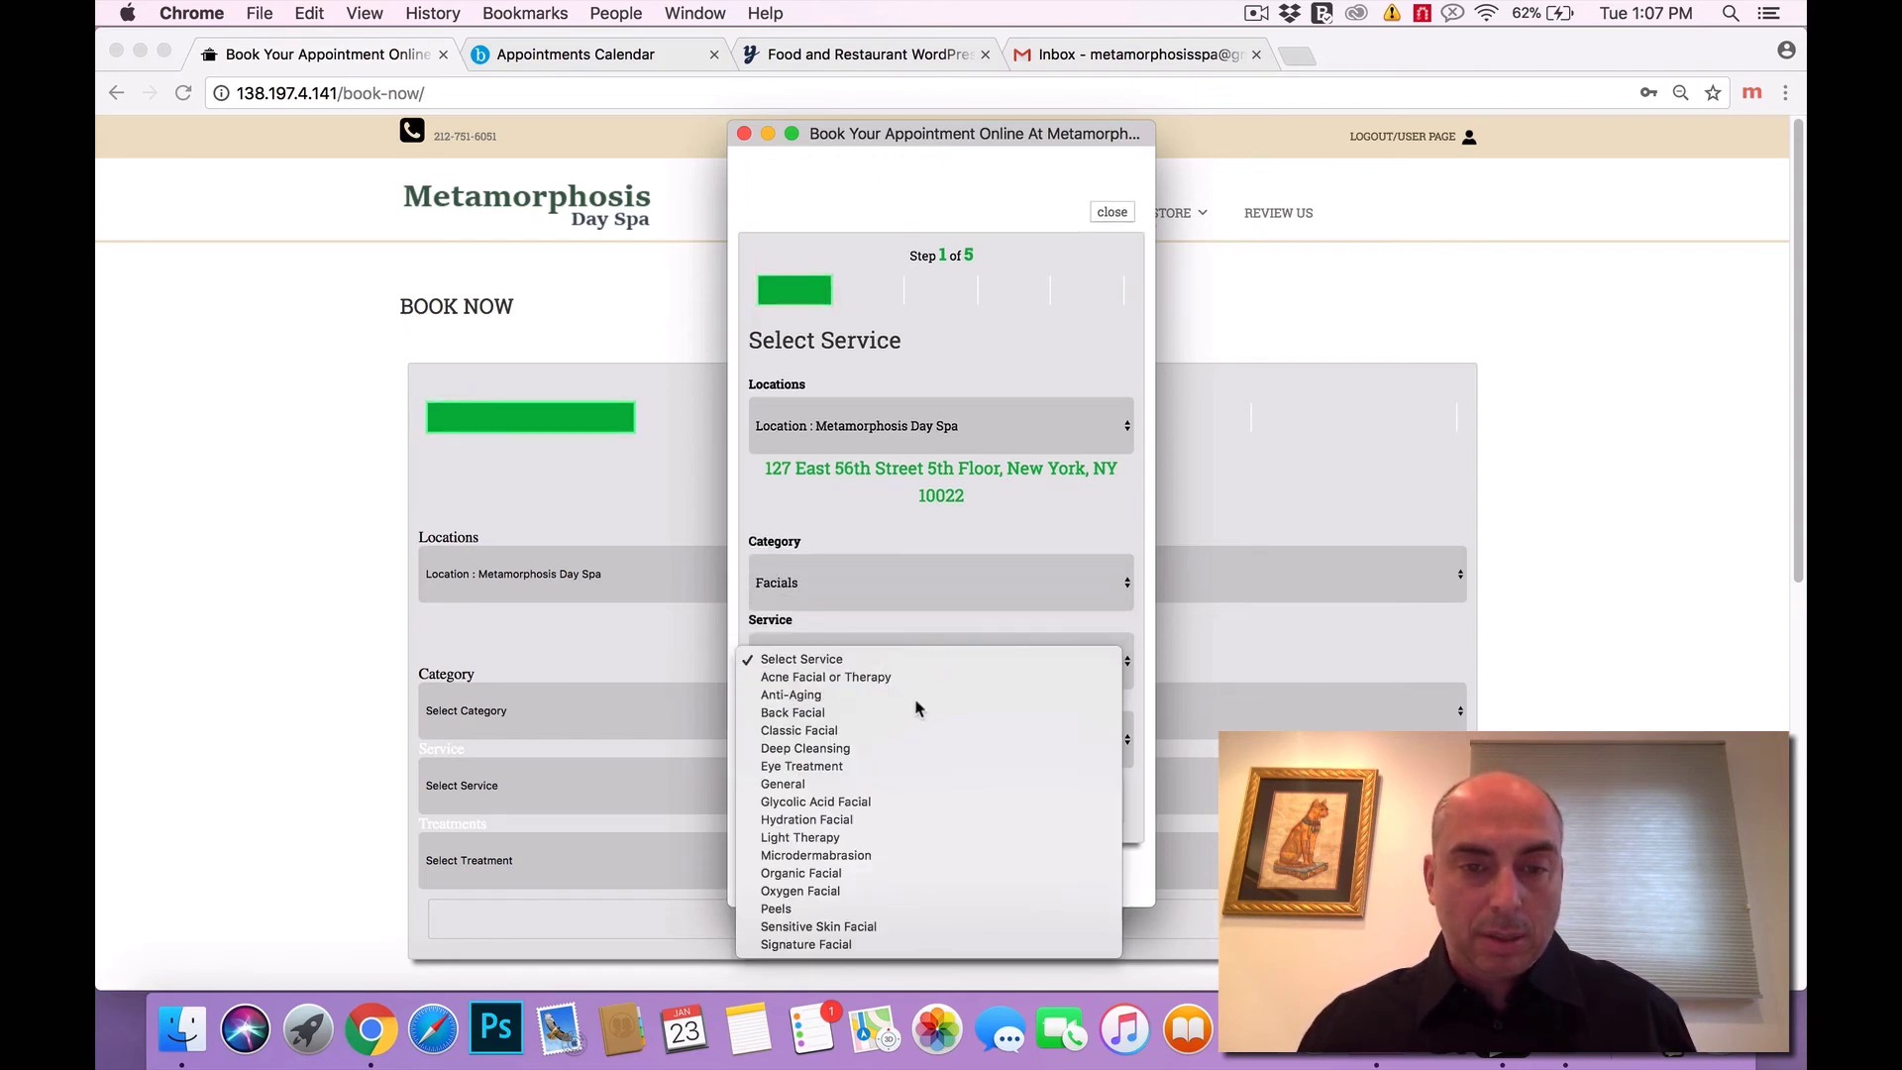
pyautogui.click(790, 693)
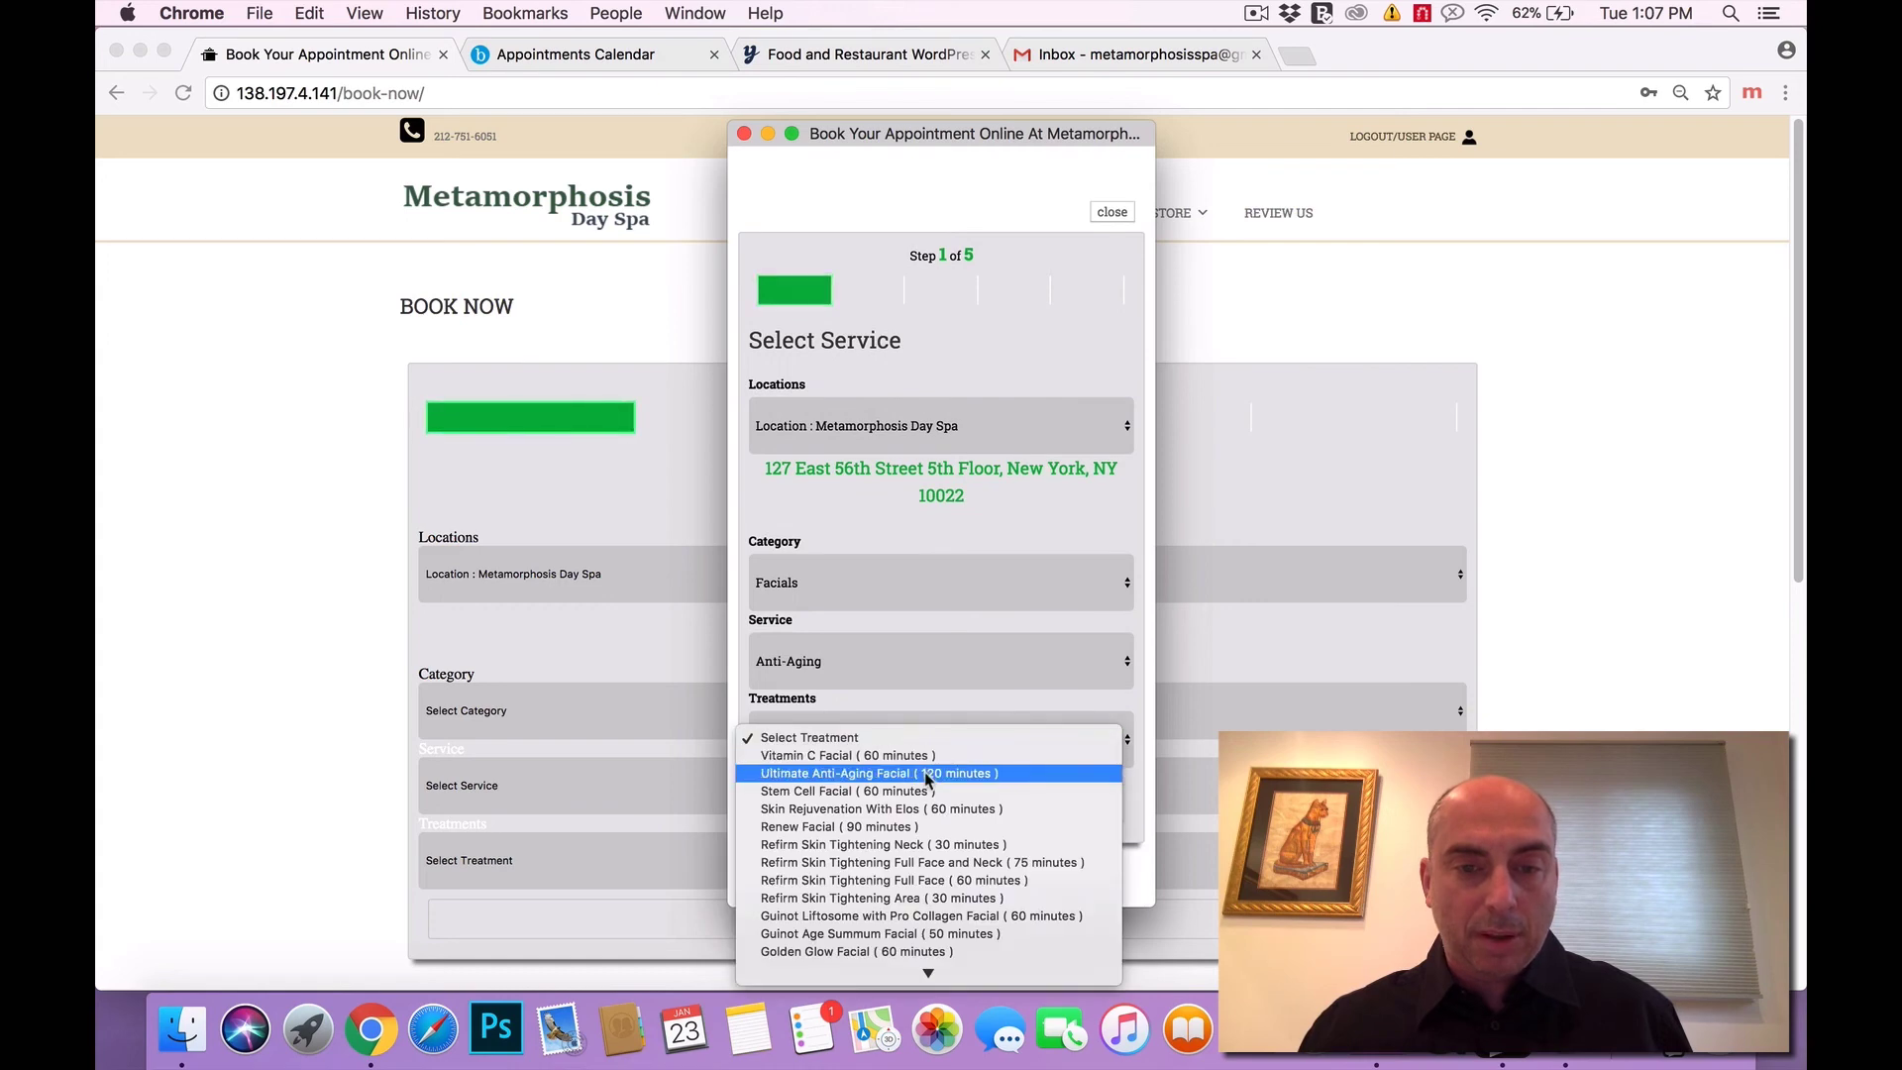
pyautogui.click(878, 773)
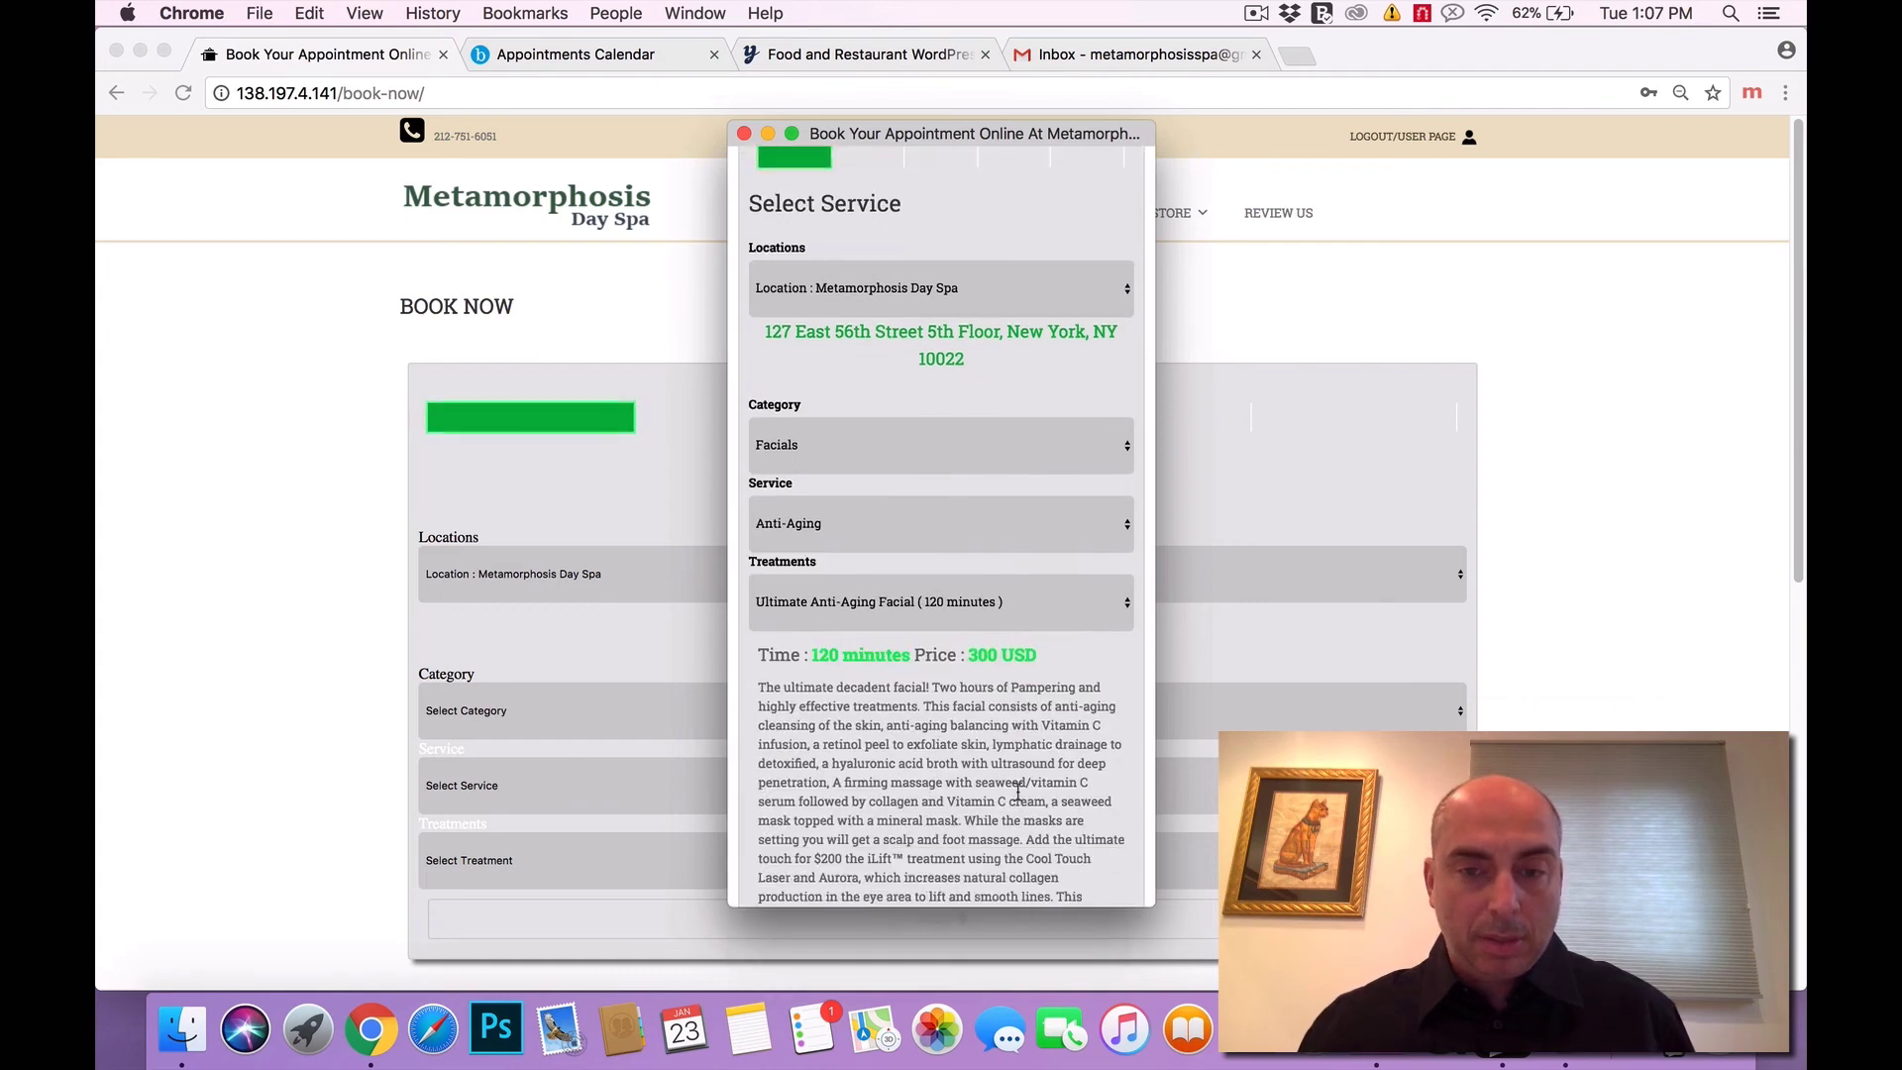
pyautogui.scroll(-3)
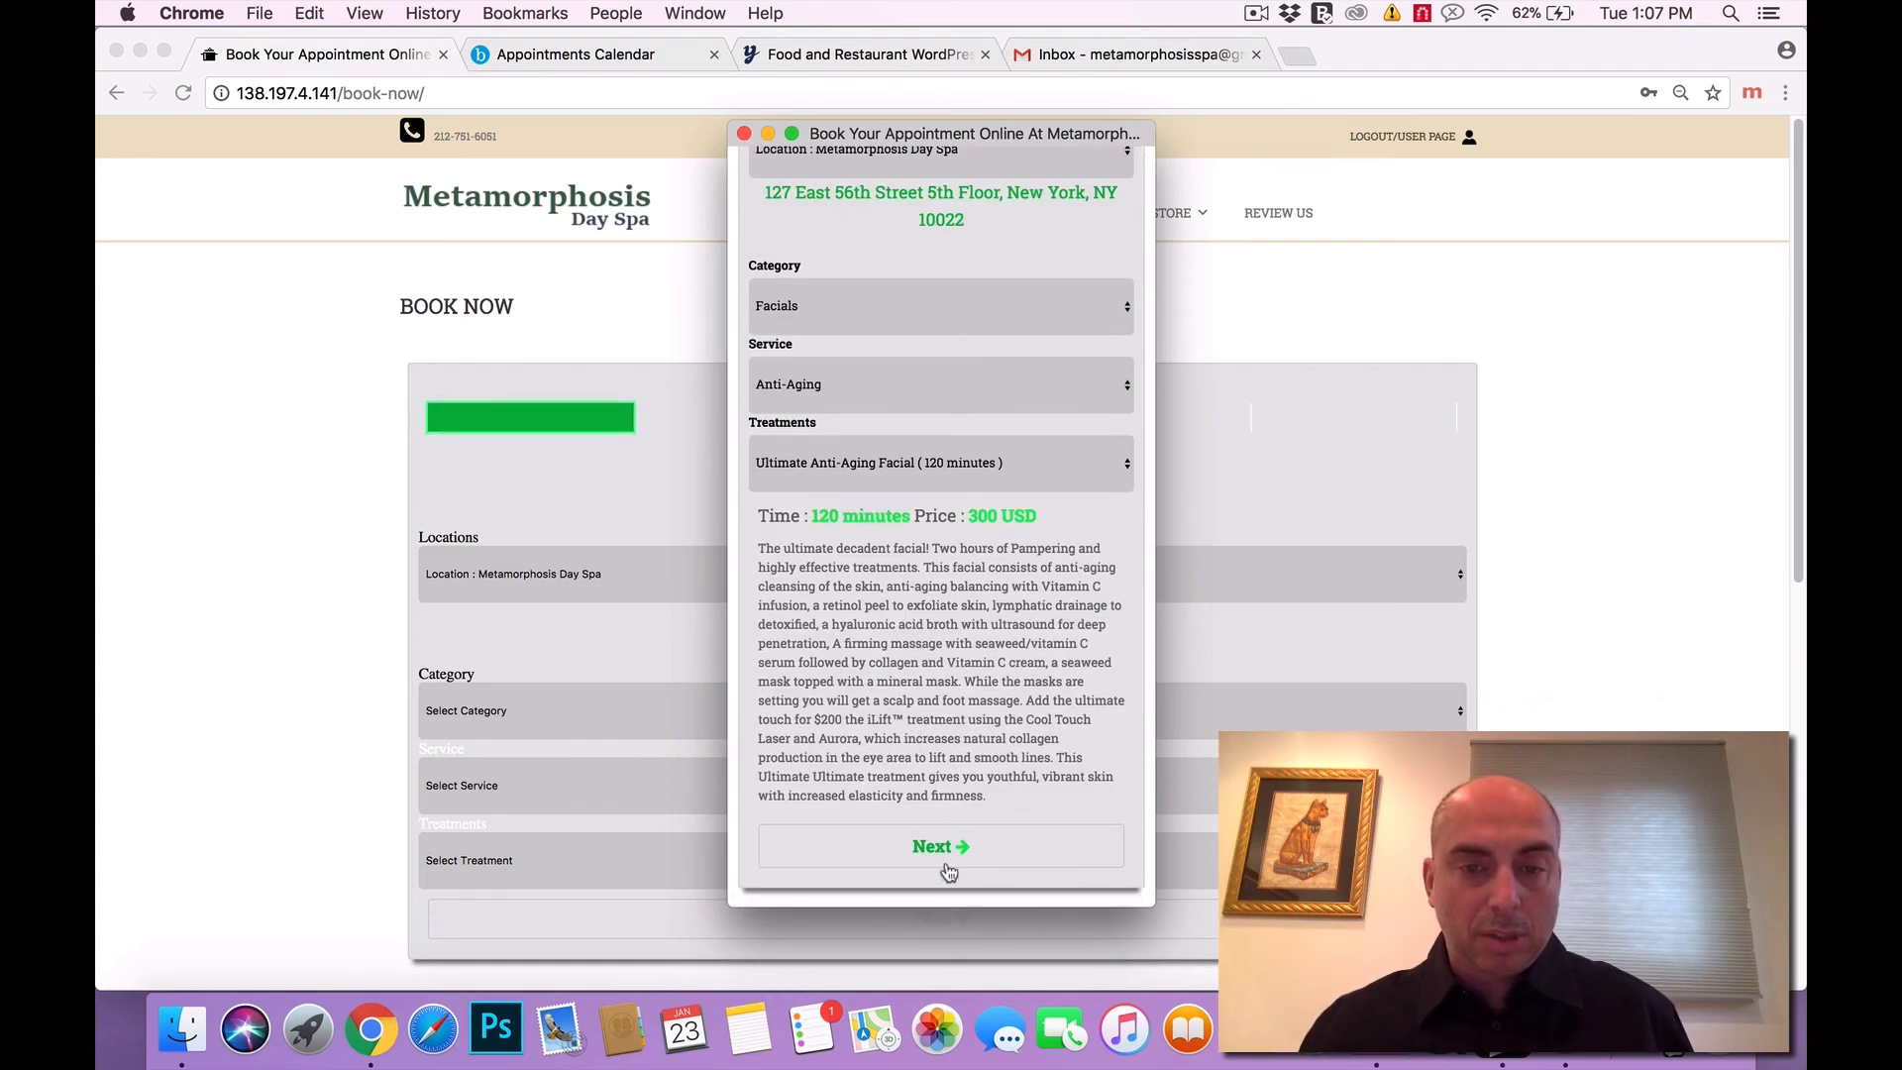
pyautogui.click(939, 846)
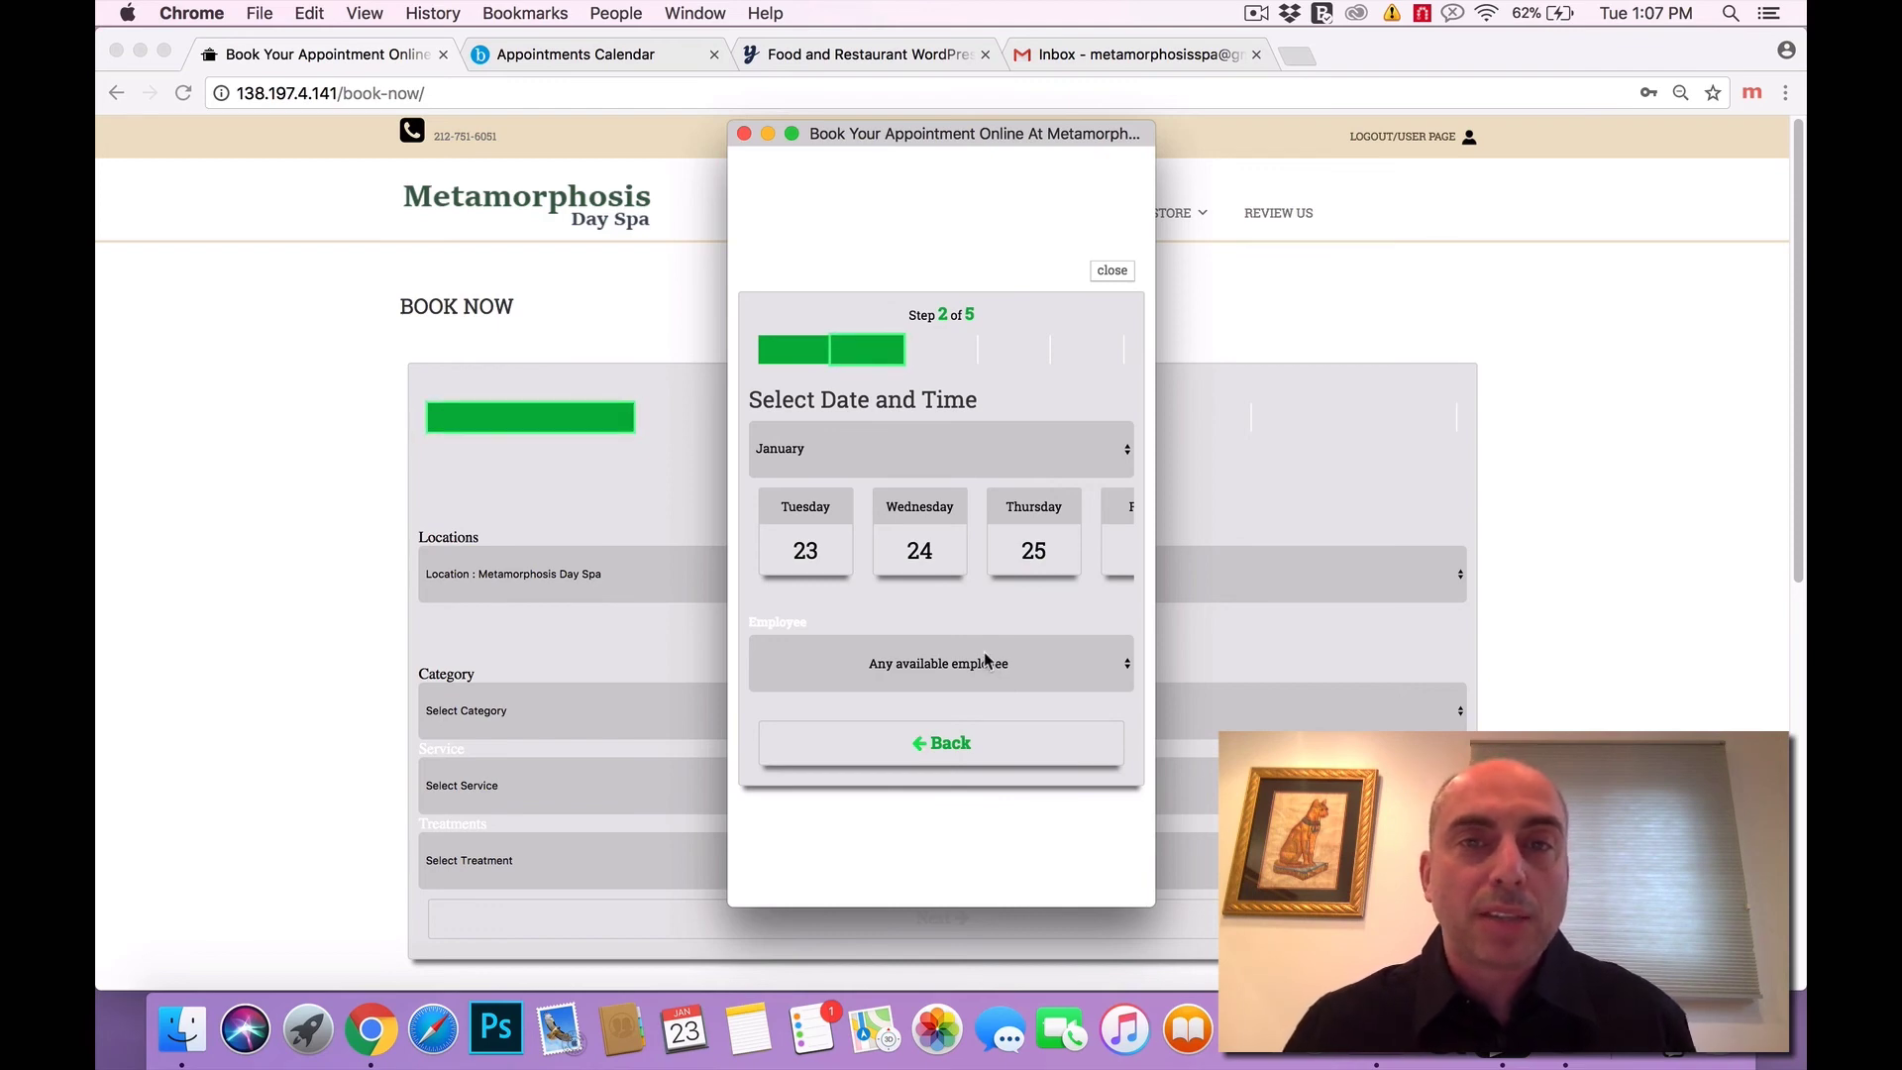
pyautogui.moveTo(1003, 614)
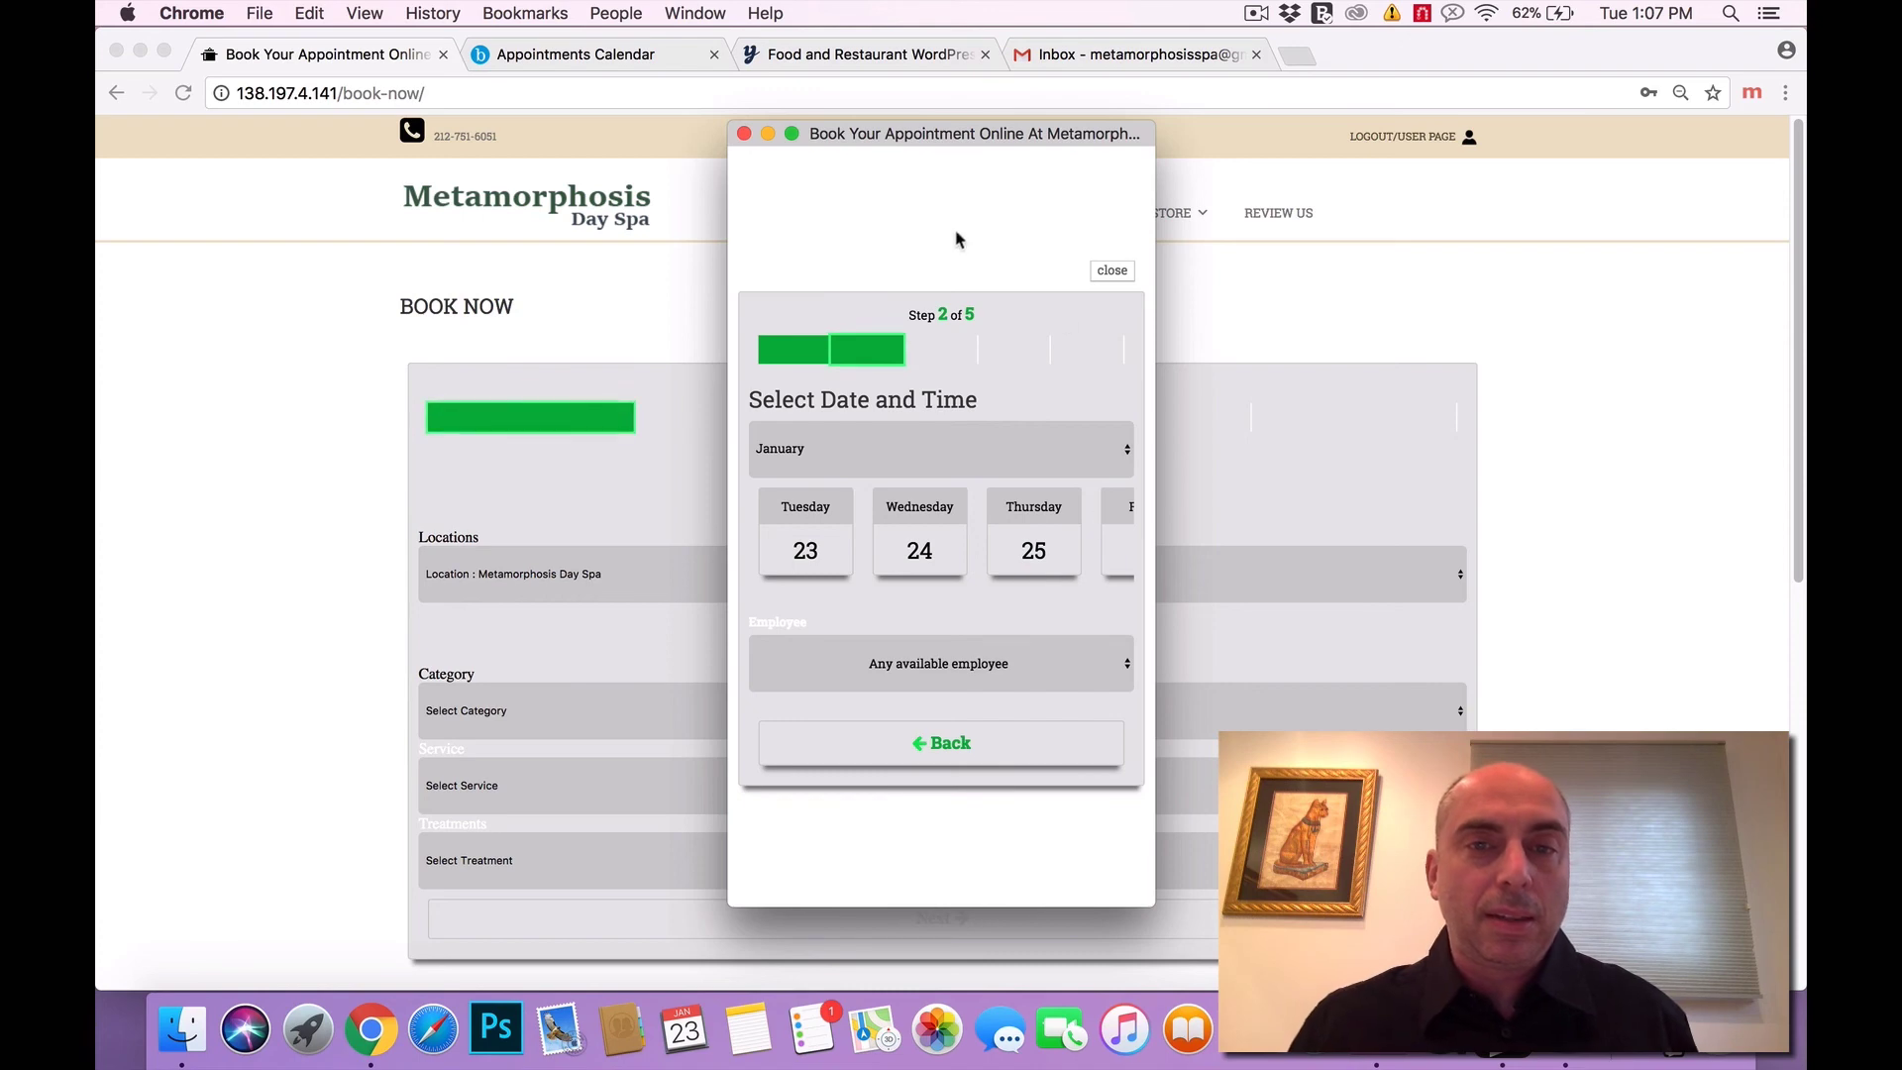
# Dismiss the mobile-sized popup via its red close button, returning to the full Book Now page.
pyautogui.click(1110, 269)
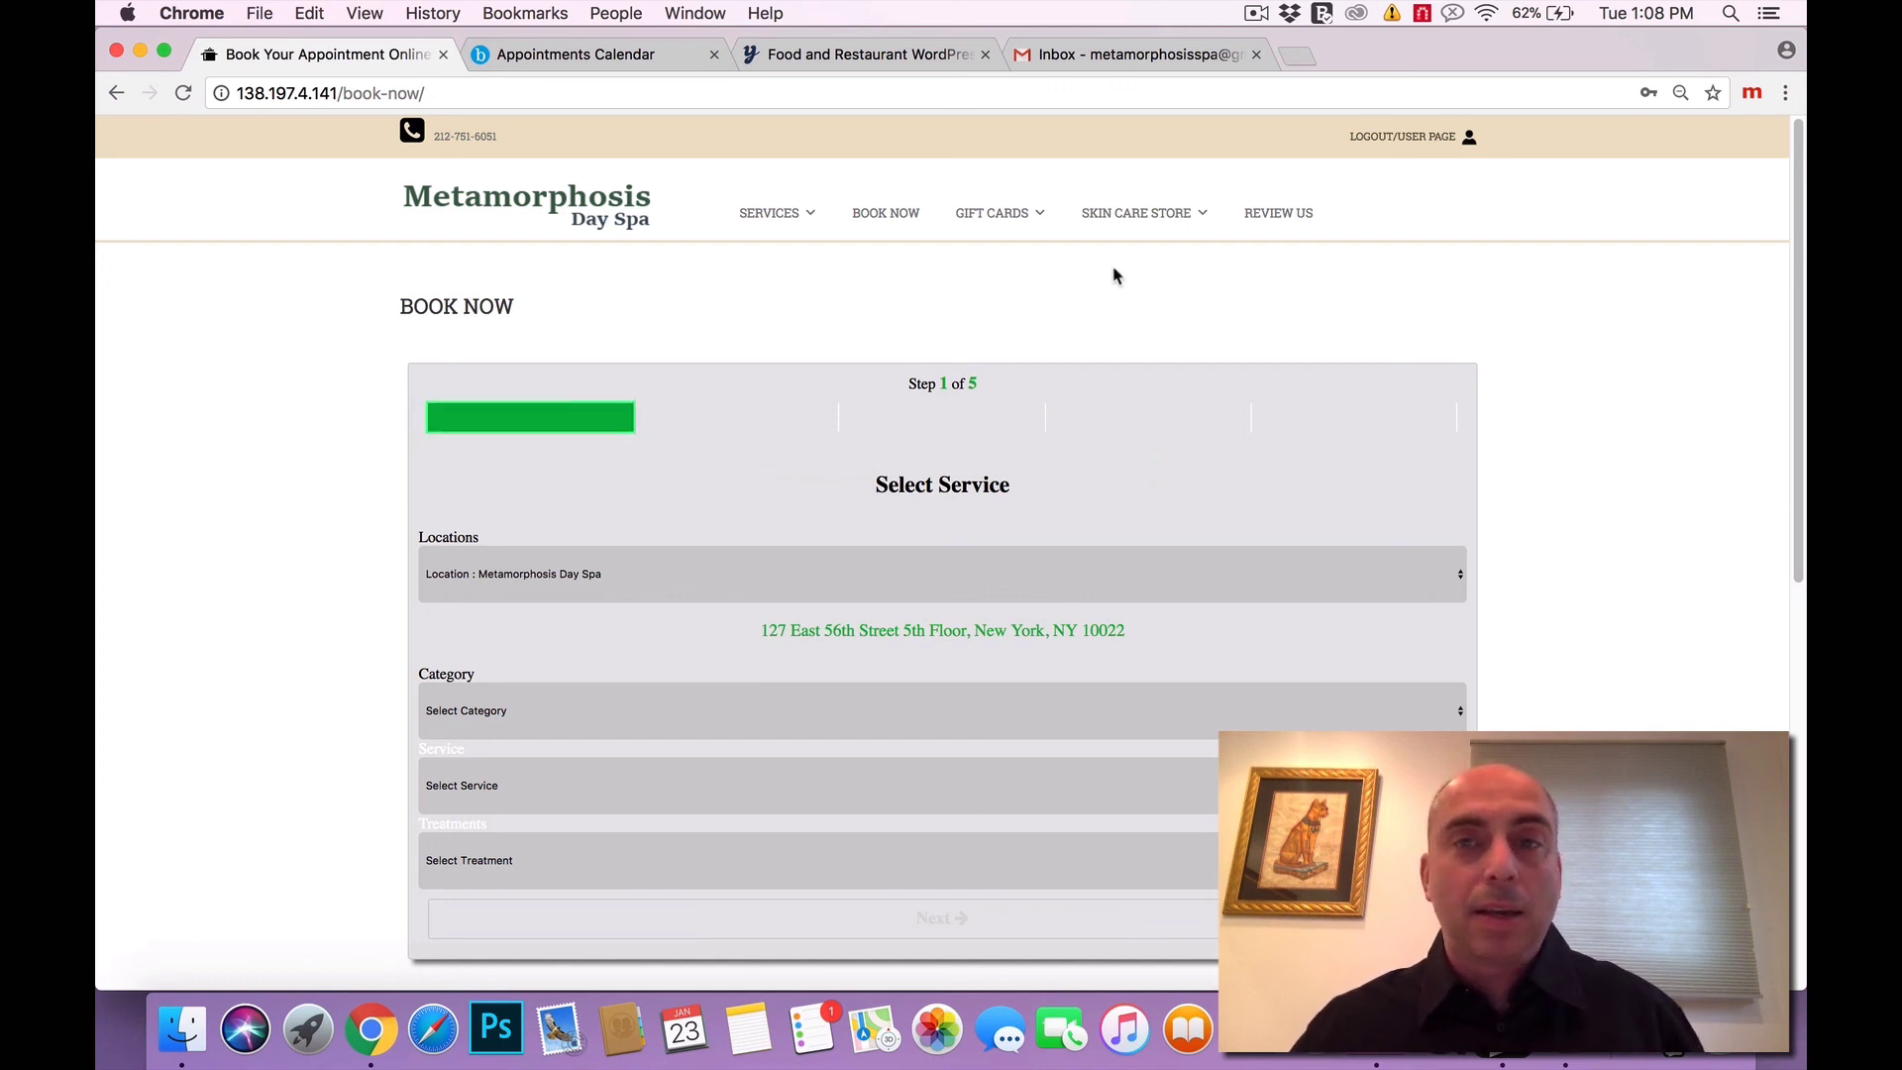
pyautogui.moveTo(1171, 303)
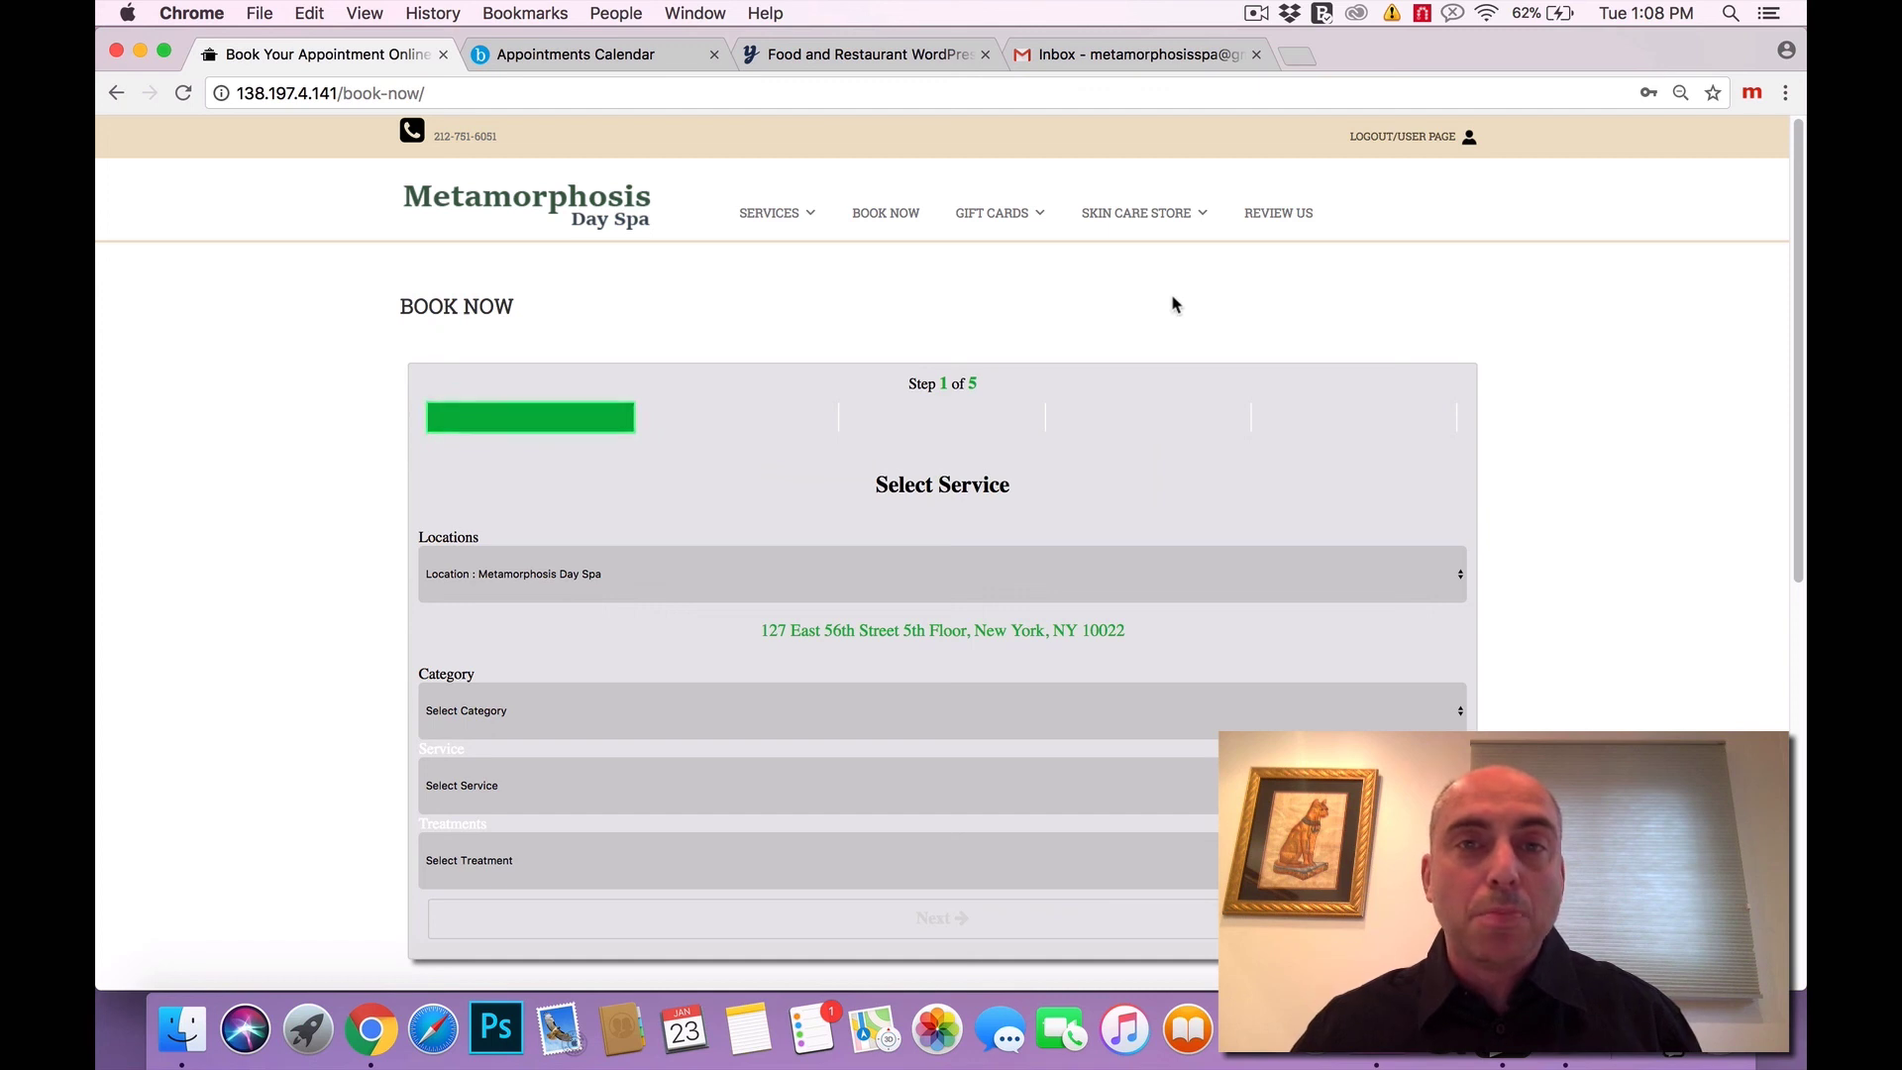
pyautogui.moveTo(1187, 303)
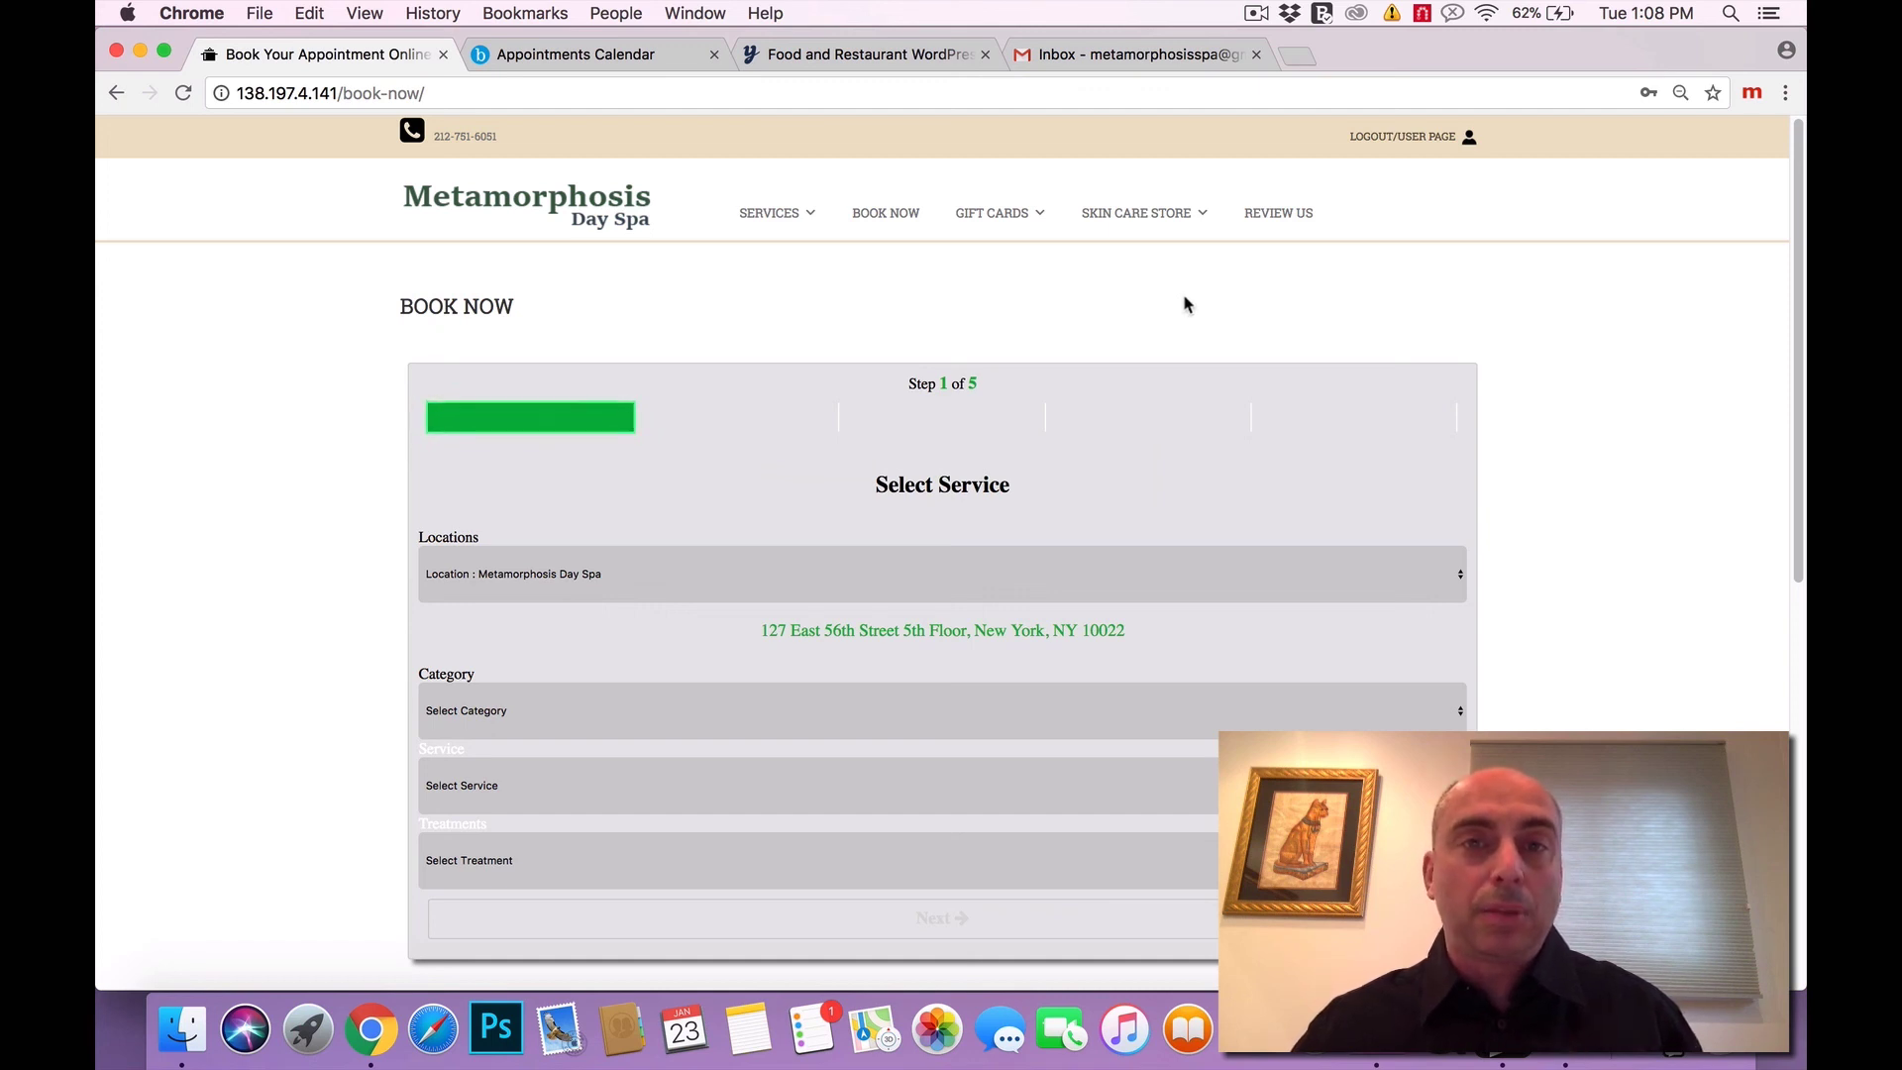